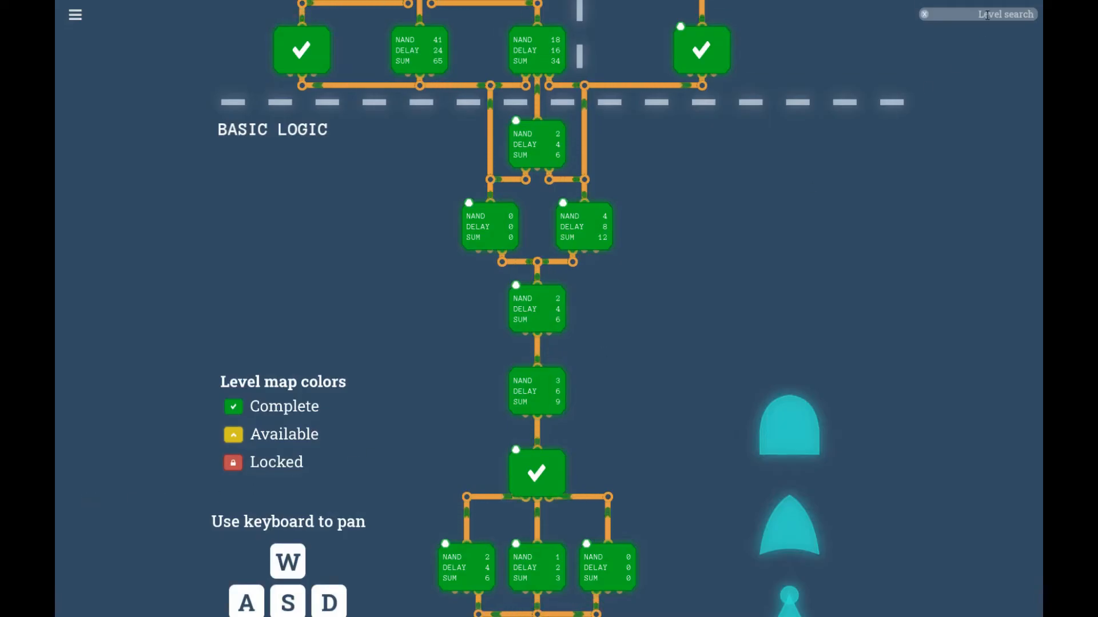
Step: Search the level map for 'sand' to locate The Sandbox level
{"action": "type", "text": "sand"}
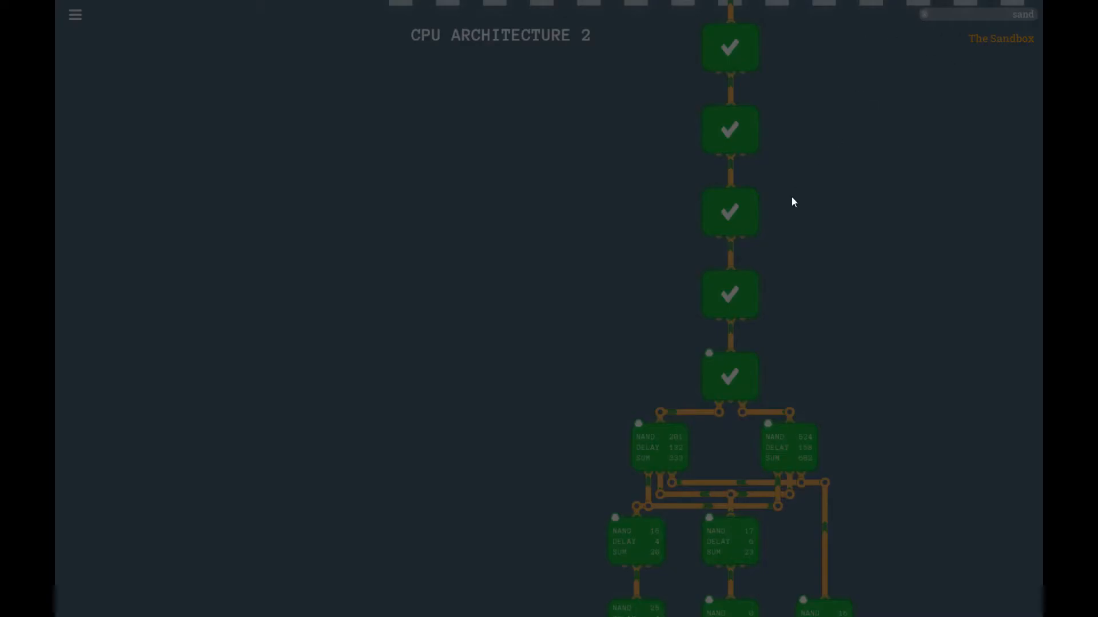
{"action": "mouse_move", "coordinate": [489, 256]}
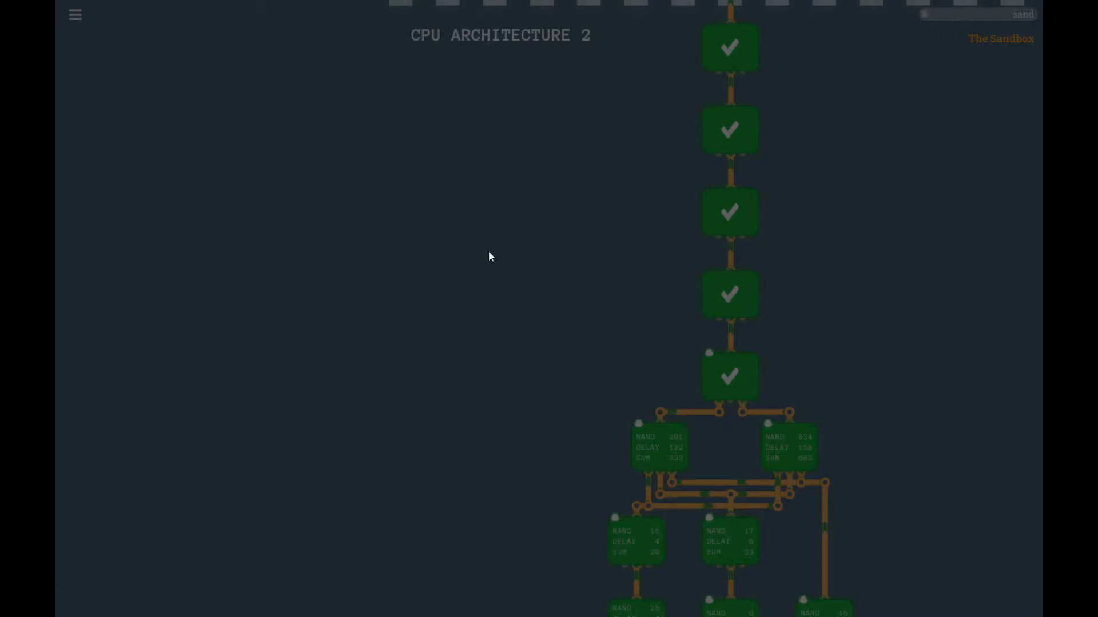
{"action": "mouse_move", "coordinate": [662, 261]}
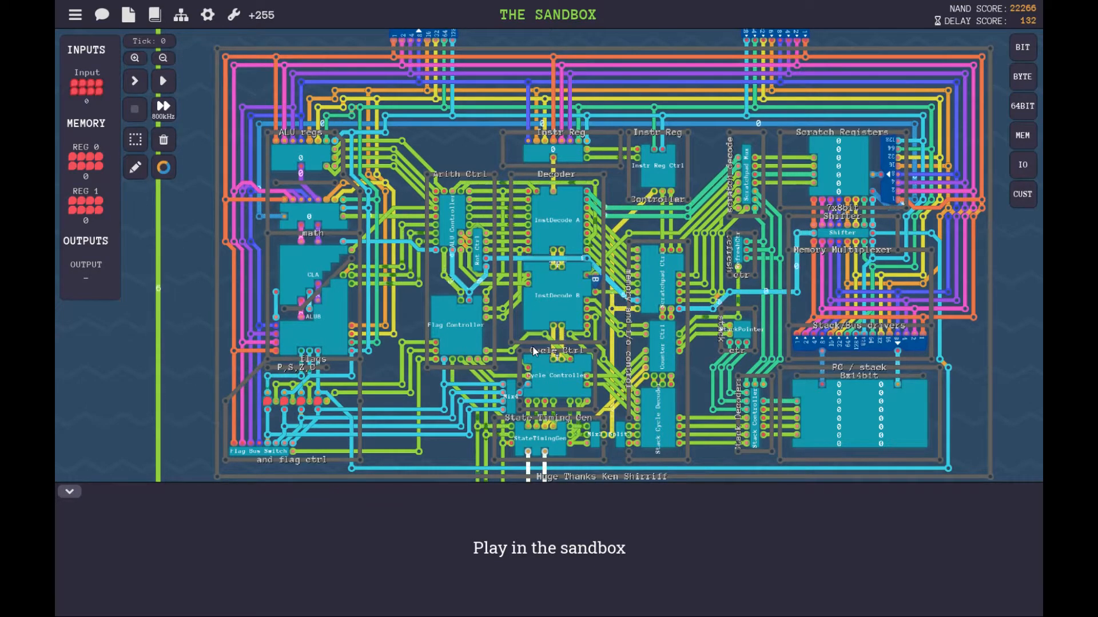
{"action": "mouse_move", "coordinate": [320, 313]}
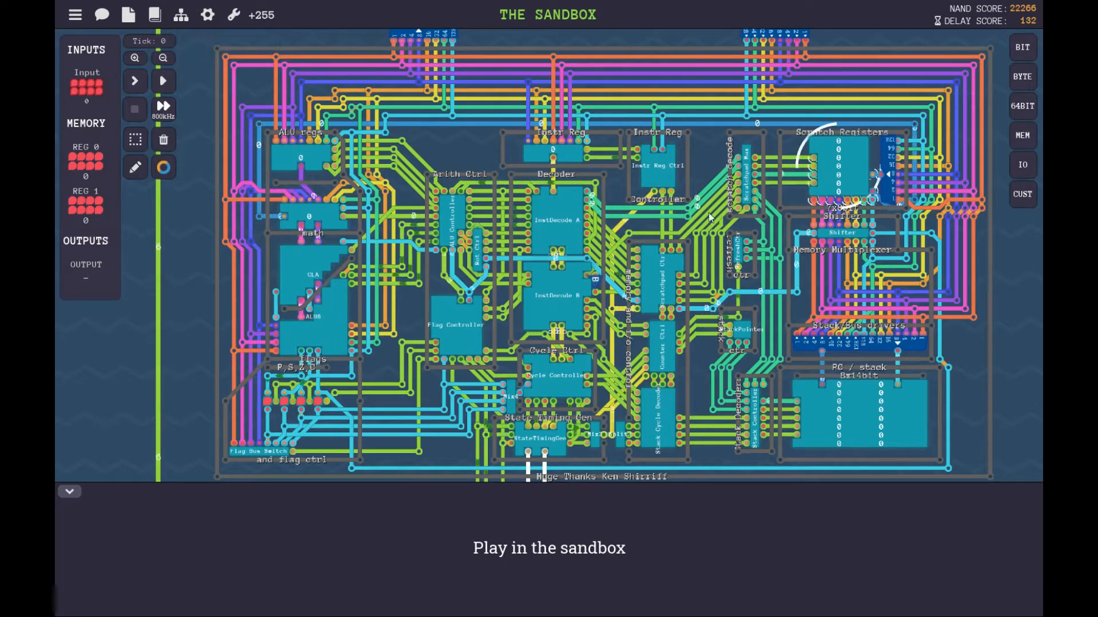
Step: Open The Sandbox result to view the completed 8008 replica CPU circuit
{"action": "left_click", "coordinate": [558, 132]}
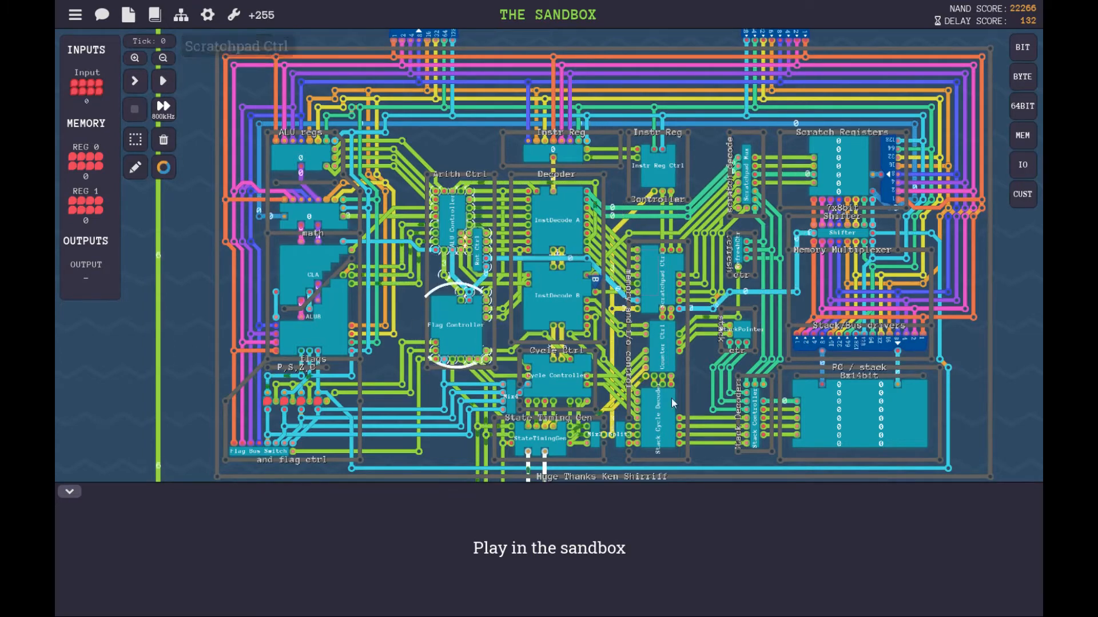
{"action": "mouse_move", "coordinate": [529, 453]}
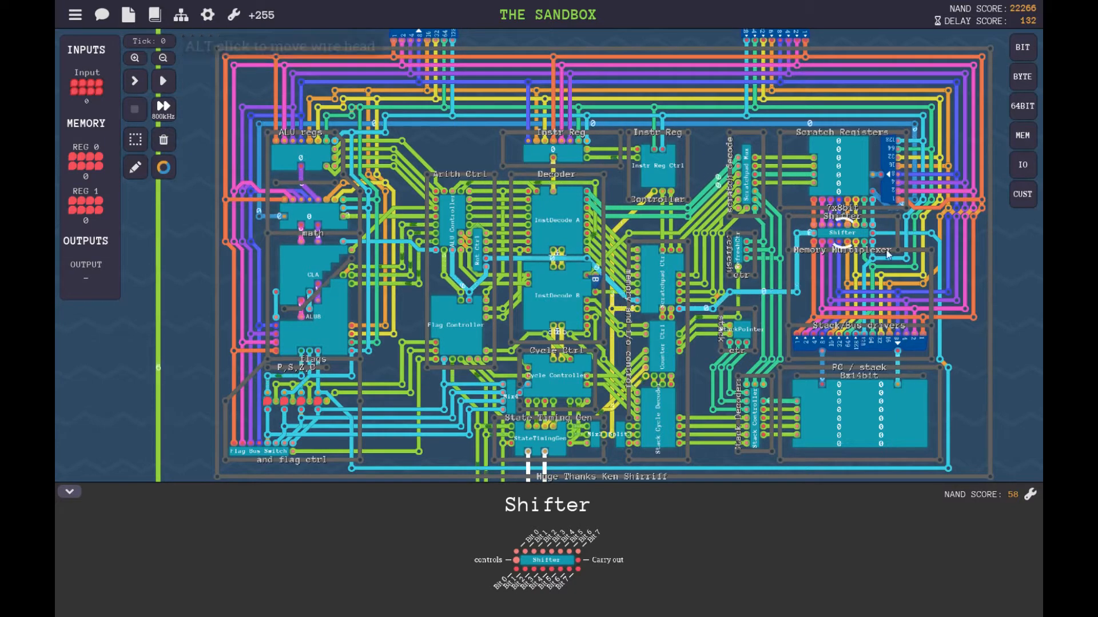
{"action": "left_click", "coordinate": [301, 395]}
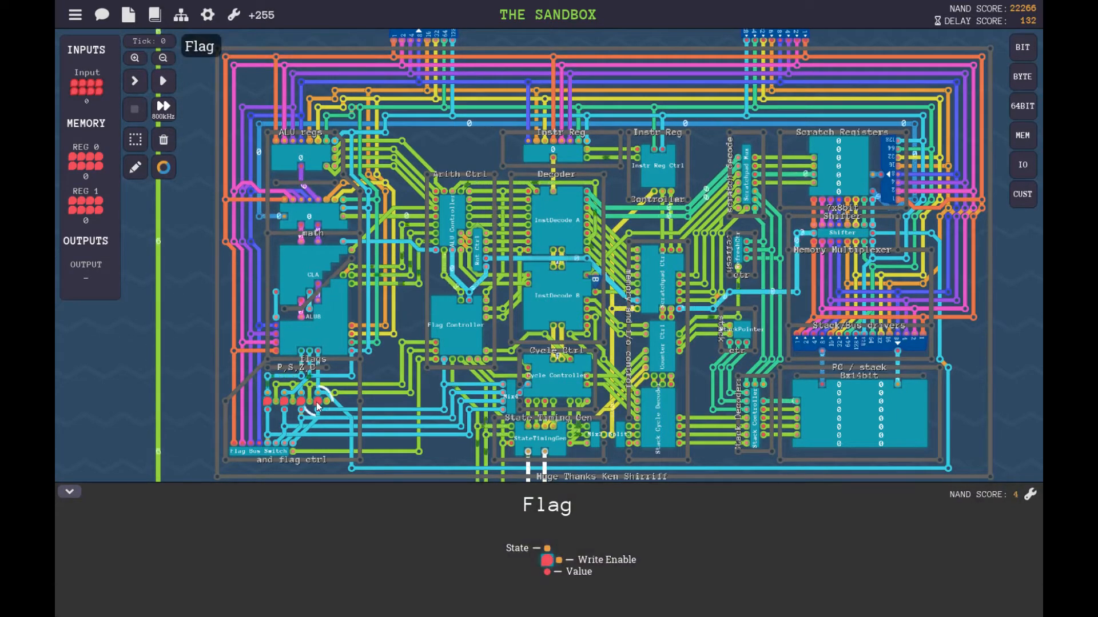
{"action": "left_click", "coordinate": [429, 396]}
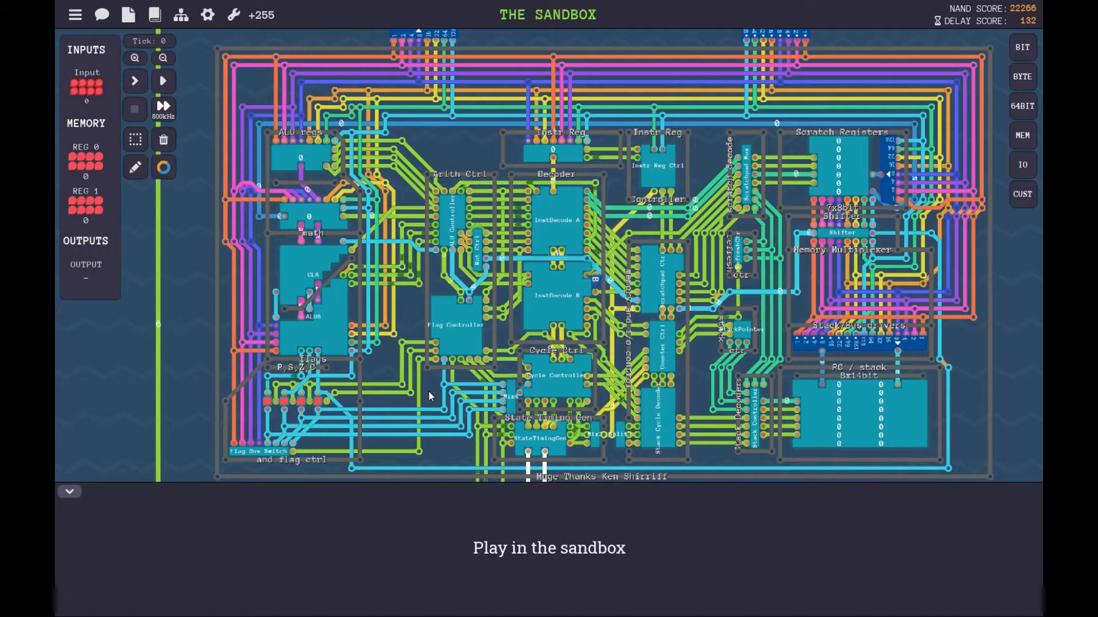
{"action": "mouse_move", "coordinate": [844, 237]}
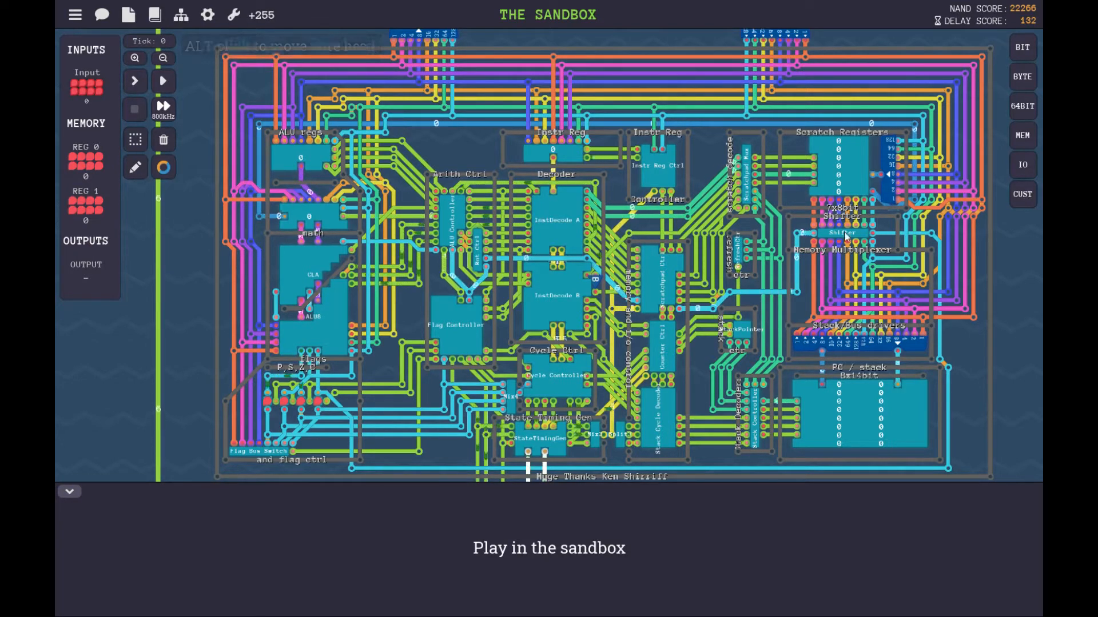
{"action": "left_click", "coordinate": [844, 233]}
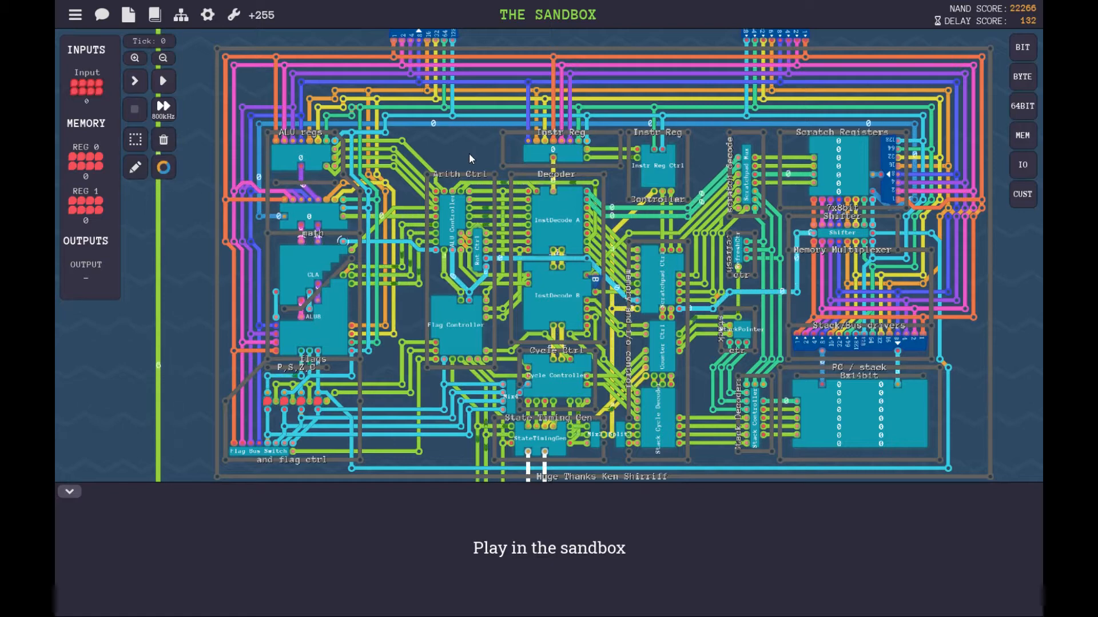
{"action": "mouse_move", "coordinate": [300, 213]}
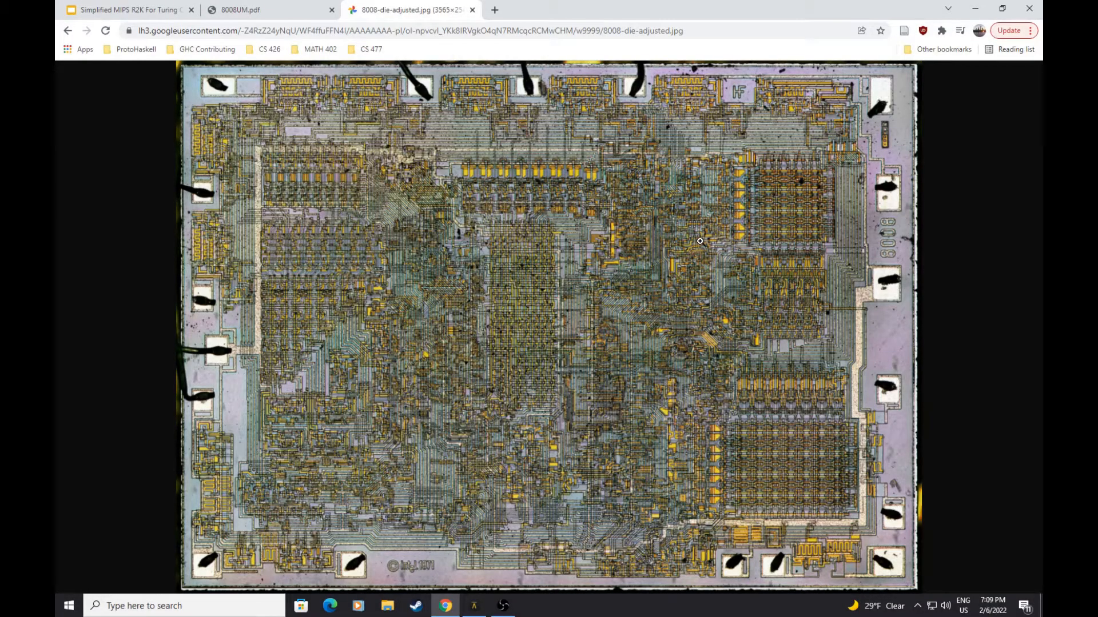
{"action": "mouse_move", "coordinate": [388, 339]}
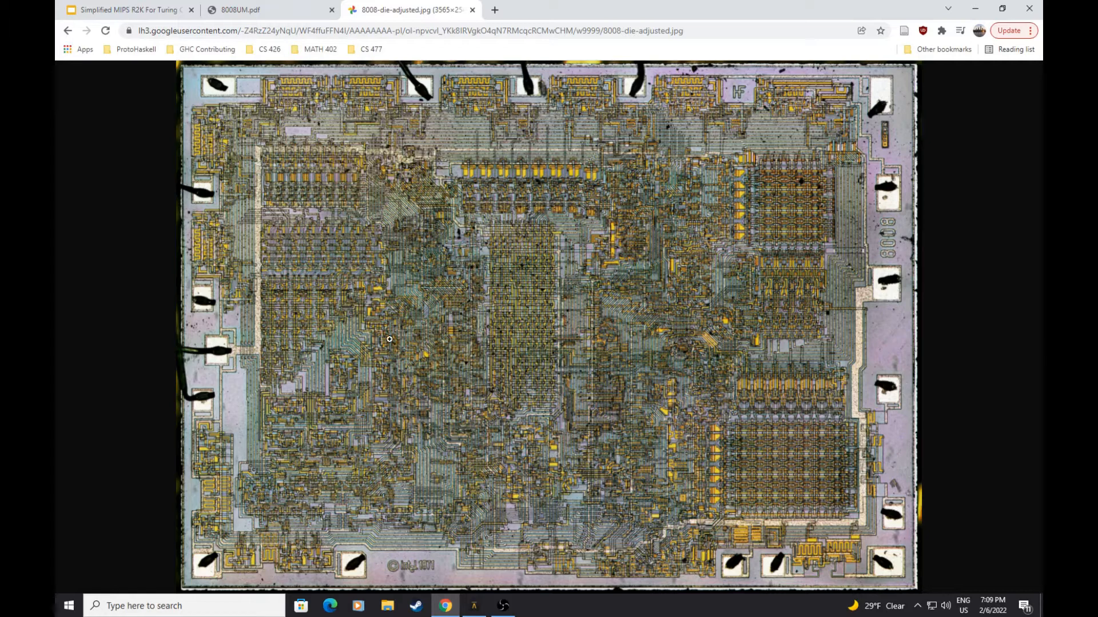
{"action": "mouse_move", "coordinate": [259, 226]}
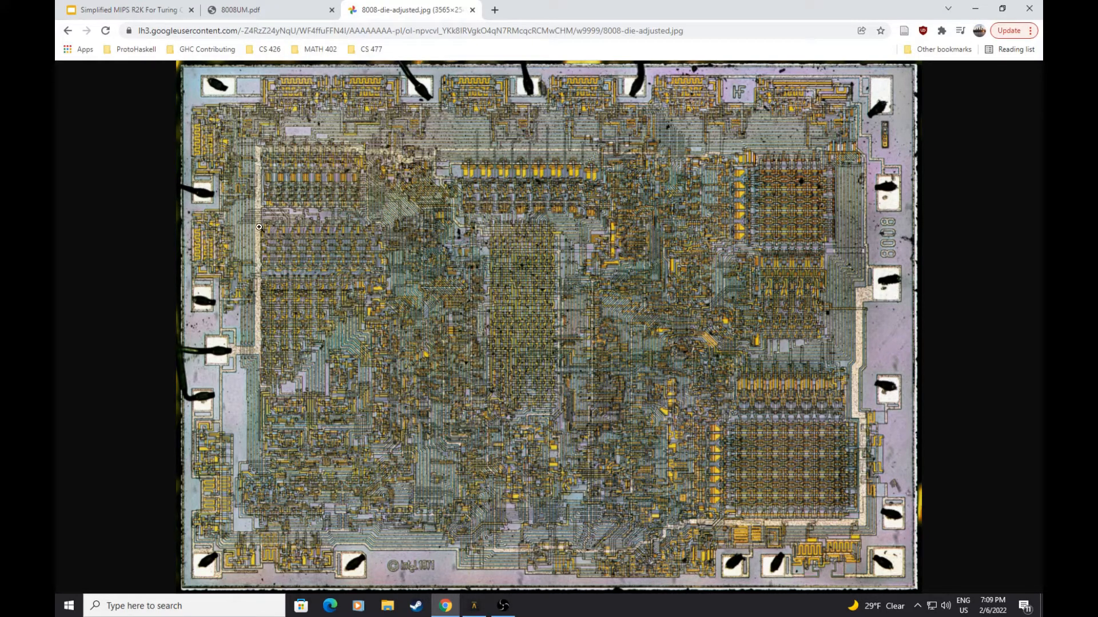
{"action": "mouse_move", "coordinate": [432, 195]}
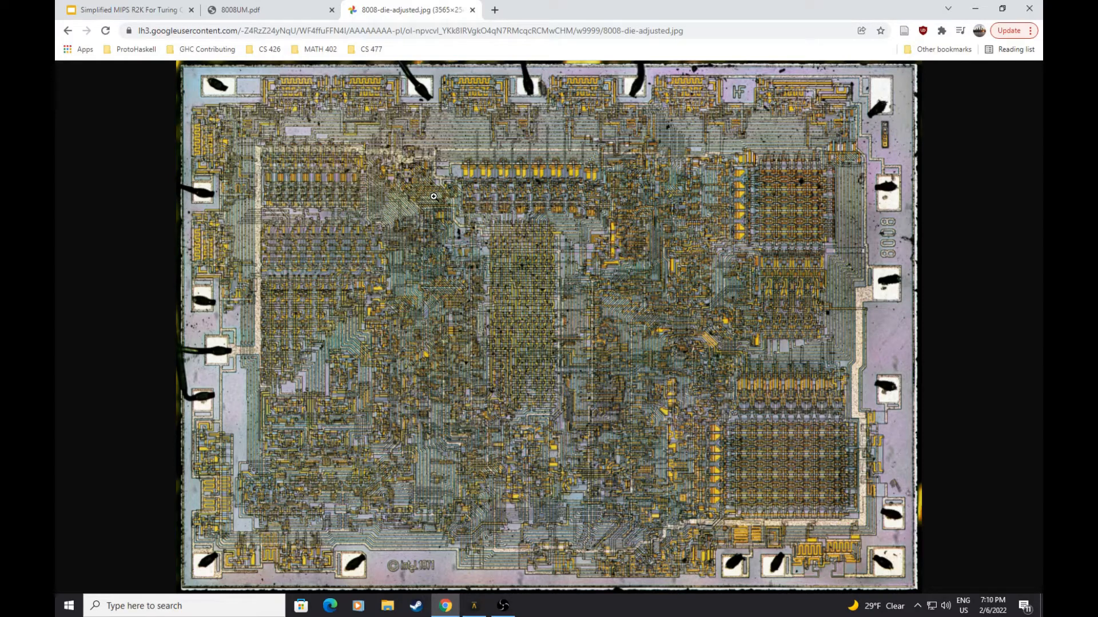
{"action": "mouse_move", "coordinate": [817, 154]}
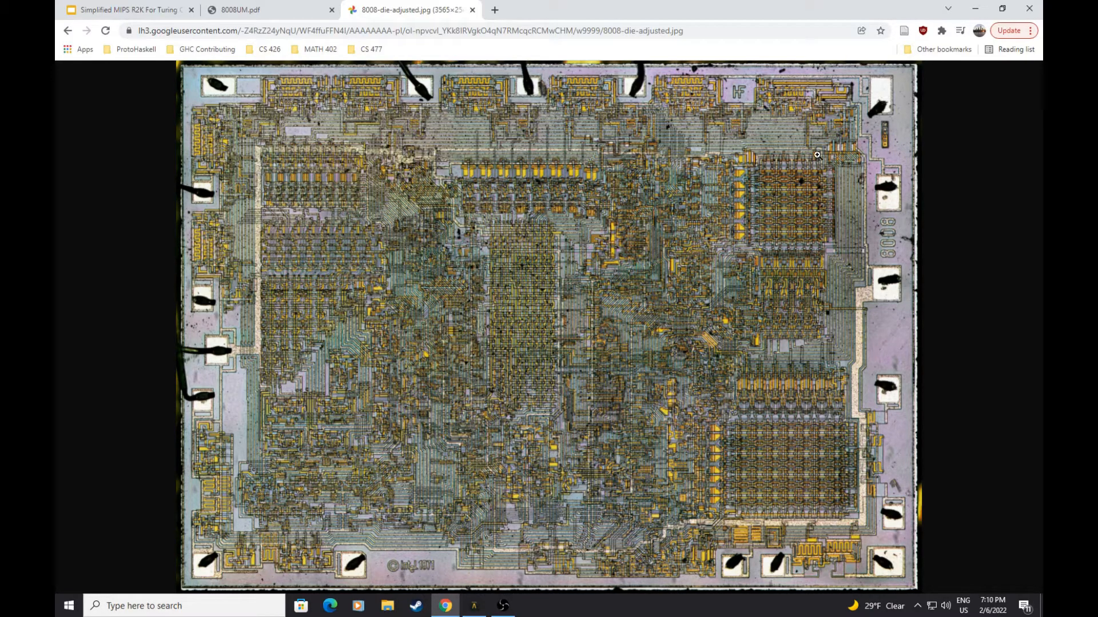
{"action": "mouse_move", "coordinate": [300, 247]}
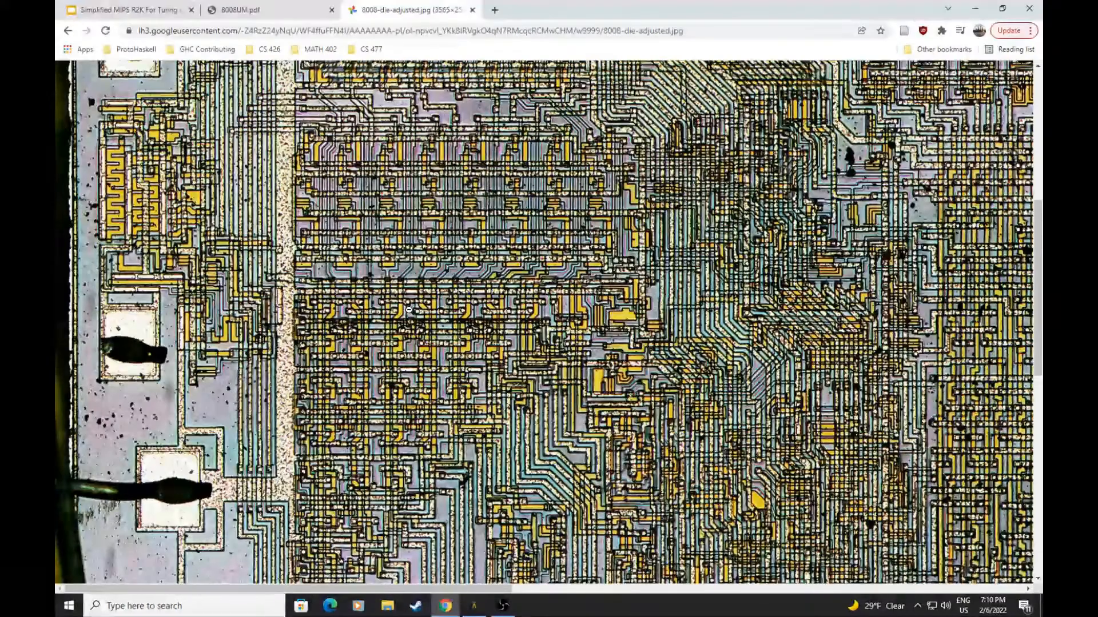
{"action": "scroll", "scroll_direction": "down", "scroll_amount": 3}
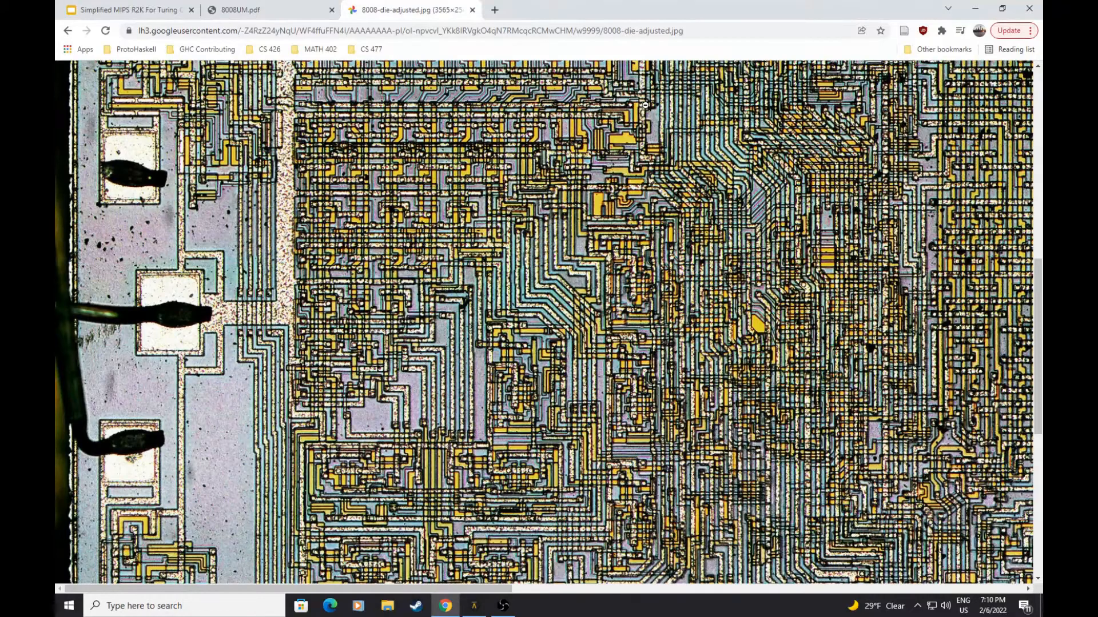
{"action": "scroll", "scroll_direction": "down", "scroll_amount": 3}
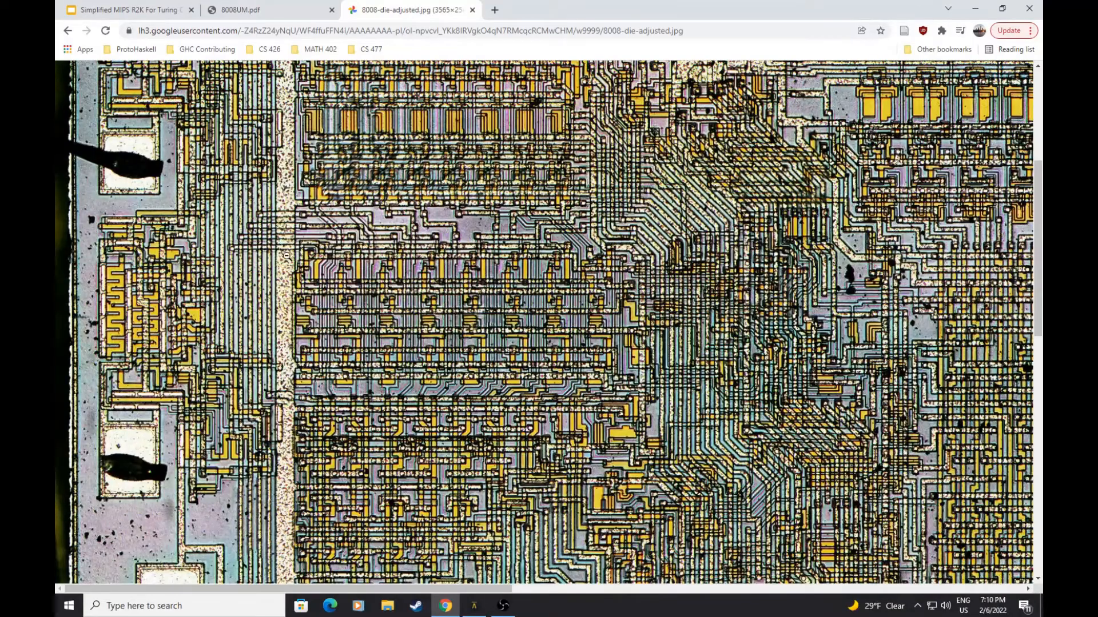
{"action": "mouse_move", "coordinate": [287, 378]}
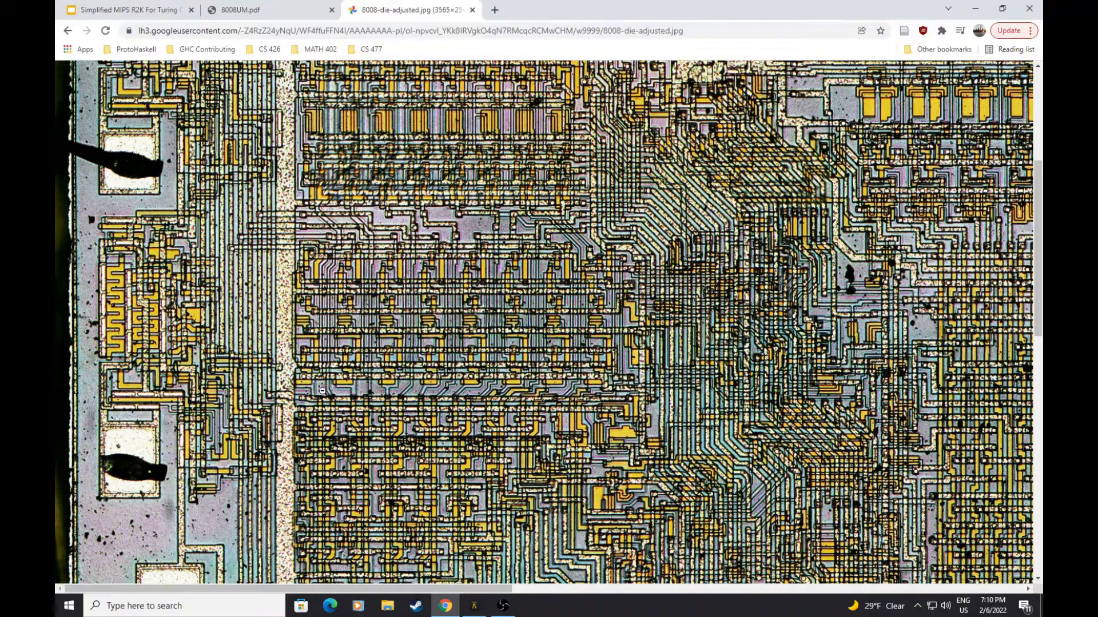
{"action": "mouse_move", "coordinate": [279, 393]}
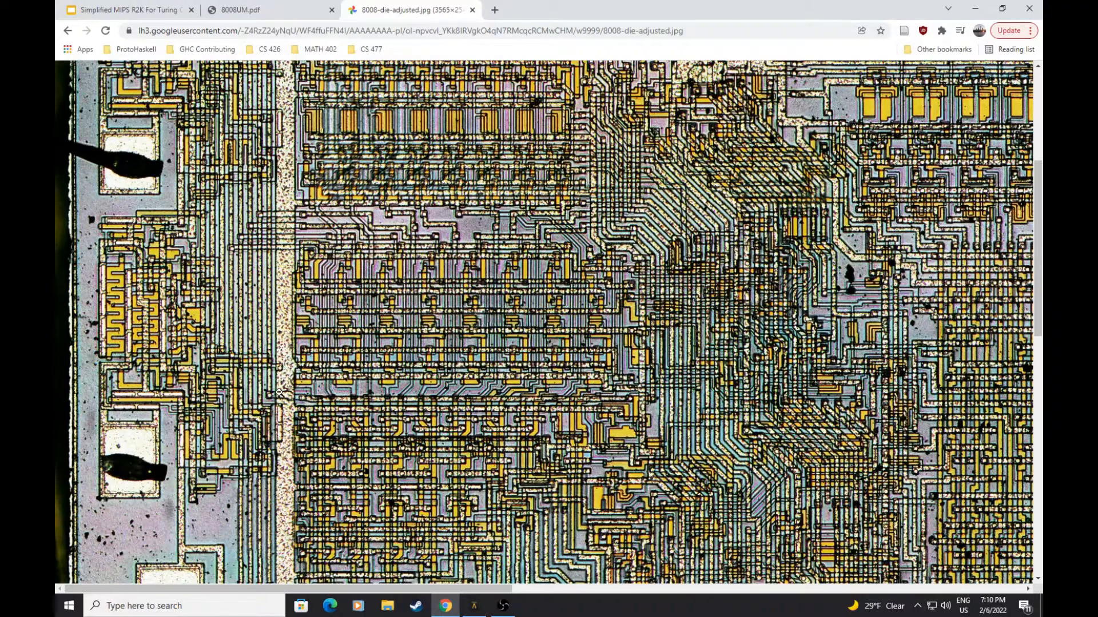
{"action": "mouse_move", "coordinate": [294, 384]}
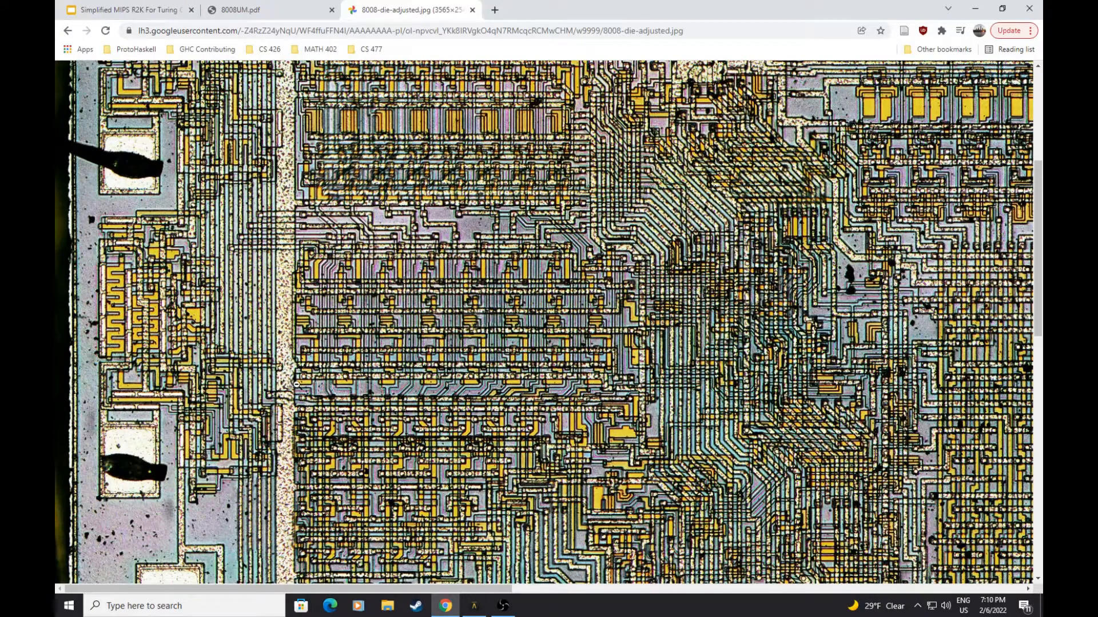
{"action": "mouse_move", "coordinate": [459, 280]}
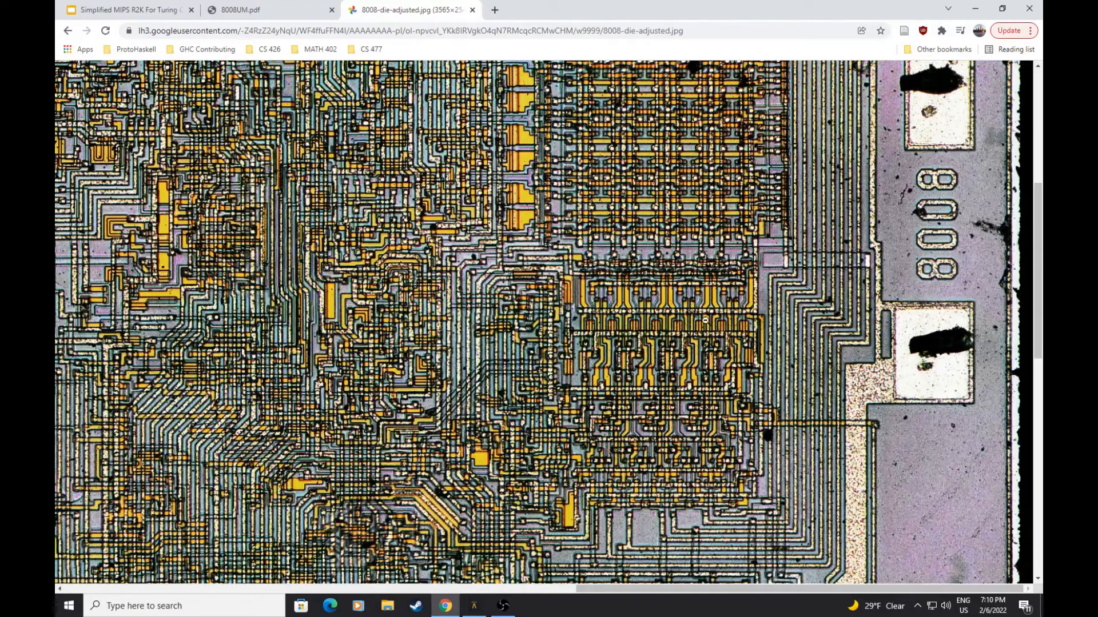
{"action": "mouse_move", "coordinate": [600, 261]}
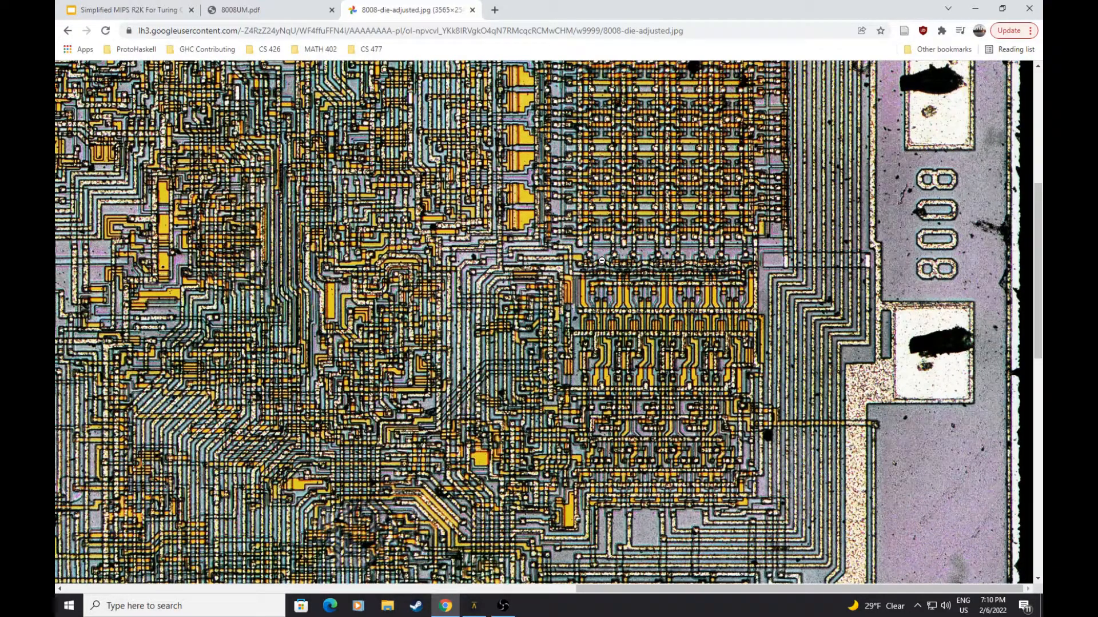
{"action": "mouse_move", "coordinate": [653, 479]}
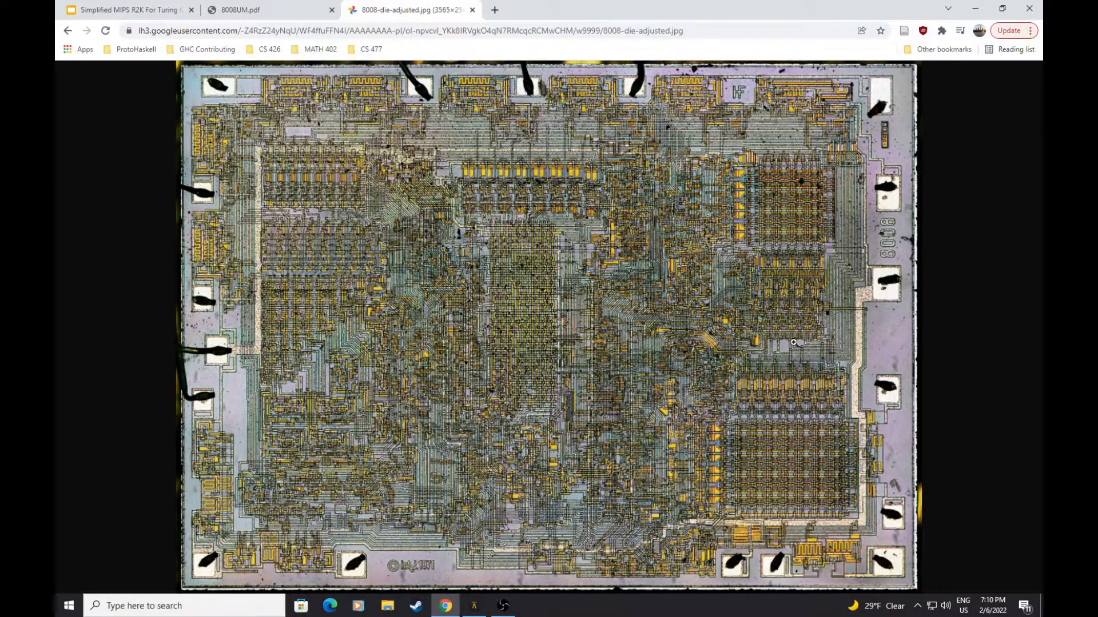
{"action": "mouse_move", "coordinate": [806, 335]}
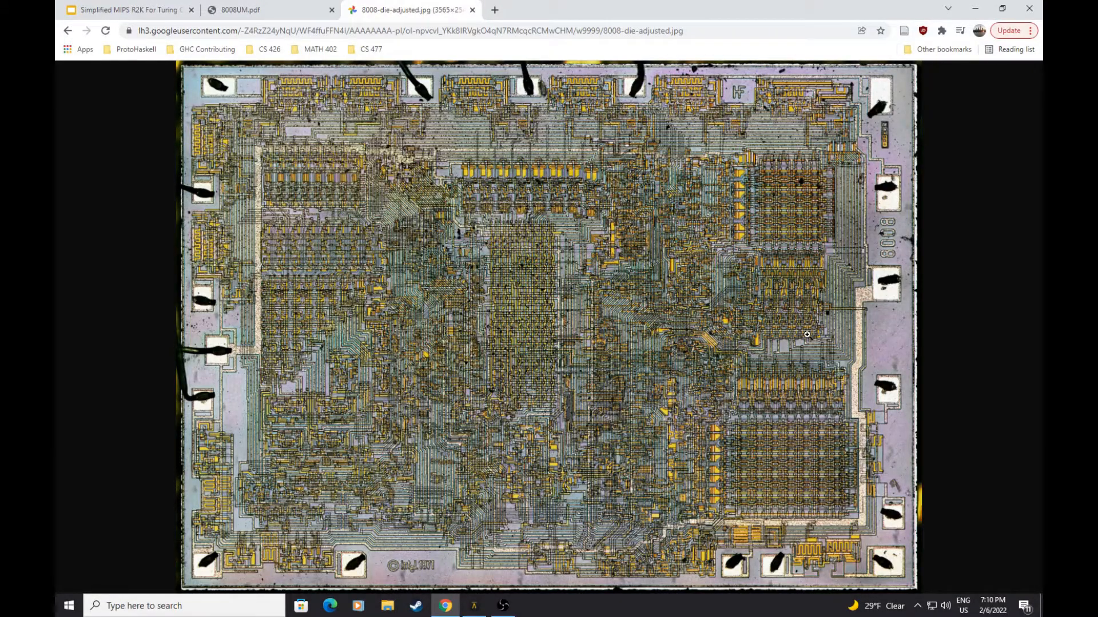
{"action": "mouse_move", "coordinate": [292, 257]}
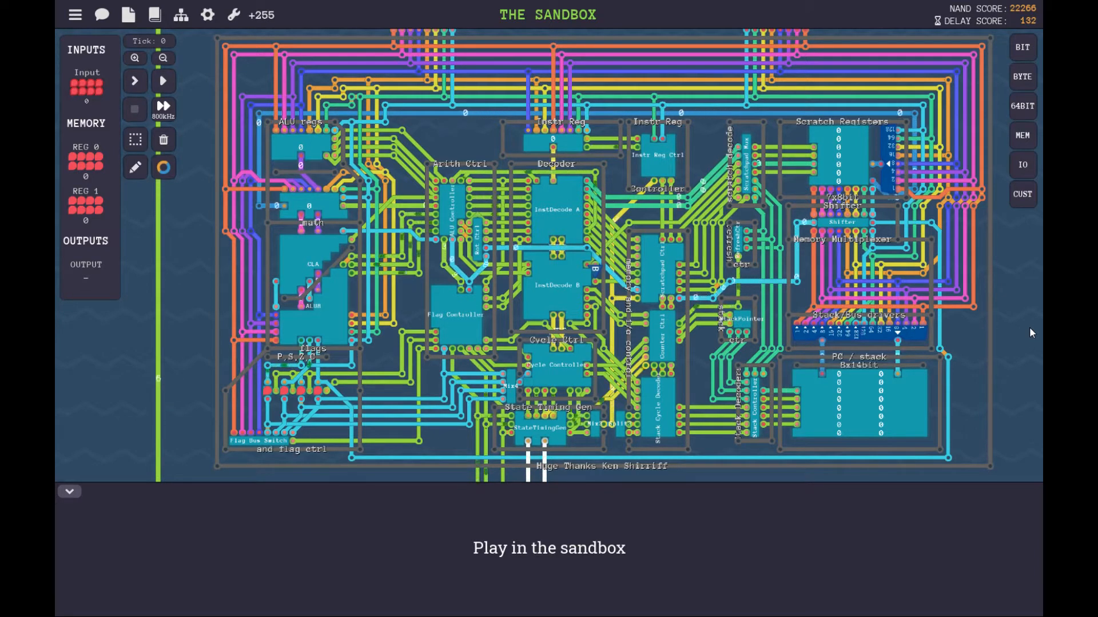
{"action": "left_click", "coordinate": [164, 80]}
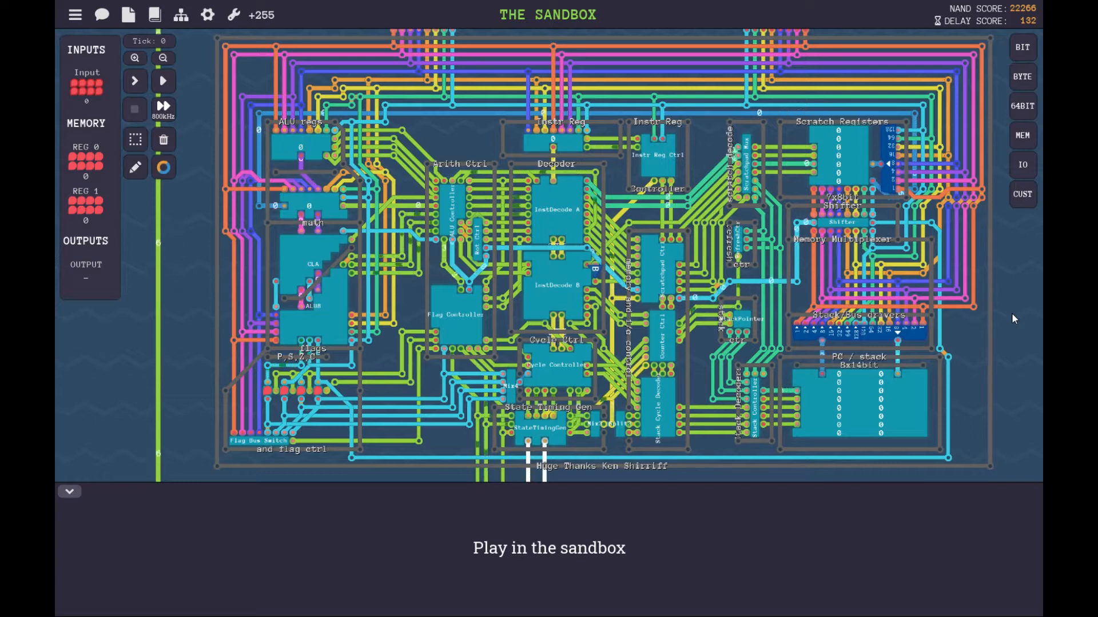
{"action": "left_click", "coordinate": [162, 80]}
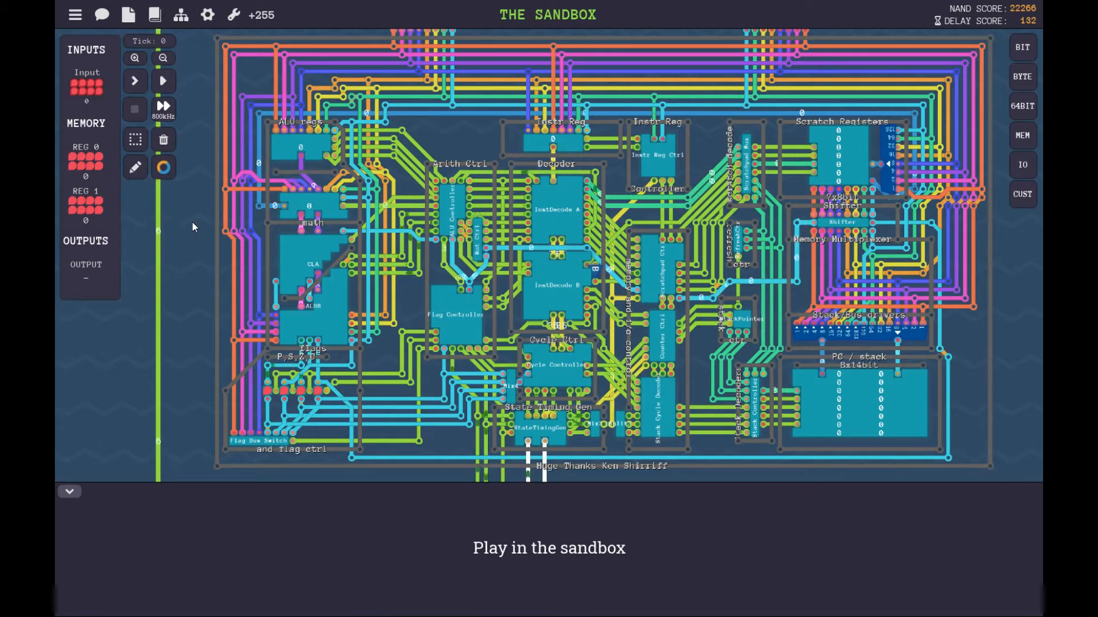
Step: Switch from the sandbox circuit to the Chrome window with the 8008 die photo
{"action": "left_click", "coordinate": [163, 80]}
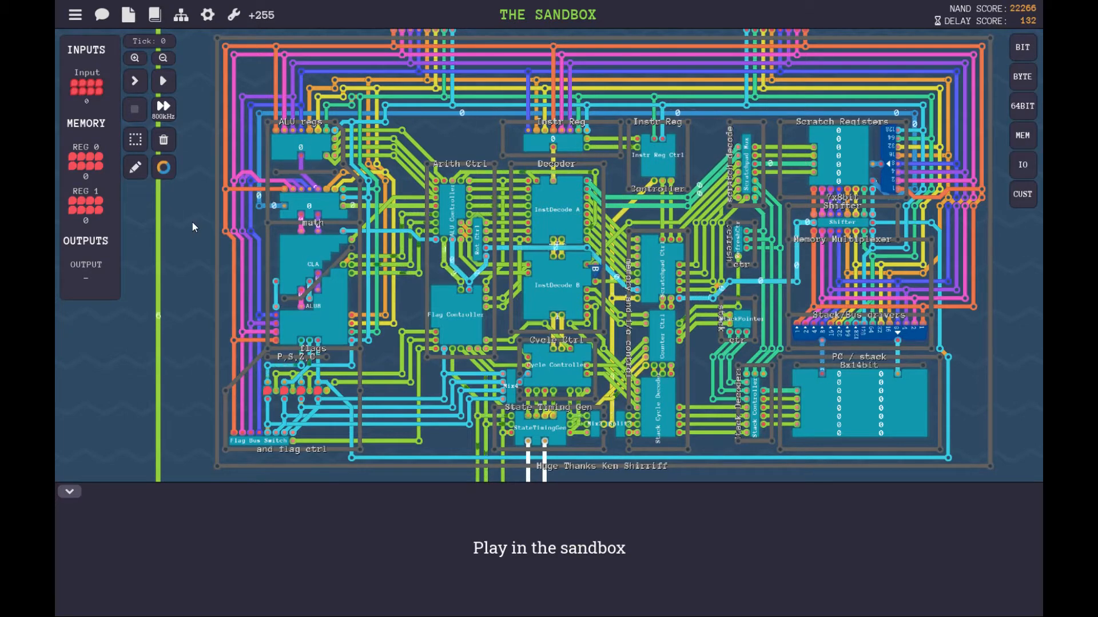
{"action": "mouse_move", "coordinate": [567, 450]}
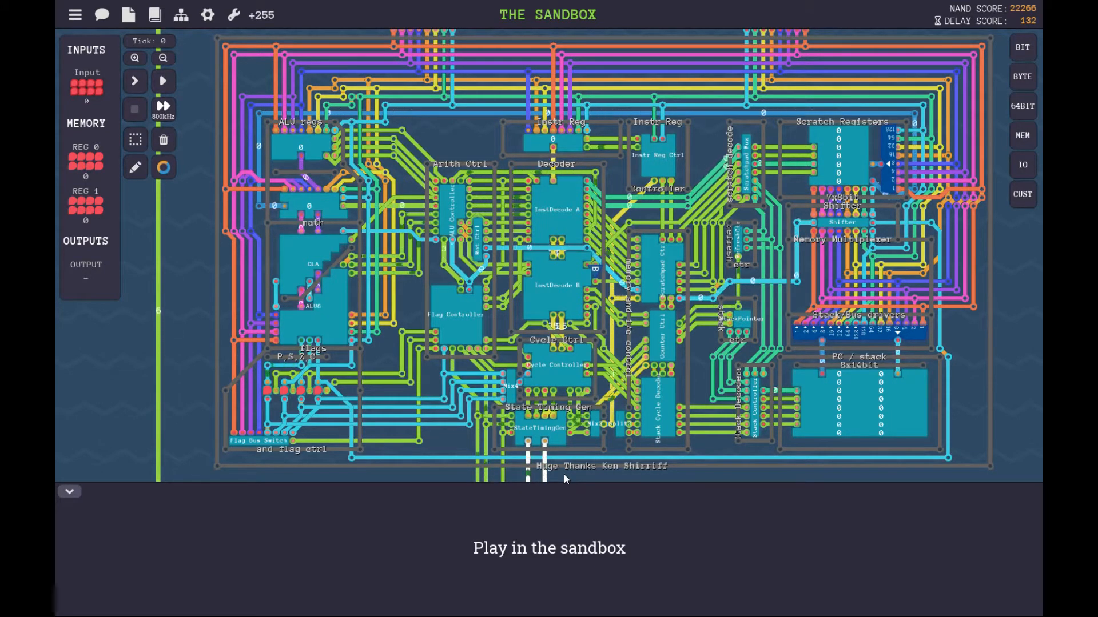
{"action": "left_click", "coordinate": [164, 80]}
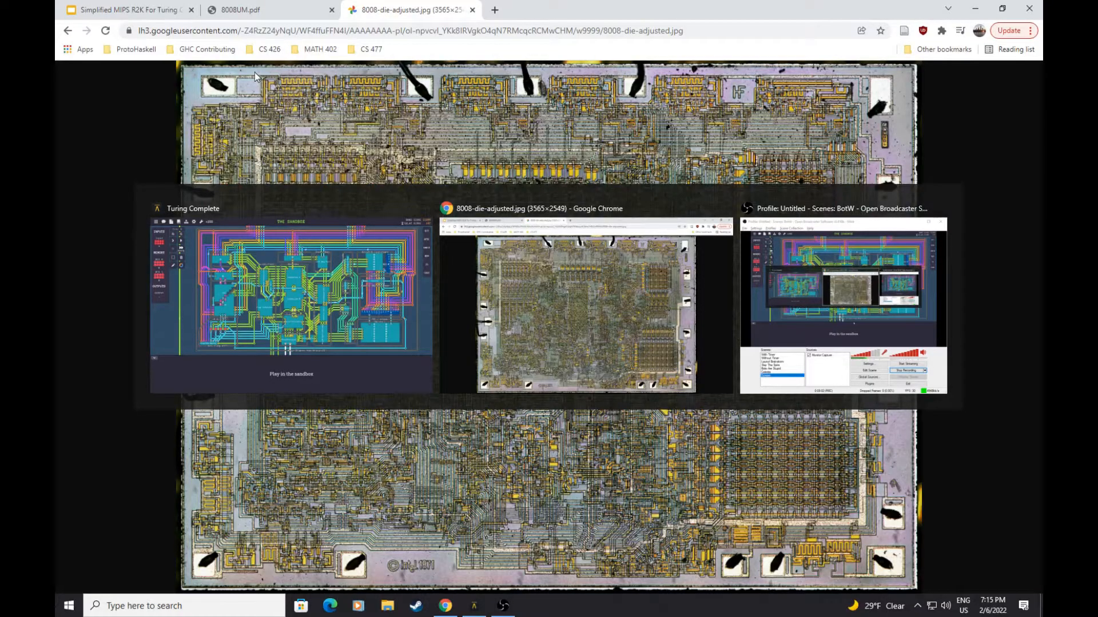
Step: Show the 8008UM.pdf manual and scroll to page 13, Figure 4 interrupt recognition timing
{"action": "left_click", "coordinate": [248, 10]}
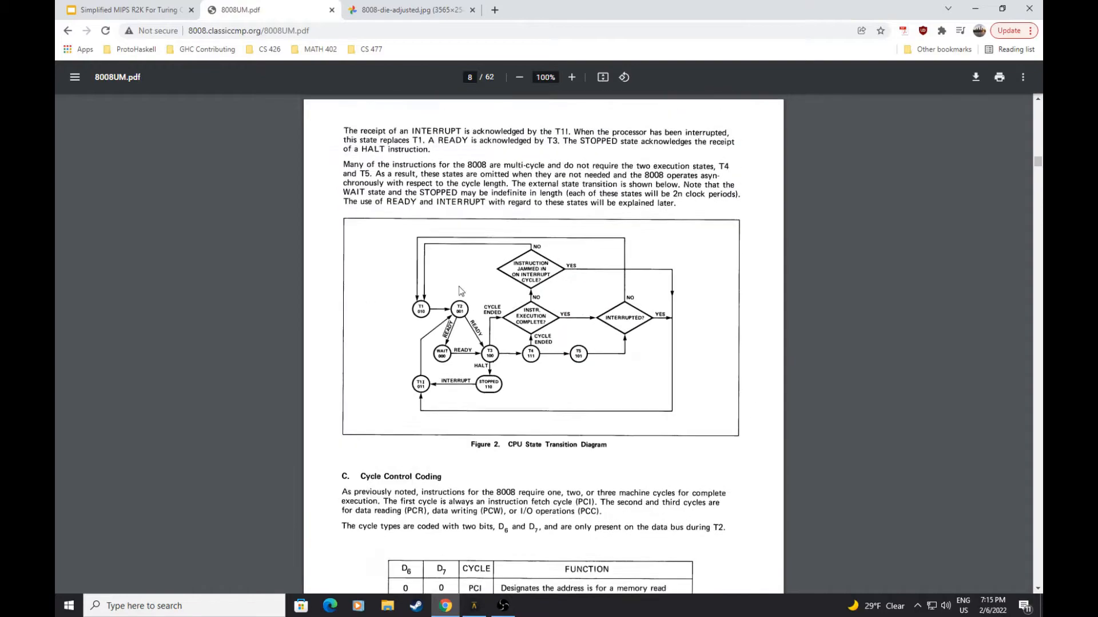
{"action": "scroll", "scroll_direction": "down", "scroll_amount": 3}
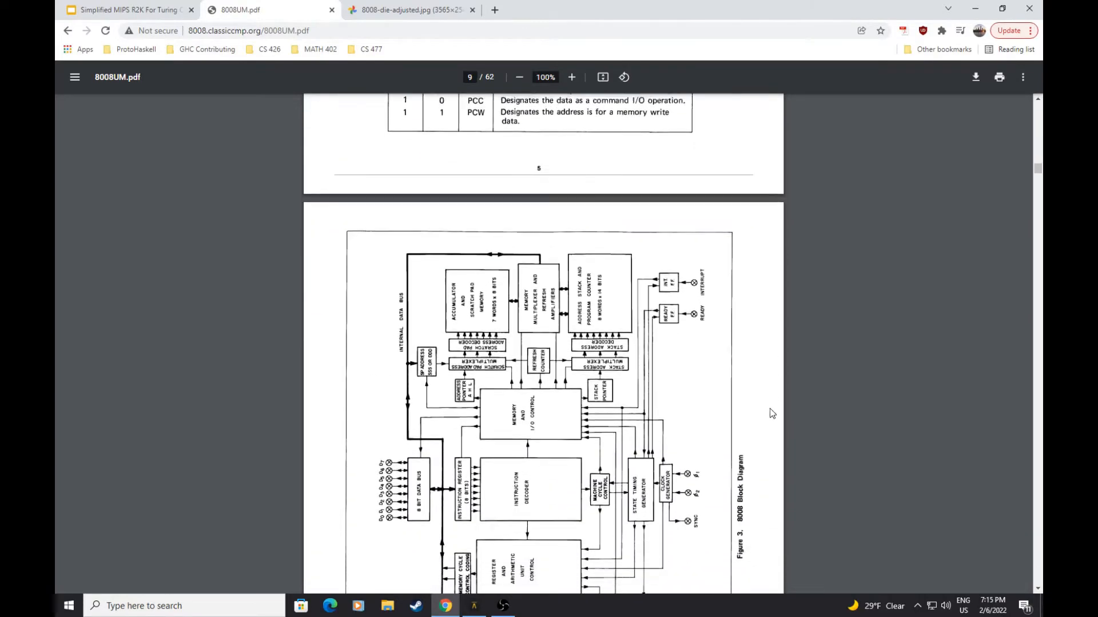
{"action": "scroll", "scroll_direction": "down", "scroll_amount": 3}
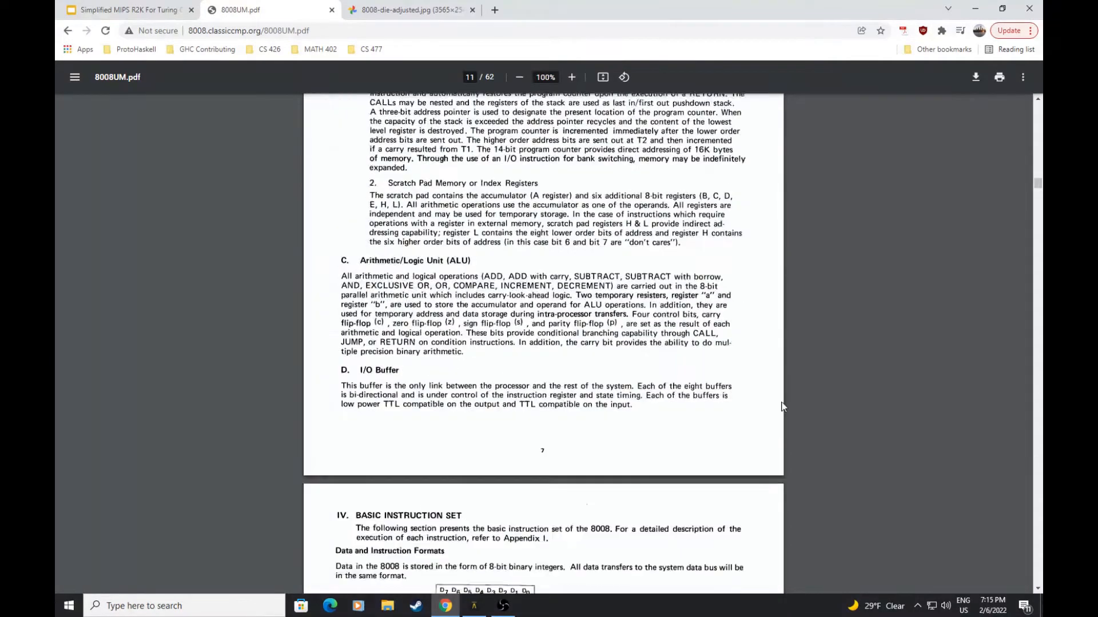
{"action": "scroll", "scroll_direction": "down", "scroll_amount": 3}
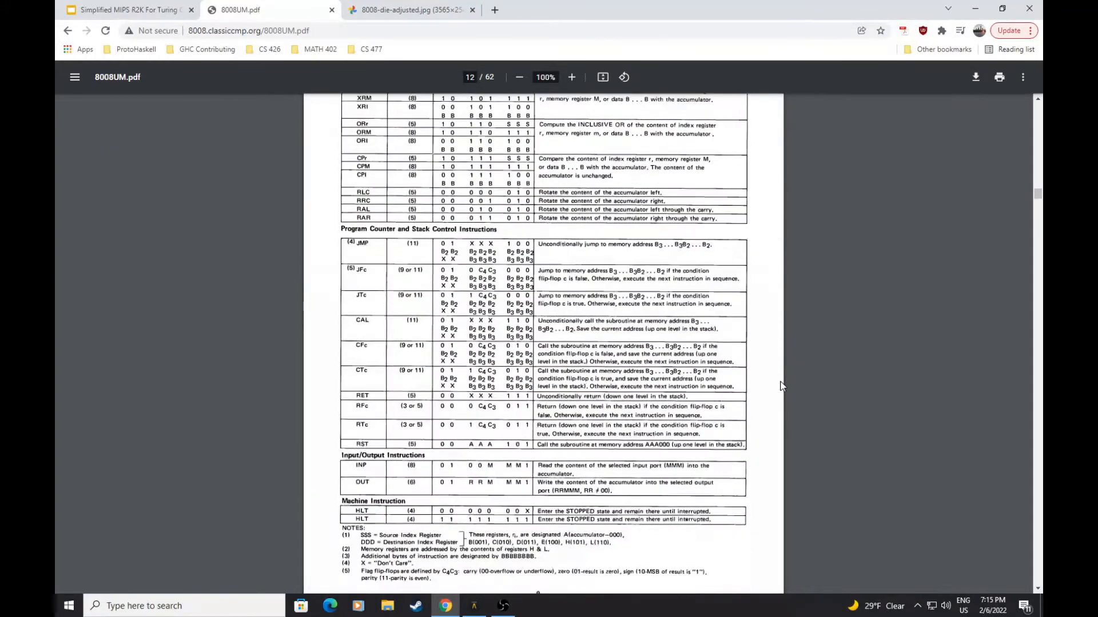
{"action": "scroll", "scroll_direction": "down", "scroll_amount": 3}
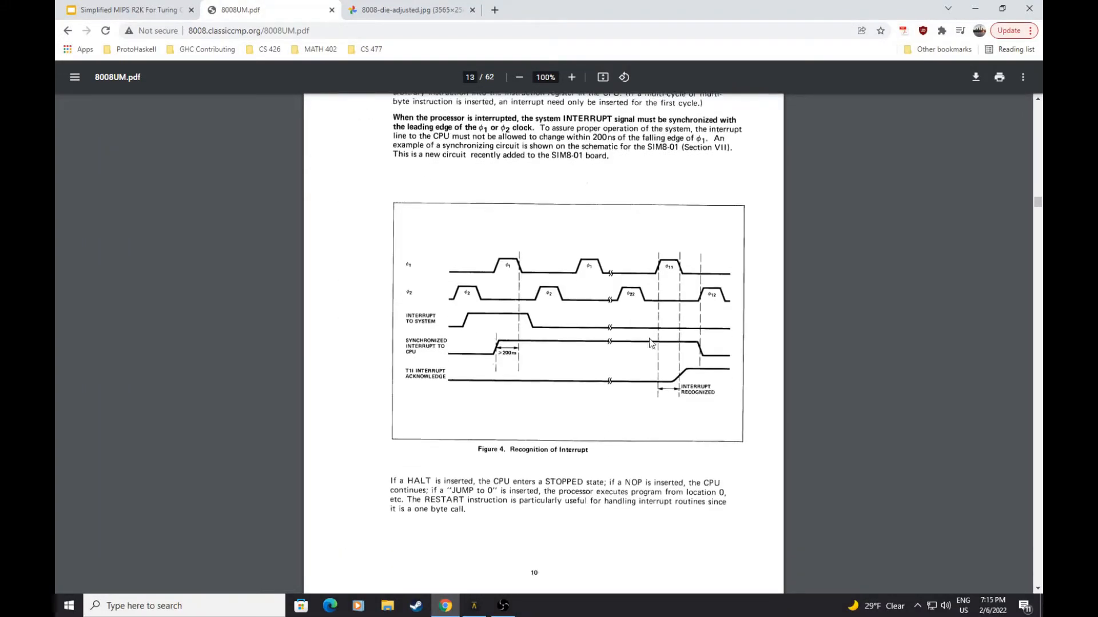
{"action": "mouse_move", "coordinate": [419, 260]}
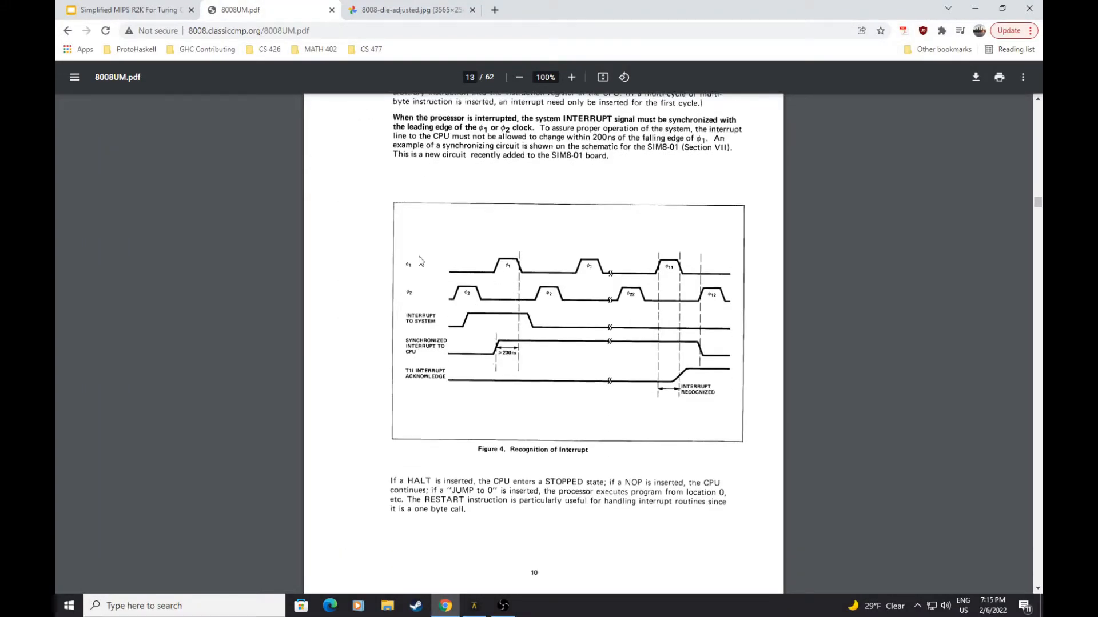
{"action": "mouse_move", "coordinate": [385, 301]}
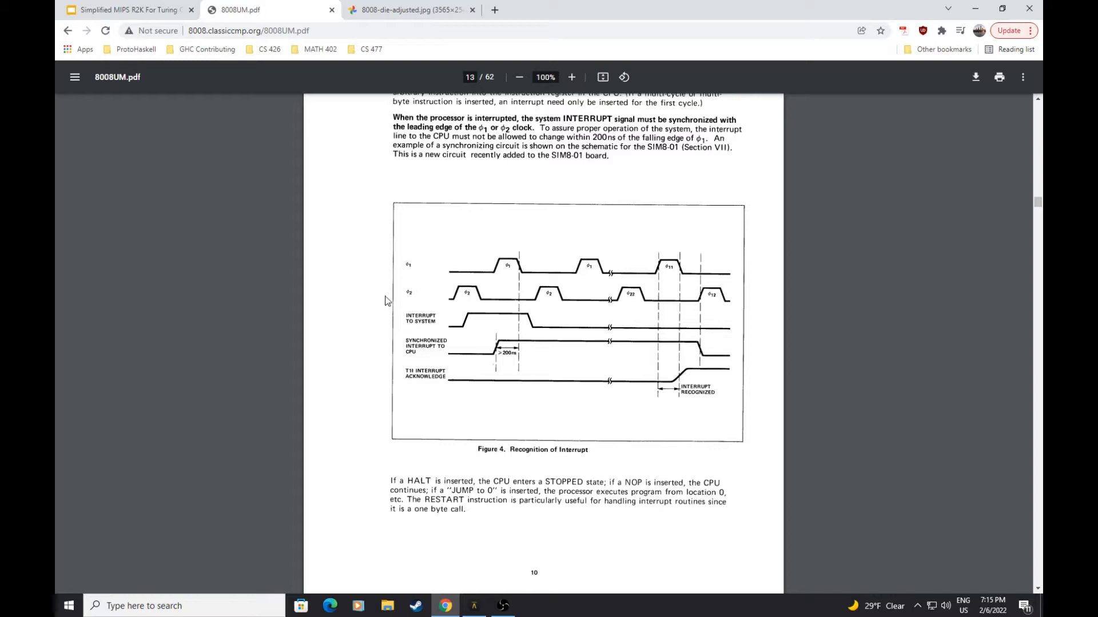
{"action": "mouse_move", "coordinate": [407, 308]}
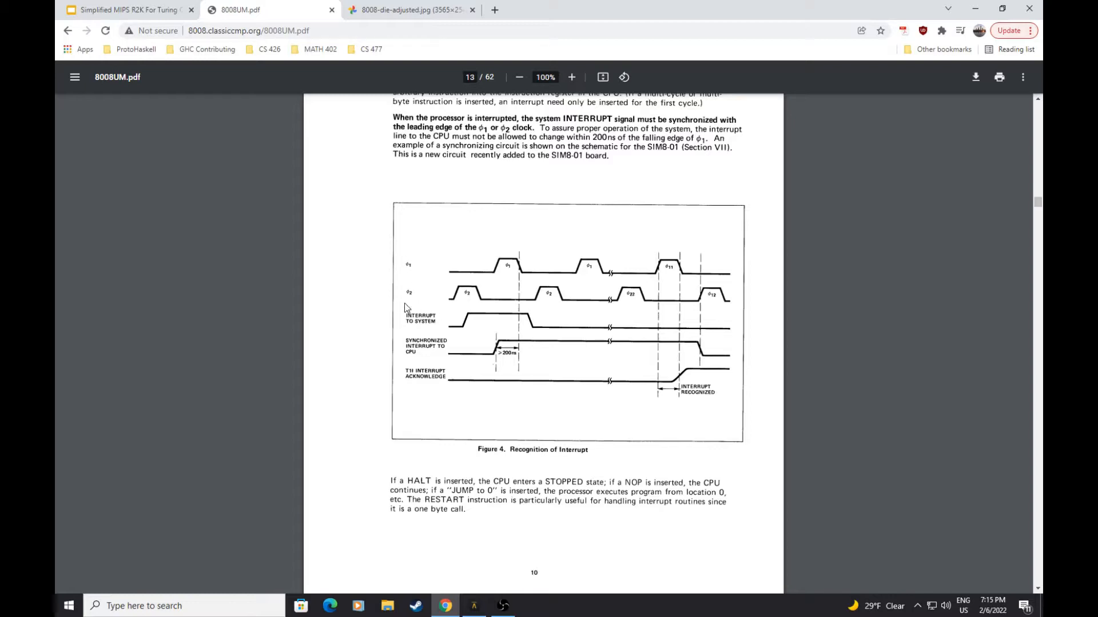
{"action": "mouse_move", "coordinate": [454, 307]}
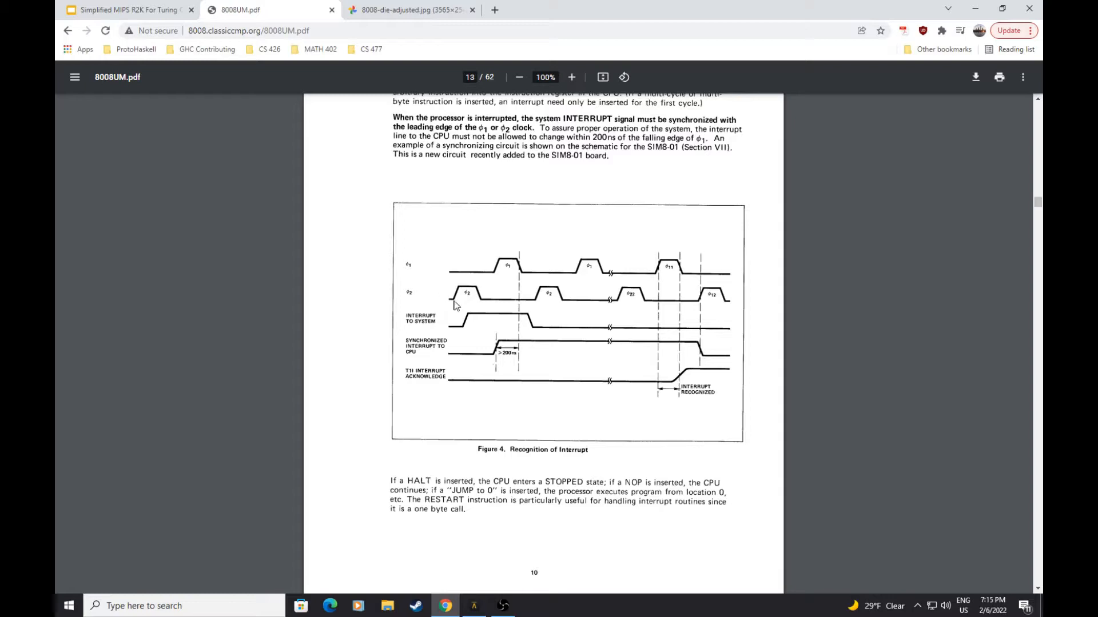
{"action": "mouse_move", "coordinate": [750, 323]}
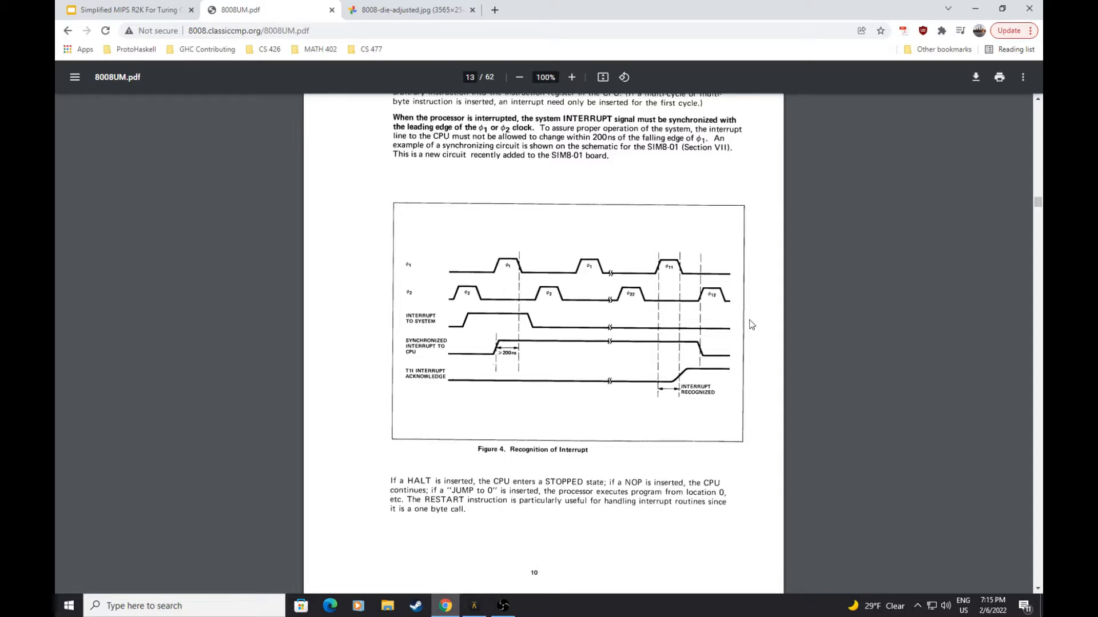
{"action": "mouse_move", "coordinate": [482, 301]}
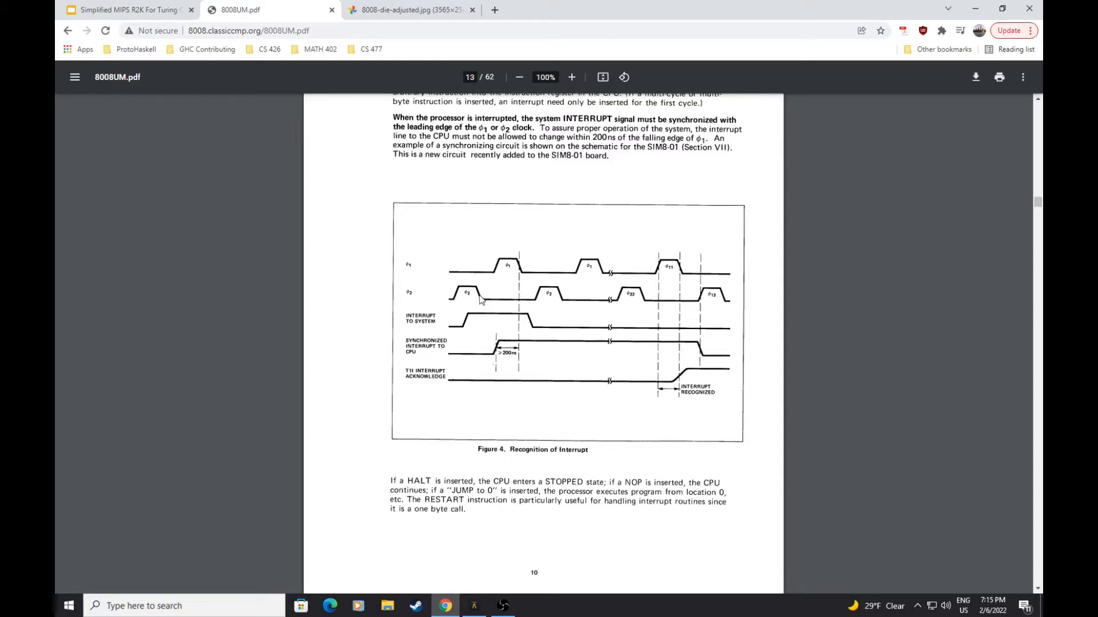
{"action": "mouse_move", "coordinate": [622, 317]}
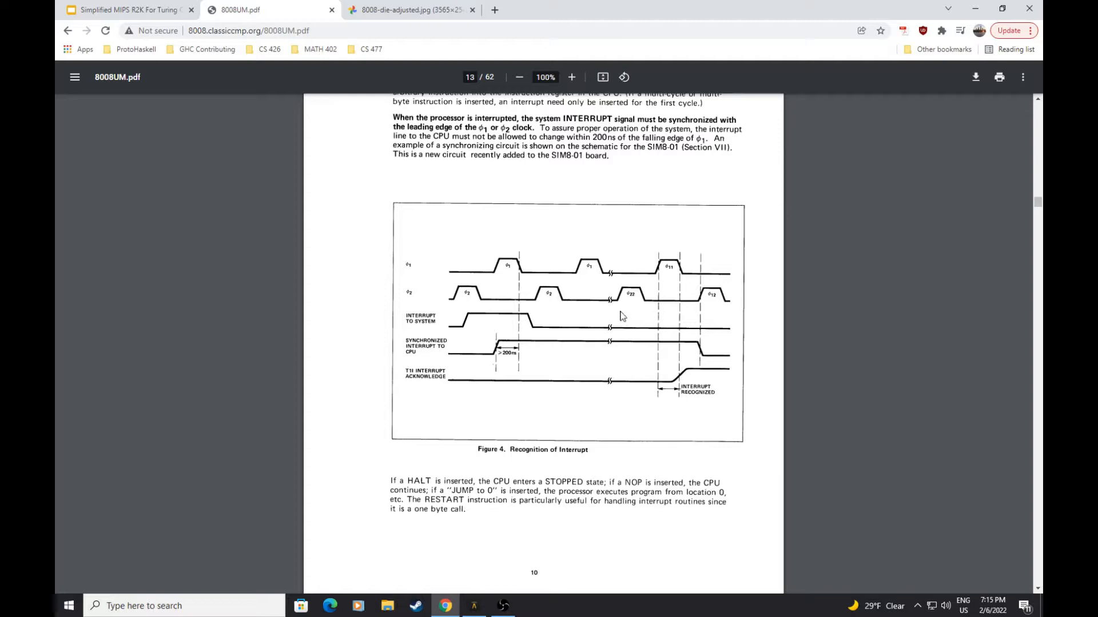
{"action": "mouse_move", "coordinate": [443, 303]}
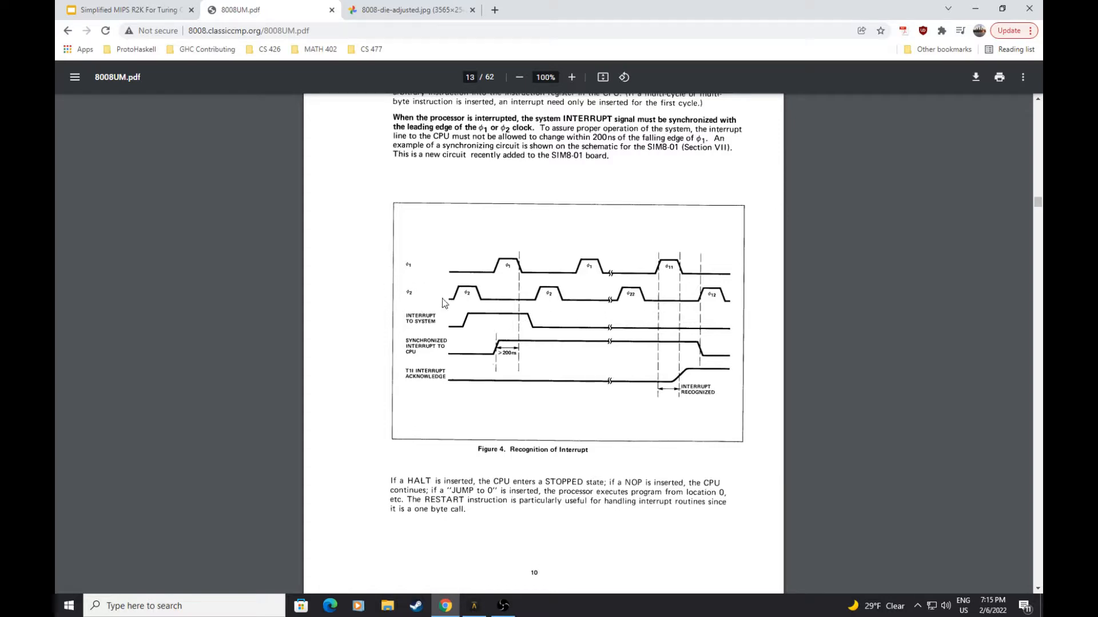
{"action": "mouse_move", "coordinate": [432, 313]}
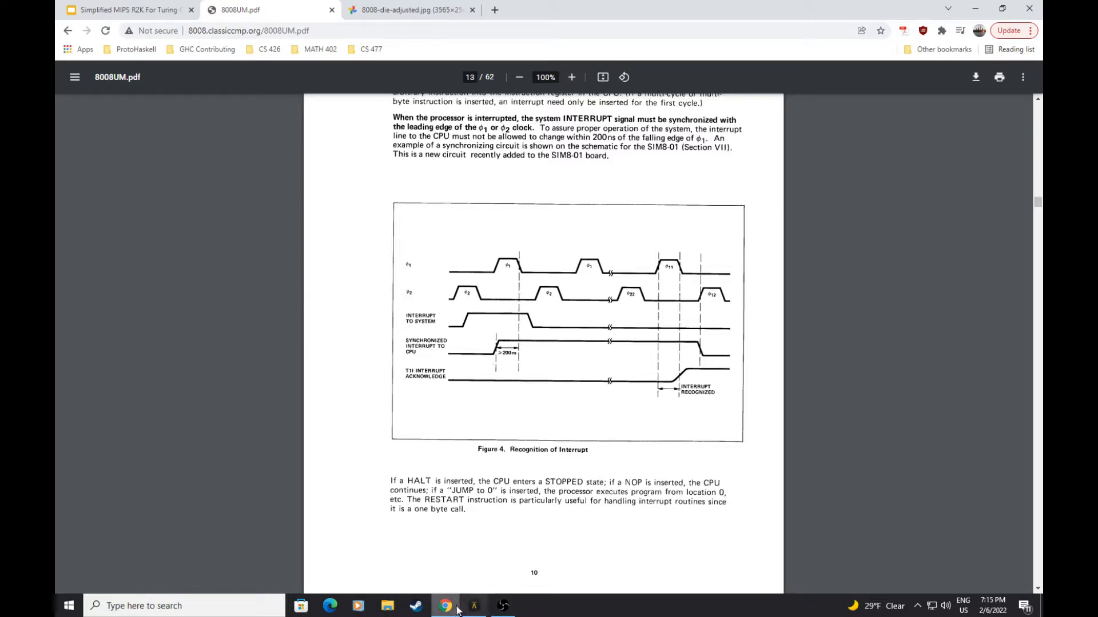
Step: Bring Turing Complete back to the front from the Windows taskbar
{"action": "left_click", "coordinate": [503, 606]}
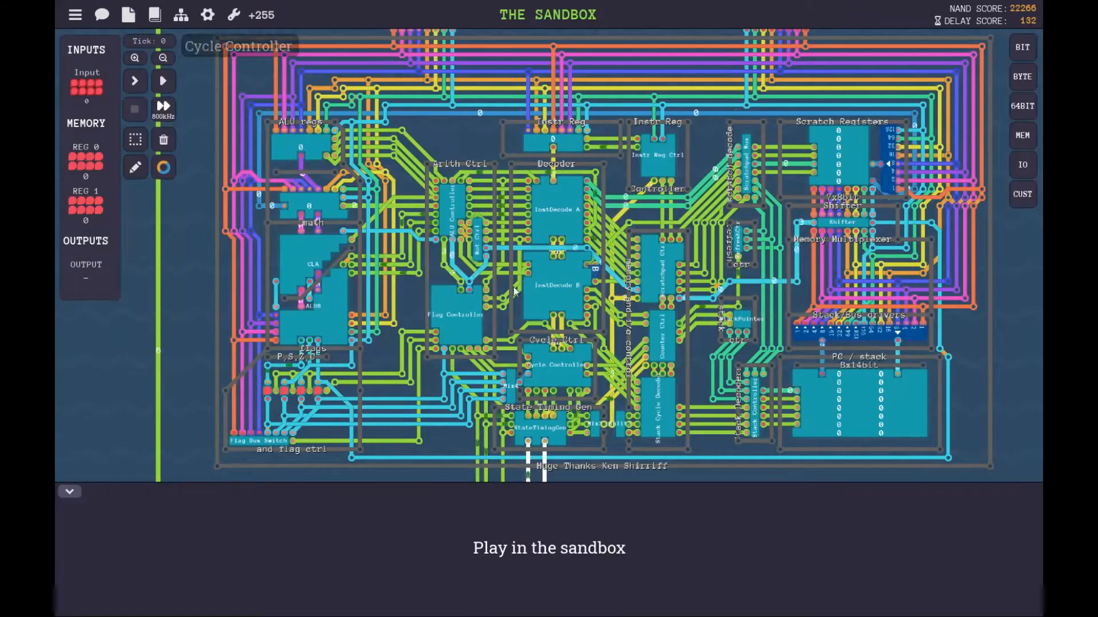
{"action": "mouse_move", "coordinate": [557, 305]}
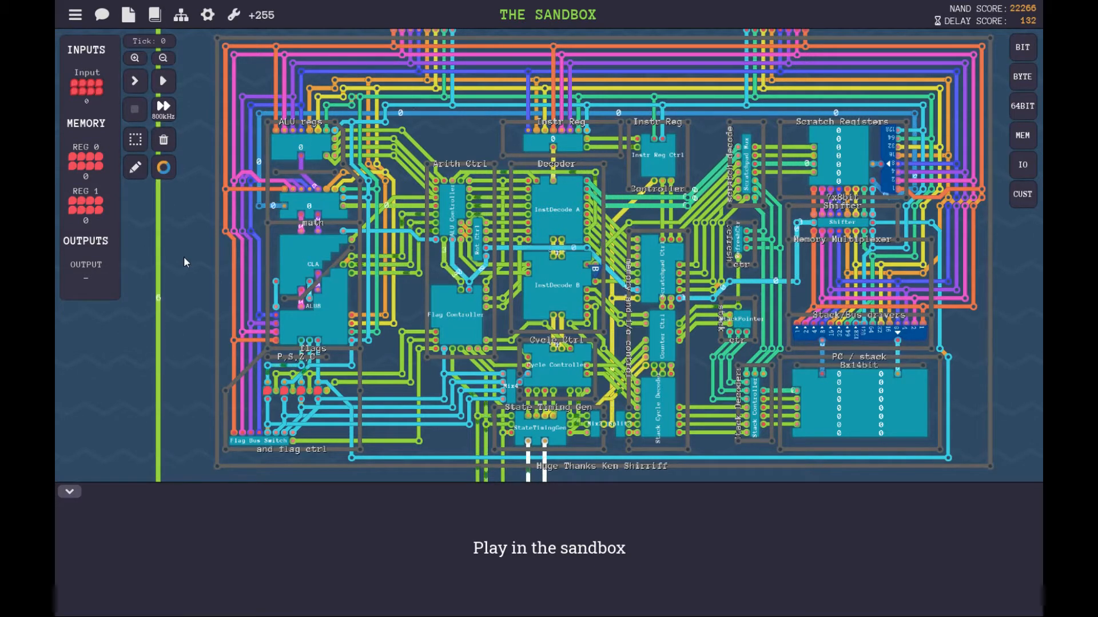
{"action": "mouse_move", "coordinate": [428, 229]}
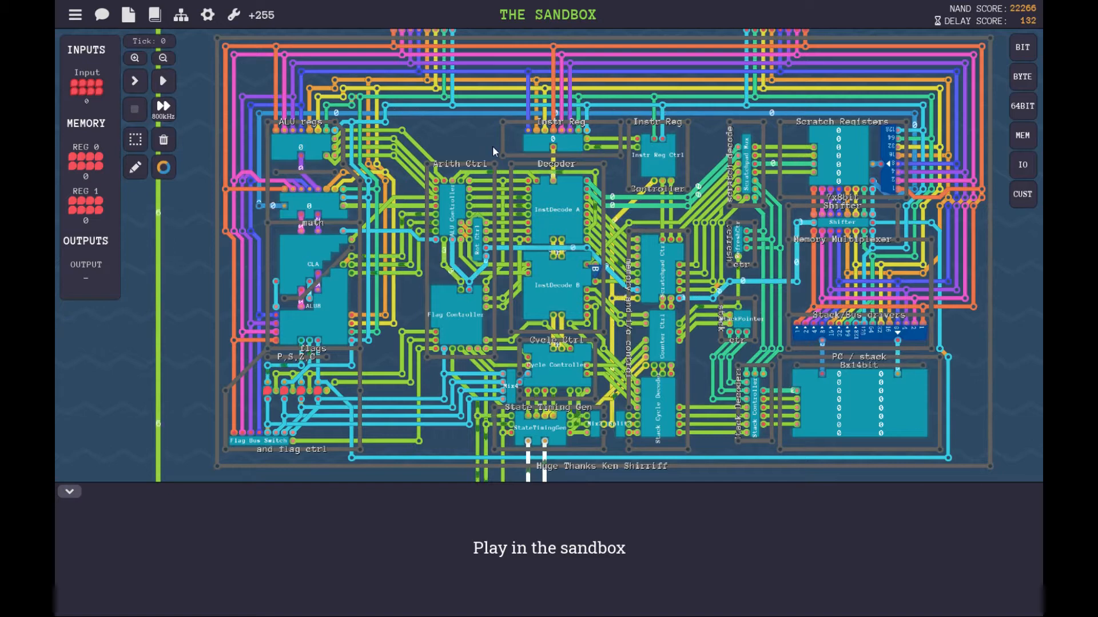
{"action": "mouse_move", "coordinate": [637, 423]}
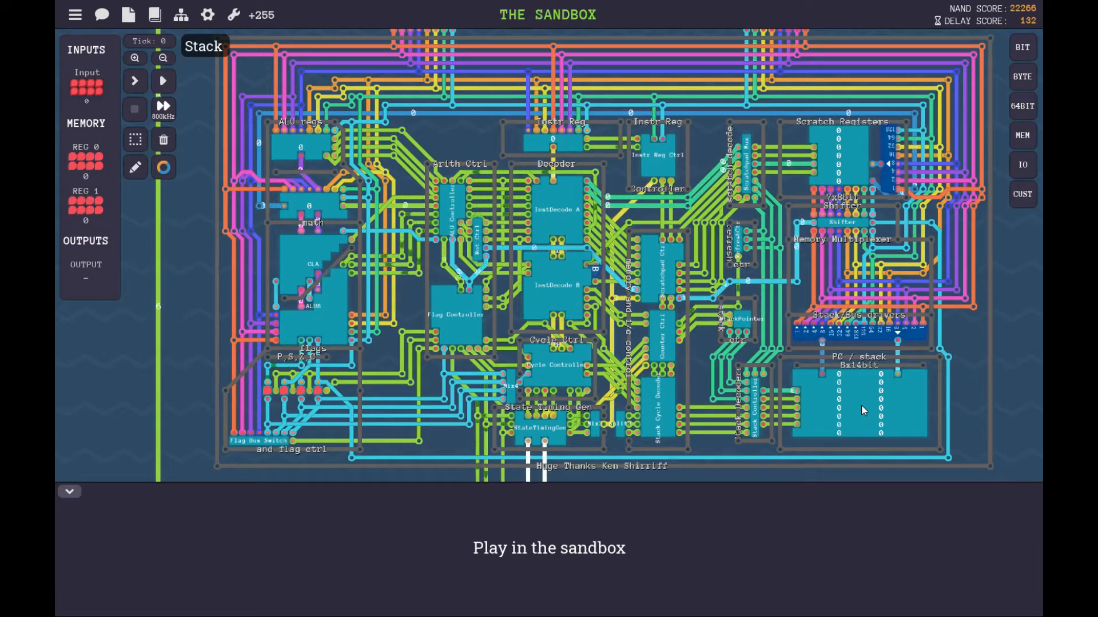
Step: Select the Scratch Registers component to show its Scratchpad details in the bottom panel
{"action": "left_click", "coordinate": [164, 80]}
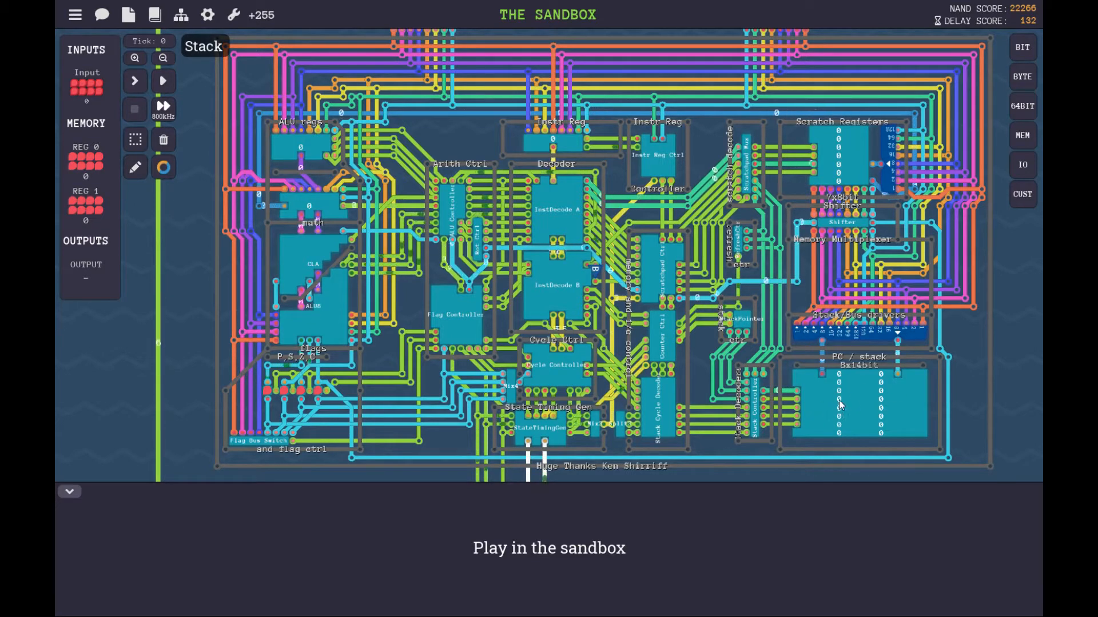
{"action": "left_click", "coordinate": [204, 46]}
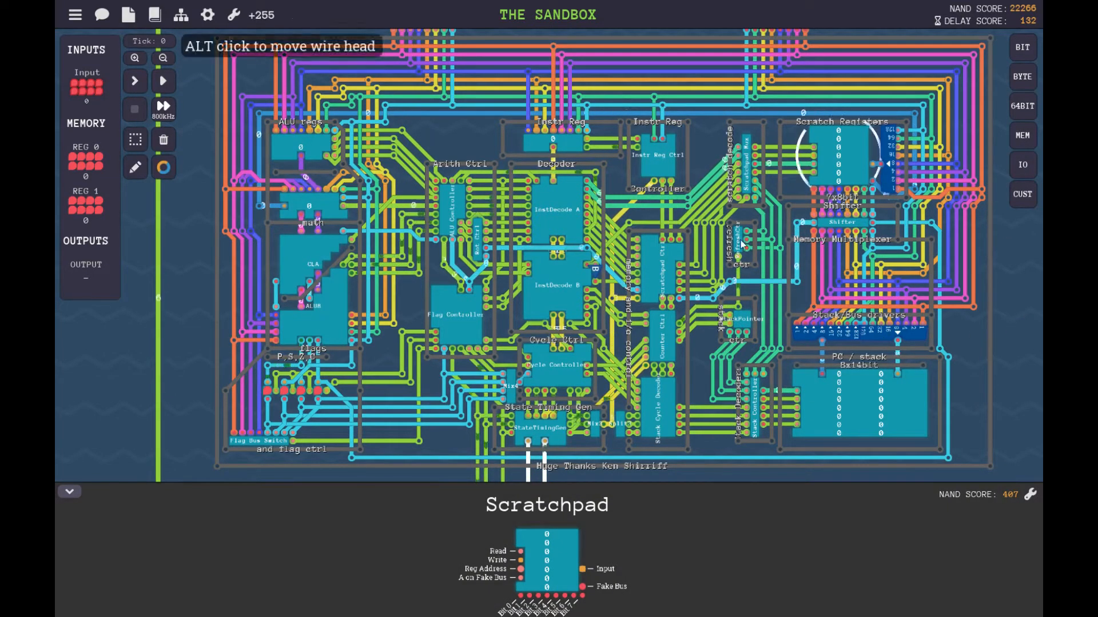
{"action": "left_click", "coordinate": [739, 241]}
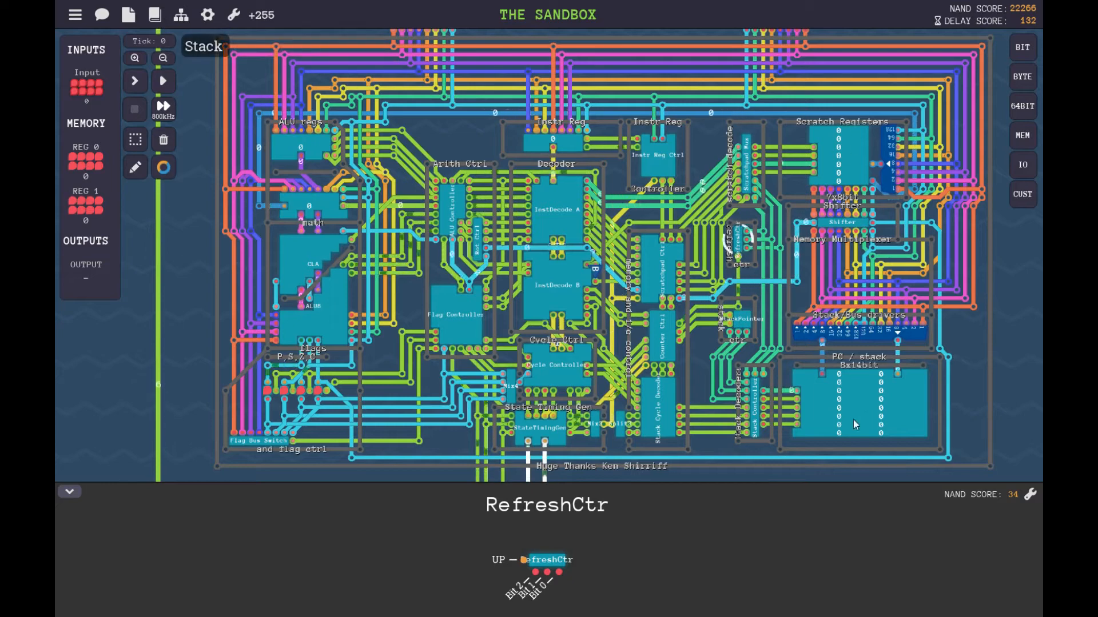
{"action": "mouse_move", "coordinate": [706, 227]}
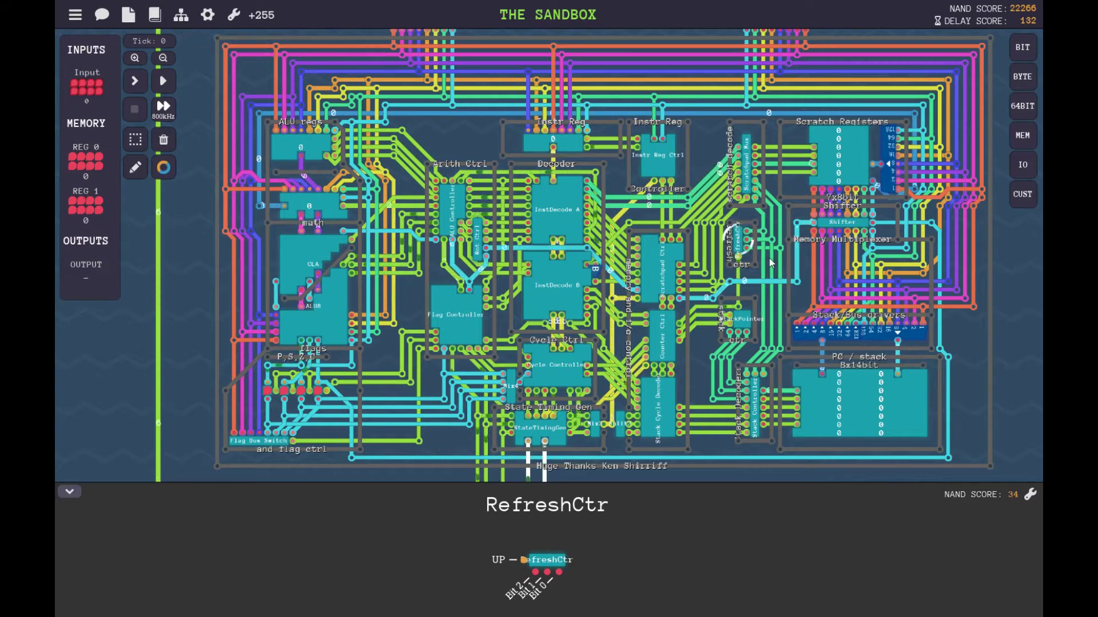
{"action": "mouse_move", "coordinate": [789, 240]}
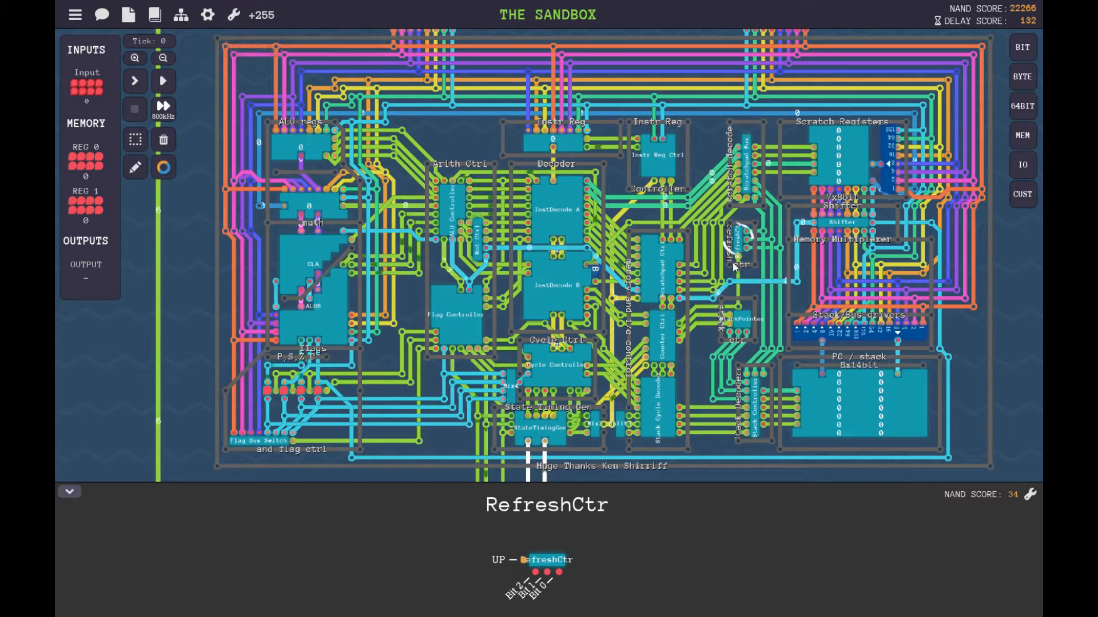
Step: Step the simulation forward several ticks so 54 appears in the scratch registers
{"action": "left_click", "coordinate": [135, 80]}
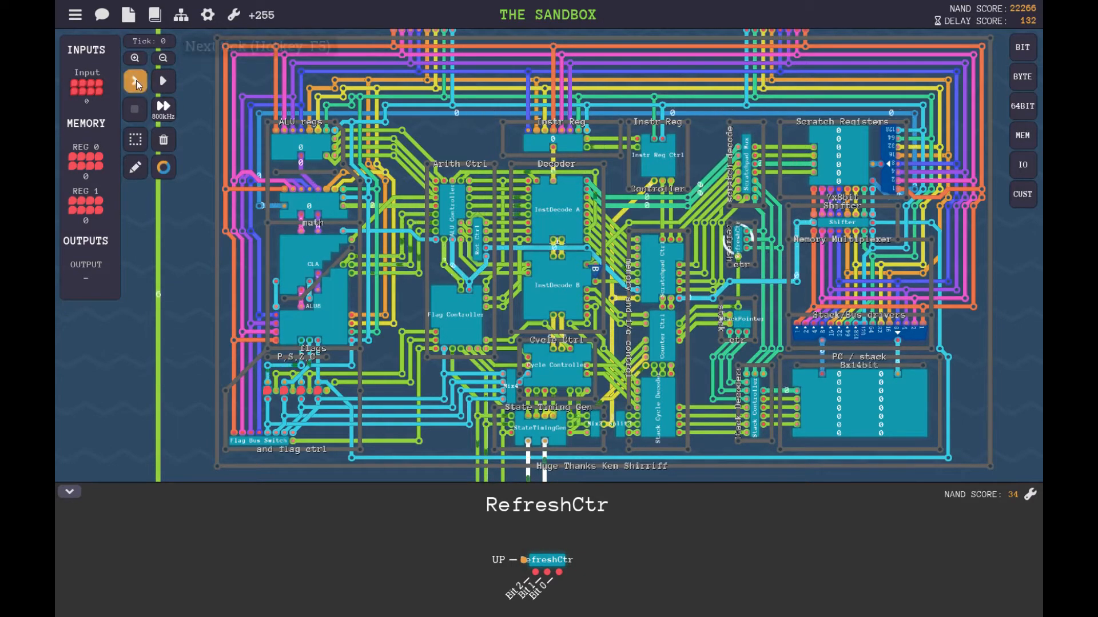
{"action": "left_click", "coordinate": [135, 81]}
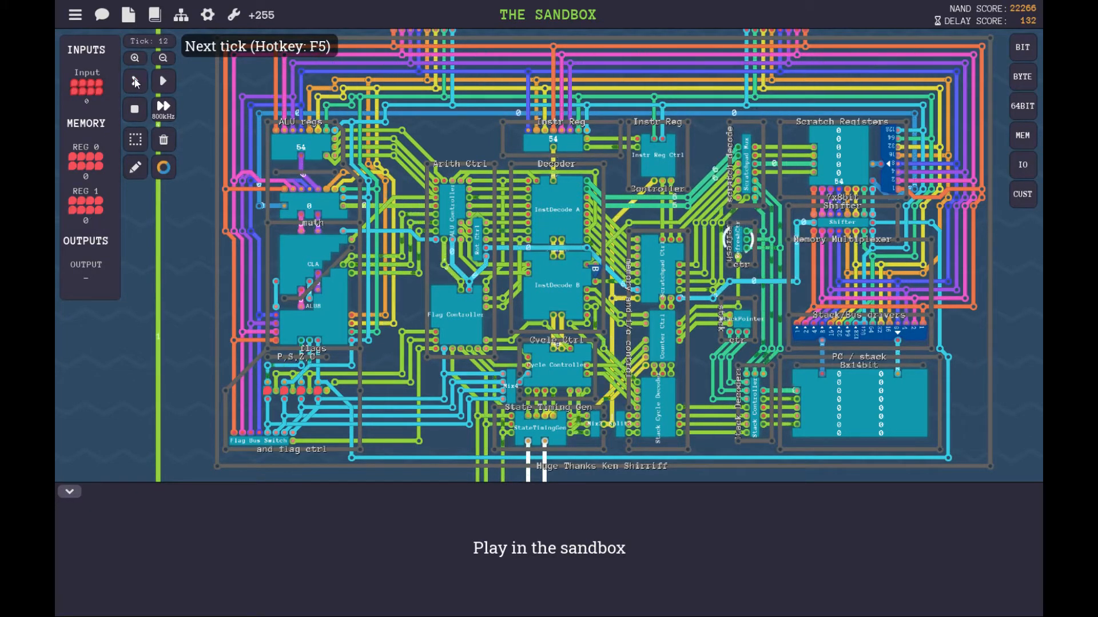
{"action": "left_click", "coordinate": [135, 80]}
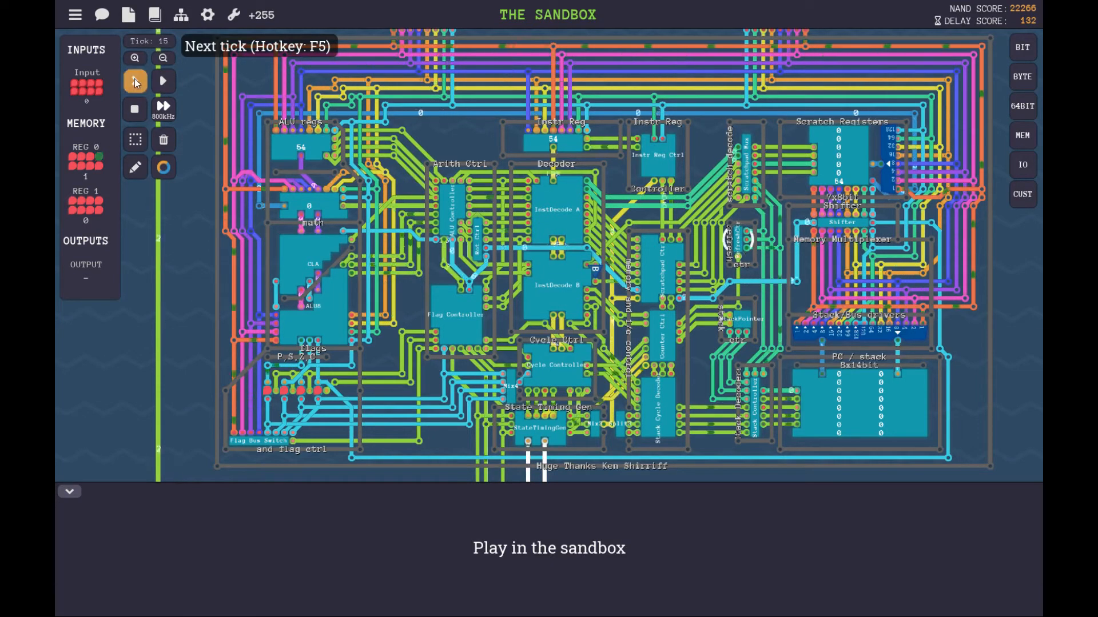
{"action": "left_click", "coordinate": [135, 81]}
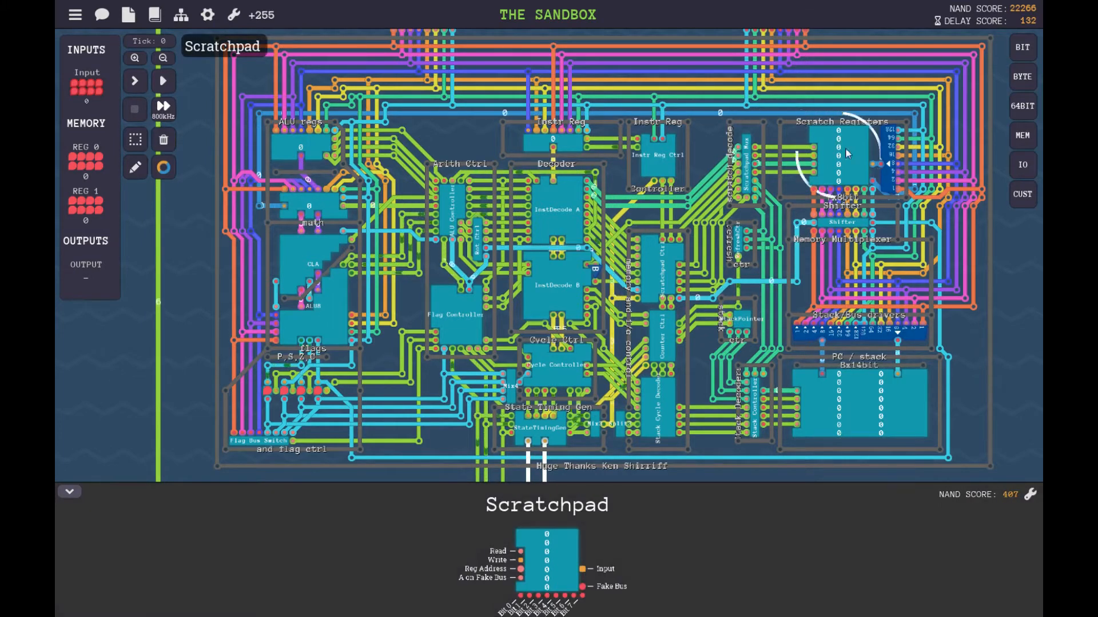
Step: Inspect Scratch Registers, then RefreshCtr, then the Stack component in the PC / stack block
{"action": "left_click", "coordinate": [69, 490]}
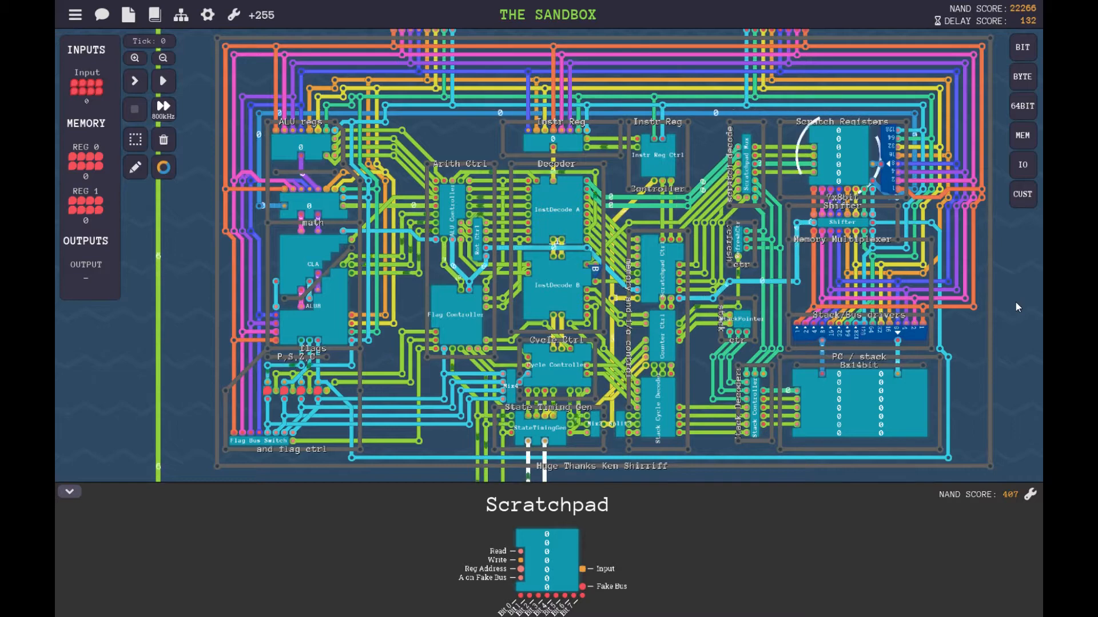
{"action": "left_click", "coordinate": [742, 244]}
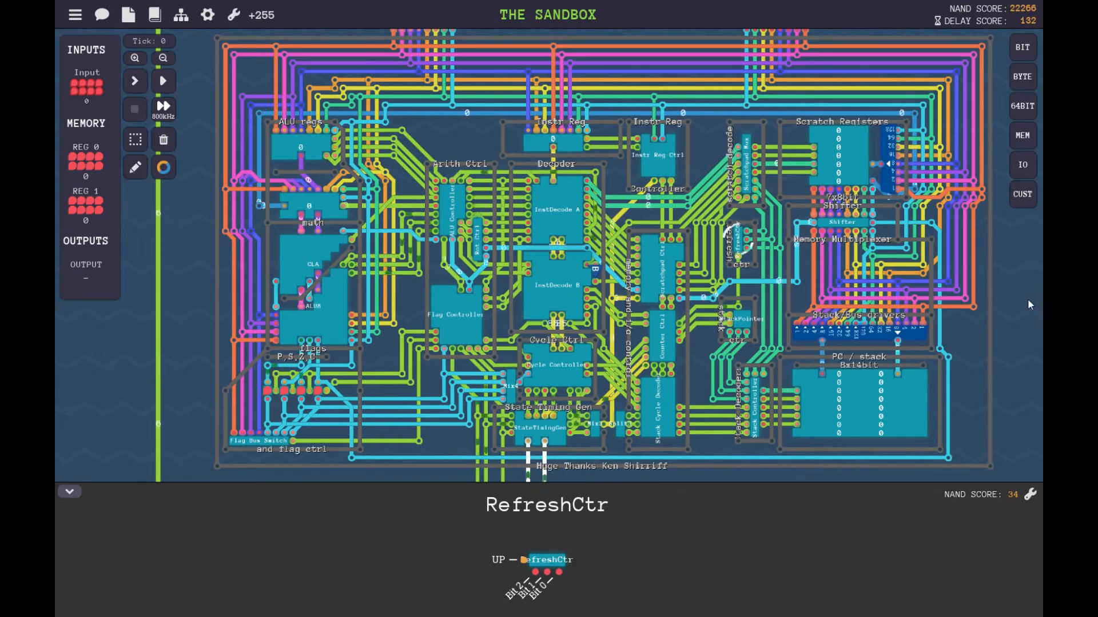
{"action": "left_click", "coordinate": [163, 80]}
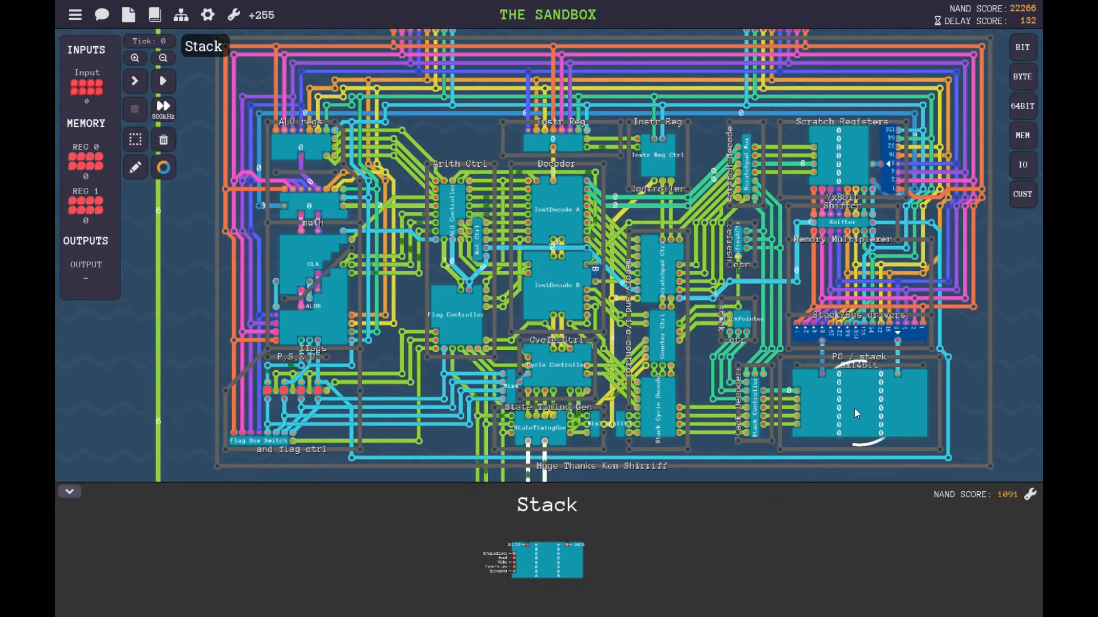
Step: Review the Stack component repeatedly, ending on the StackPointer details with up/down inputs
{"action": "left_click", "coordinate": [162, 81]}
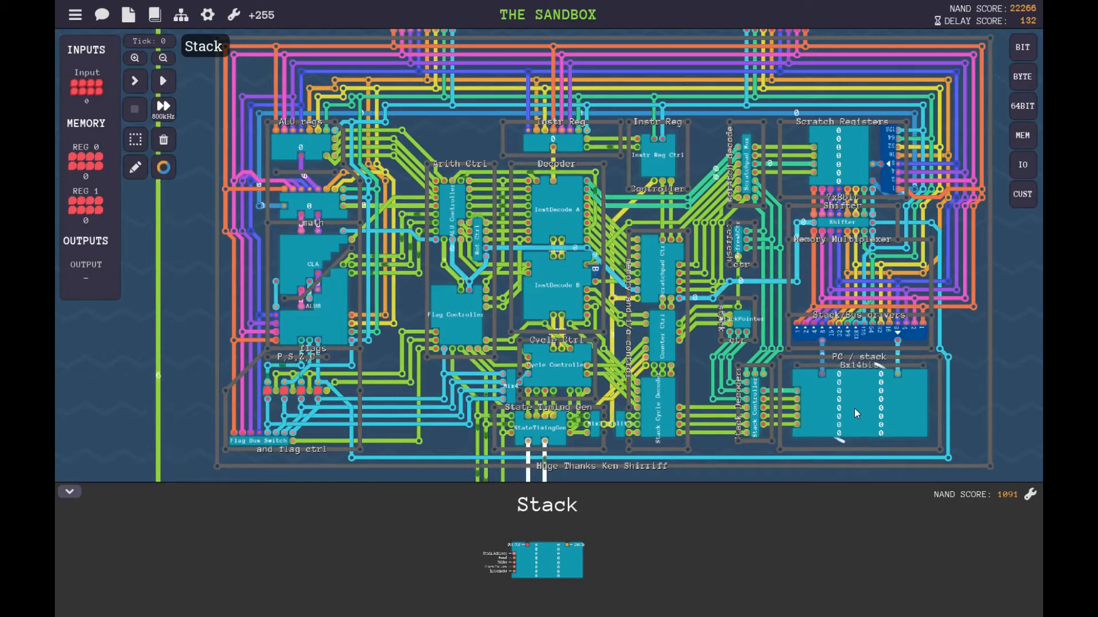
{"action": "left_click", "coordinate": [134, 80]}
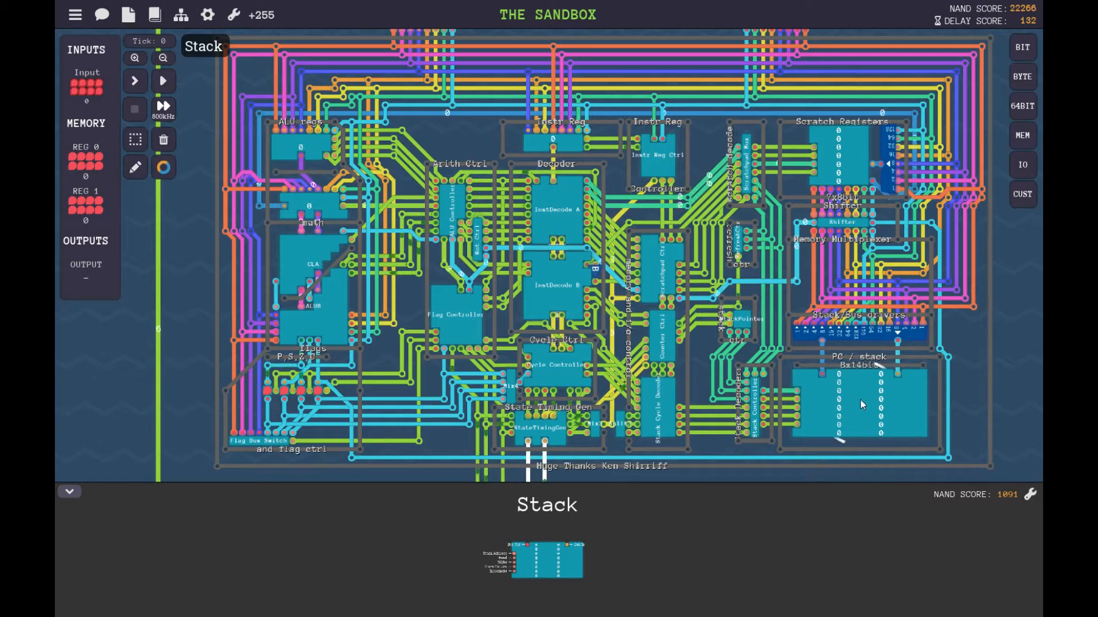
{"action": "mouse_move", "coordinate": [976, 372]}
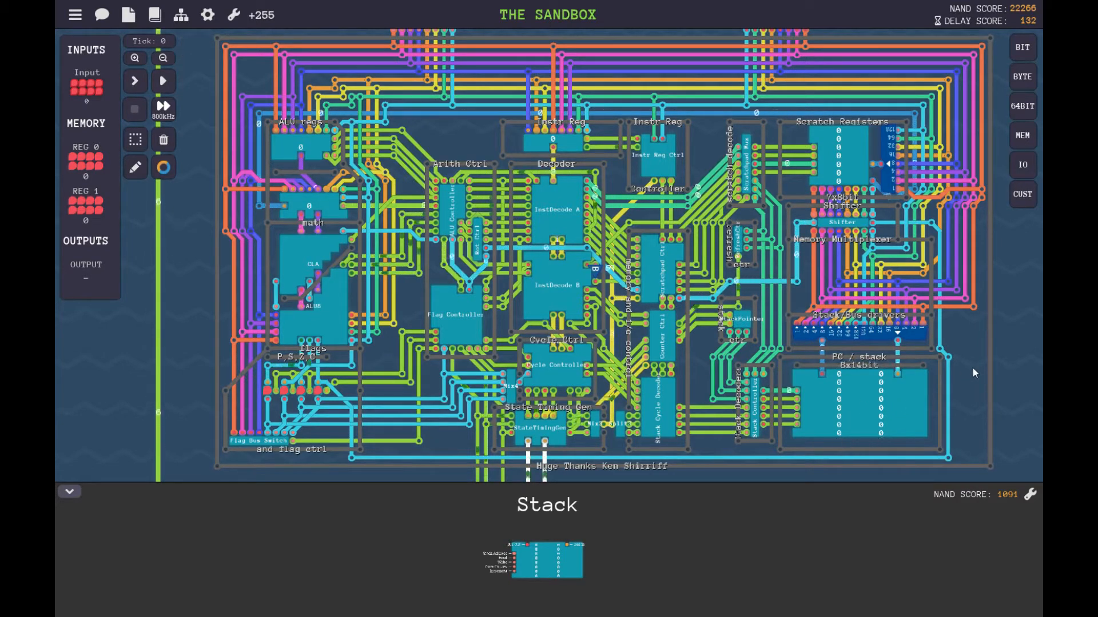
{"action": "left_click", "coordinate": [162, 80]}
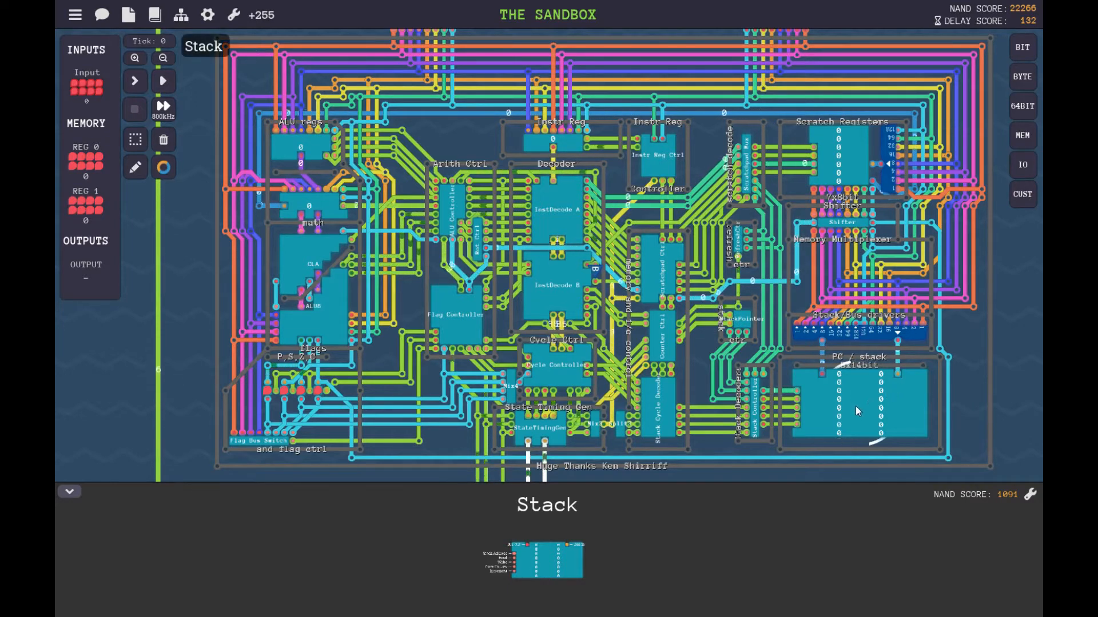
{"action": "left_click", "coordinate": [735, 319]}
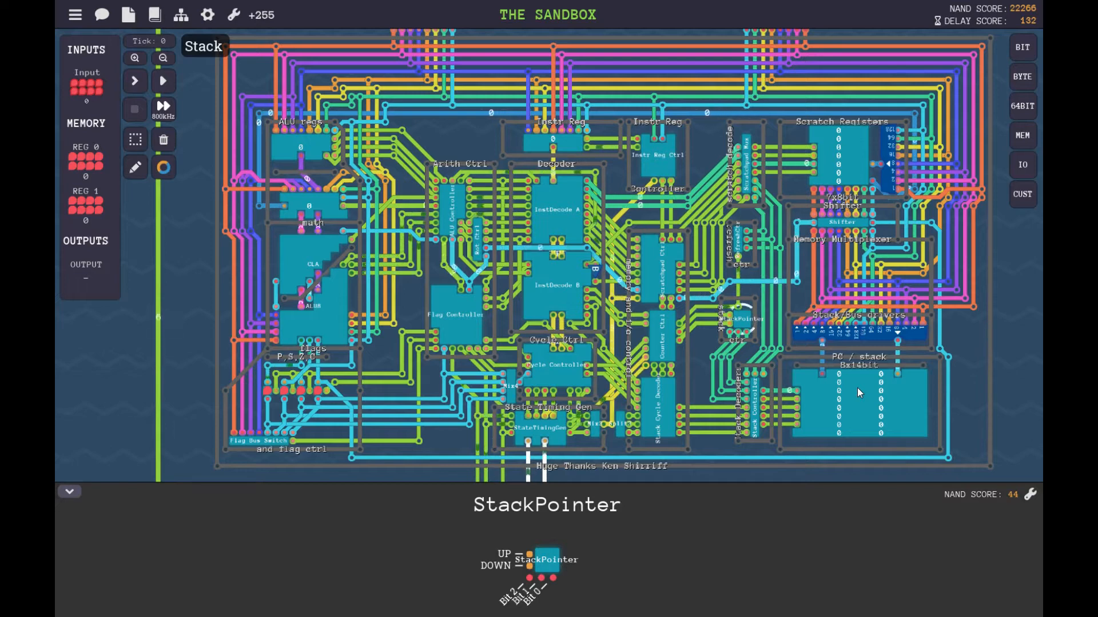
Step: Examine the StackPointer component several times while discussing the ALU Reg A area
{"action": "left_click", "coordinate": [162, 80]}
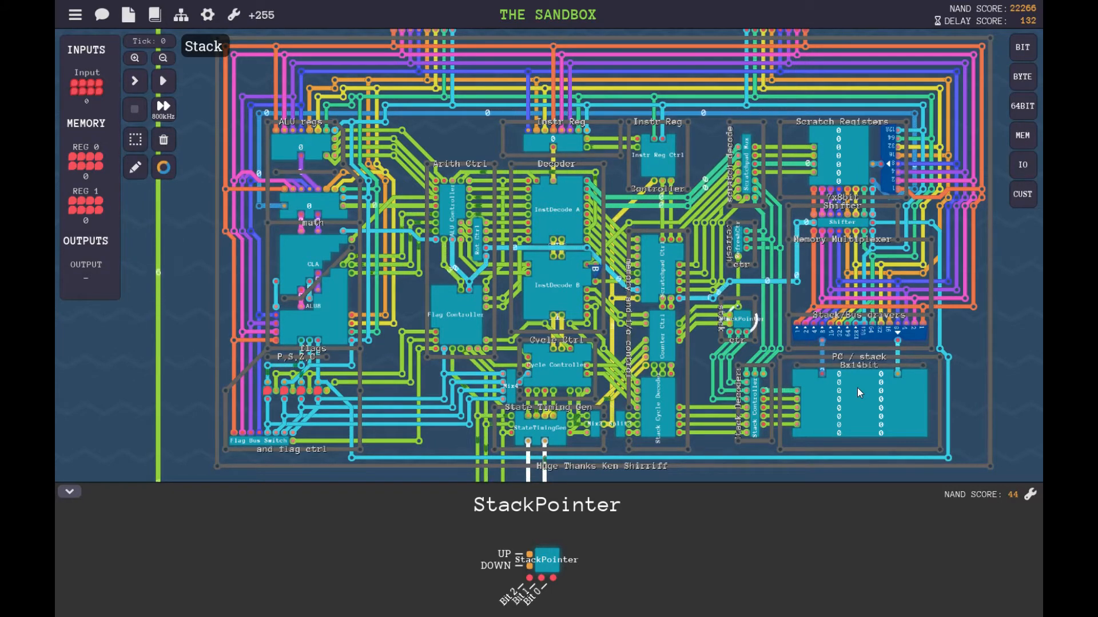
{"action": "left_click", "coordinate": [163, 80]}
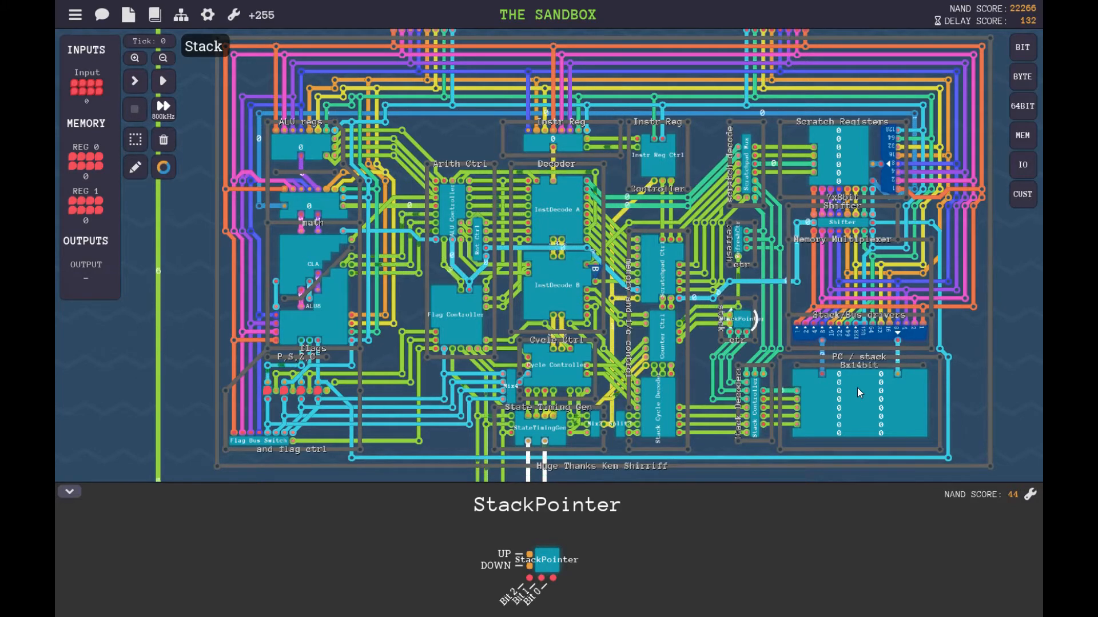
{"action": "left_click", "coordinate": [163, 80]}
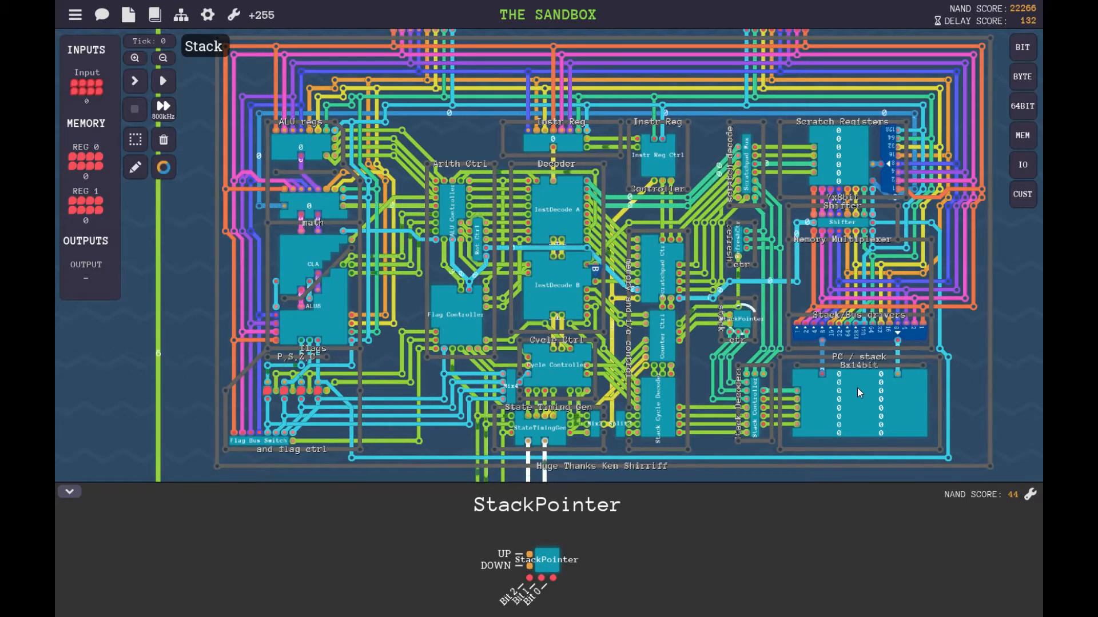
{"action": "left_click", "coordinate": [135, 80]}
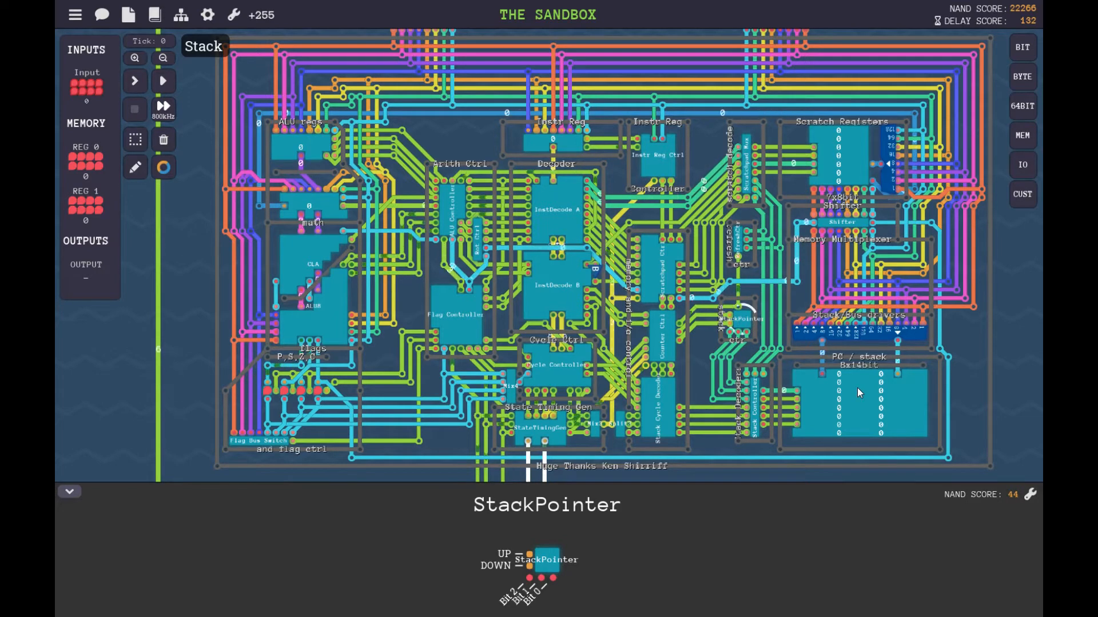
{"action": "mouse_move", "coordinate": [656, 230]}
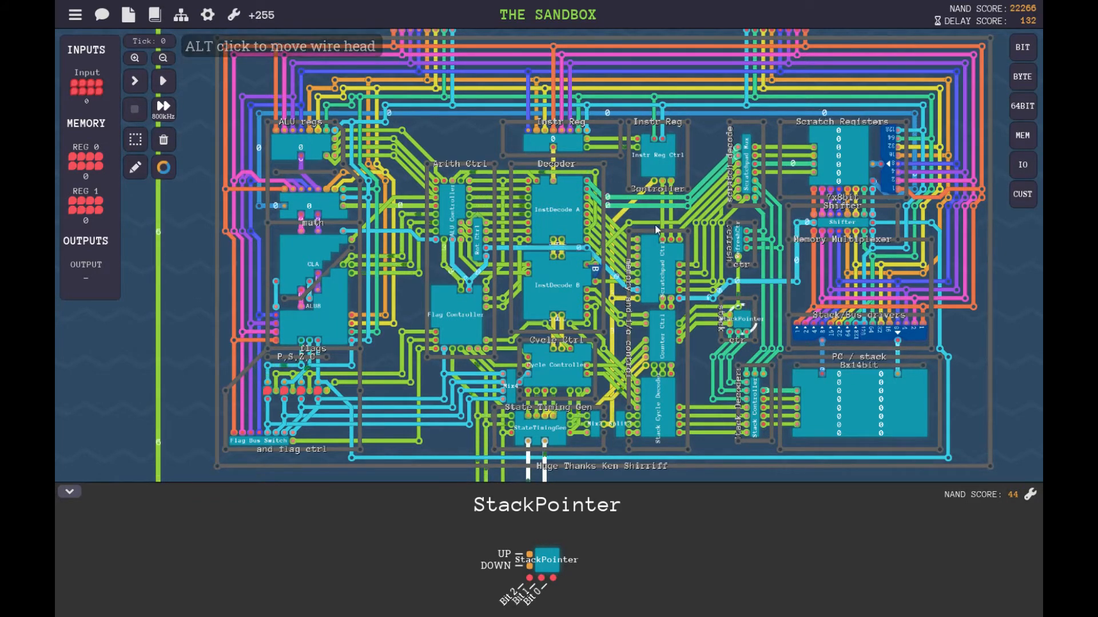
{"action": "mouse_move", "coordinate": [561, 155]}
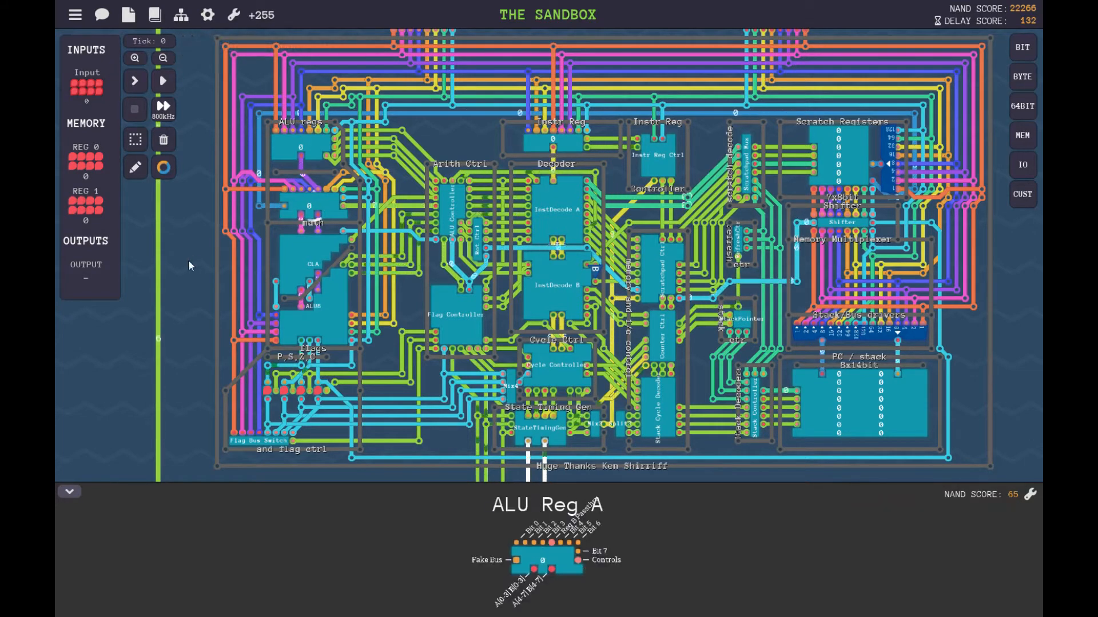
Step: Deselect ALU Reg A so the sandbox shows its general description again
{"action": "left_click", "coordinate": [69, 492]}
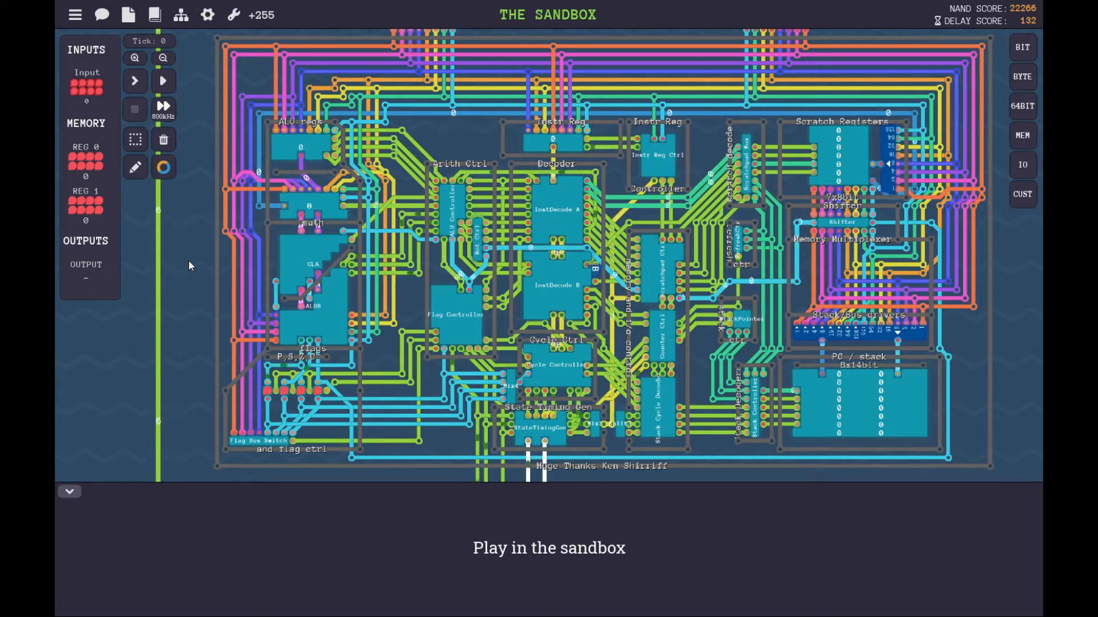
{"action": "mouse_move", "coordinate": [795, 185]}
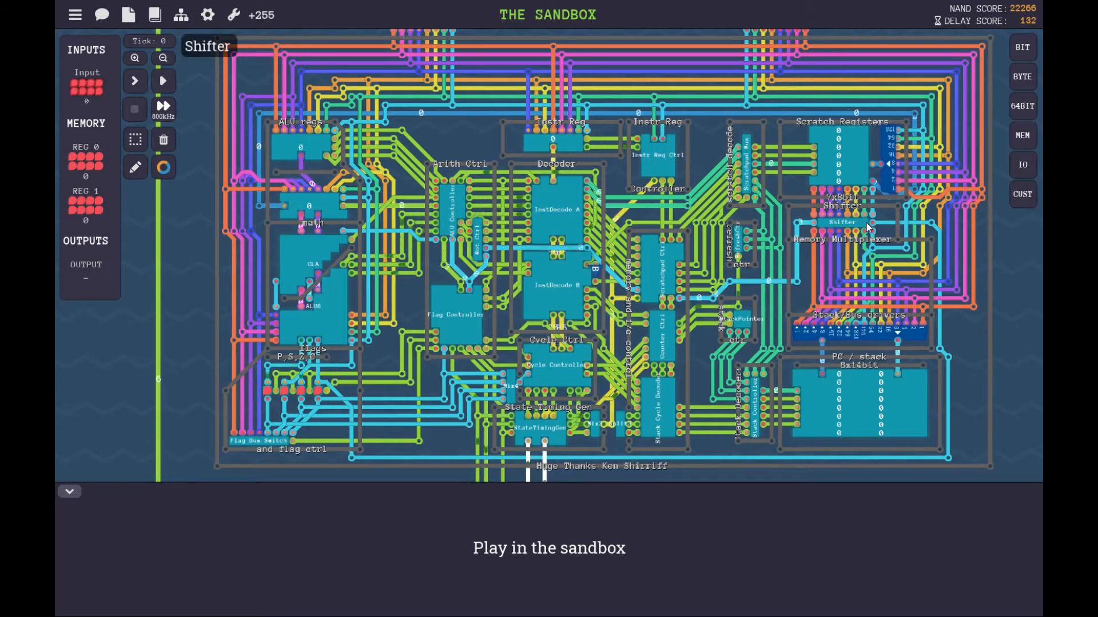
{"action": "mouse_move", "coordinate": [893, 190]}
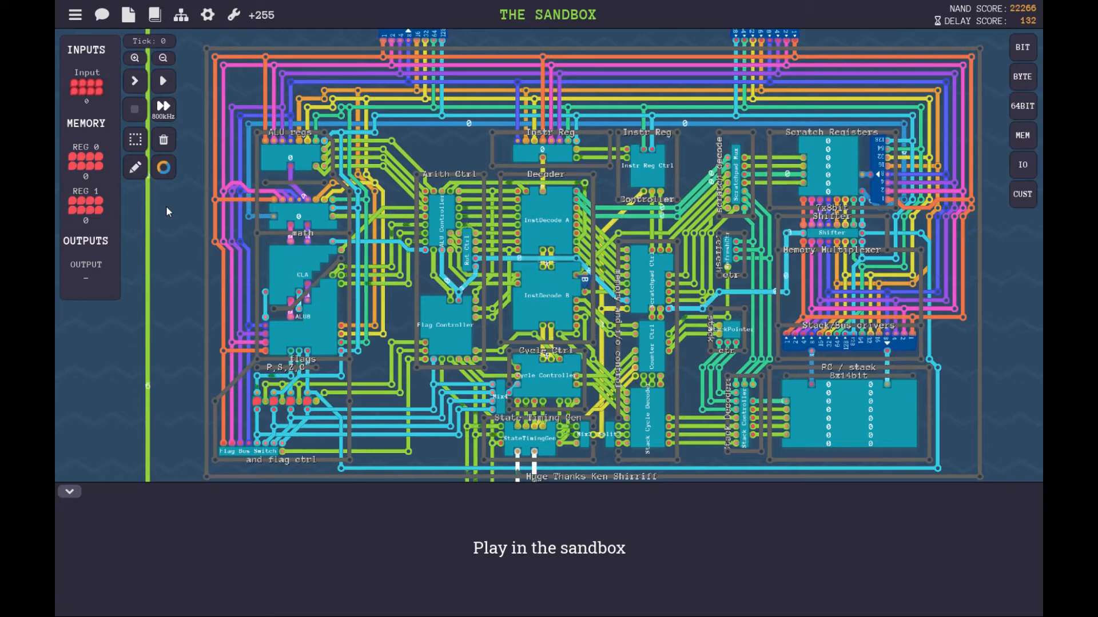
Step: Run the 8008 simulation to 74 ticks, pause it and reset it back to tick 0
{"action": "left_click", "coordinate": [135, 169]}
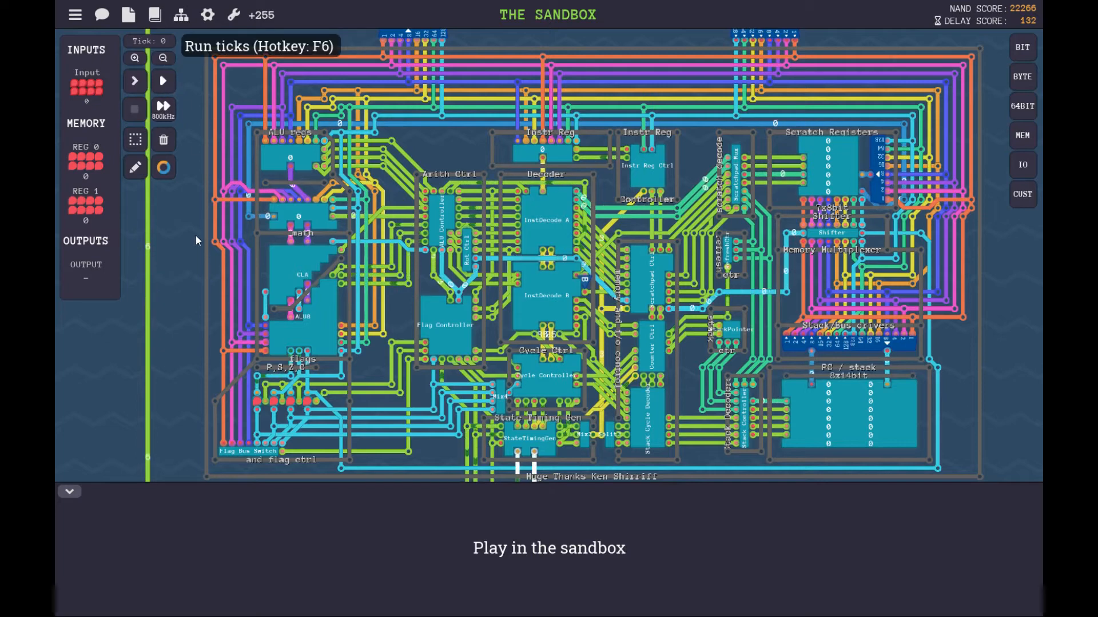
{"action": "left_click", "coordinate": [135, 80]}
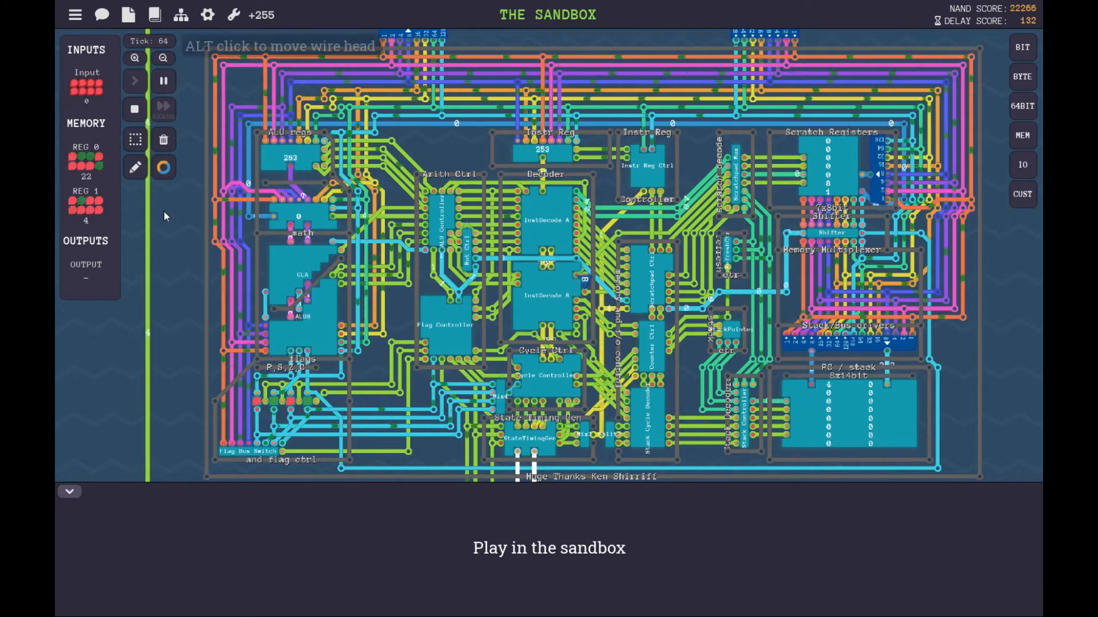
{"action": "mouse_move", "coordinate": [163, 80]}
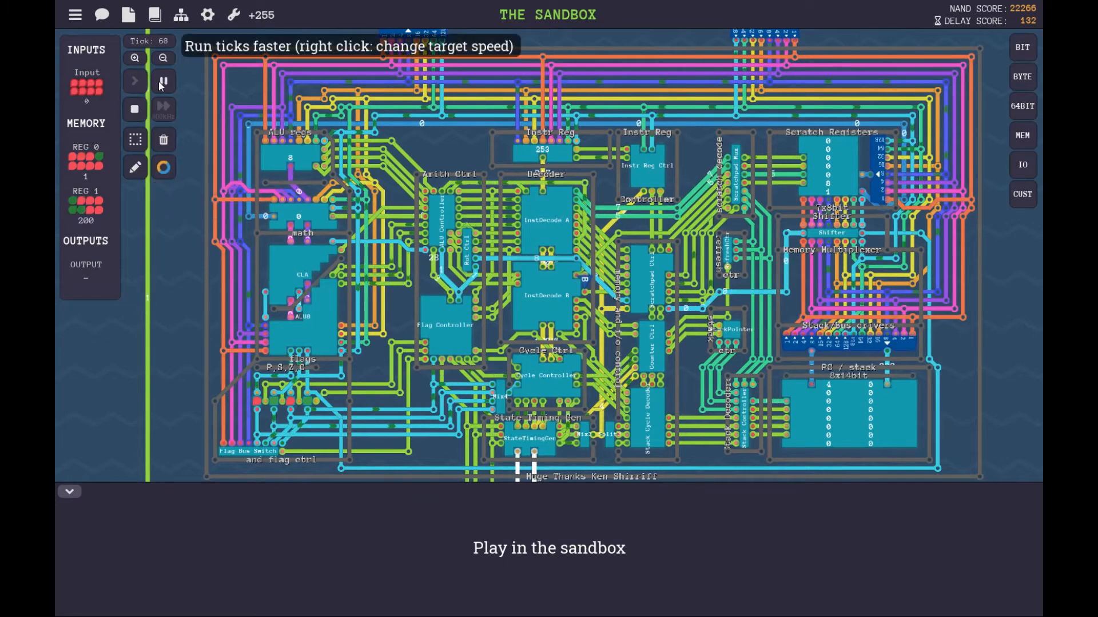
{"action": "left_click", "coordinate": [163, 80]}
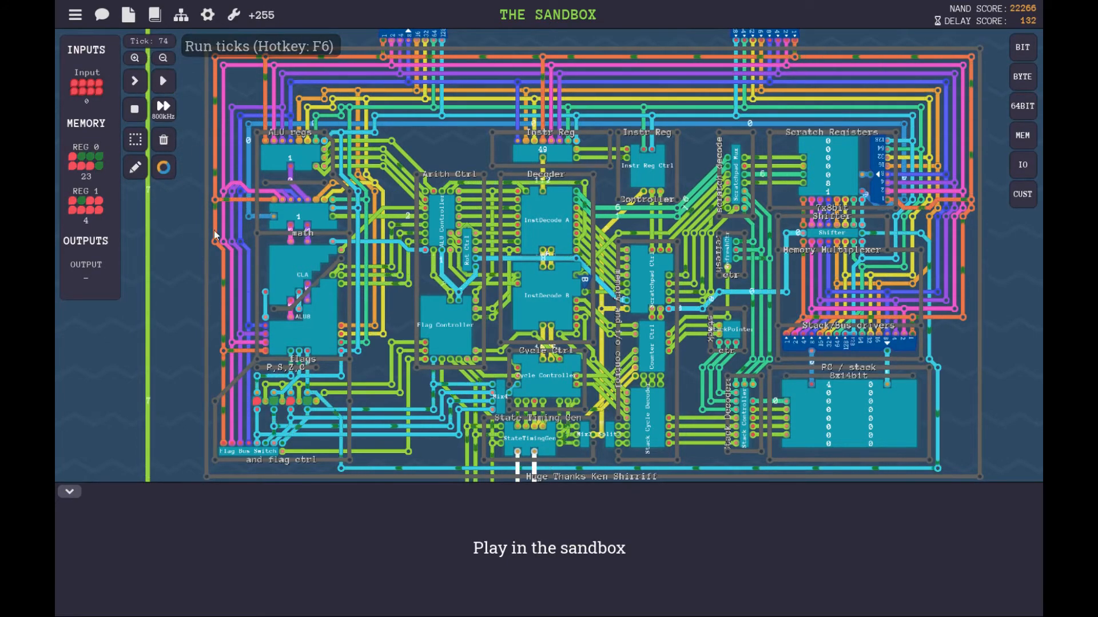
{"action": "left_click", "coordinate": [162, 108]}
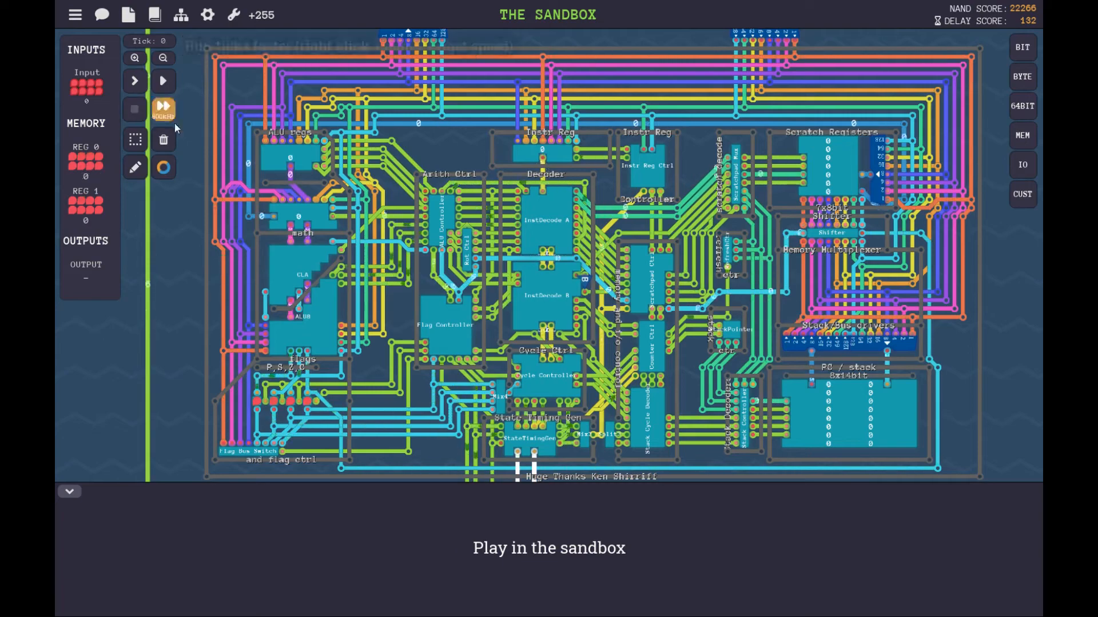
{"action": "left_click", "coordinate": [164, 108]}
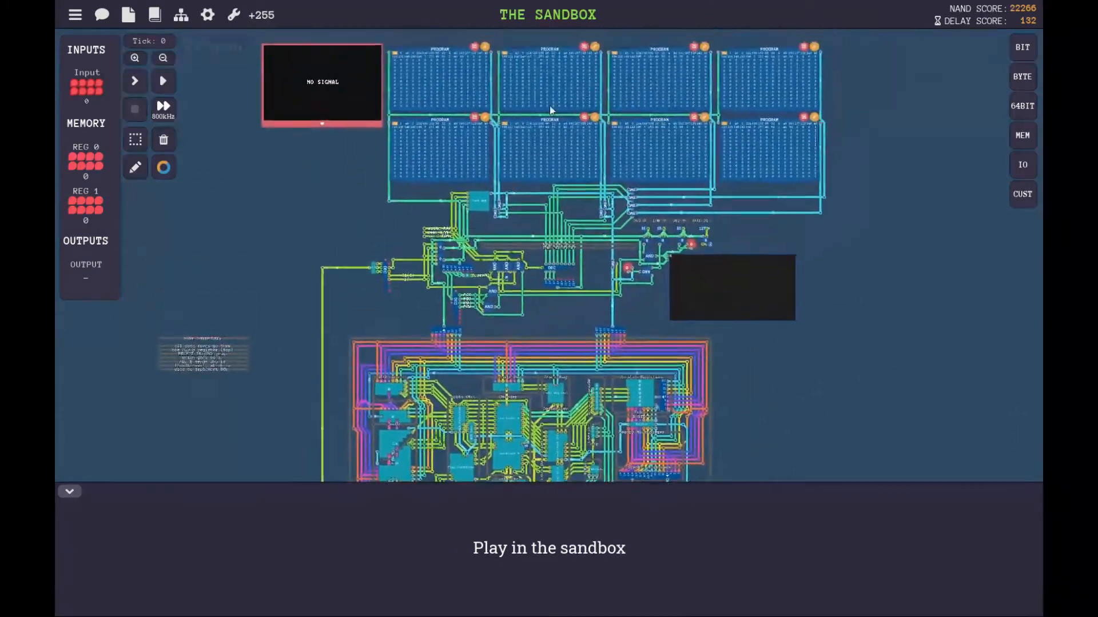
Step: Zoom into the 8008 board and show the Shifter component's details
{"action": "scroll", "scroll_direction": "down", "scroll_amount": 3}
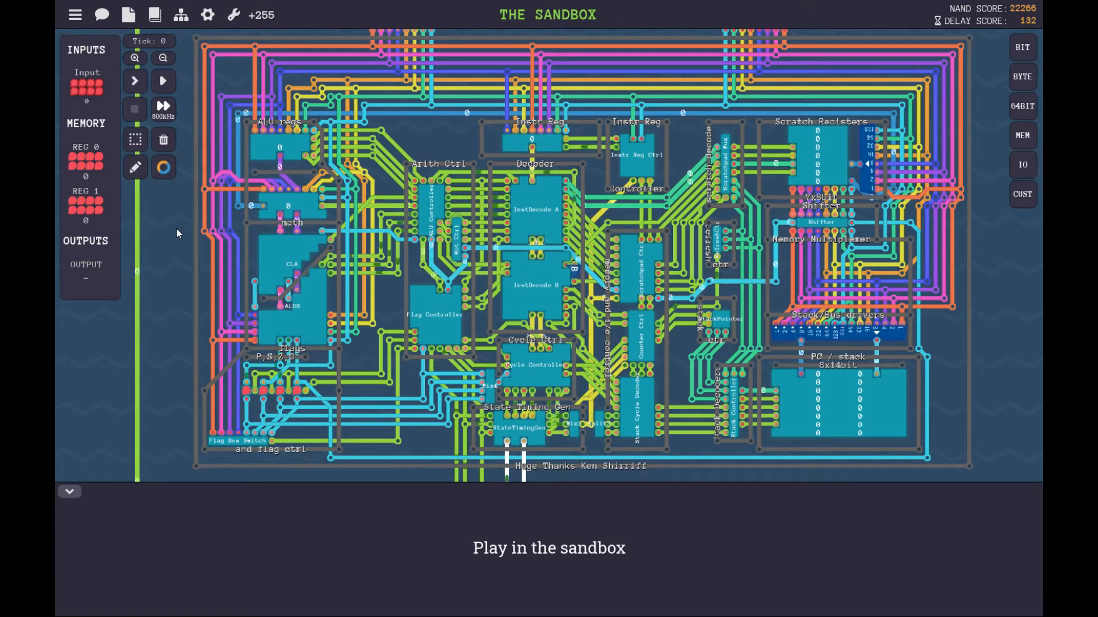
{"action": "mouse_move", "coordinate": [287, 109]}
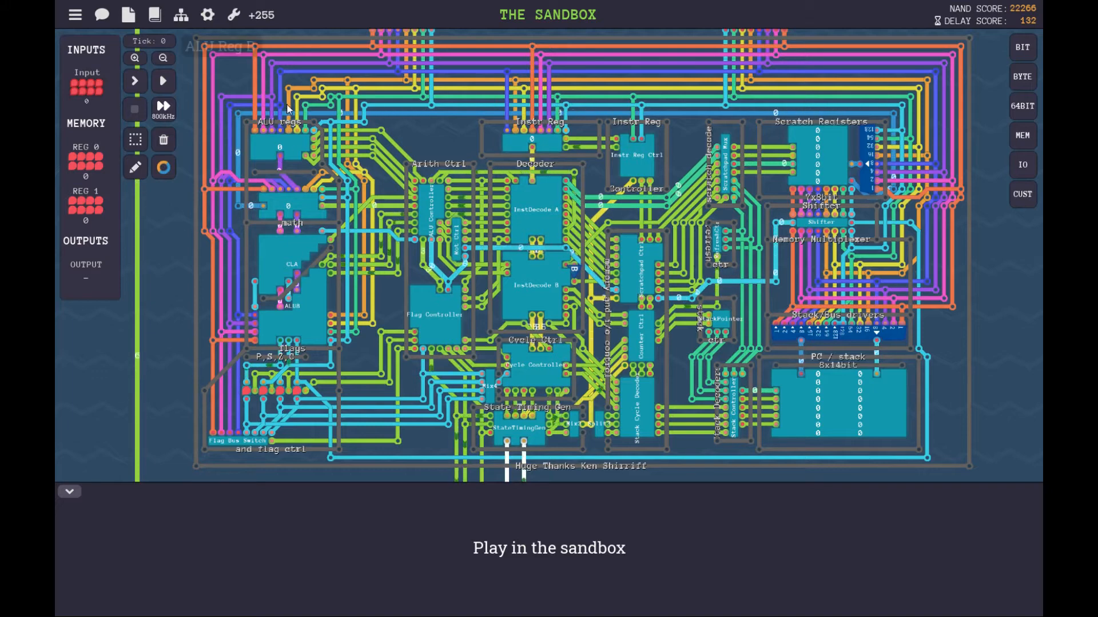
{"action": "left_click", "coordinate": [821, 222]}
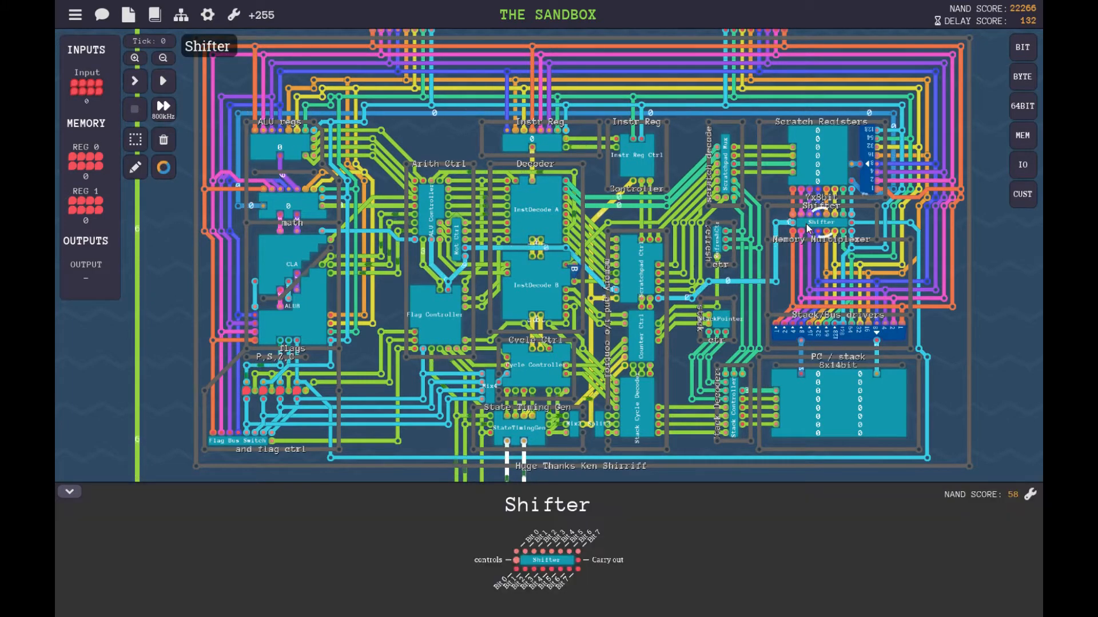
{"action": "mouse_move", "coordinate": [819, 152]}
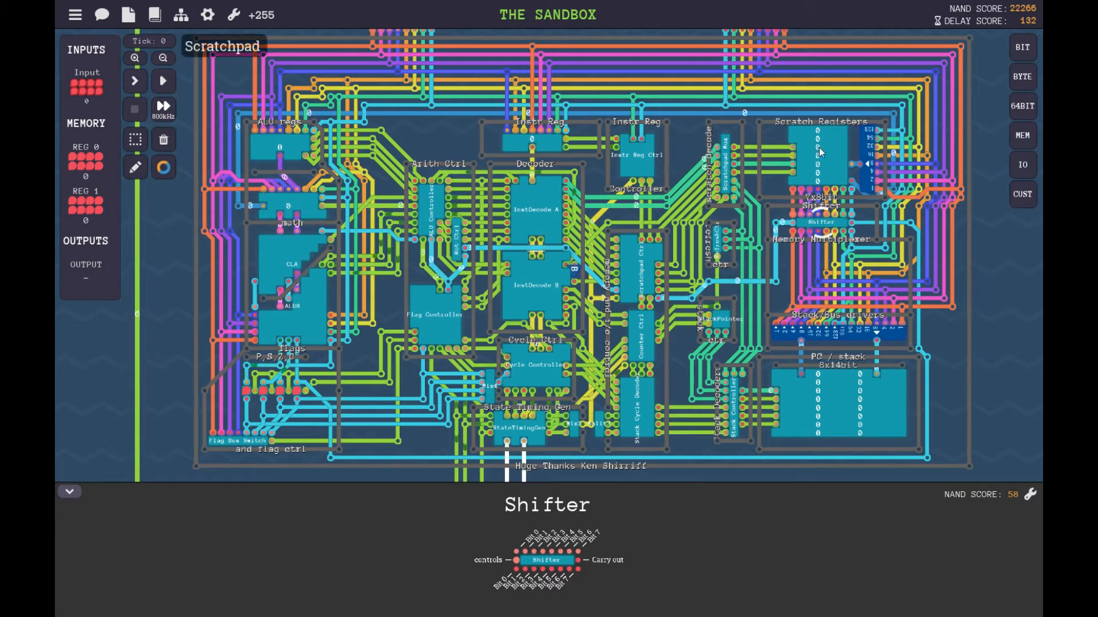
{"action": "mouse_move", "coordinate": [840, 252]}
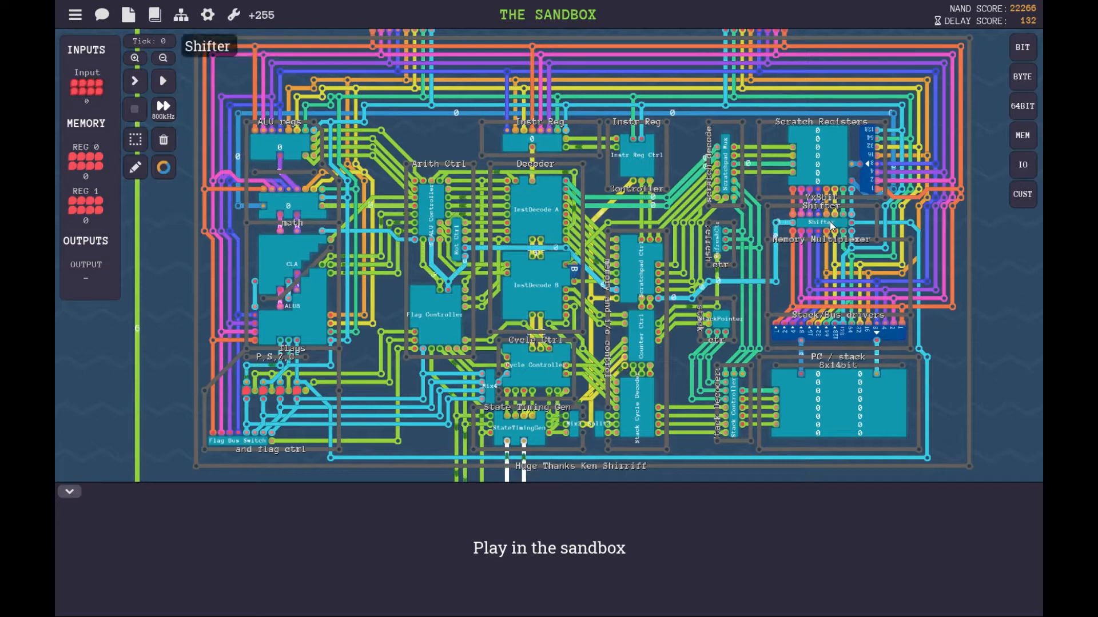
Step: Select the Shifter component again to bring its details back up
{"action": "left_click", "coordinate": [822, 206]}
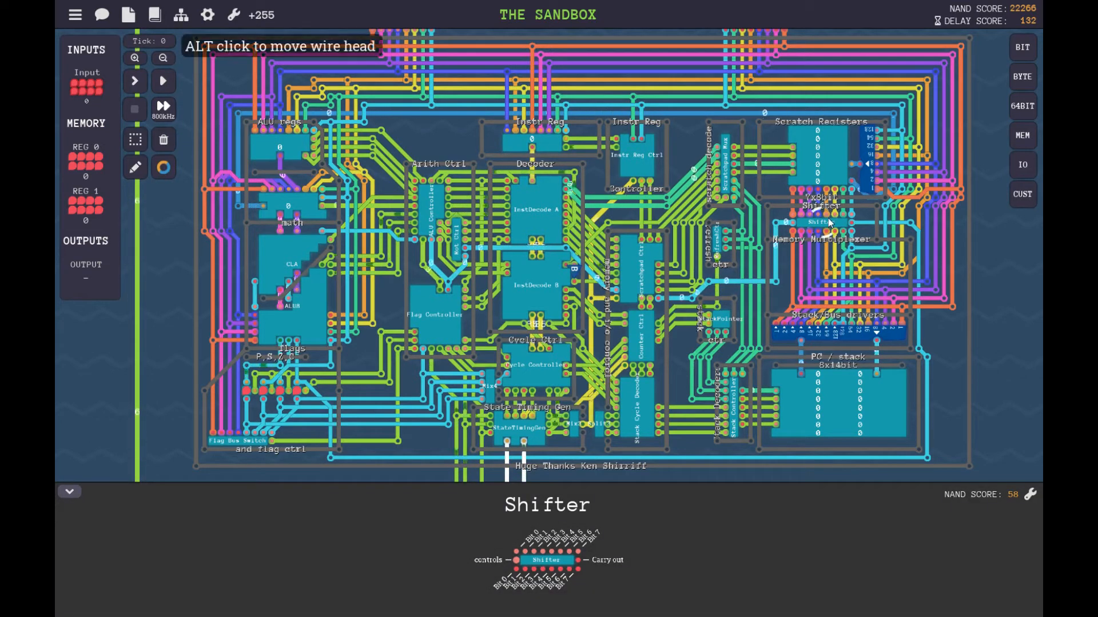
{"action": "mouse_move", "coordinate": [834, 162]}
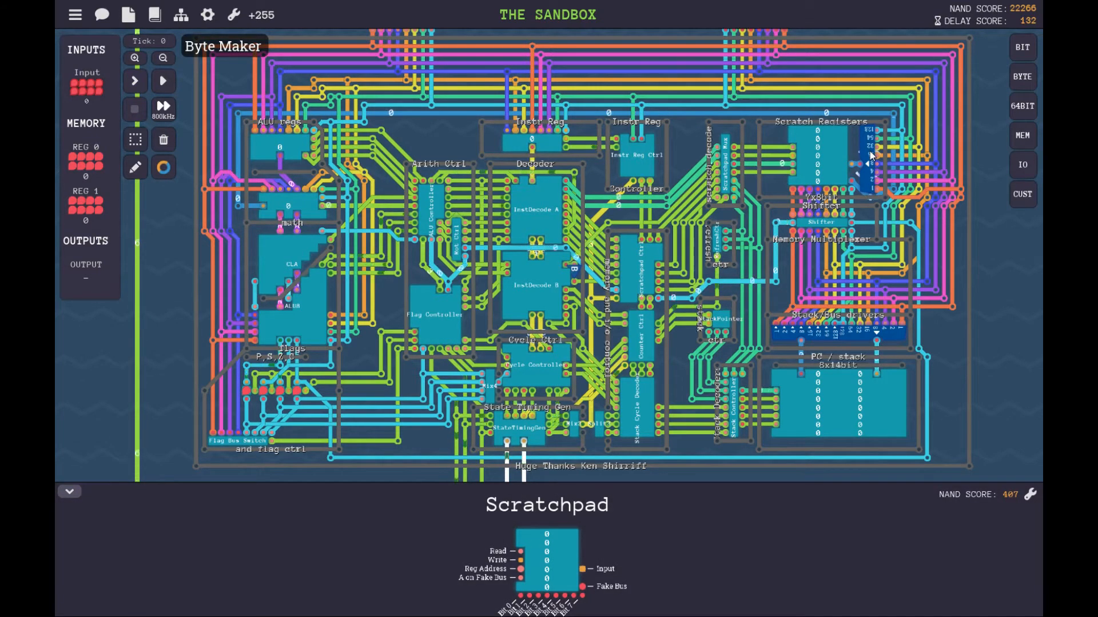
{"action": "mouse_move", "coordinate": [887, 165]}
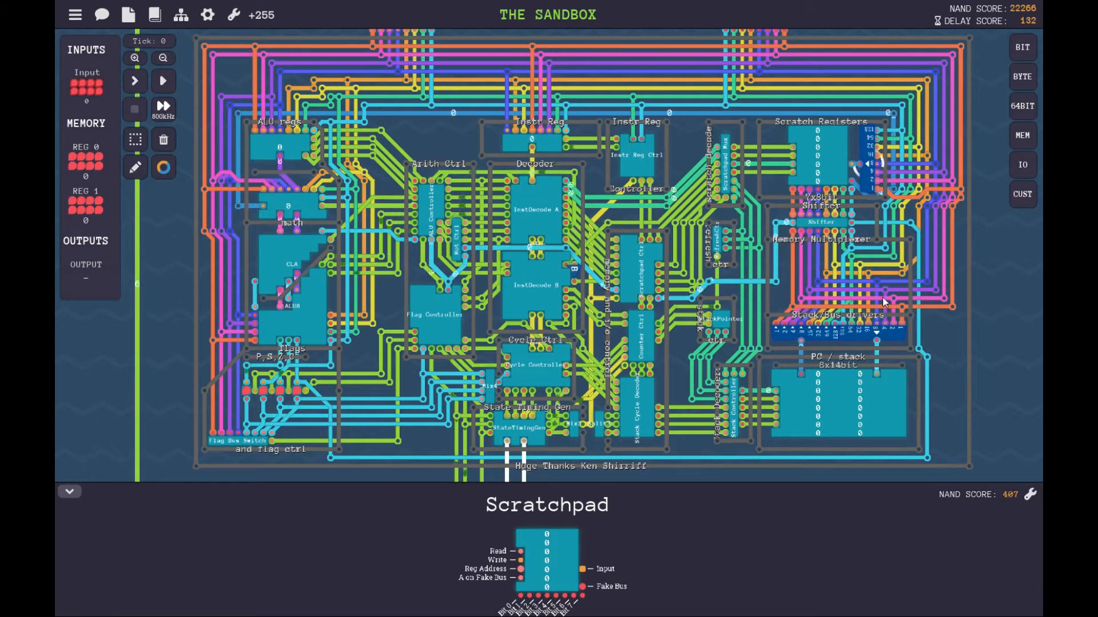
Step: Select the PC / stack block to show the Stack component's details
{"action": "left_click", "coordinate": [837, 395]}
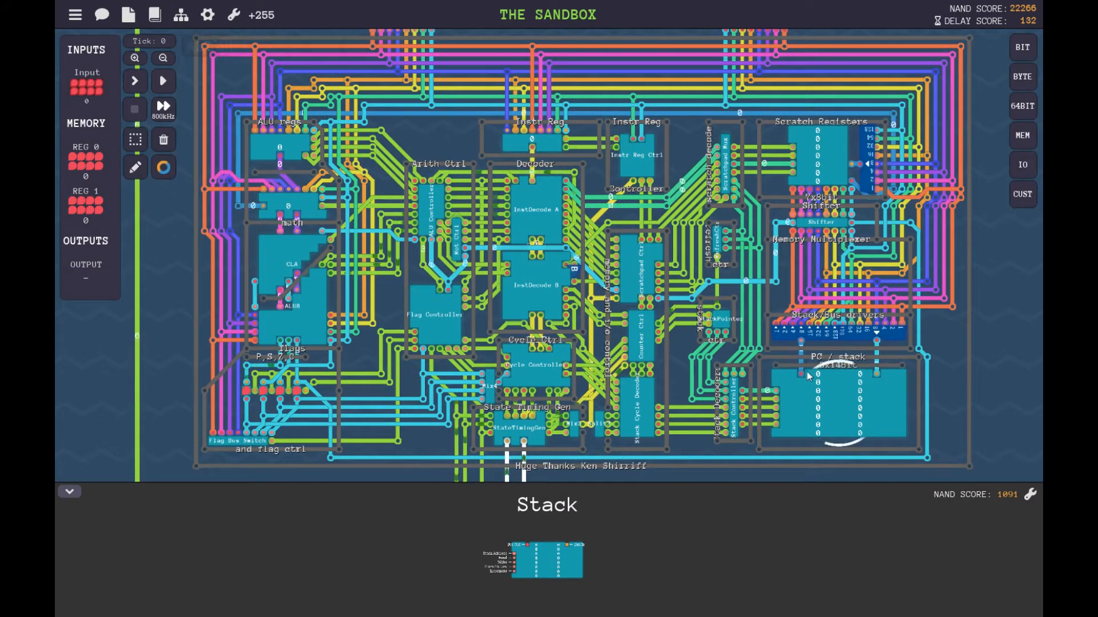
{"action": "mouse_move", "coordinate": [874, 391]}
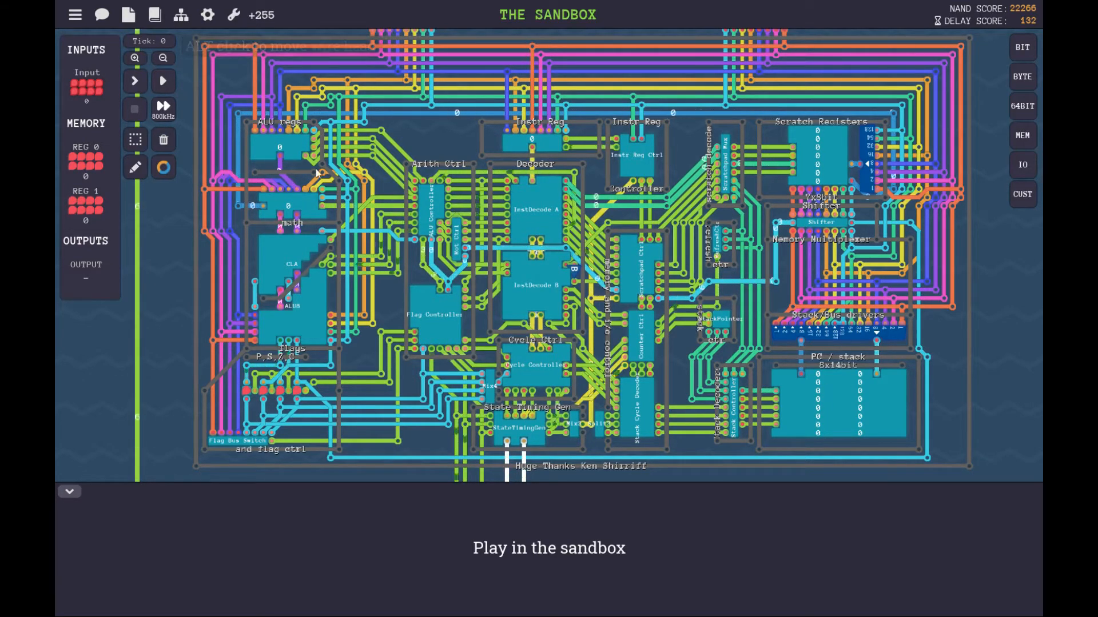
{"action": "mouse_move", "coordinate": [479, 242]}
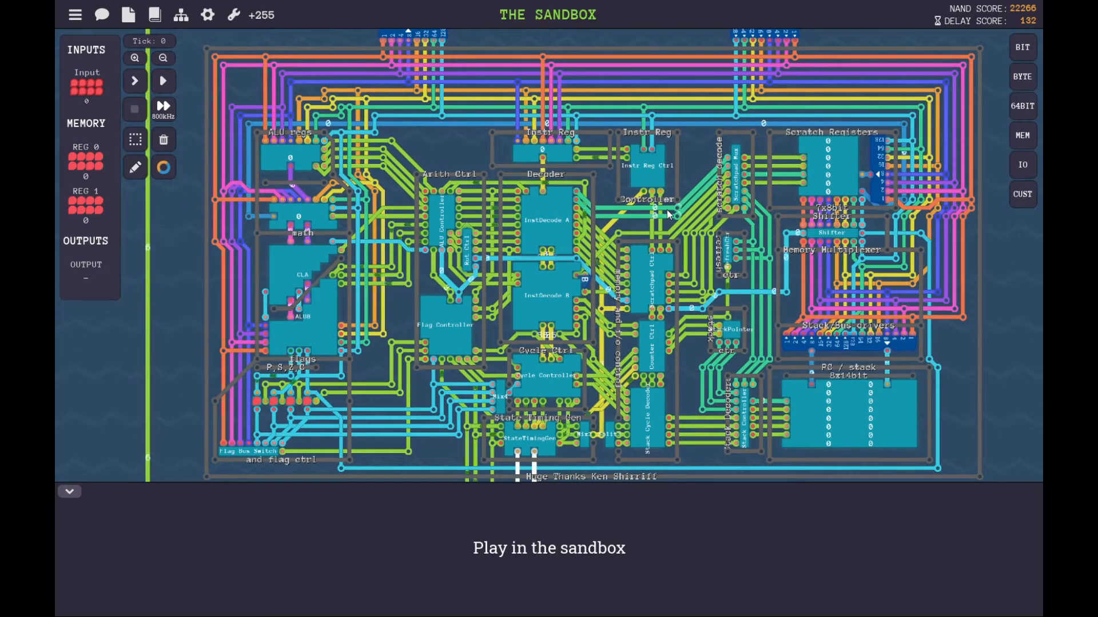
{"action": "mouse_move", "coordinate": [571, 260]}
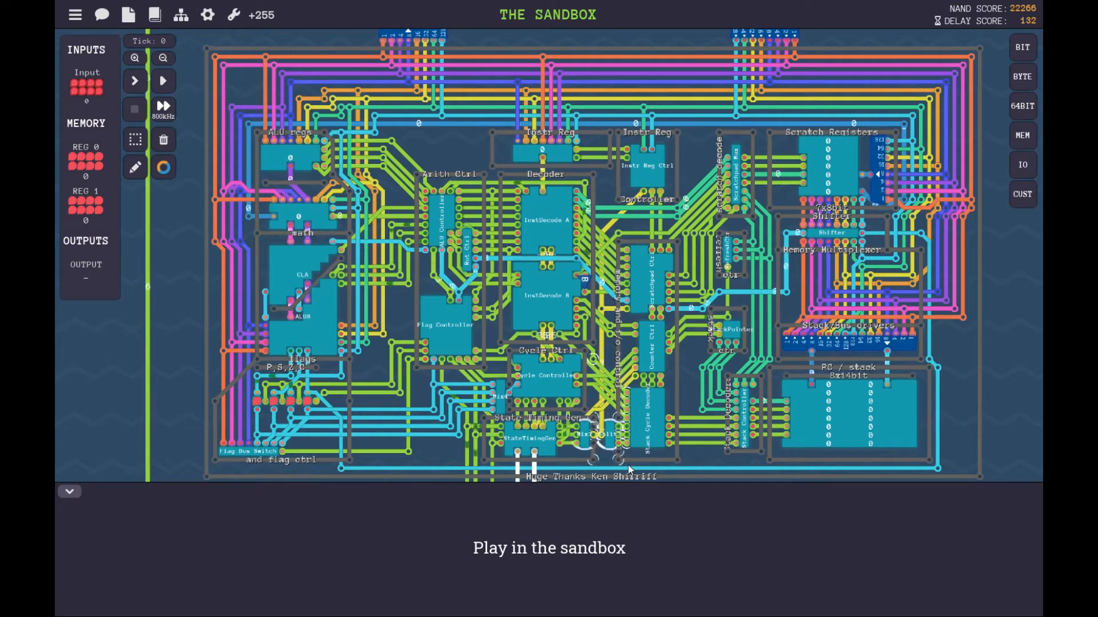
{"action": "mouse_move", "coordinate": [634, 412]}
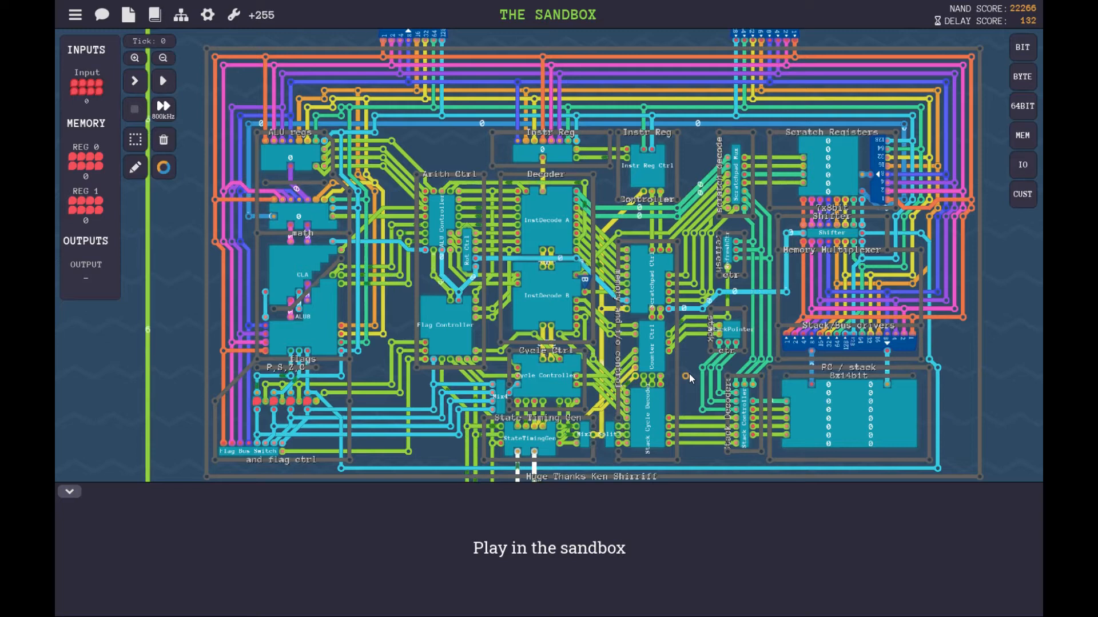
{"action": "mouse_move", "coordinate": [548, 441]}
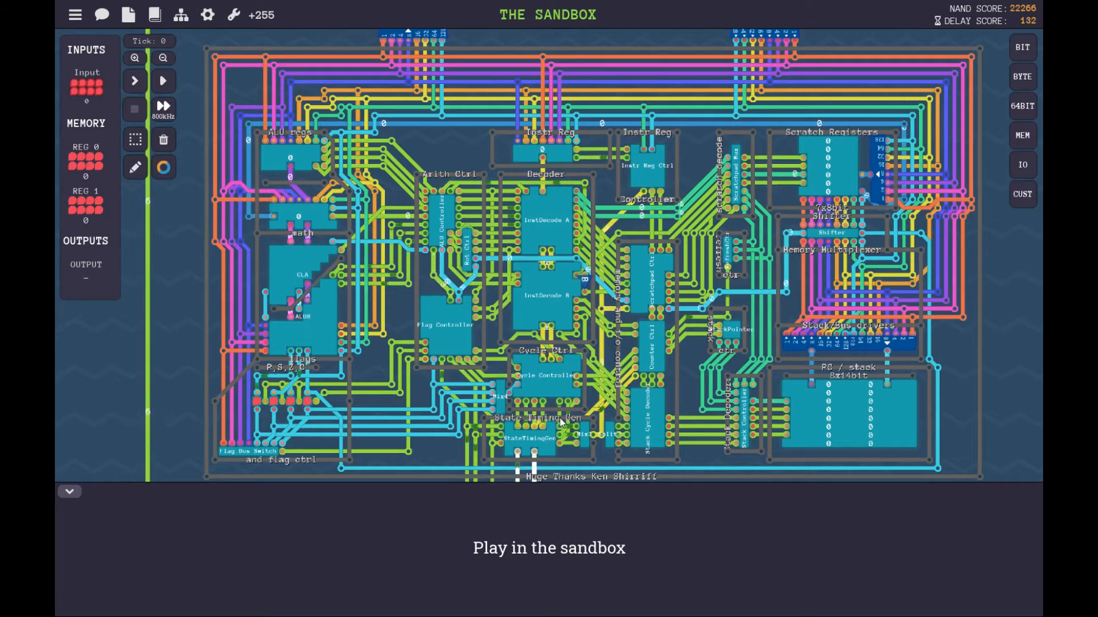
{"action": "mouse_move", "coordinate": [633, 371]}
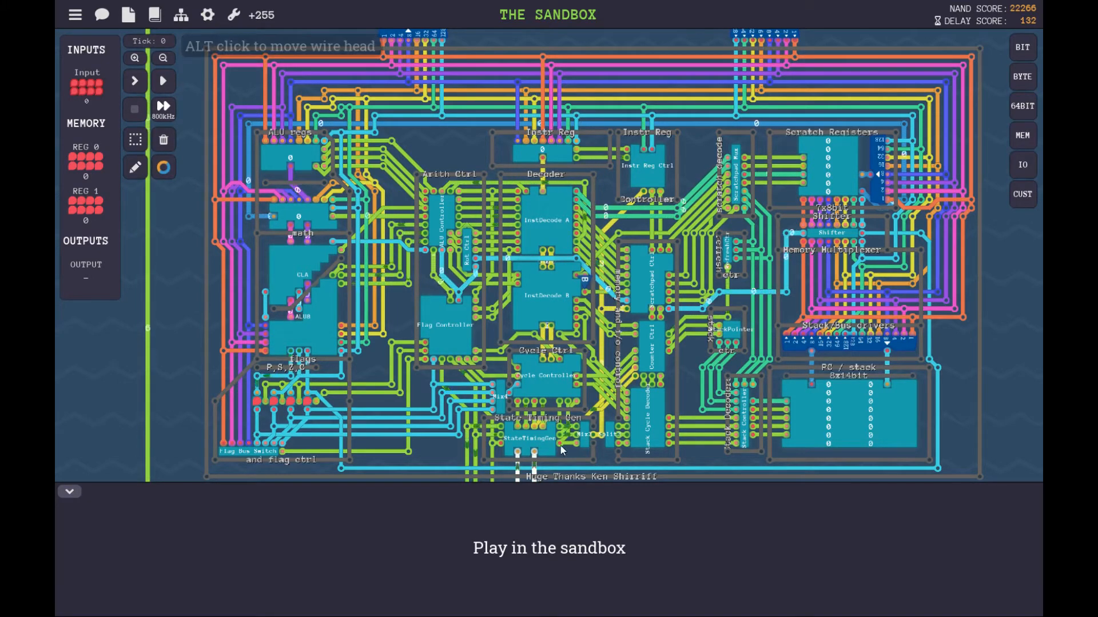
{"action": "mouse_move", "coordinate": [550, 448]}
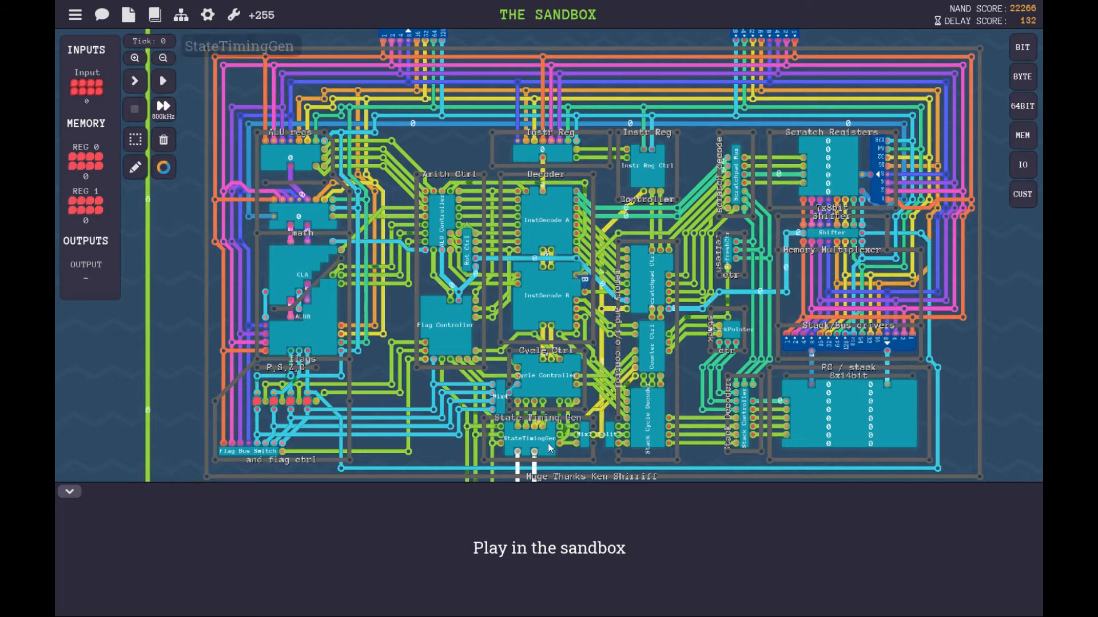
Step: Select the StateTimingGen block to show its component details
{"action": "left_click", "coordinate": [534, 439]}
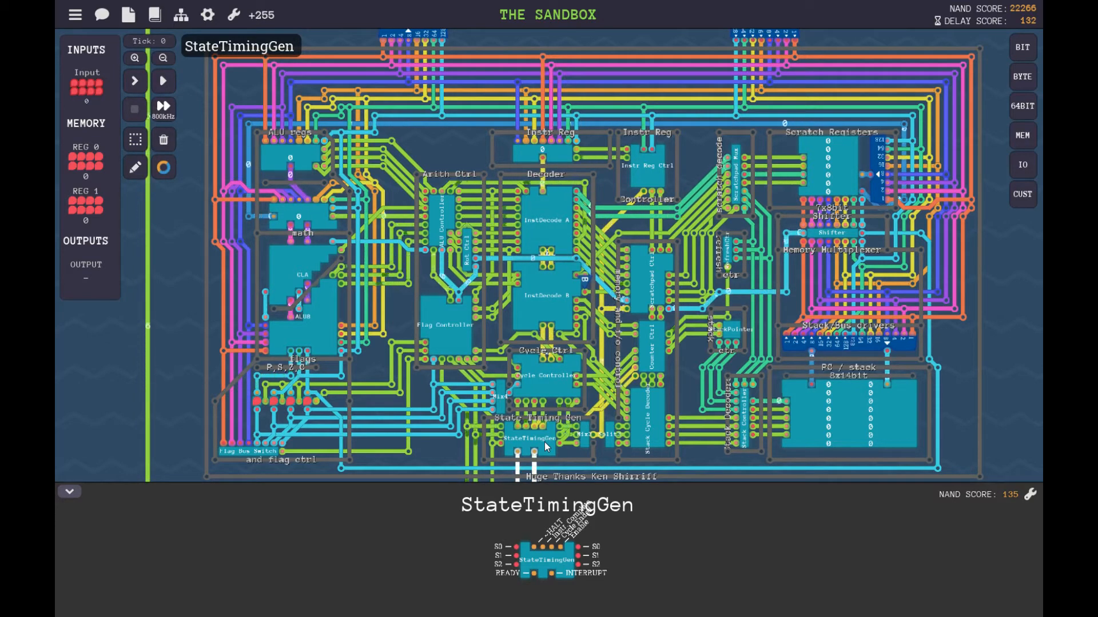
{"action": "mouse_move", "coordinate": [654, 297]}
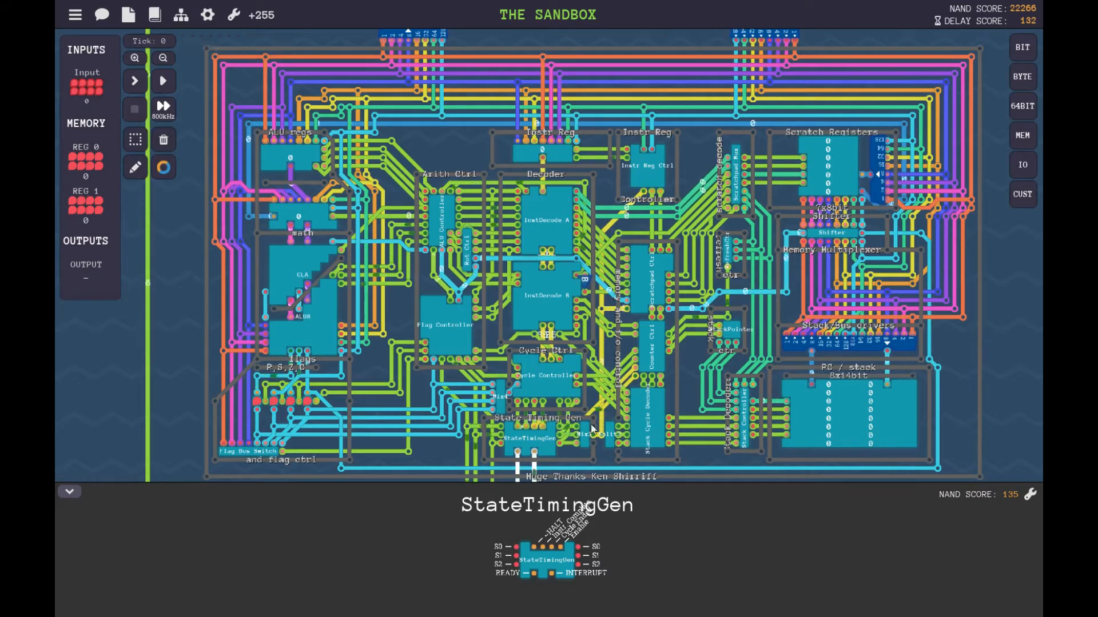
{"action": "mouse_move", "coordinate": [504, 458]}
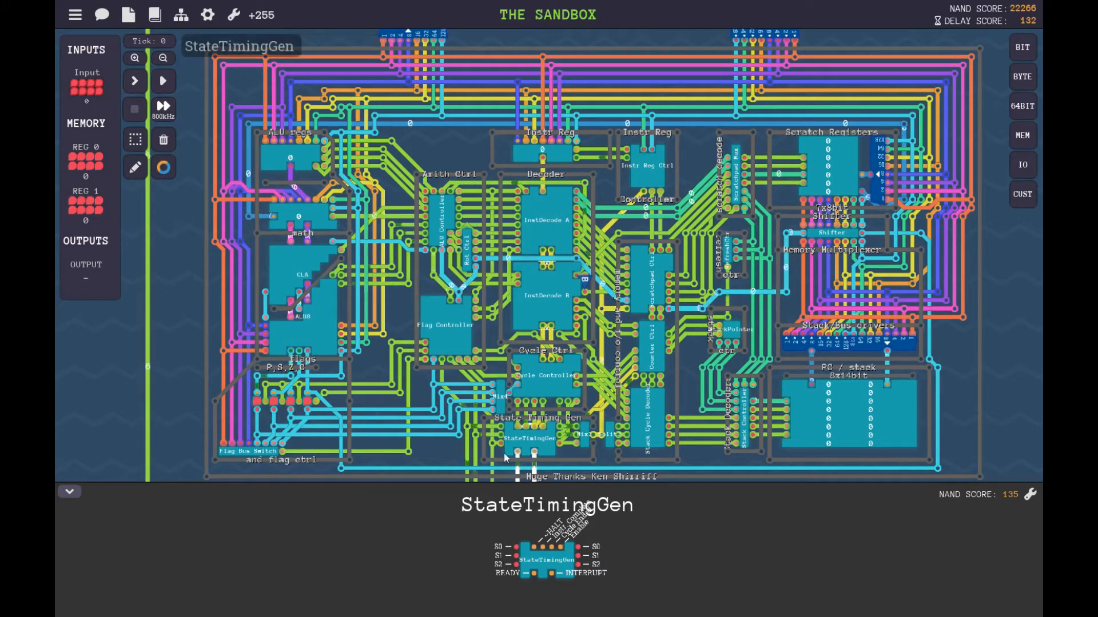
{"action": "mouse_move", "coordinate": [770, 177]}
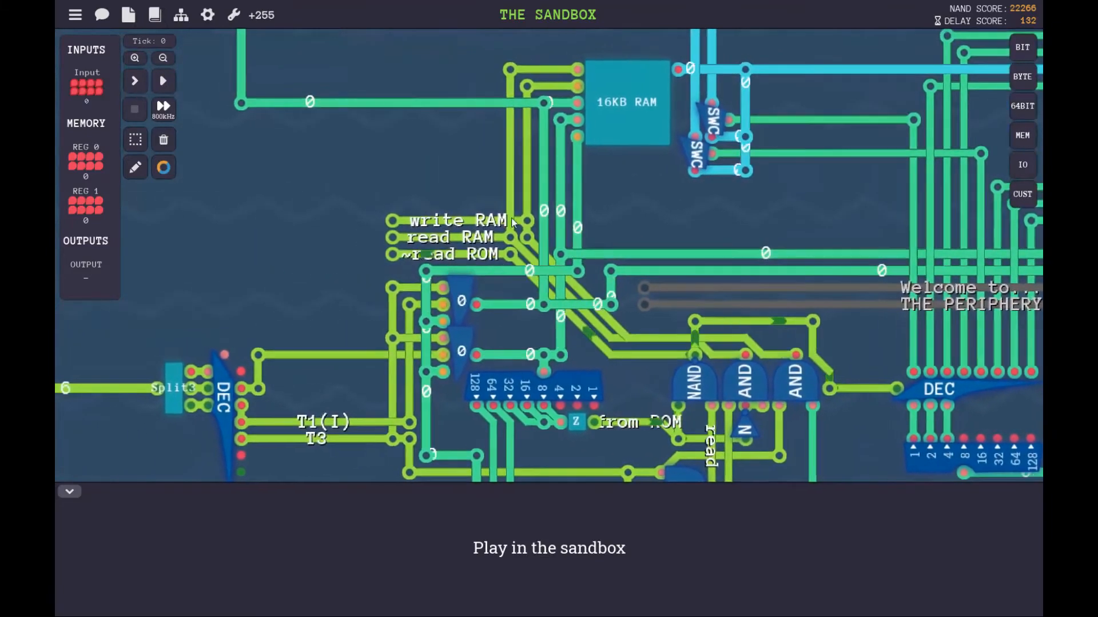
Step: Move the view to the periphery section around the 16KB RAM block
{"action": "left_click", "coordinate": [626, 102]}
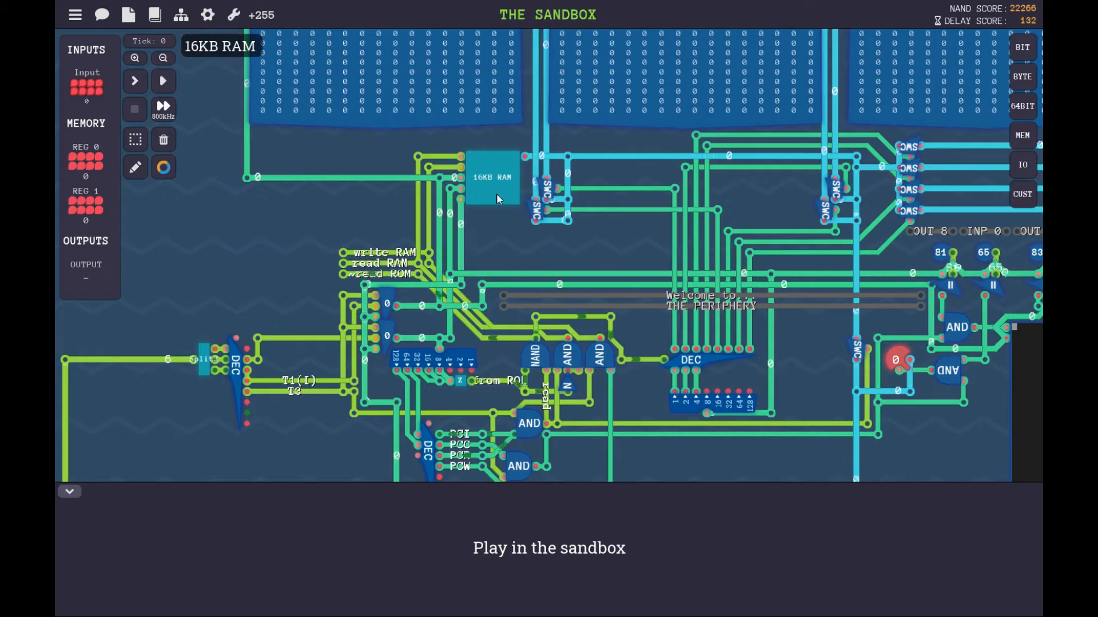
{"action": "left_click", "coordinate": [491, 176]}
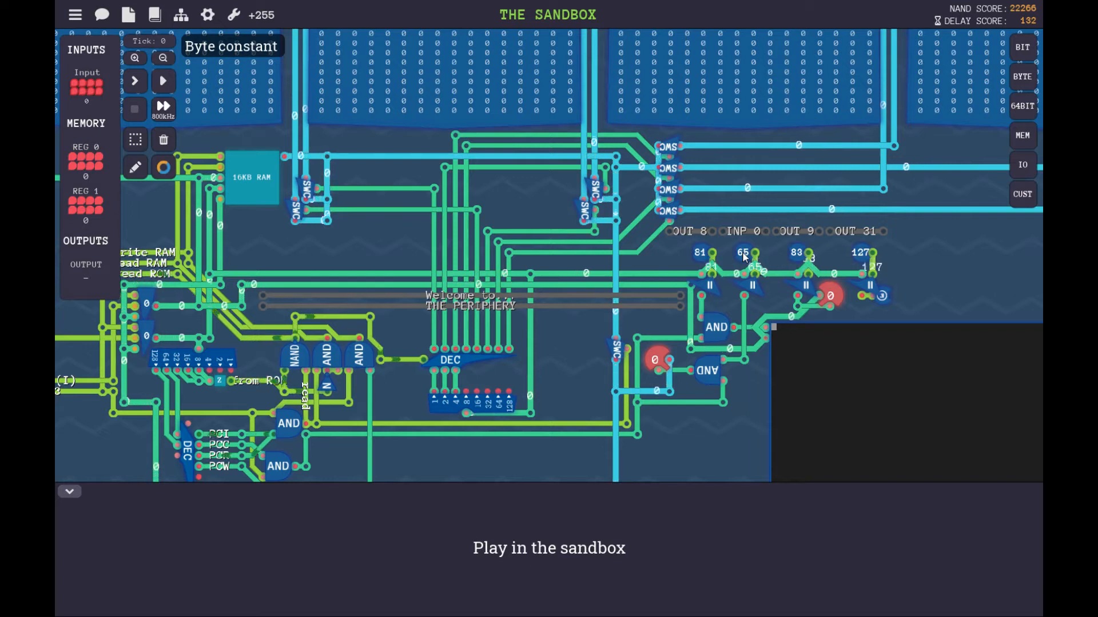
{"action": "left_click", "coordinate": [654, 359]}
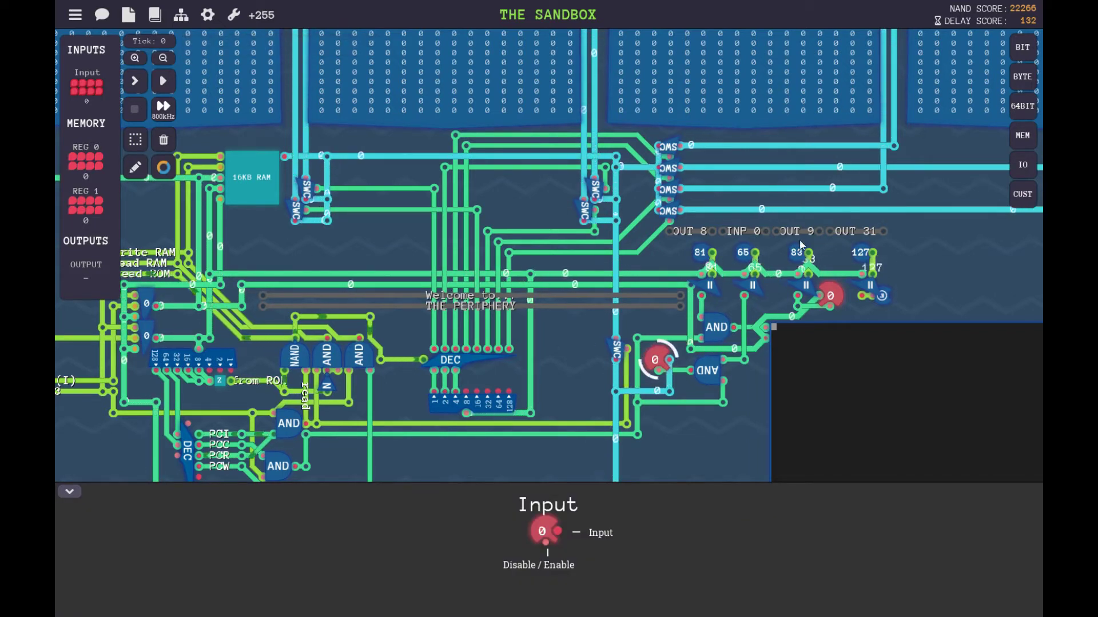
{"action": "left_click", "coordinate": [831, 298]}
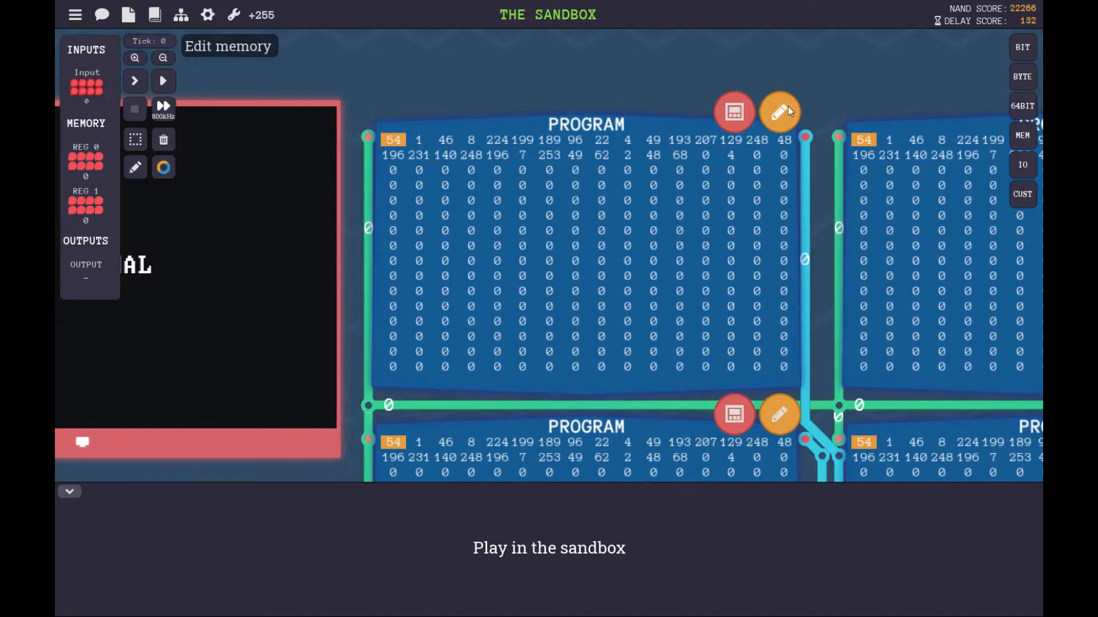
Step: Edit a PROGRAM ROM's memory and switch the Assembly Editor to the new_program file
{"action": "left_click", "coordinate": [779, 112]}
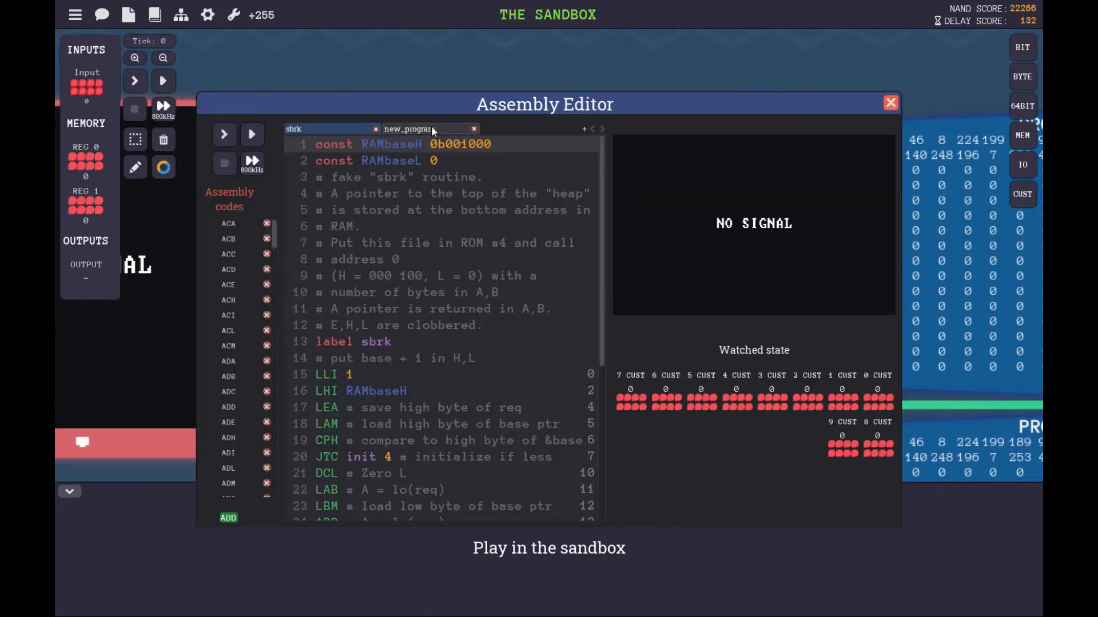
{"action": "left_click", "coordinate": [409, 129]}
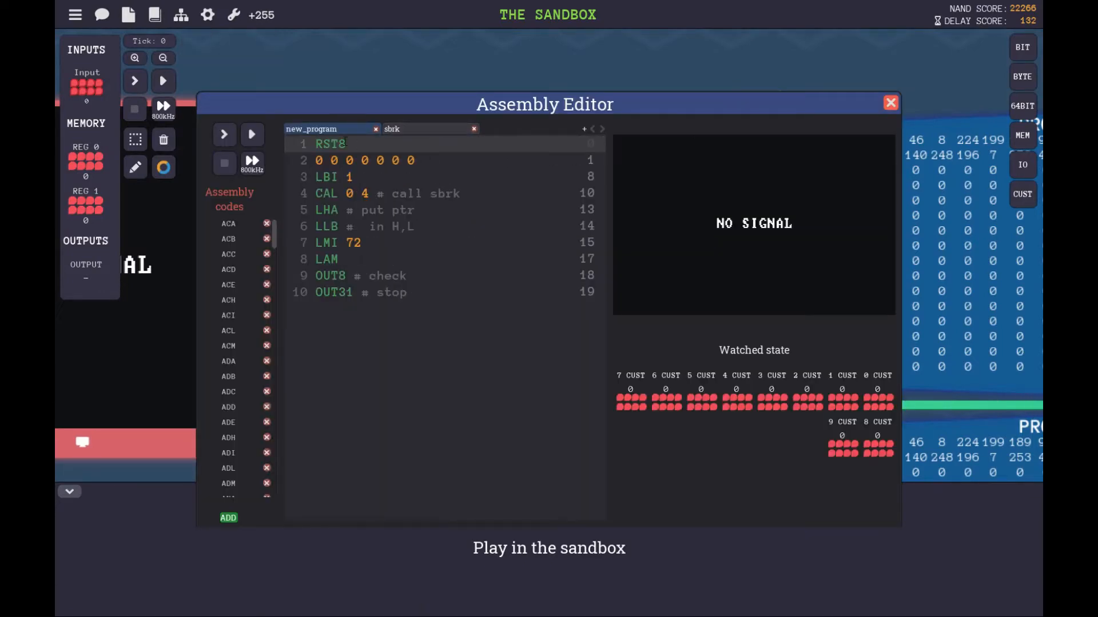
{"action": "left_click", "coordinate": [348, 144]}
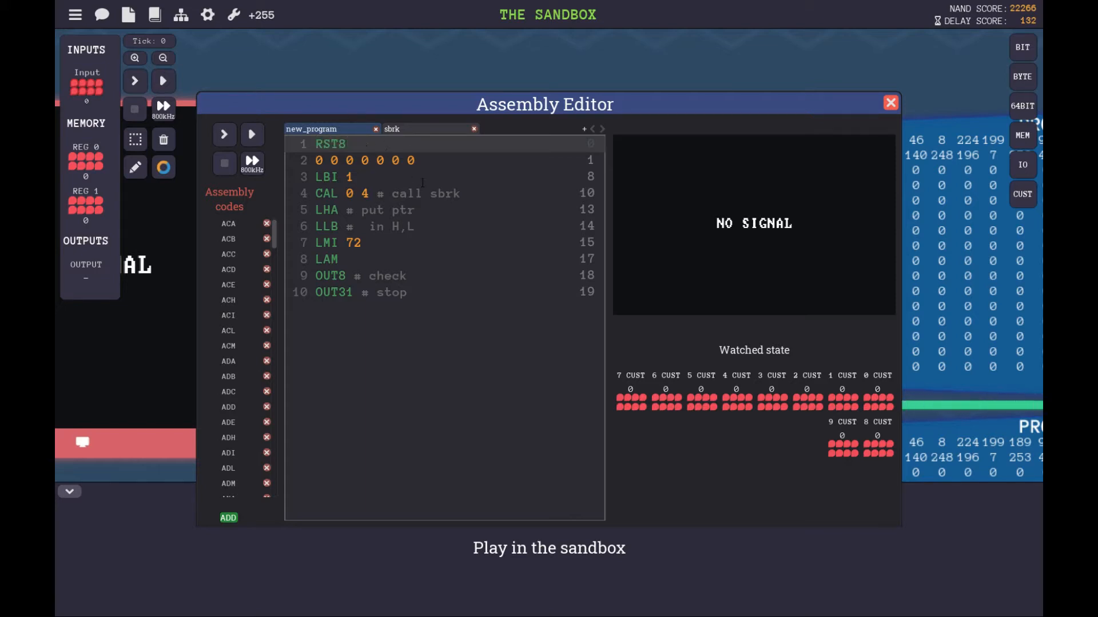
{"action": "left_click", "coordinate": [348, 144]}
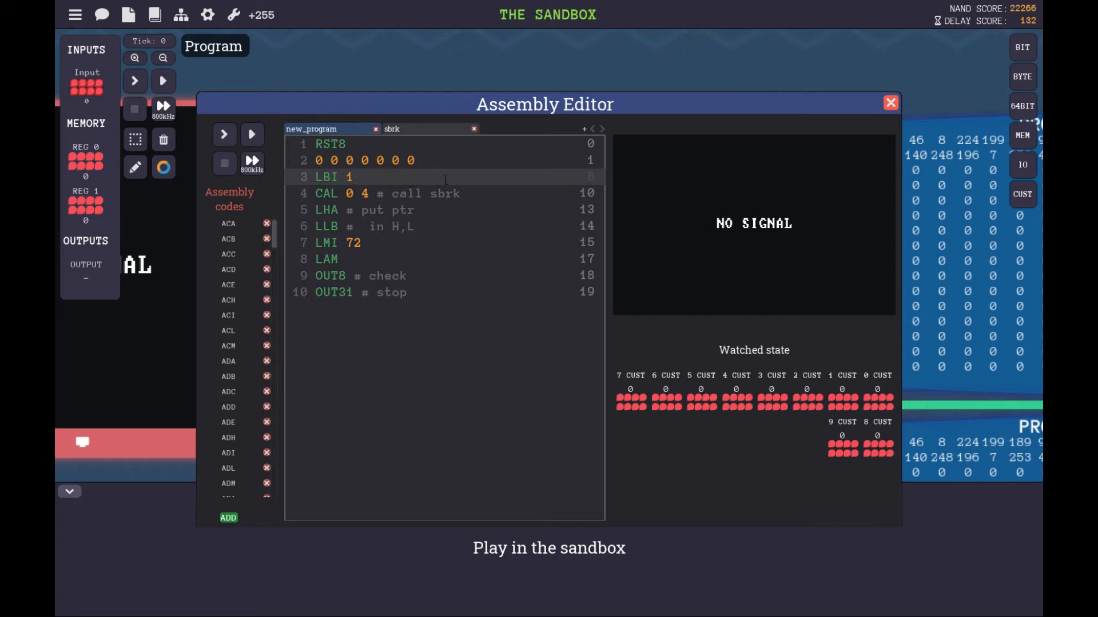
{"action": "left_click", "coordinate": [353, 176]}
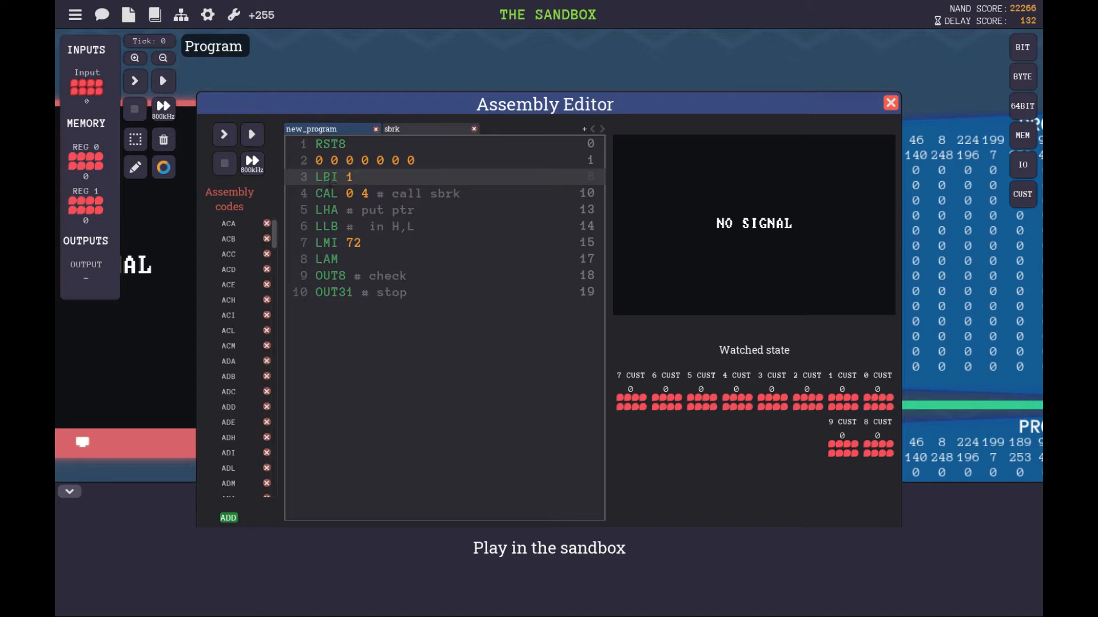
{"action": "left_click", "coordinate": [353, 177]}
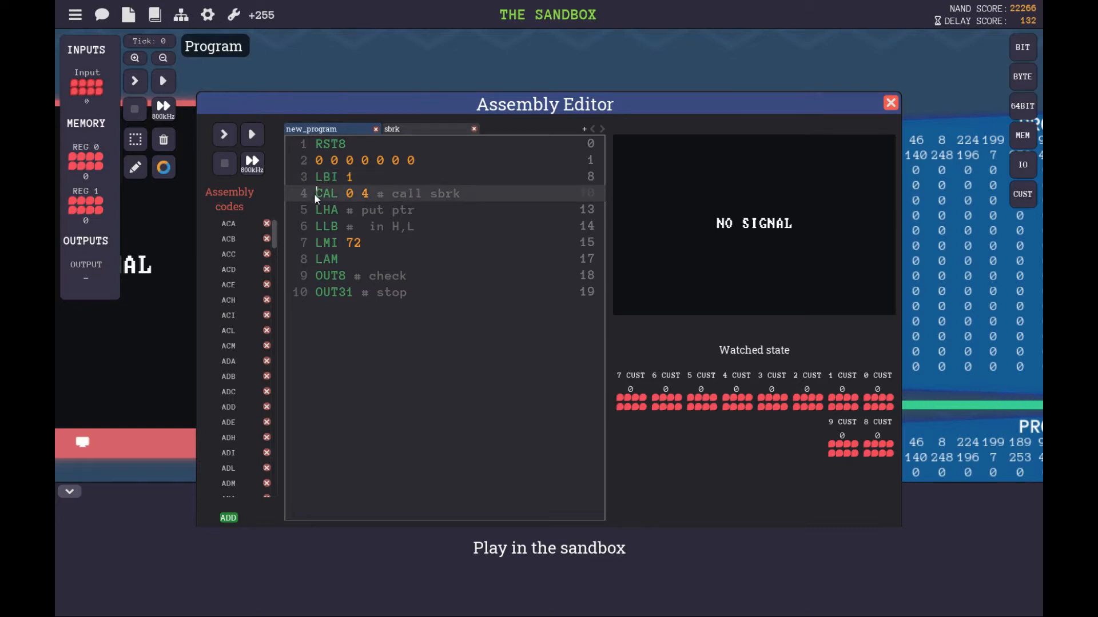
{"action": "left_click", "coordinate": [460, 195]}
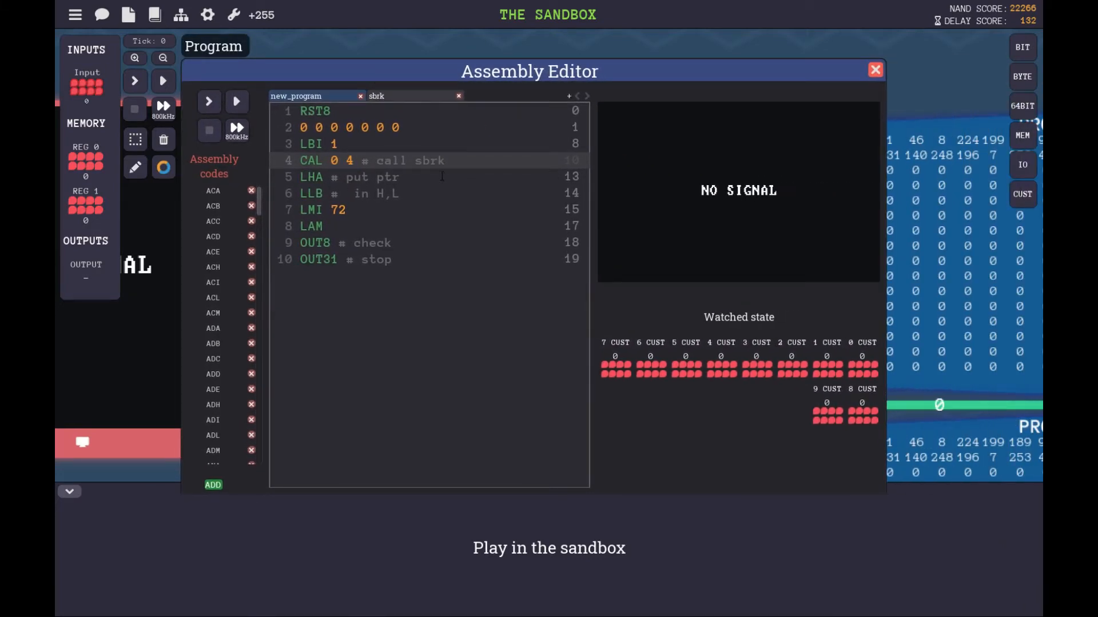
{"action": "left_click", "coordinate": [445, 160]}
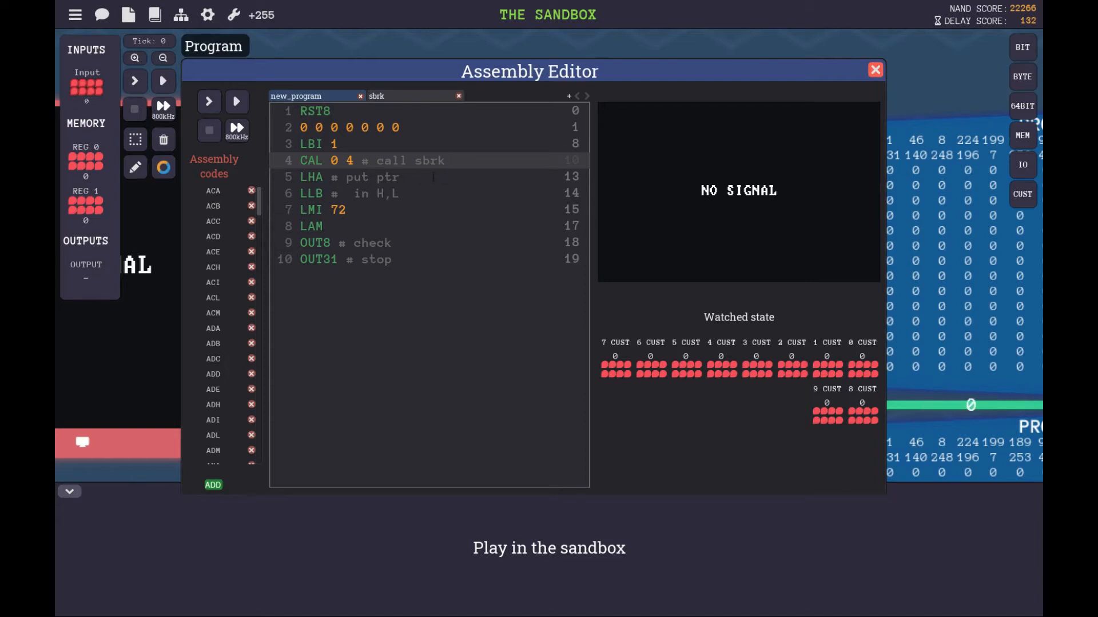
{"action": "left_click", "coordinate": [444, 160]}
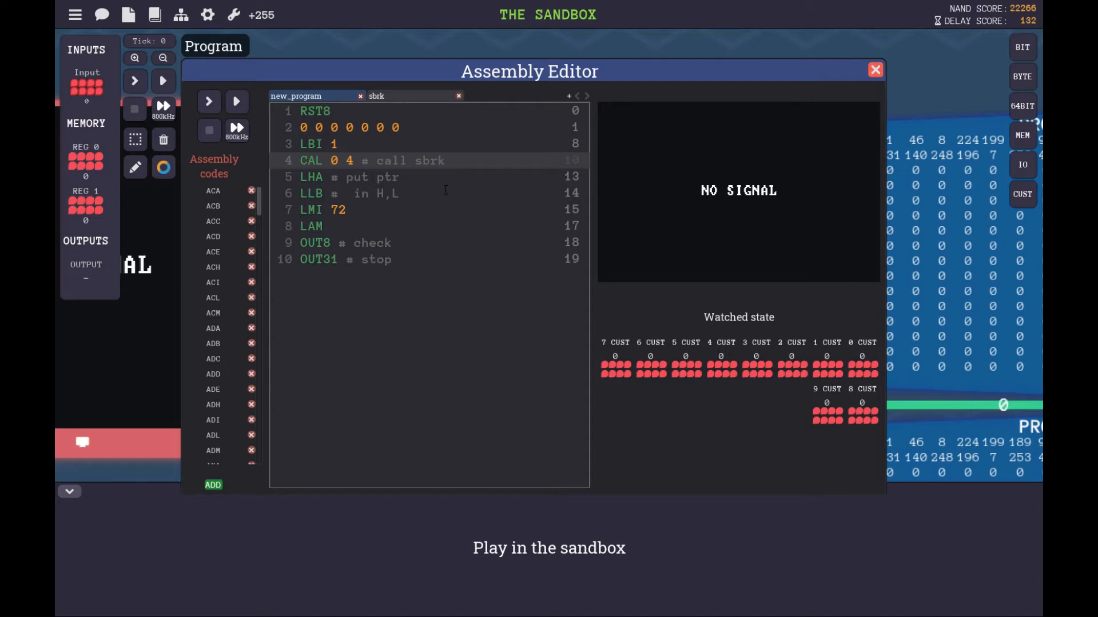
{"action": "left_click", "coordinate": [445, 160]}
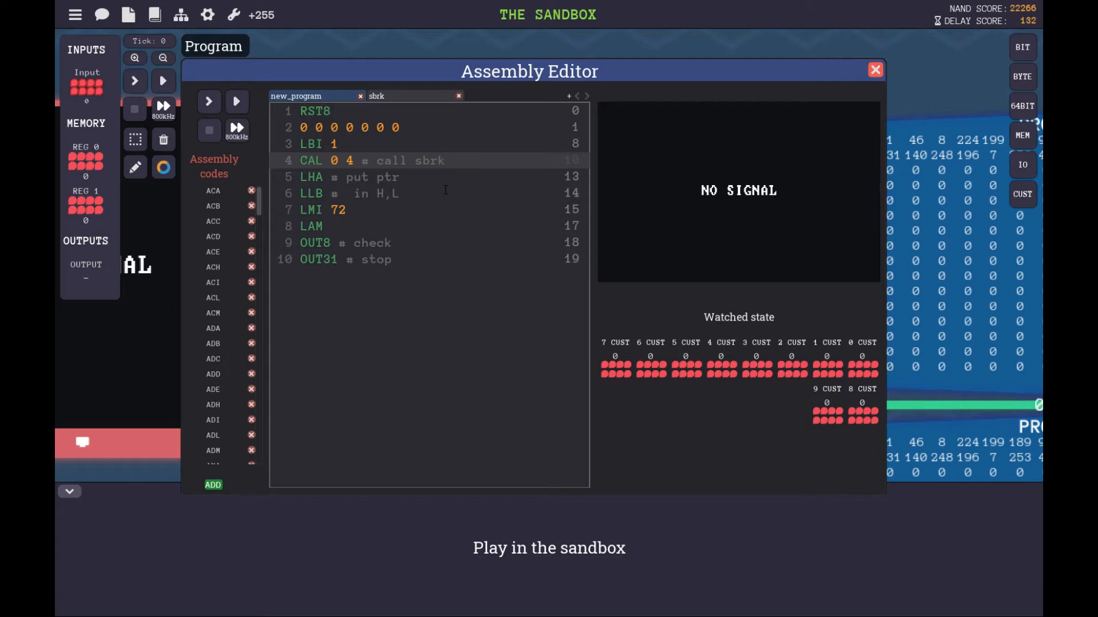
Step: Point out the LMI 72 line, the line-7 LMI and the final stop line of new_program
{"action": "left_click", "coordinate": [344, 209]}
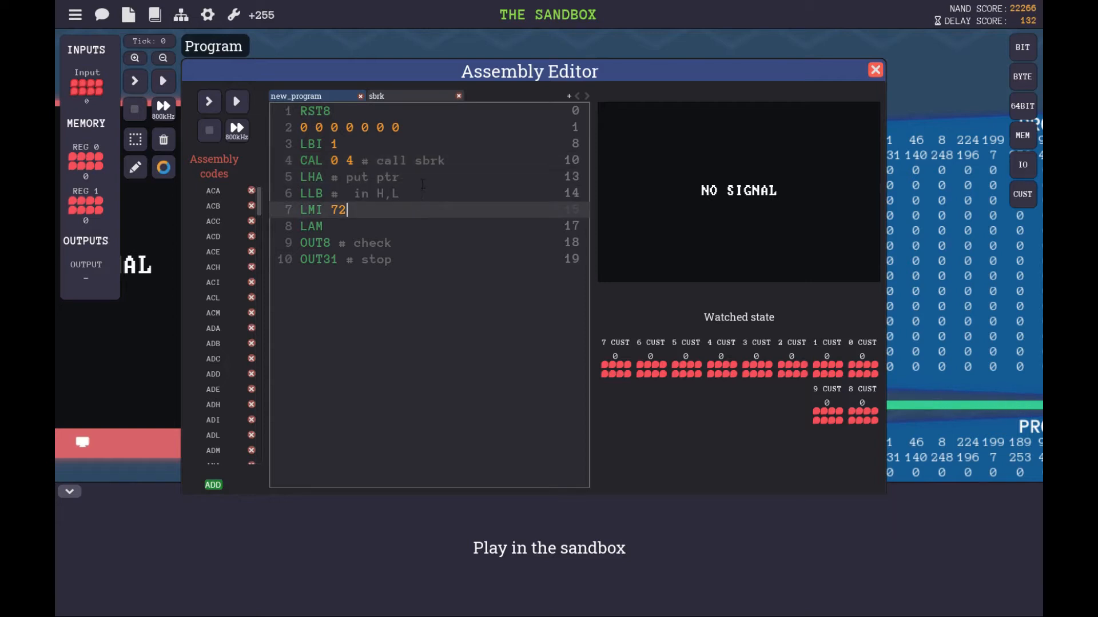
{"action": "left_click", "coordinate": [399, 177]}
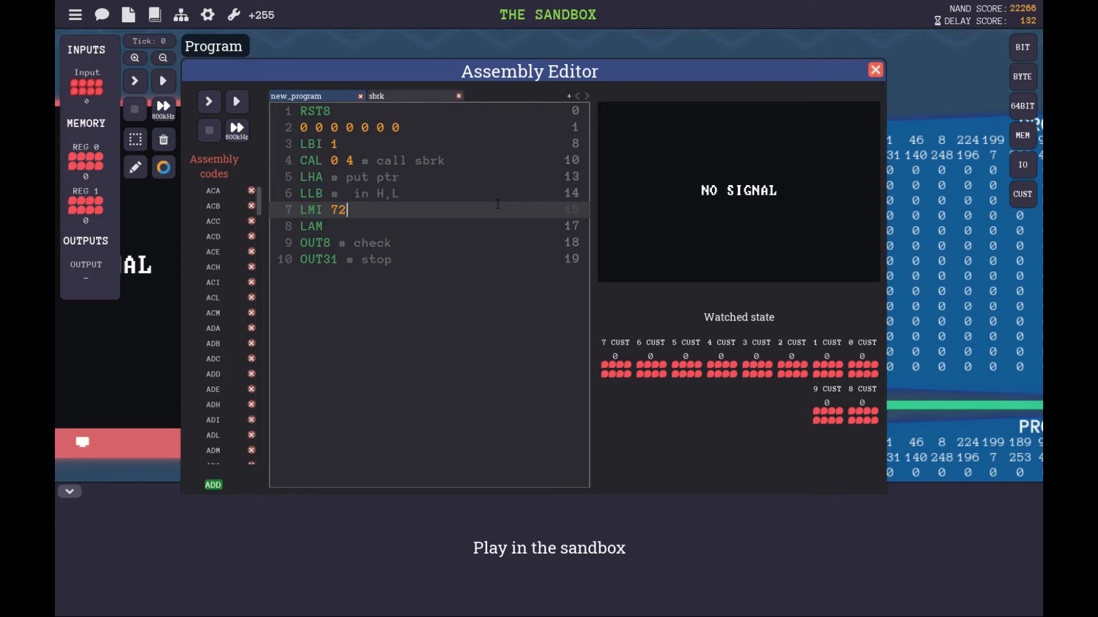
{"action": "mouse_move", "coordinate": [498, 208]}
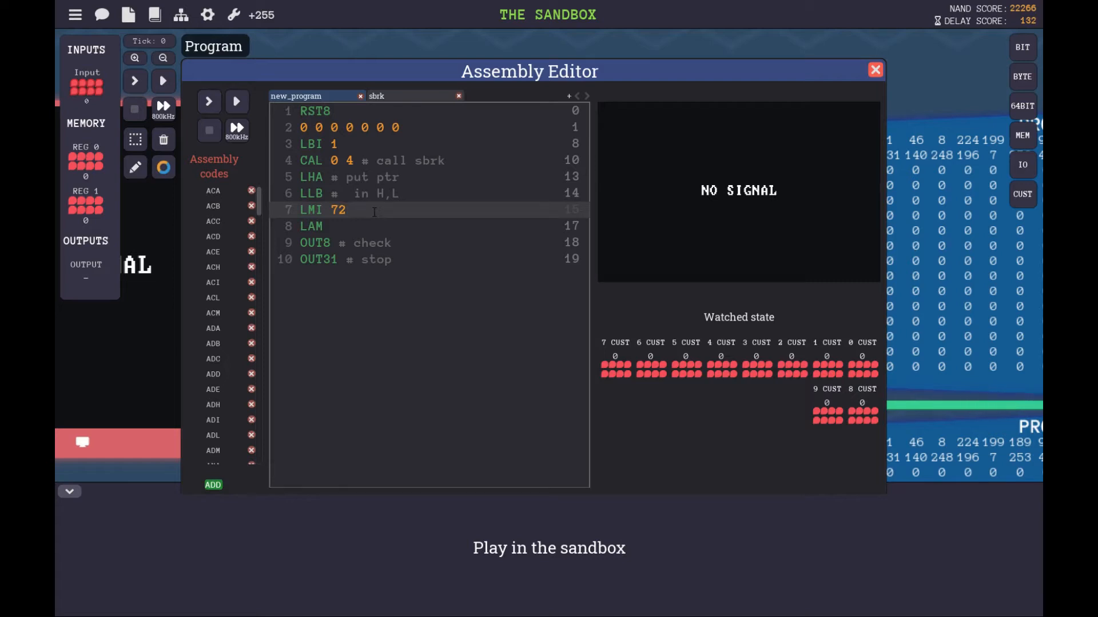
{"action": "left_click", "coordinate": [345, 211]}
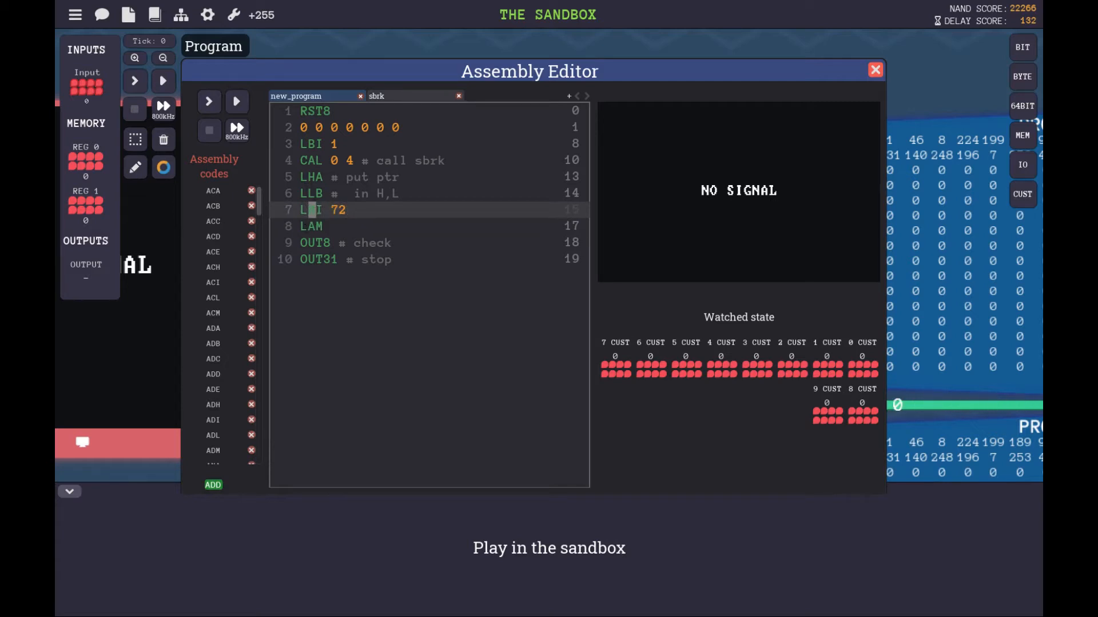
{"action": "left_click", "coordinate": [330, 227]}
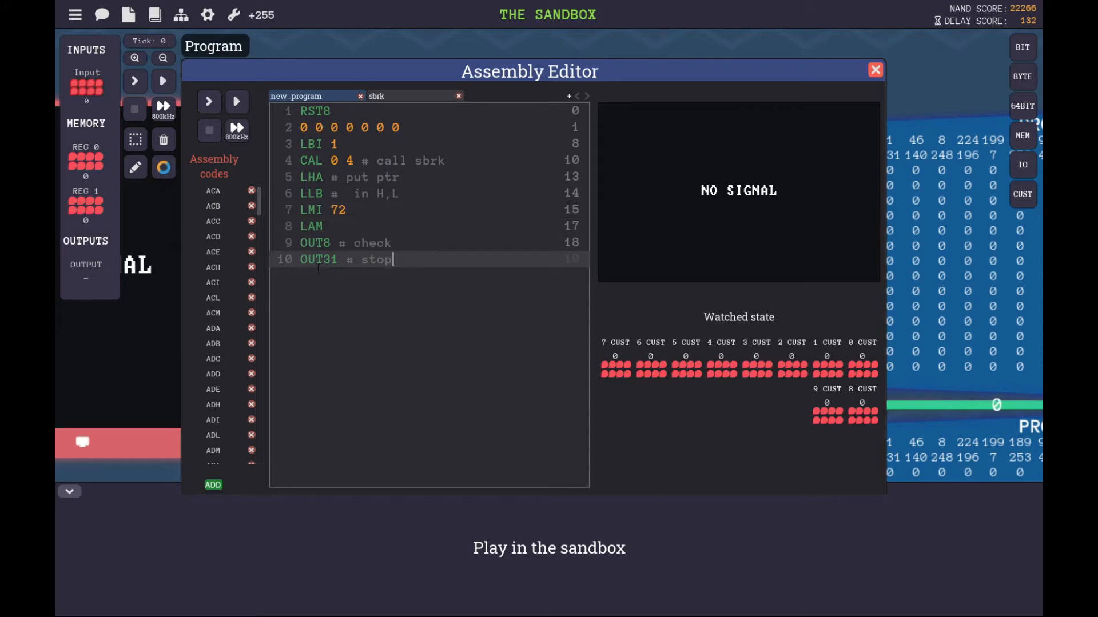
{"action": "left_click", "coordinate": [874, 70]}
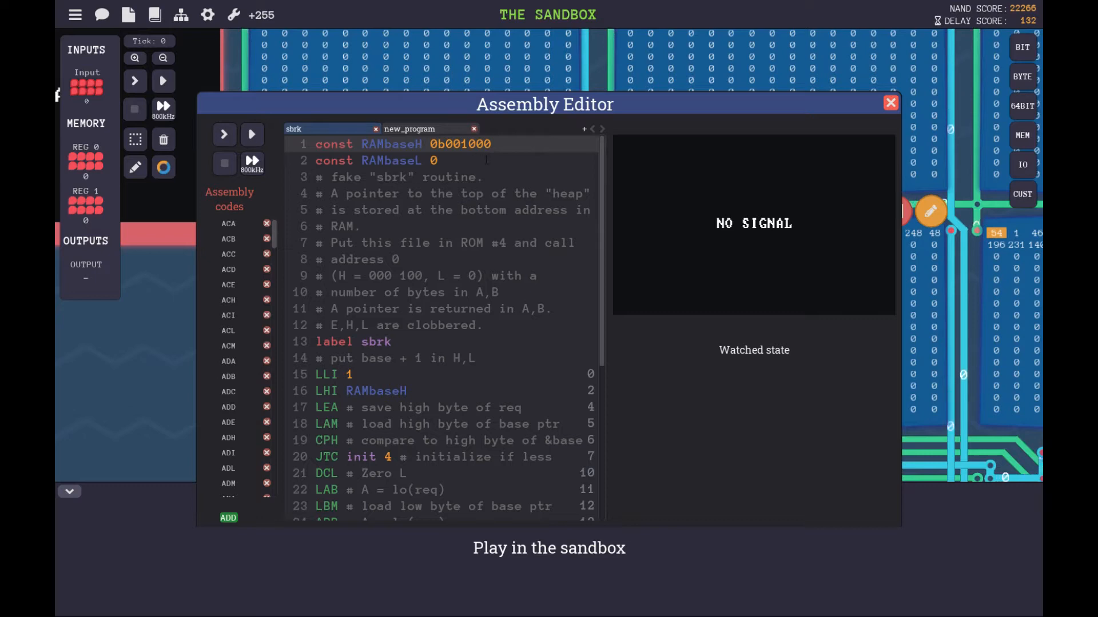
Step: Scroll through the sbrk routine's source, then close the Assembly Editor
{"action": "scroll", "scroll_direction": "down", "scroll_amount": 3}
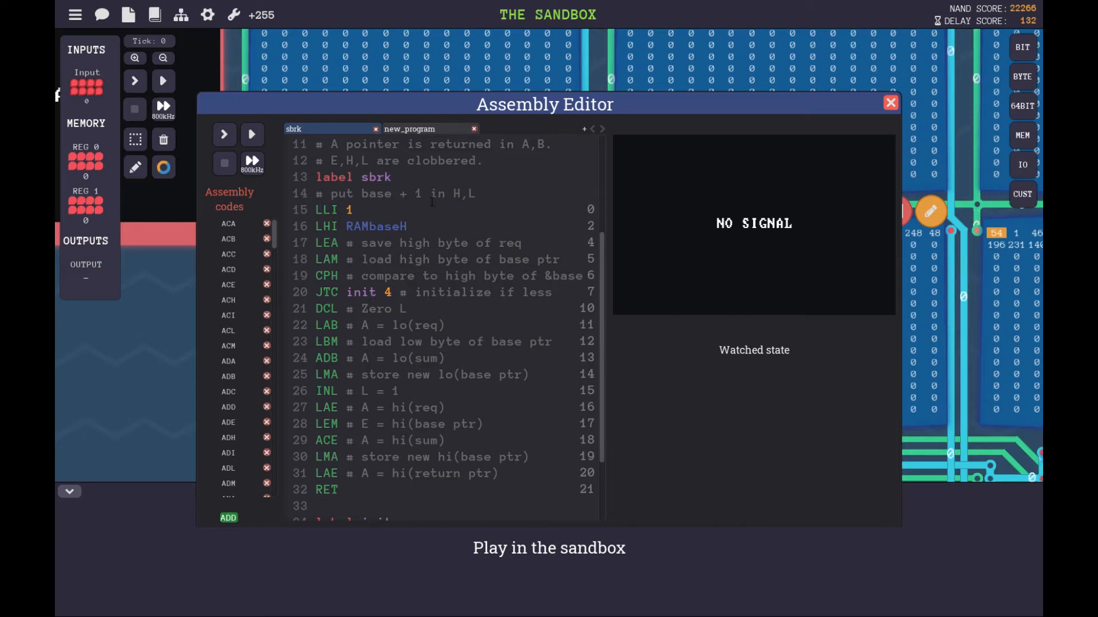
{"action": "scroll", "scroll_direction": "down", "scroll_amount": 3}
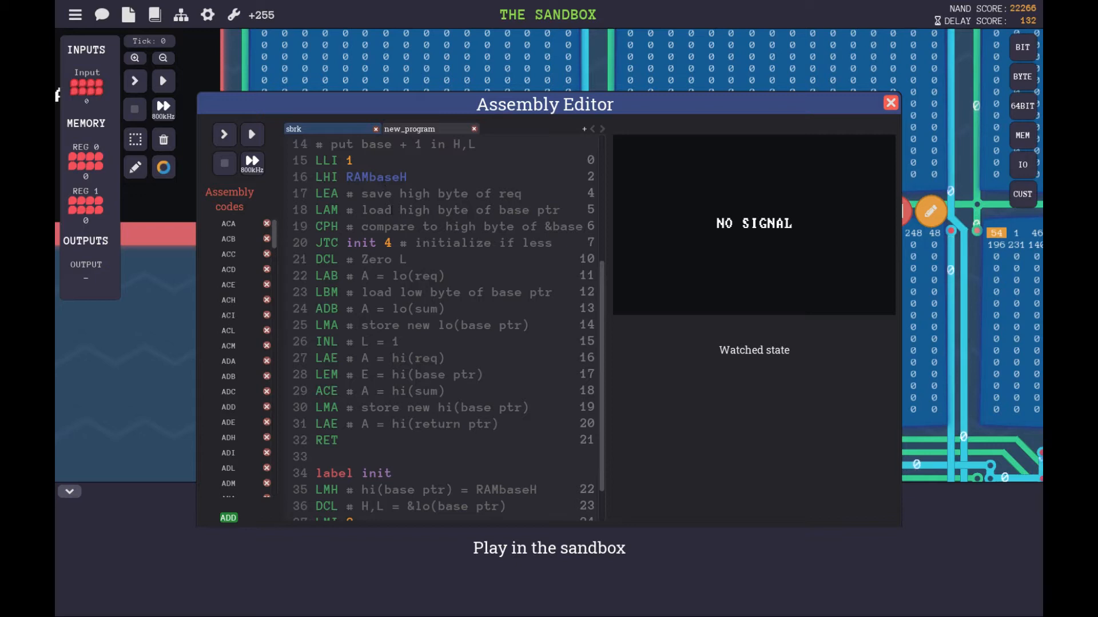
{"action": "scroll", "scroll_direction": "down", "scroll_amount": 3}
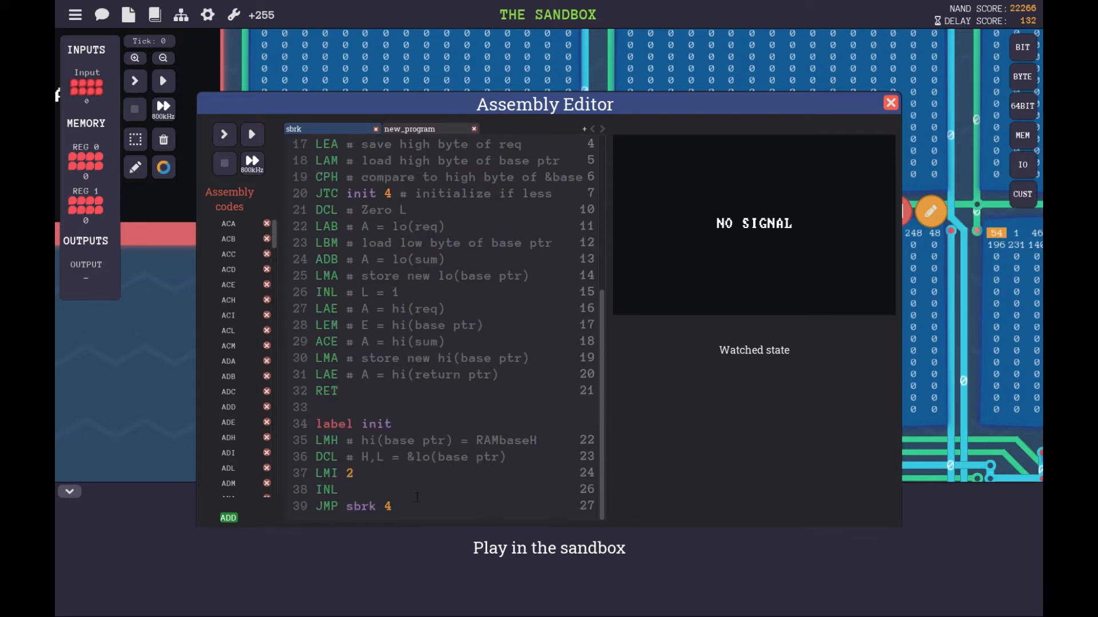
{"action": "scroll", "scroll_direction": "up", "scroll_amount": 3}
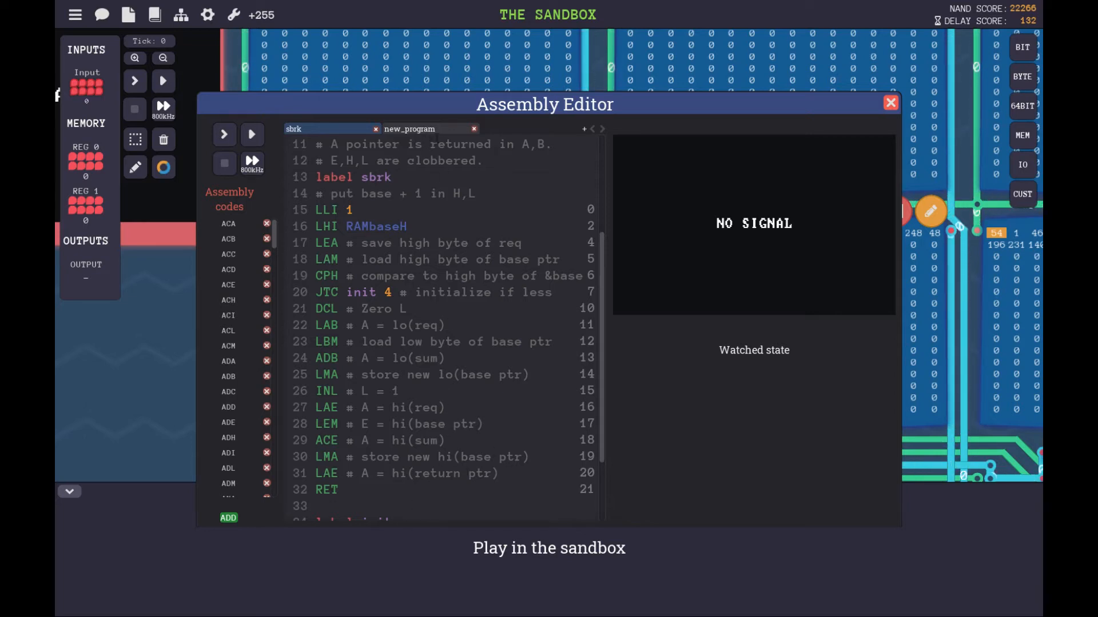
{"action": "left_click", "coordinate": [890, 103]}
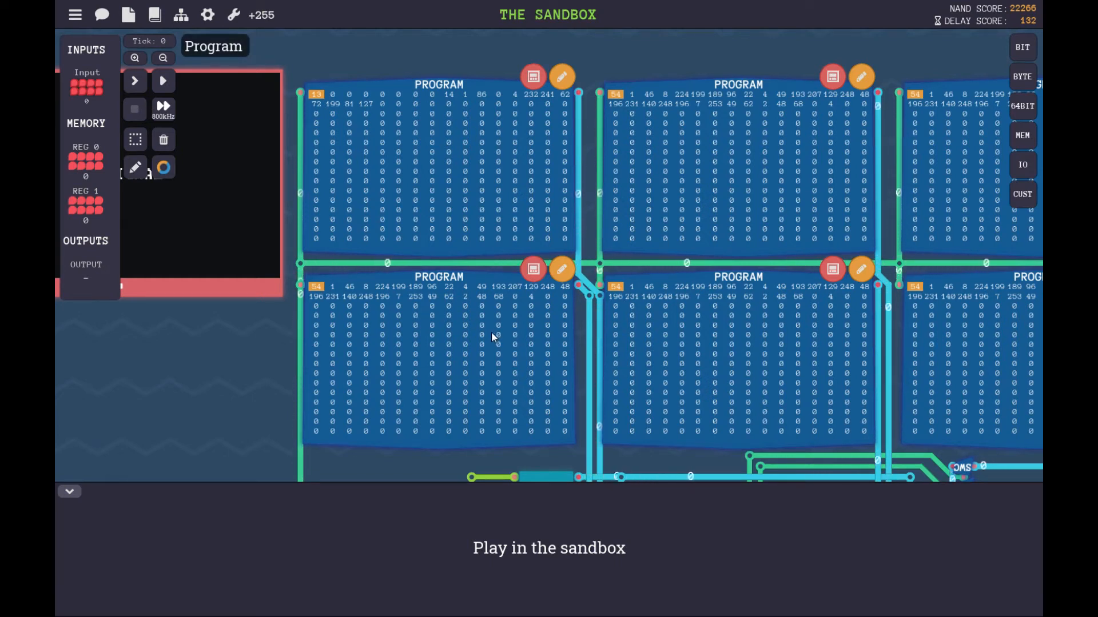
{"action": "mouse_move", "coordinate": [532, 339]}
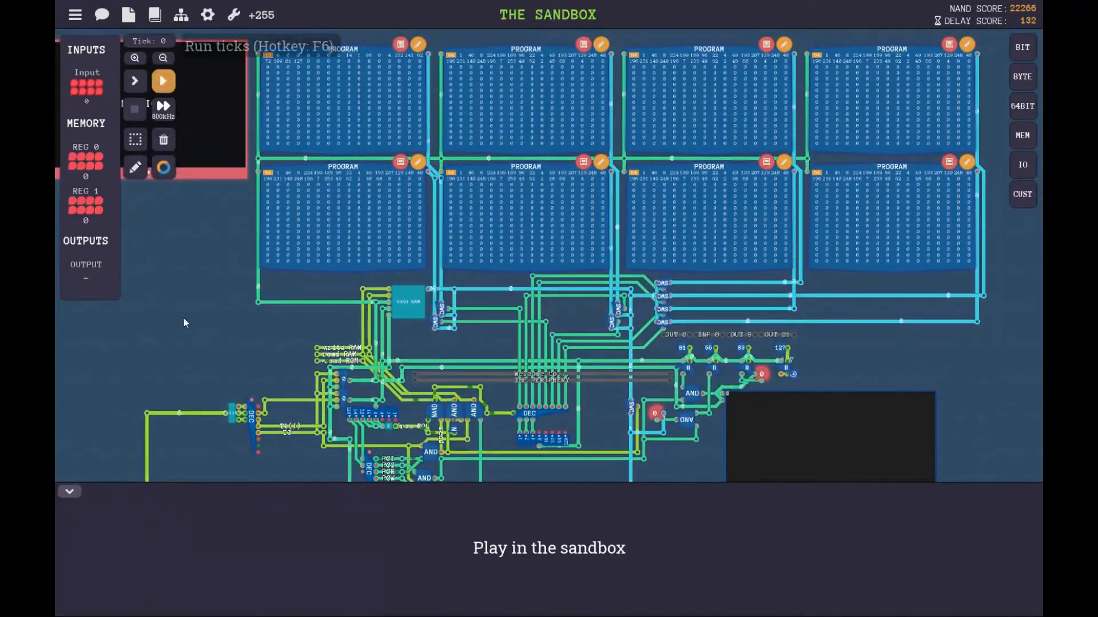
Step: Run the sandbox test program to tick 297 until 'Program Halted' shows, registers reading 72 and 127
{"action": "left_click", "coordinate": [162, 81]}
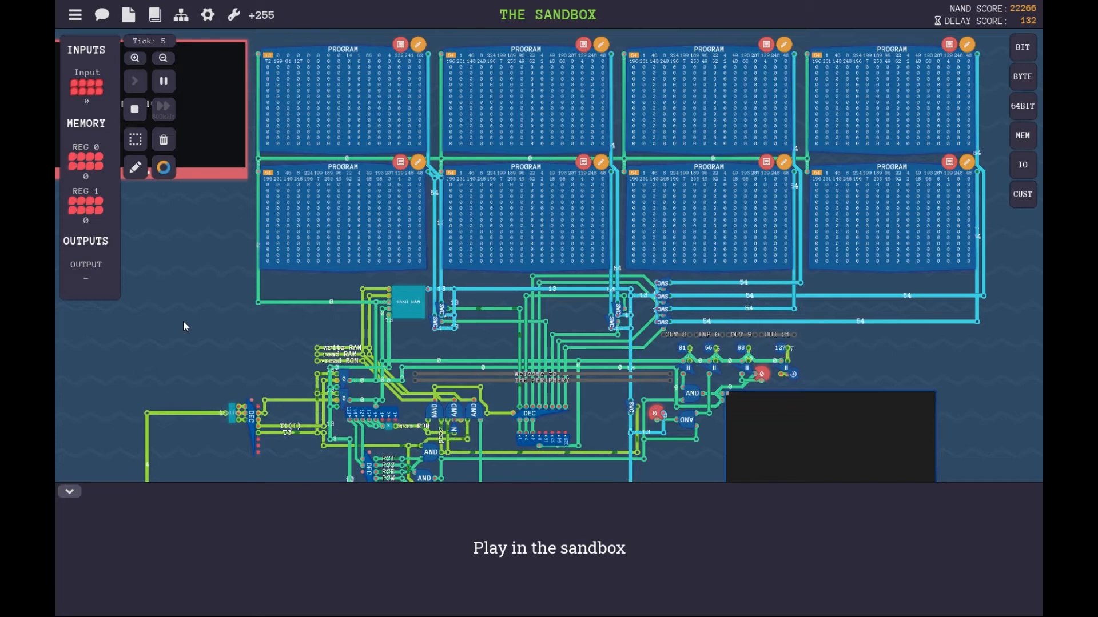
{"action": "left_click", "coordinate": [135, 80]}
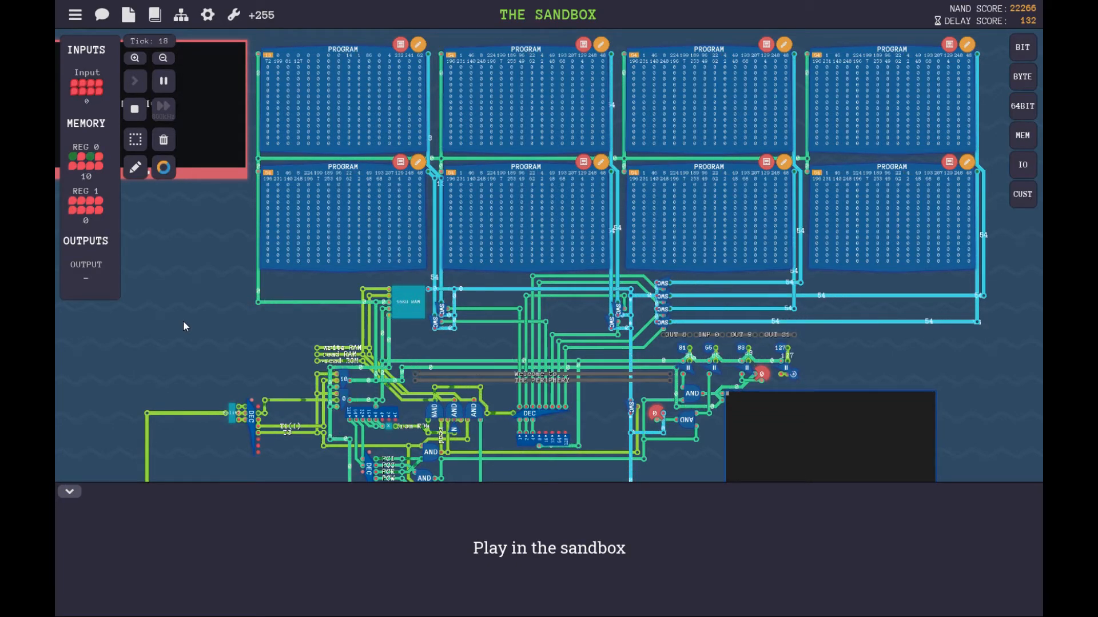
{"action": "left_click", "coordinate": [134, 80]}
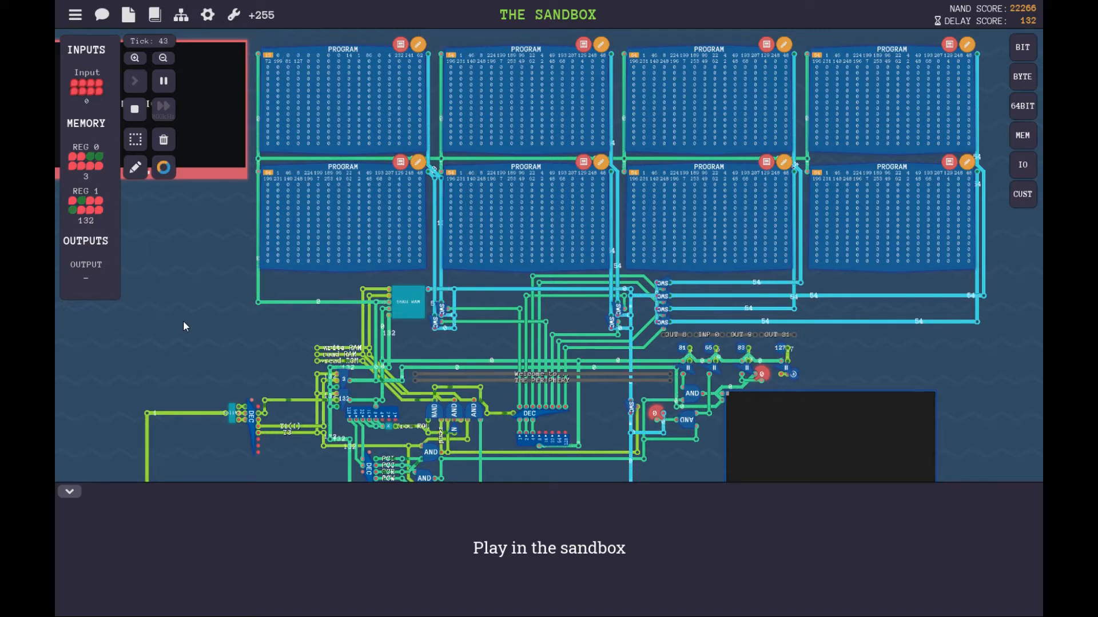
{"action": "left_click", "coordinate": [135, 80]}
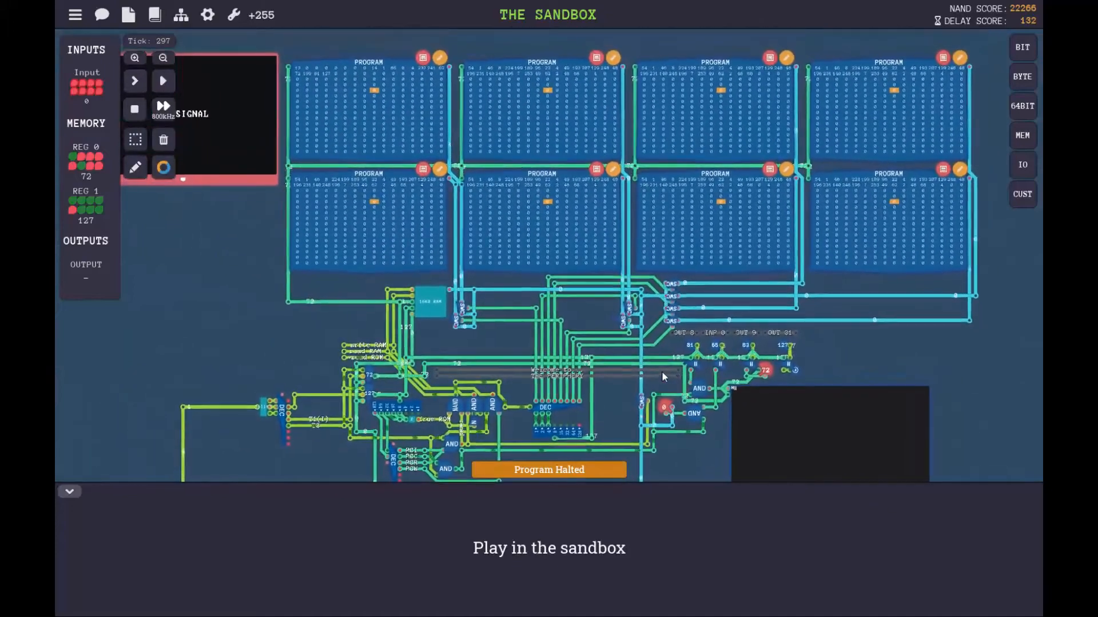
{"action": "mouse_move", "coordinate": [181, 14]}
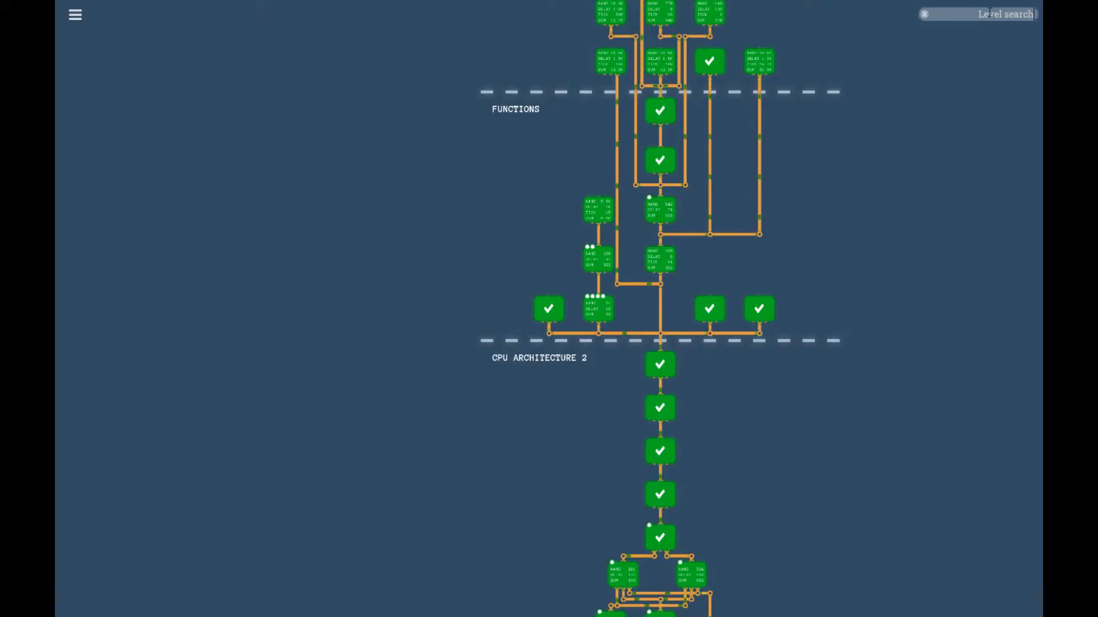
Step: Search the level map for 'divid' and open the Divide level from the results
{"action": "type", "text": "divid"}
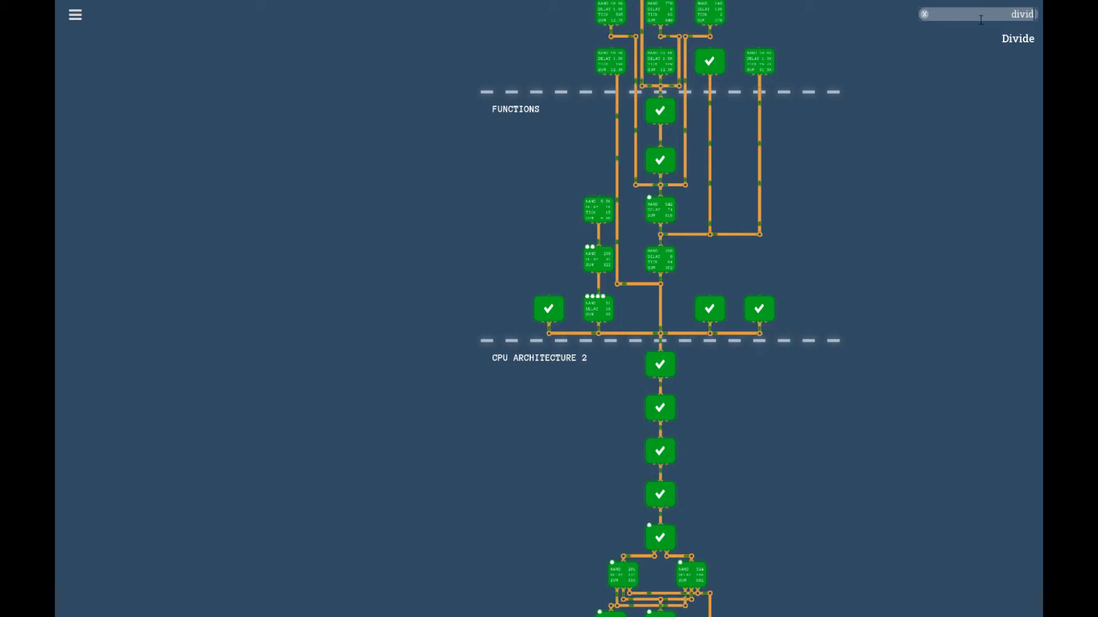
{"action": "left_click", "coordinate": [1017, 39]}
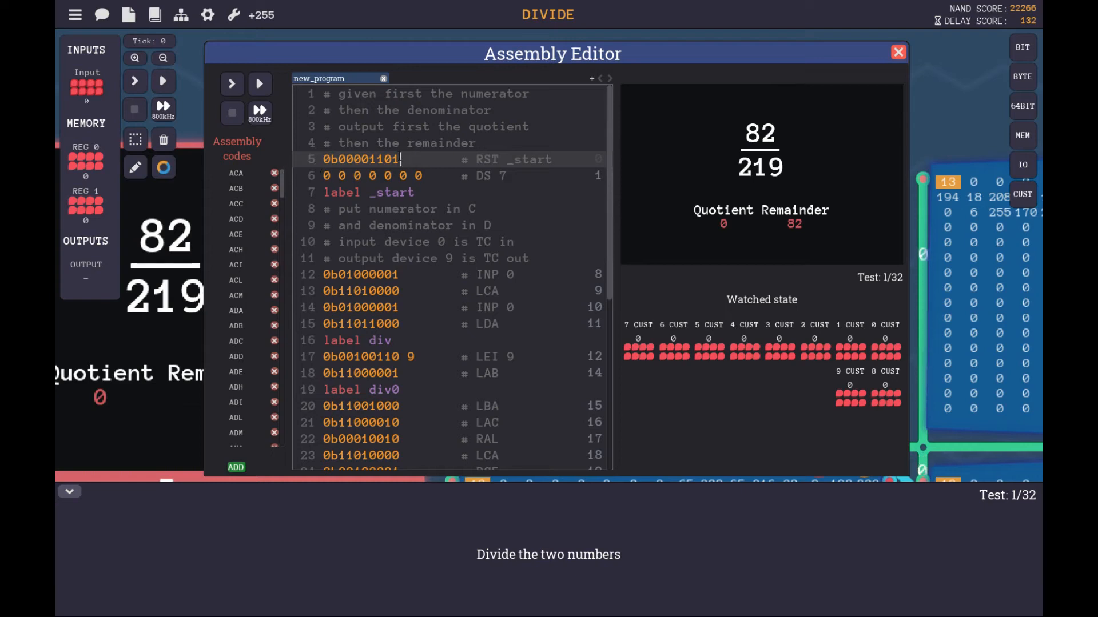
{"action": "scroll", "scroll_direction": "down", "scroll_amount": 3}
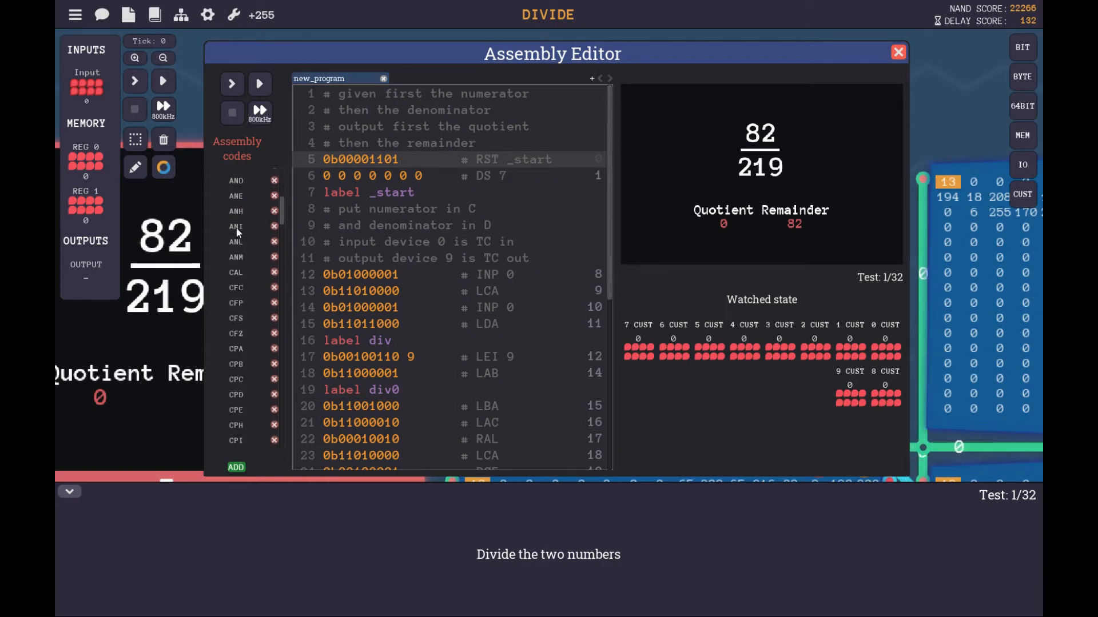
{"action": "scroll", "scroll_direction": "down", "scroll_amount": 3}
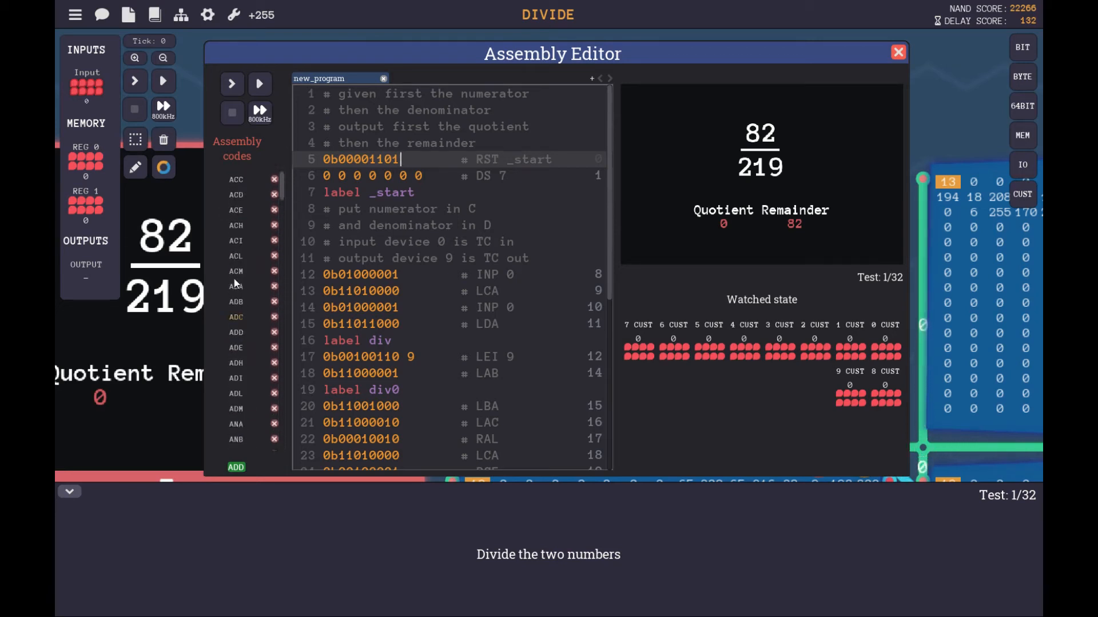
{"action": "scroll", "scroll_direction": "up", "scroll_amount": 3}
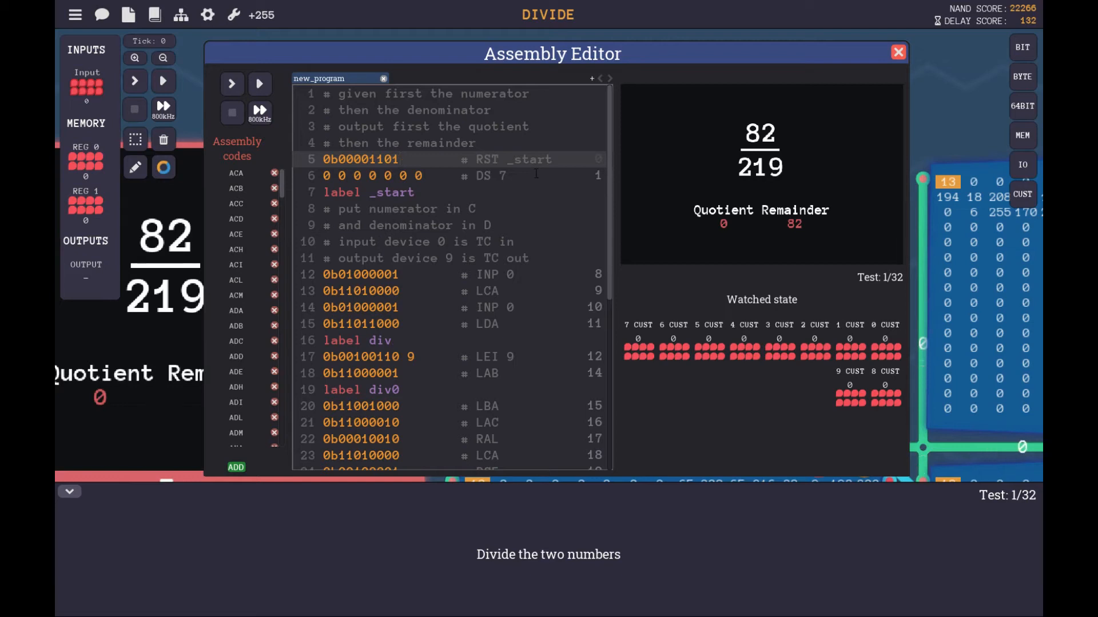
{"action": "scroll", "scroll_direction": "down", "scroll_amount": 3}
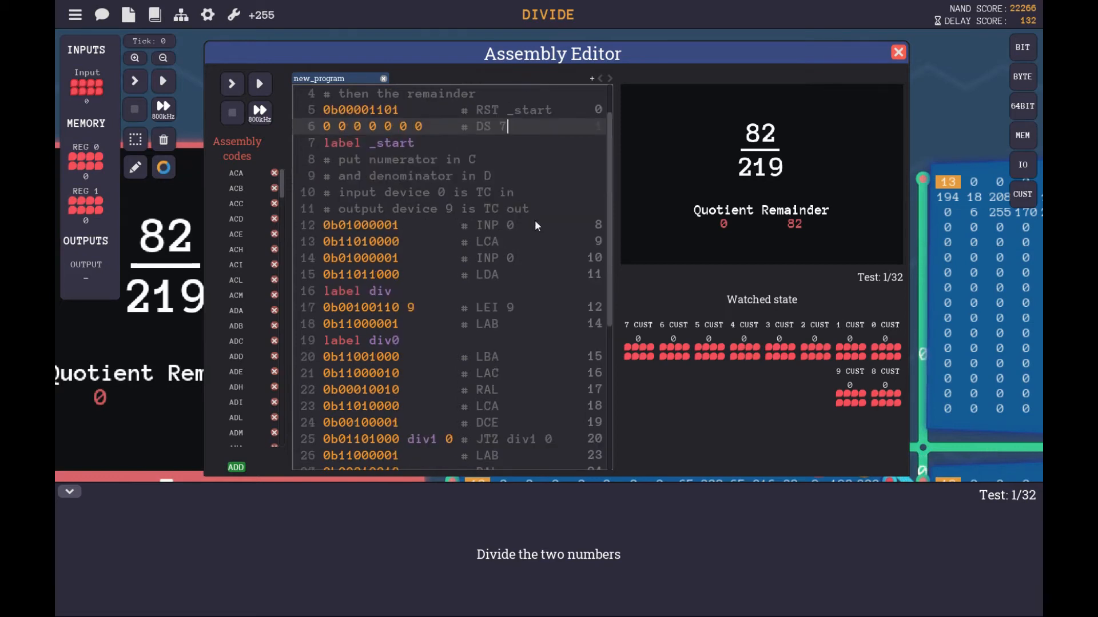
{"action": "left_click", "coordinate": [500, 274]}
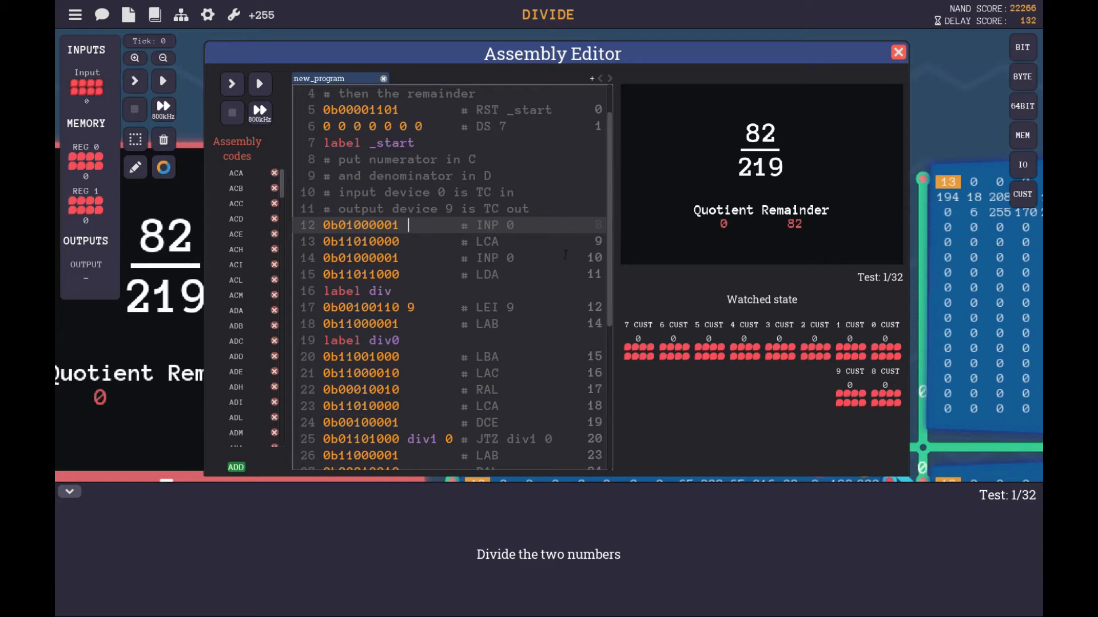
{"action": "scroll", "scroll_direction": "down", "scroll_amount": 3}
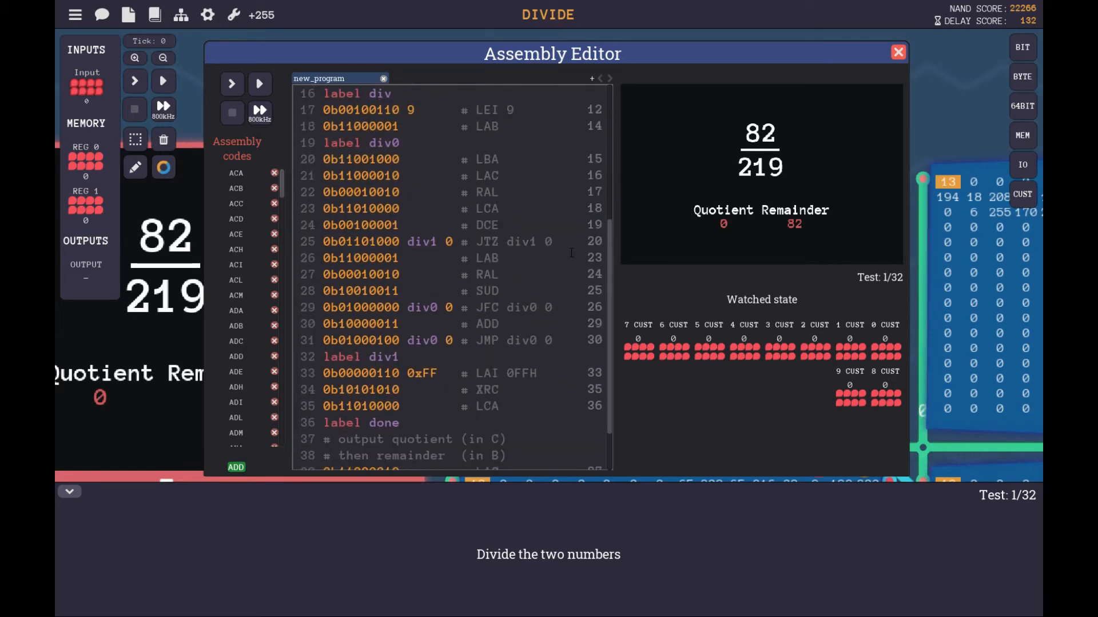
{"action": "scroll", "scroll_direction": "down", "scroll_amount": 3}
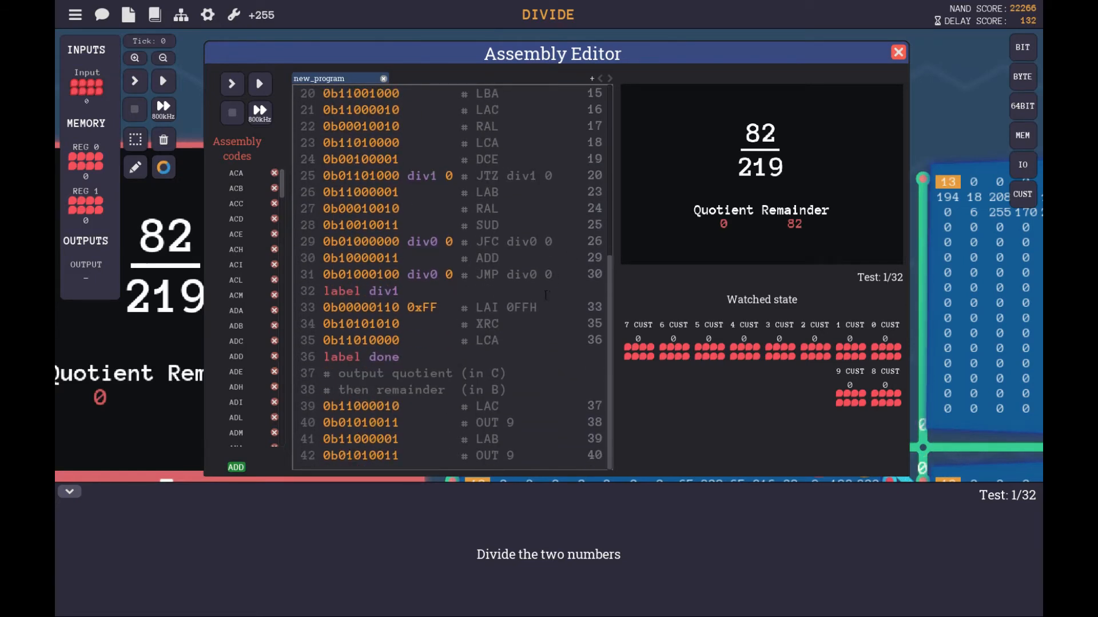
{"action": "scroll", "scroll_direction": "up", "scroll_amount": 3}
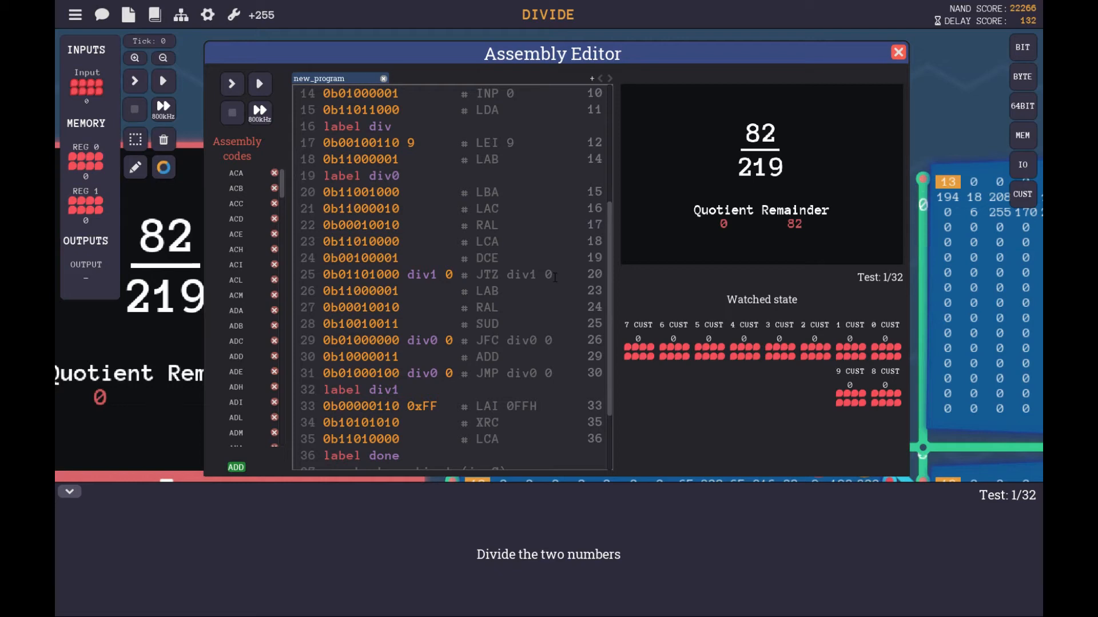
{"action": "scroll", "scroll_direction": "up", "scroll_amount": 3}
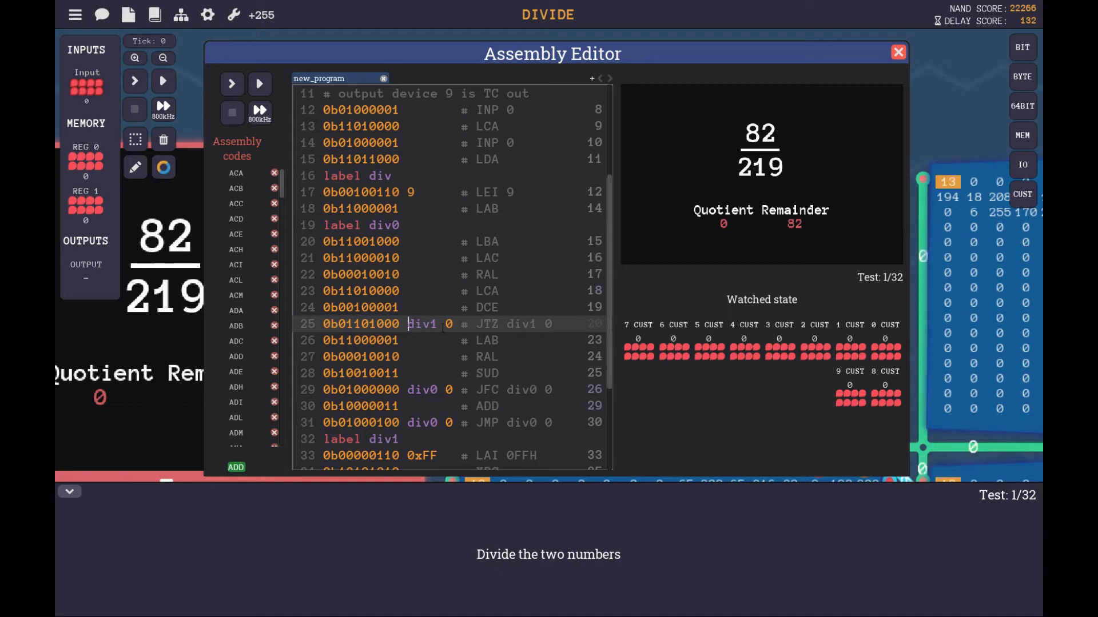
{"action": "left_click", "coordinate": [454, 324]}
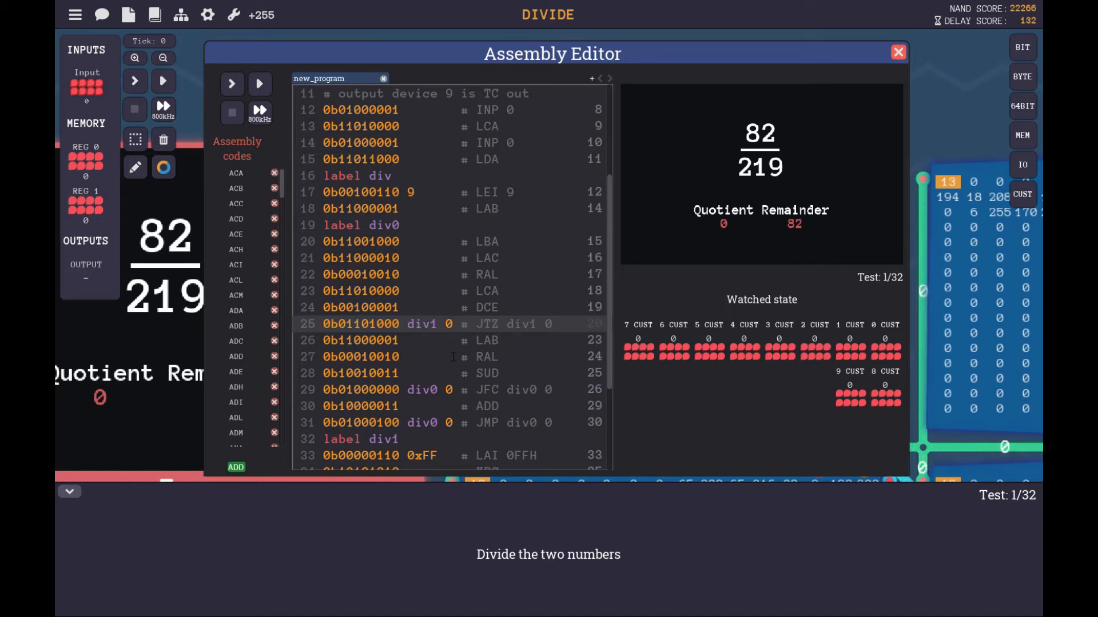
{"action": "left_click", "coordinate": [454, 323]}
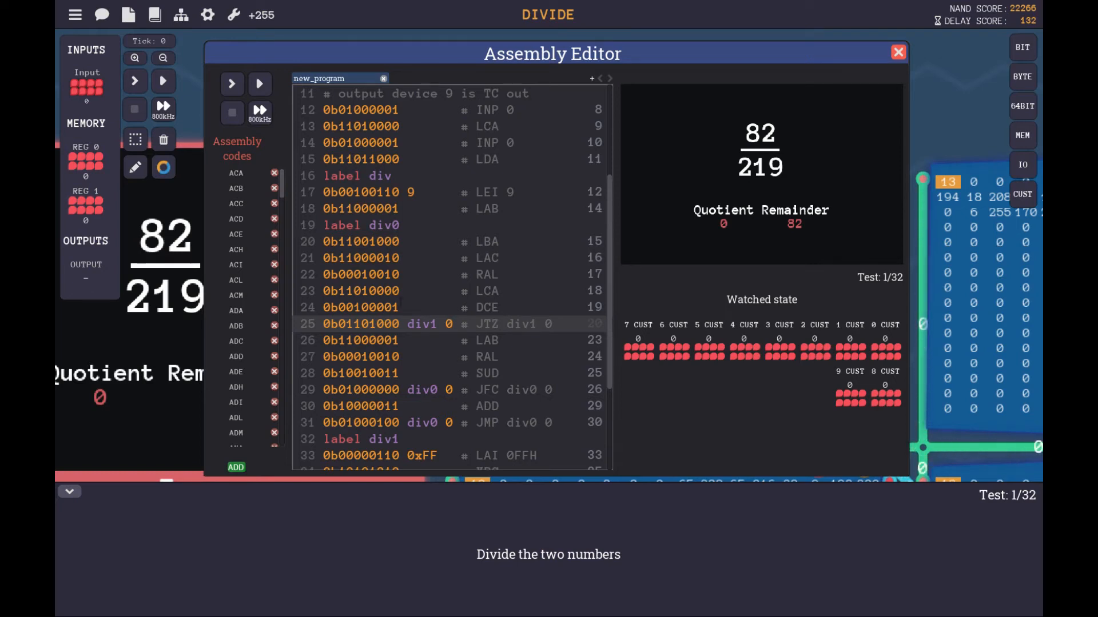
{"action": "left_click", "coordinate": [454, 324]}
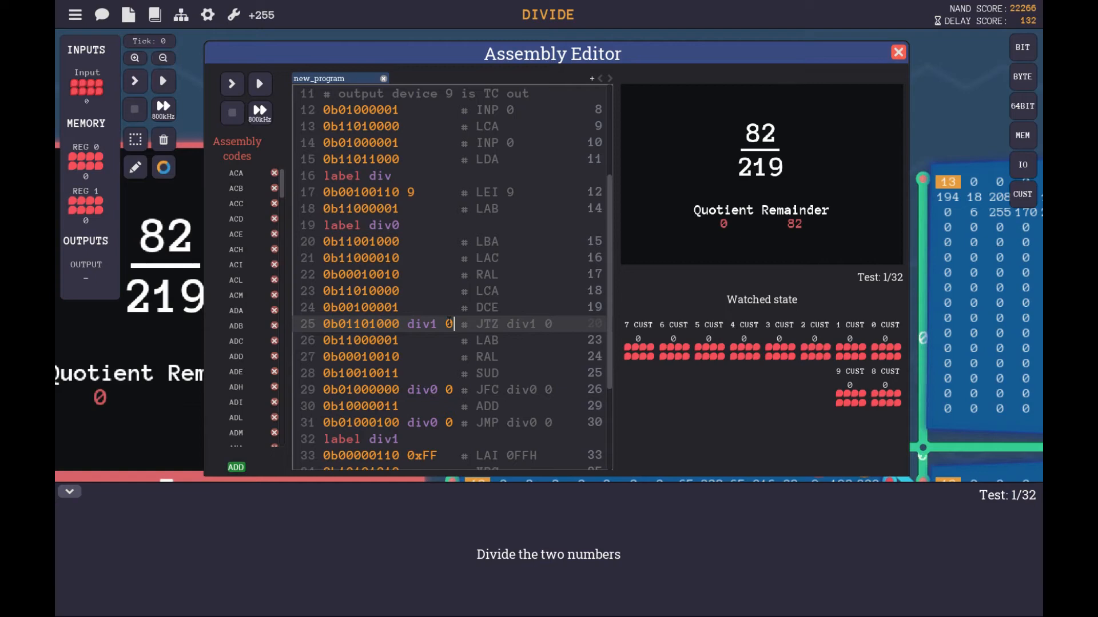
{"action": "scroll", "scroll_direction": "up", "scroll_amount": 3}
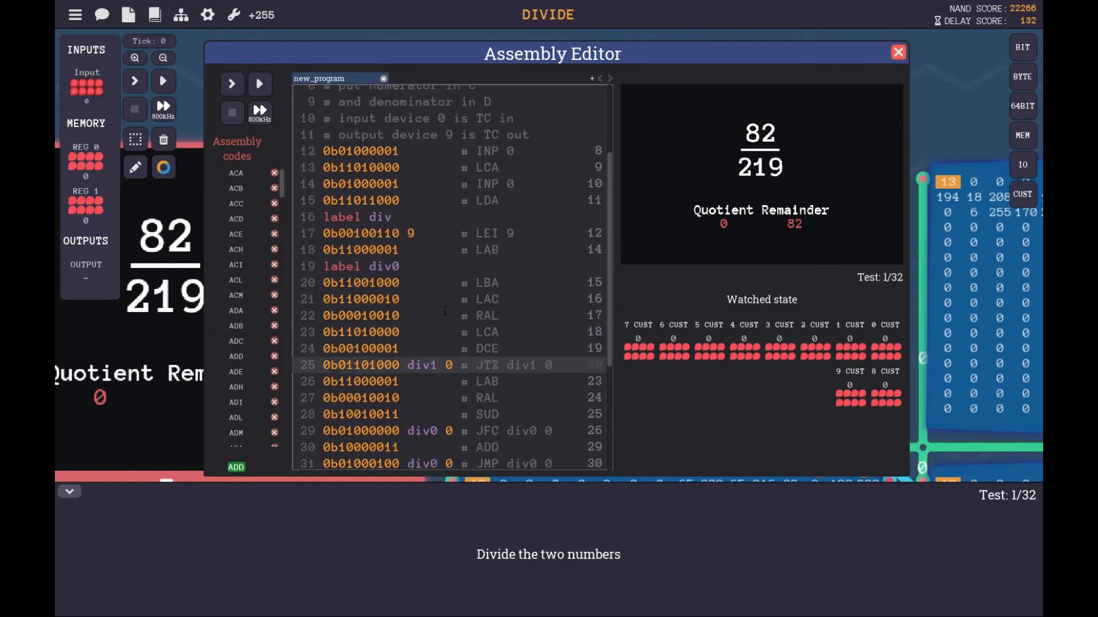
{"action": "scroll", "scroll_direction": "down", "scroll_amount": 3}
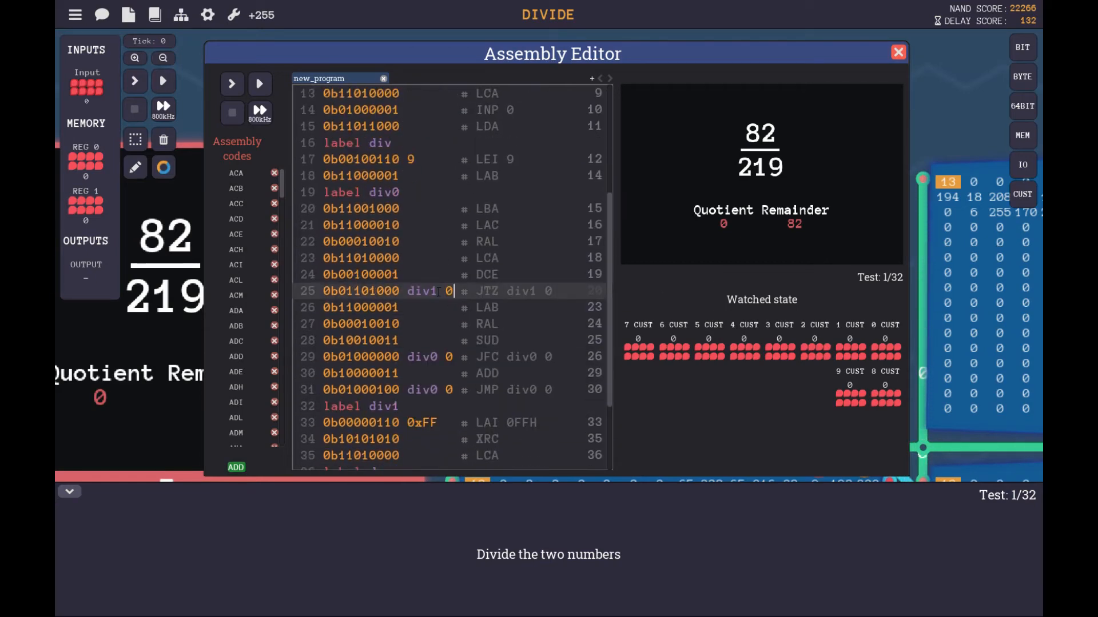
{"action": "mouse_move", "coordinate": [445, 317]}
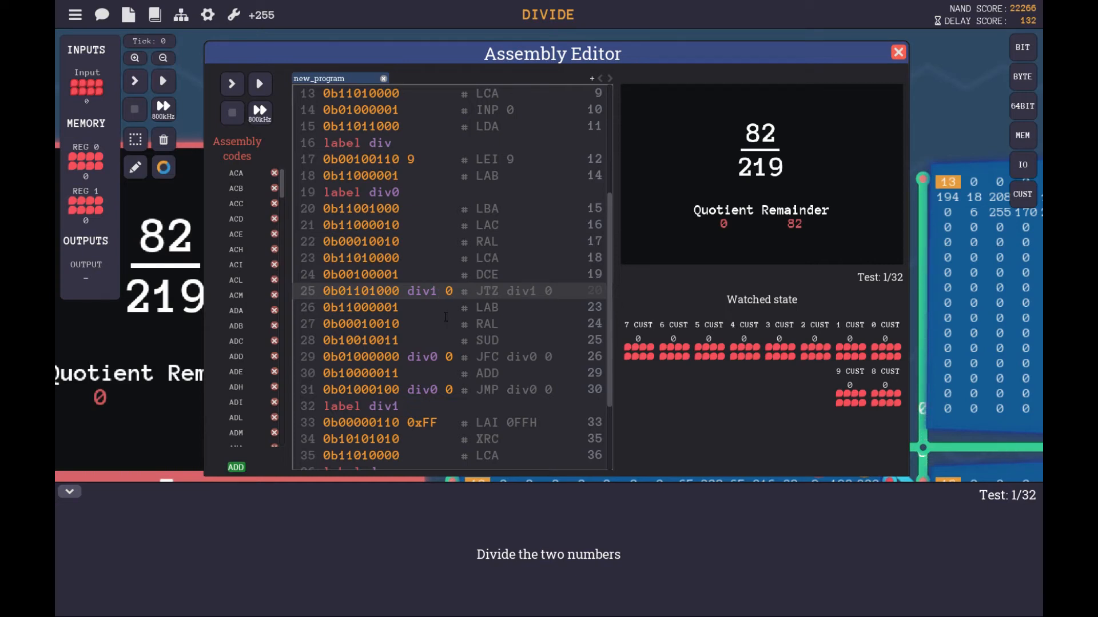
{"action": "left_click", "coordinate": [434, 291]}
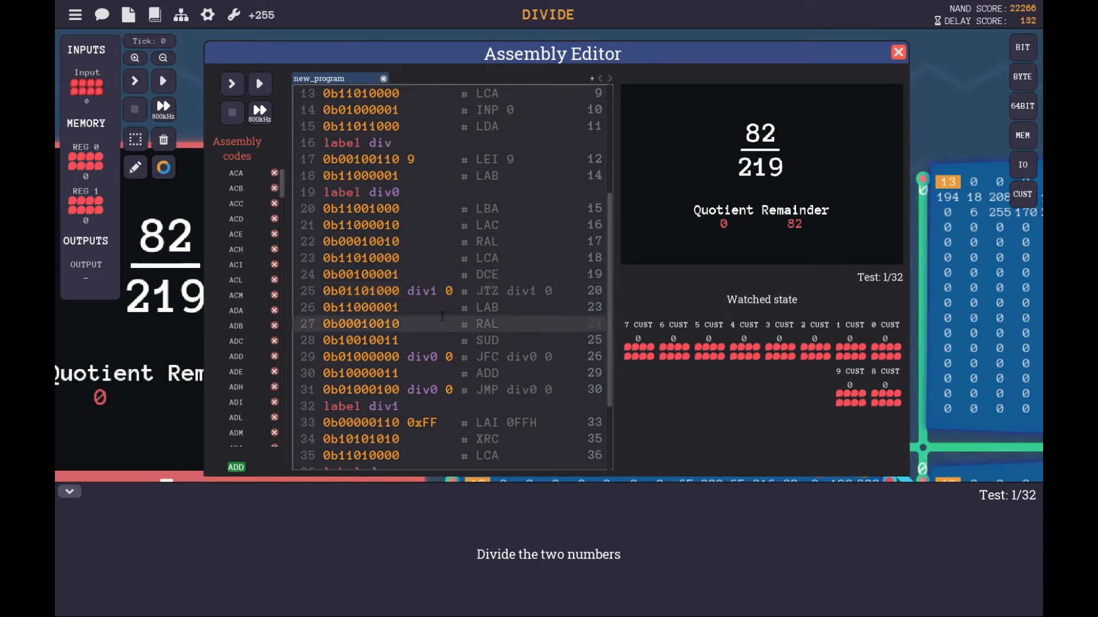
{"action": "left_click", "coordinate": [434, 324]}
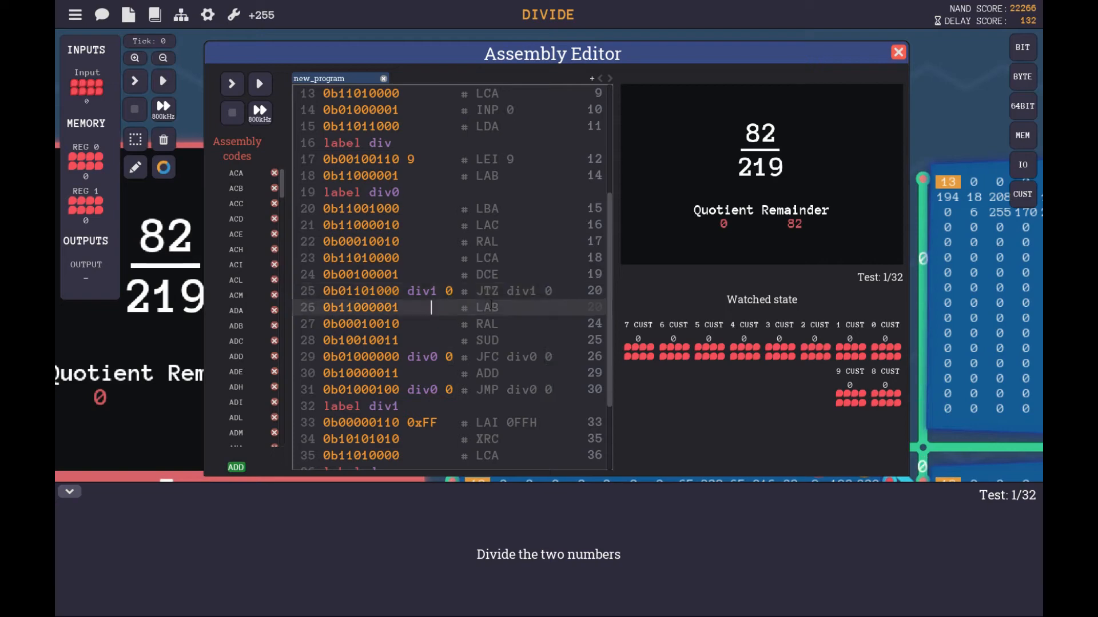
{"action": "scroll", "scroll_direction": "up", "scroll_amount": 3}
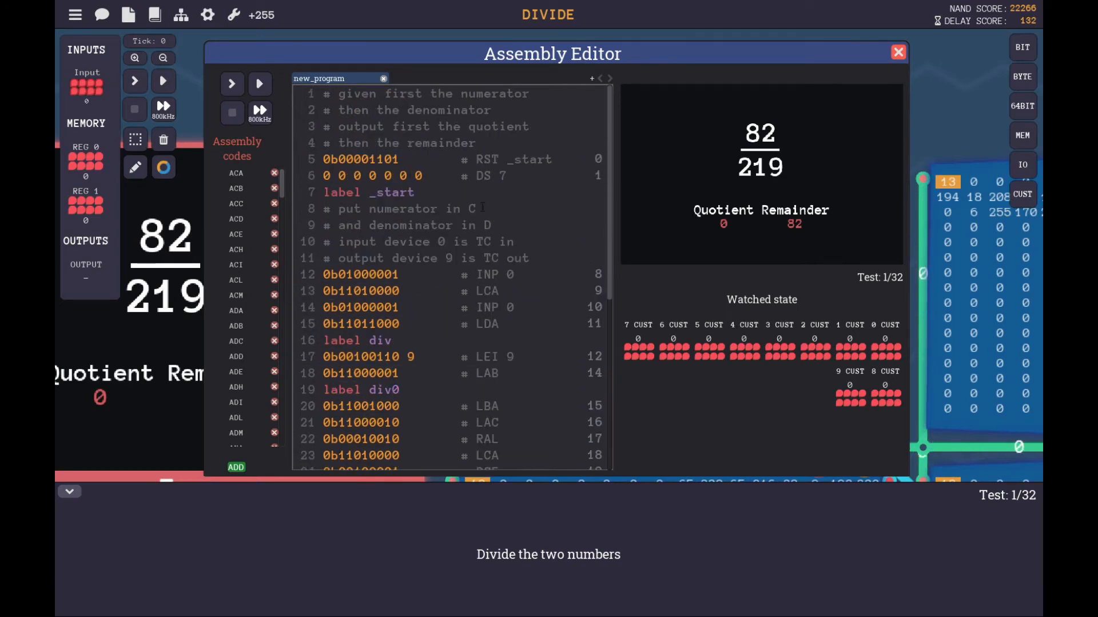
{"action": "scroll", "scroll_direction": "down", "scroll_amount": 3}
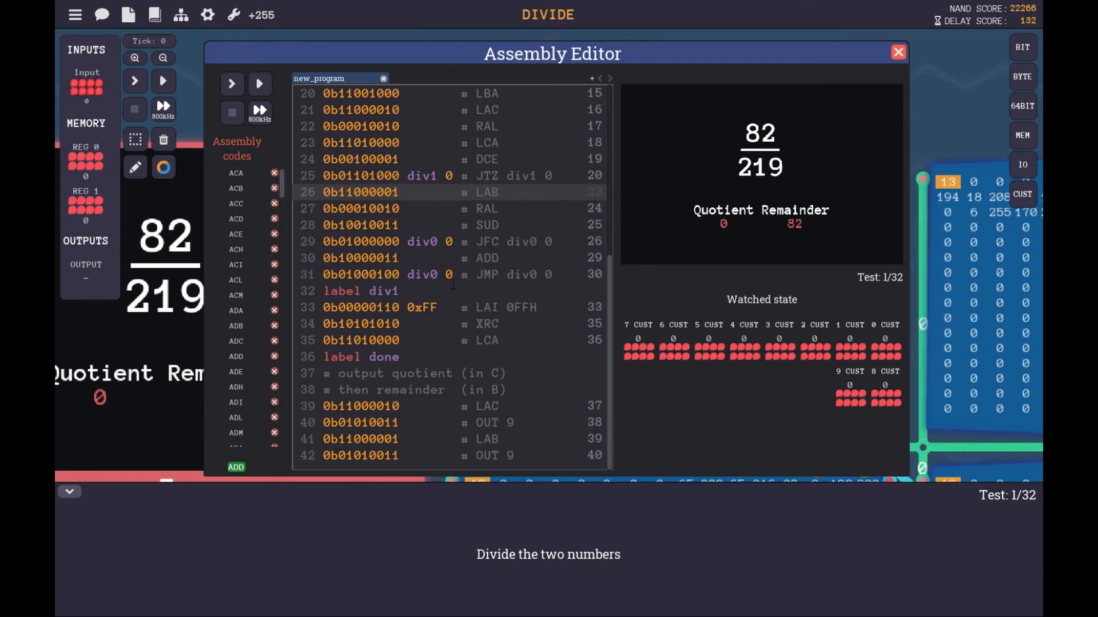
{"action": "left_click", "coordinate": [431, 192]}
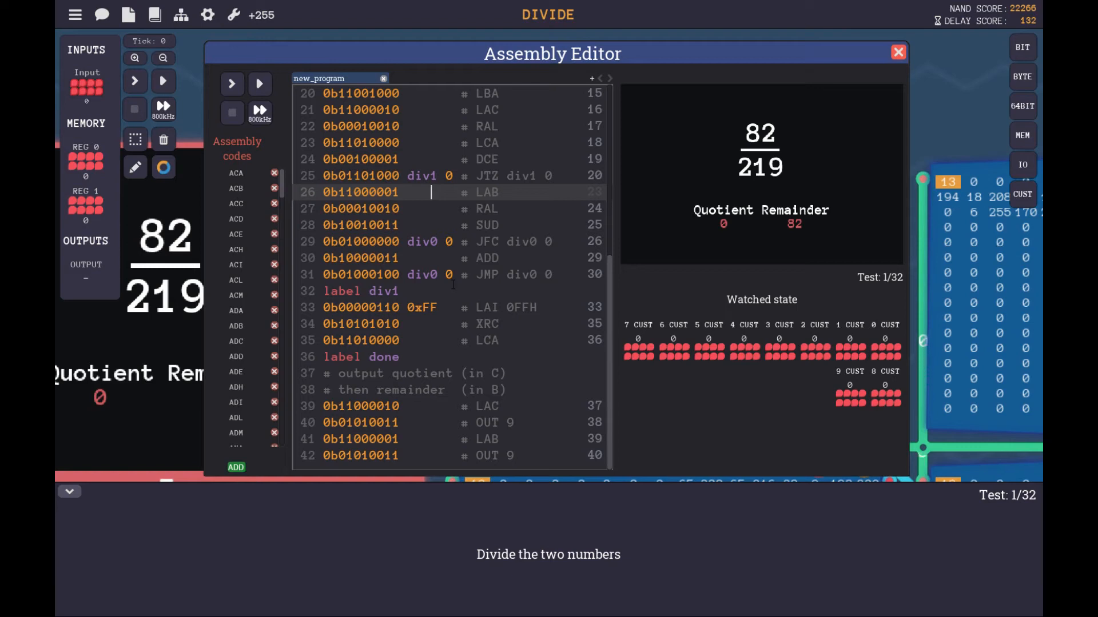
{"action": "left_click", "coordinate": [452, 307]}
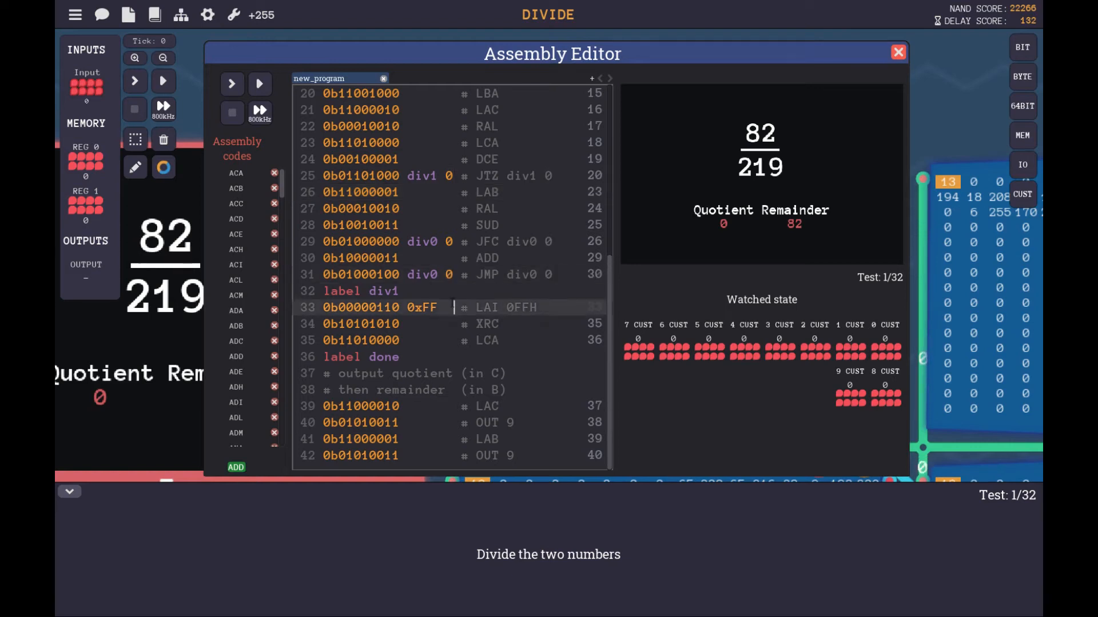
{"action": "scroll", "scroll_direction": "up", "scroll_amount": 3}
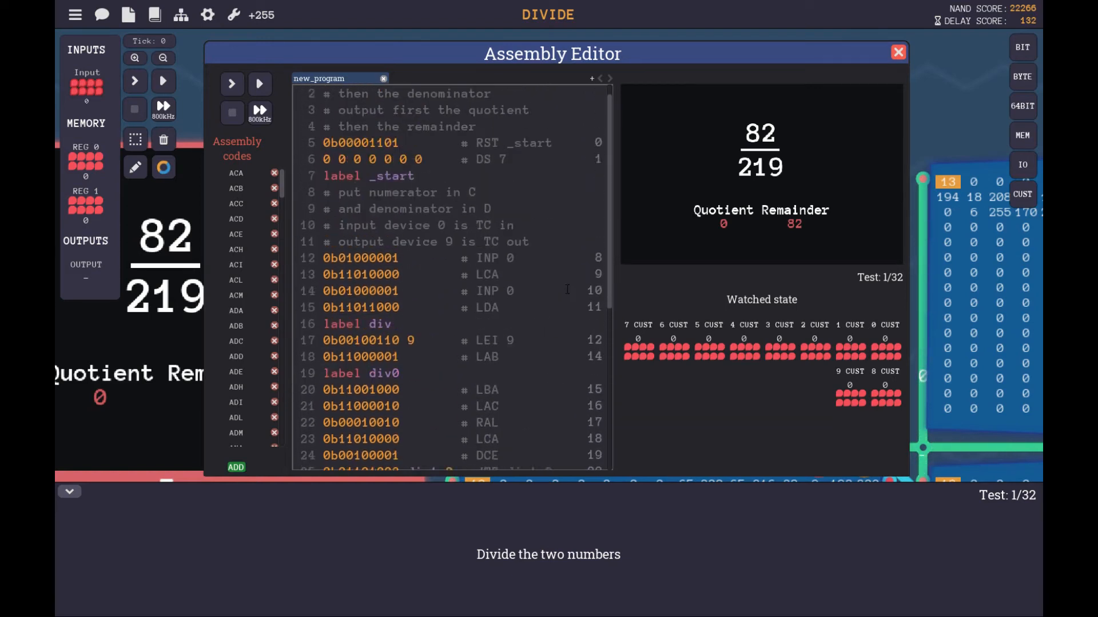
{"action": "scroll", "scroll_direction": "up", "scroll_amount": 3}
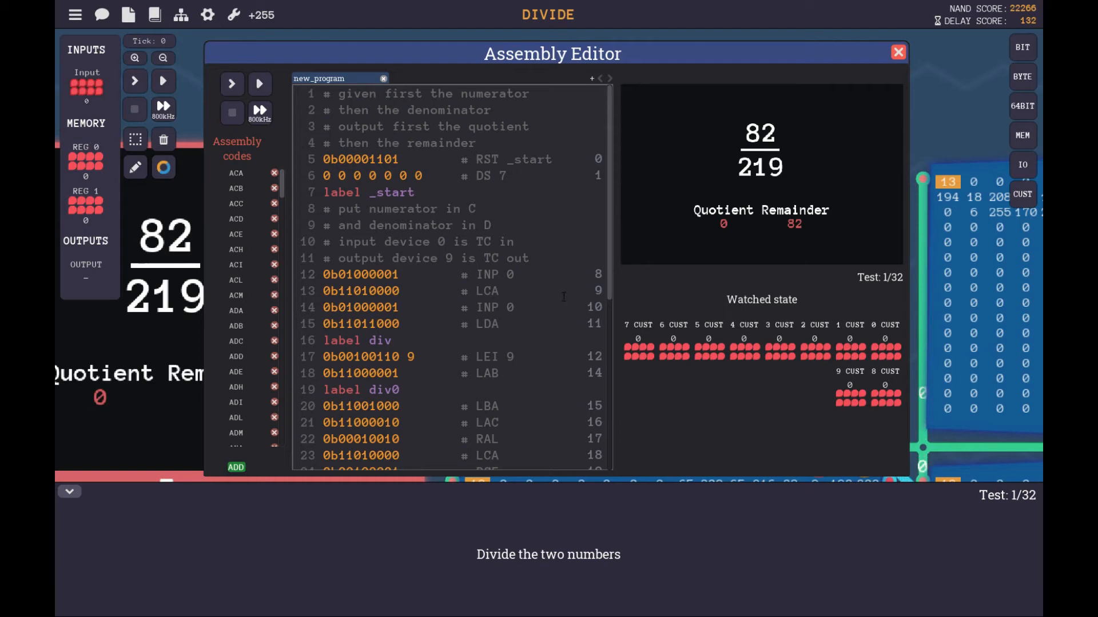
{"action": "scroll", "scroll_direction": "down", "scroll_amount": 3}
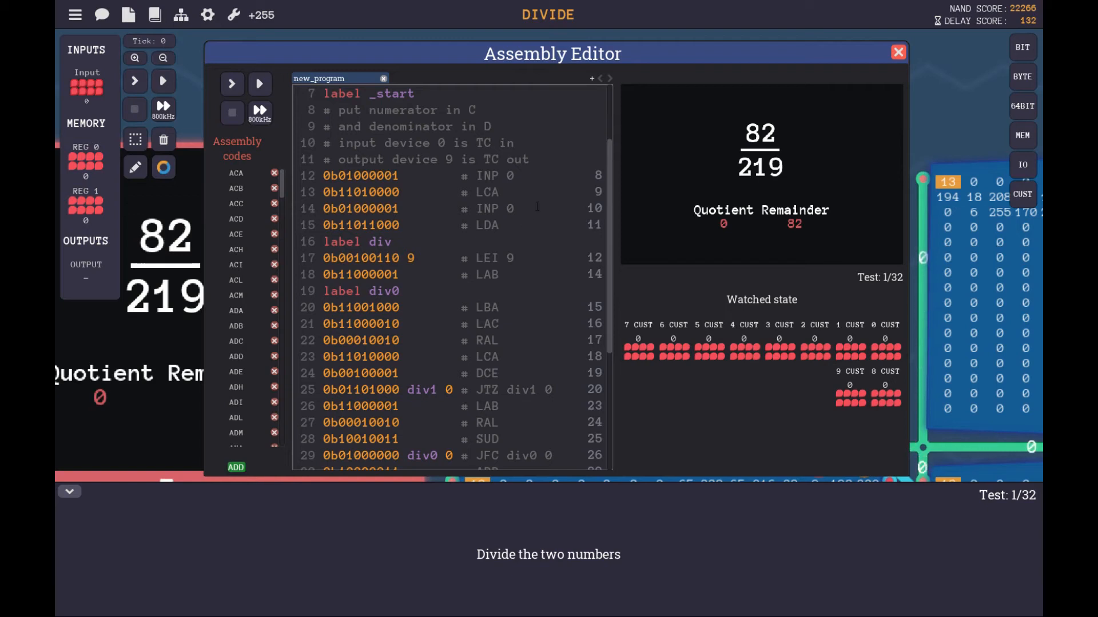
{"action": "scroll", "scroll_direction": "down", "scroll_amount": 3}
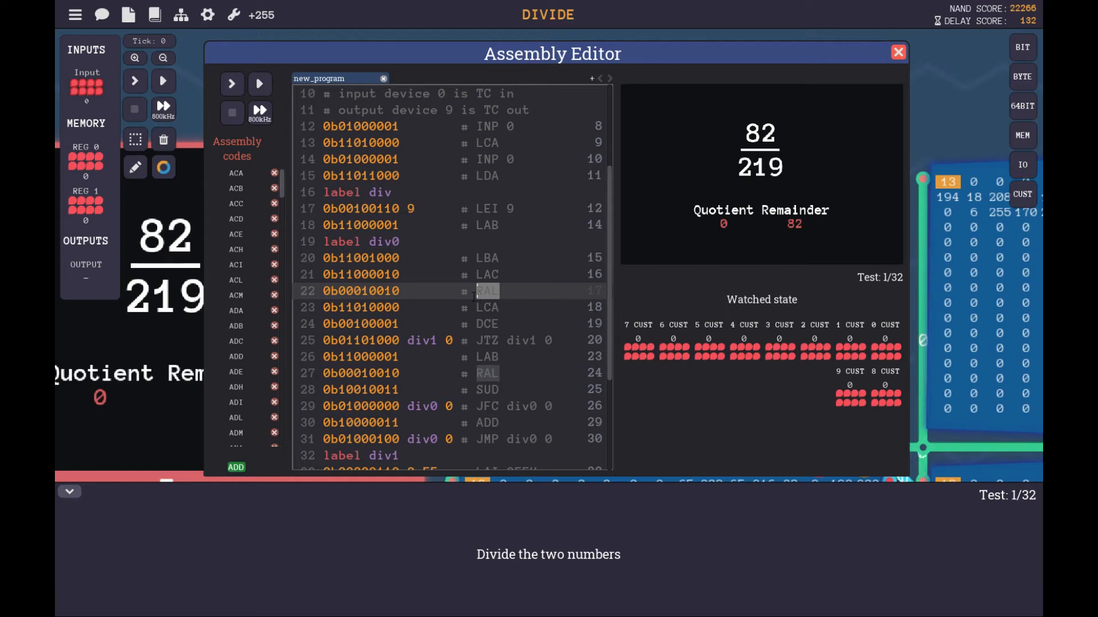
{"action": "scroll", "scroll_direction": "down", "scroll_amount": 3}
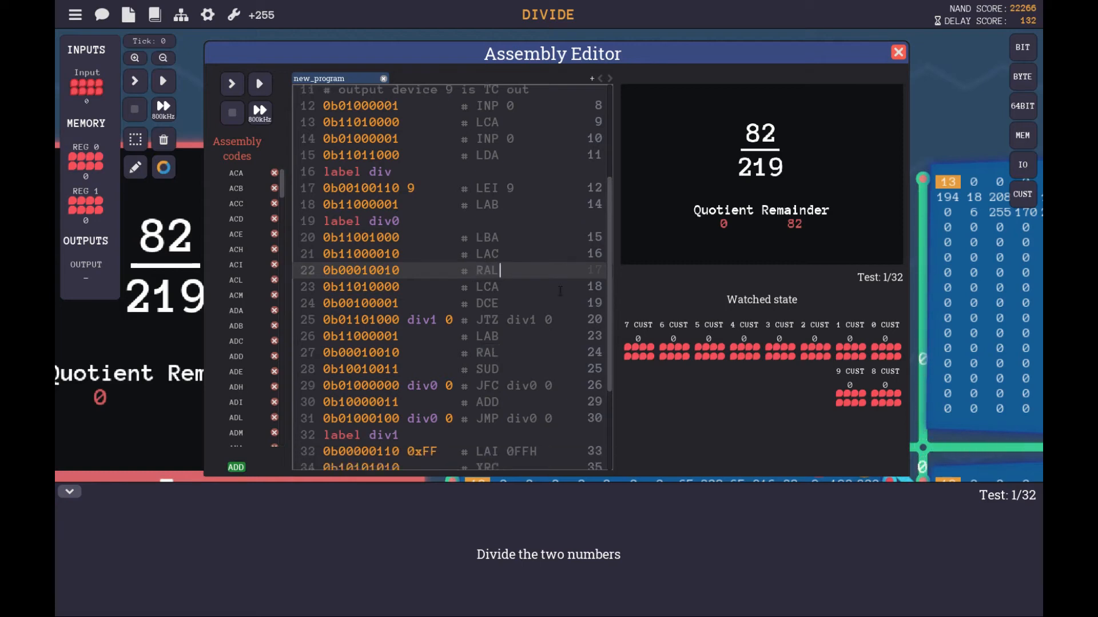
{"action": "scroll", "scroll_direction": "down", "scroll_amount": 3}
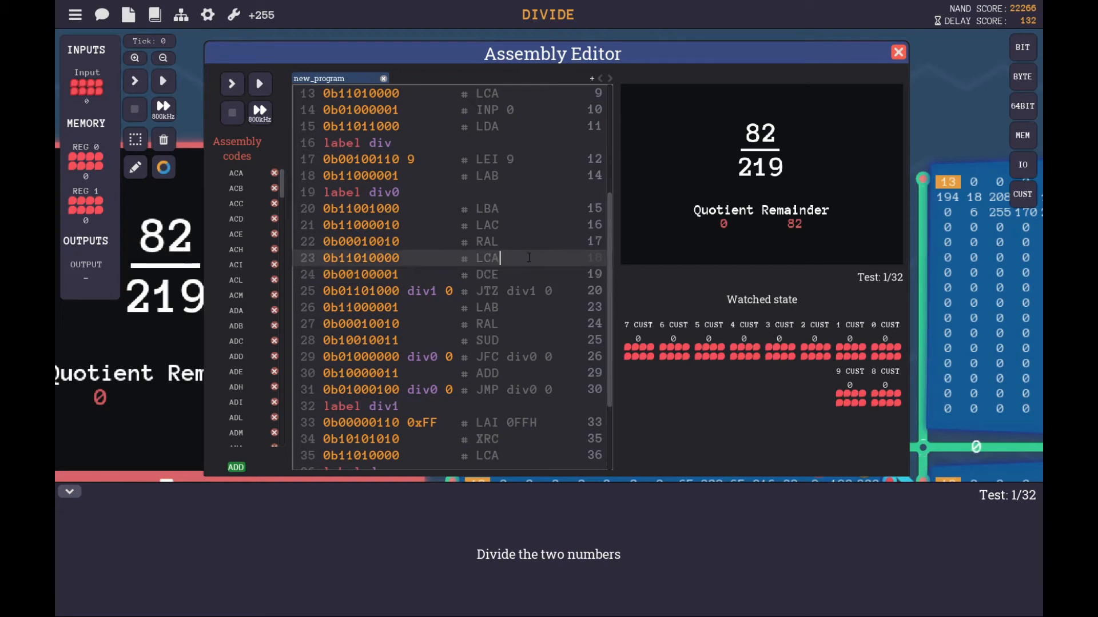
{"action": "scroll", "scroll_direction": "down", "scroll_amount": 3}
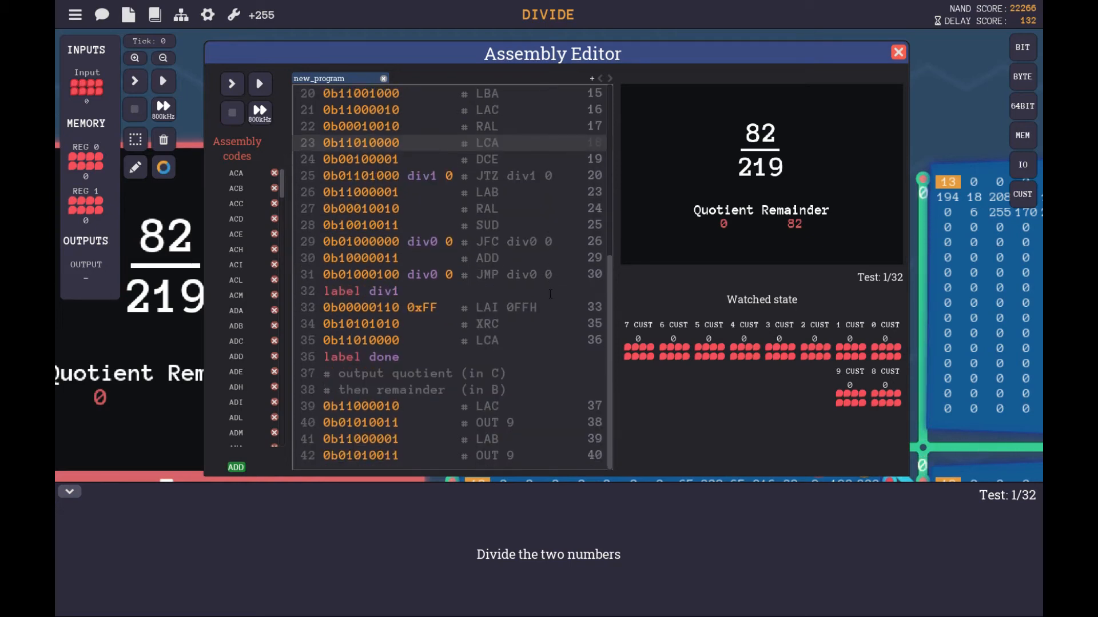
{"action": "left_click", "coordinate": [500, 143]}
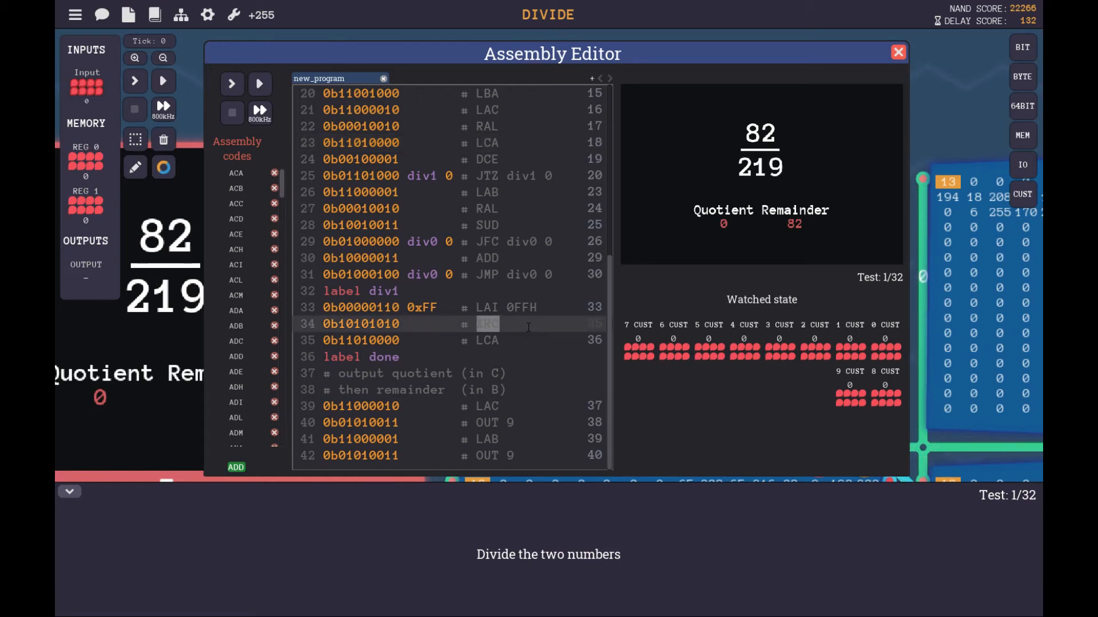
{"action": "type", "text": "XRC"}
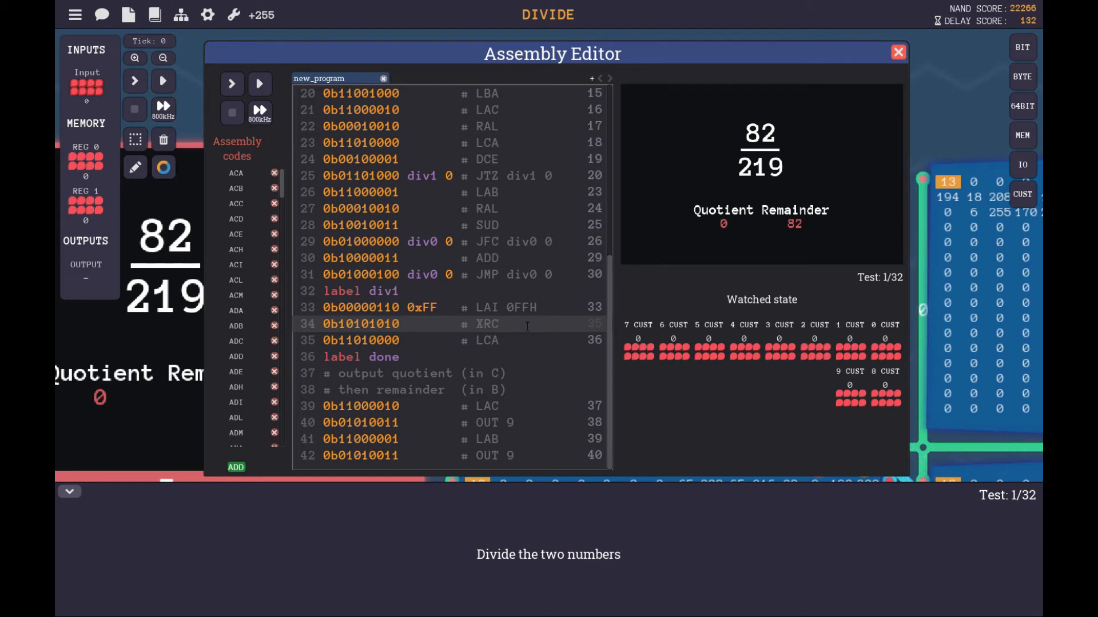
{"action": "left_click", "coordinate": [499, 324]}
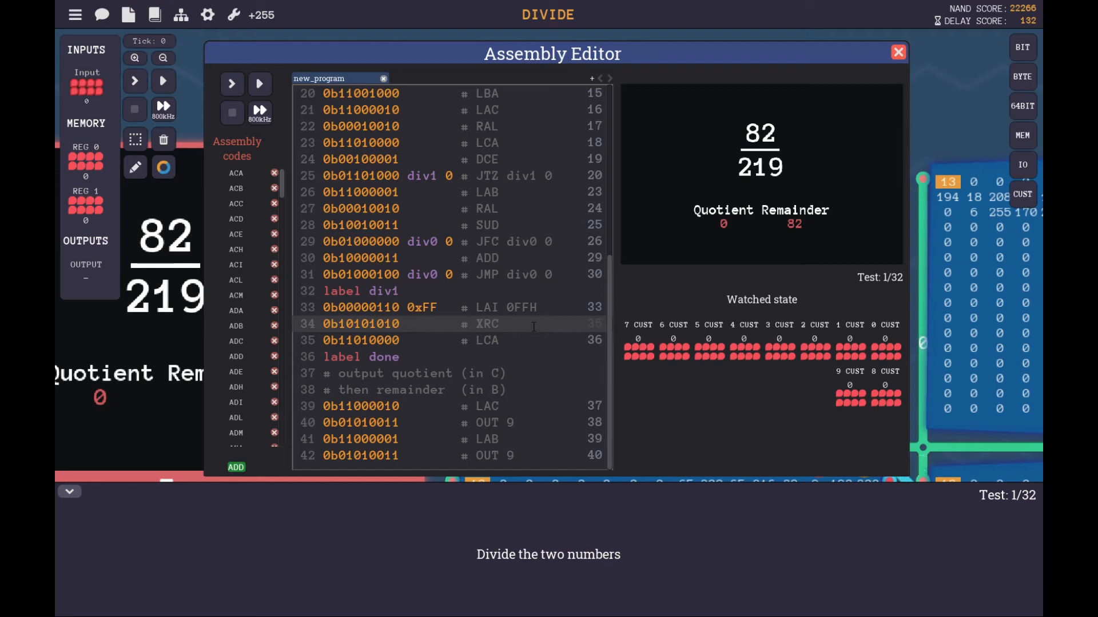
{"action": "left_click", "coordinate": [498, 324]}
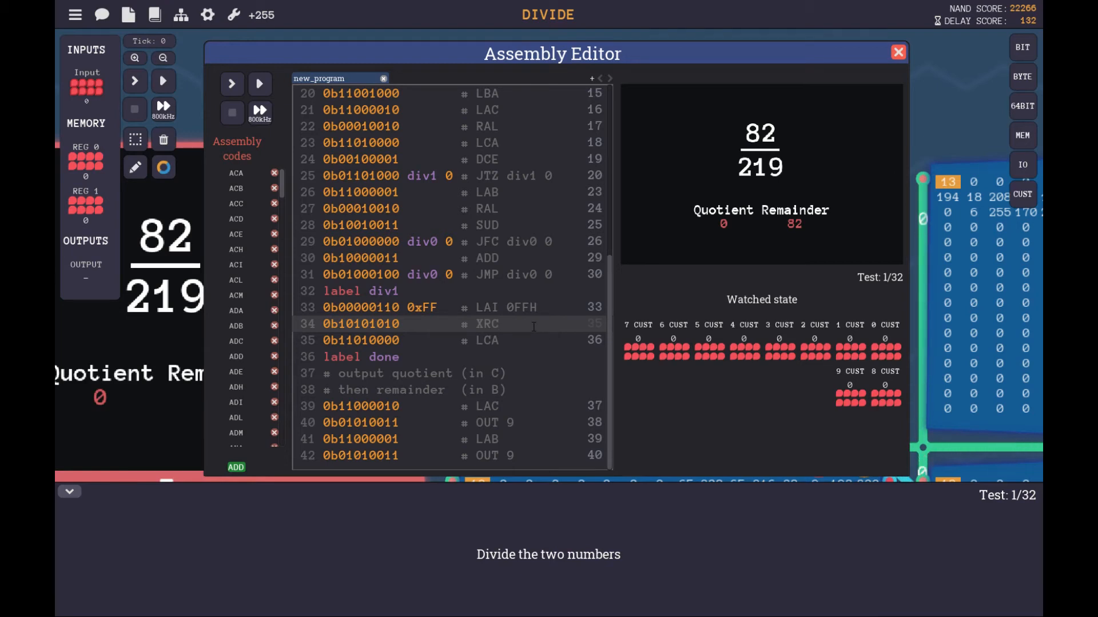
{"action": "type", "text": "\\"}
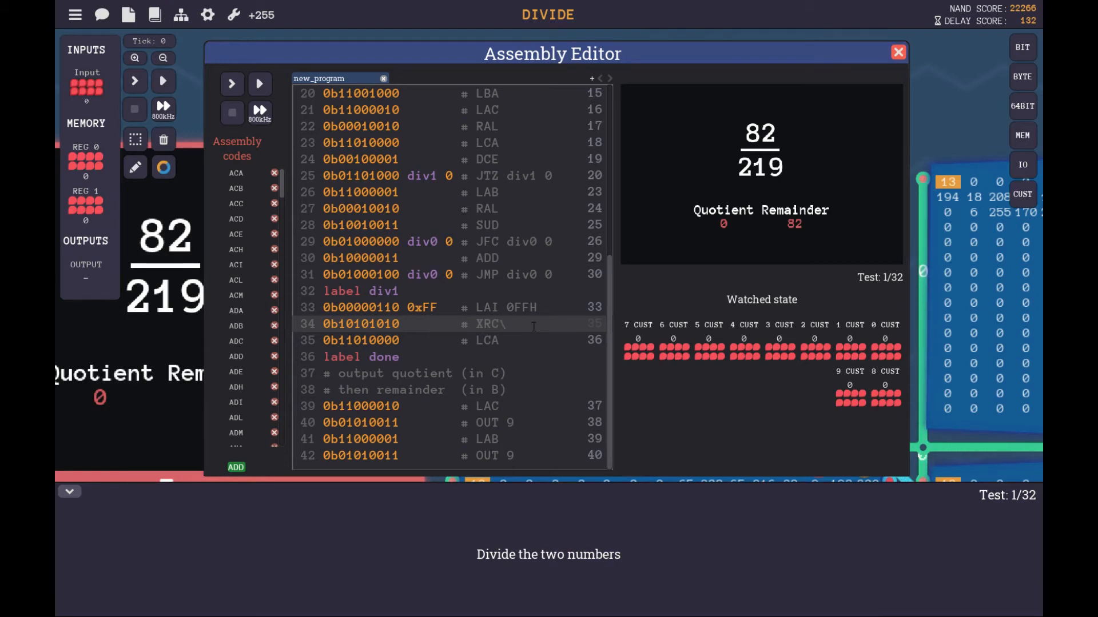
{"action": "left_click", "coordinate": [493, 323]}
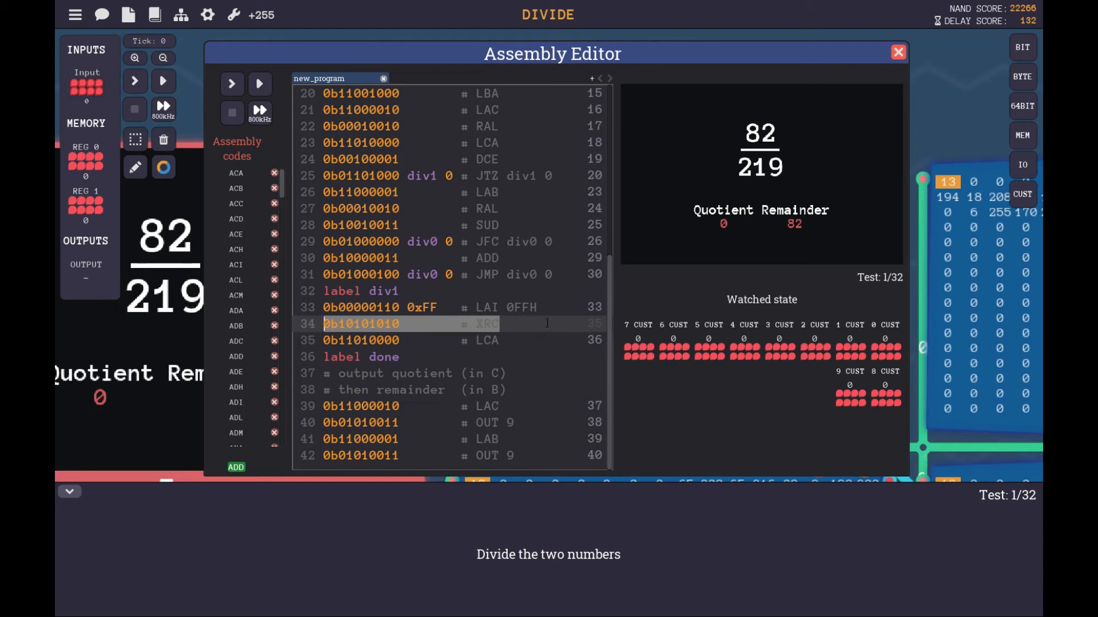
{"action": "left_click", "coordinate": [488, 324]}
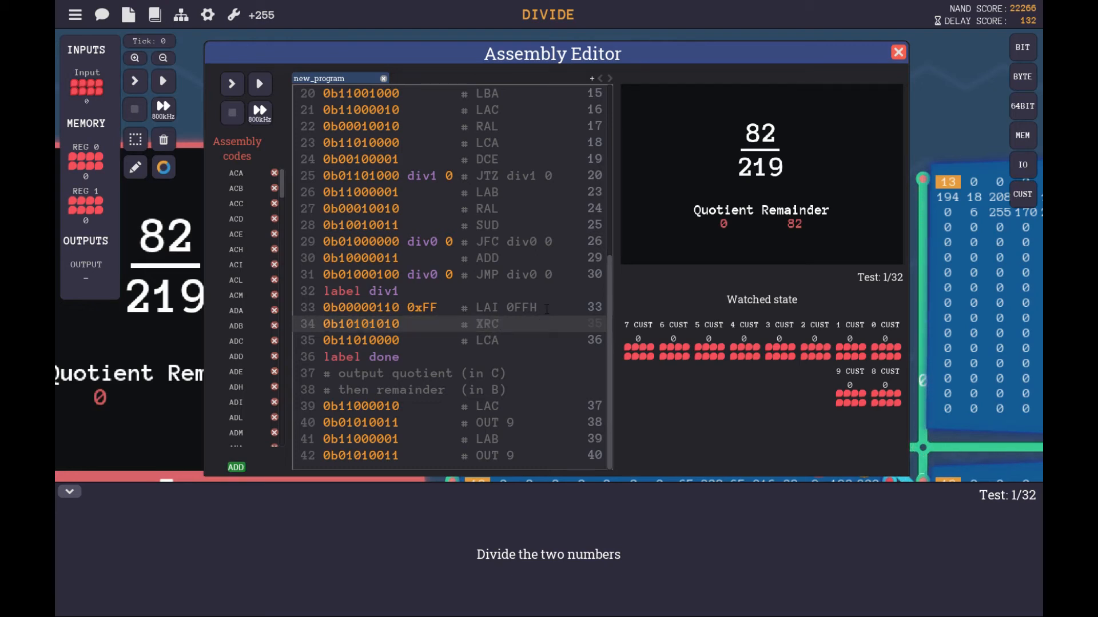
{"action": "left_click", "coordinate": [497, 323]}
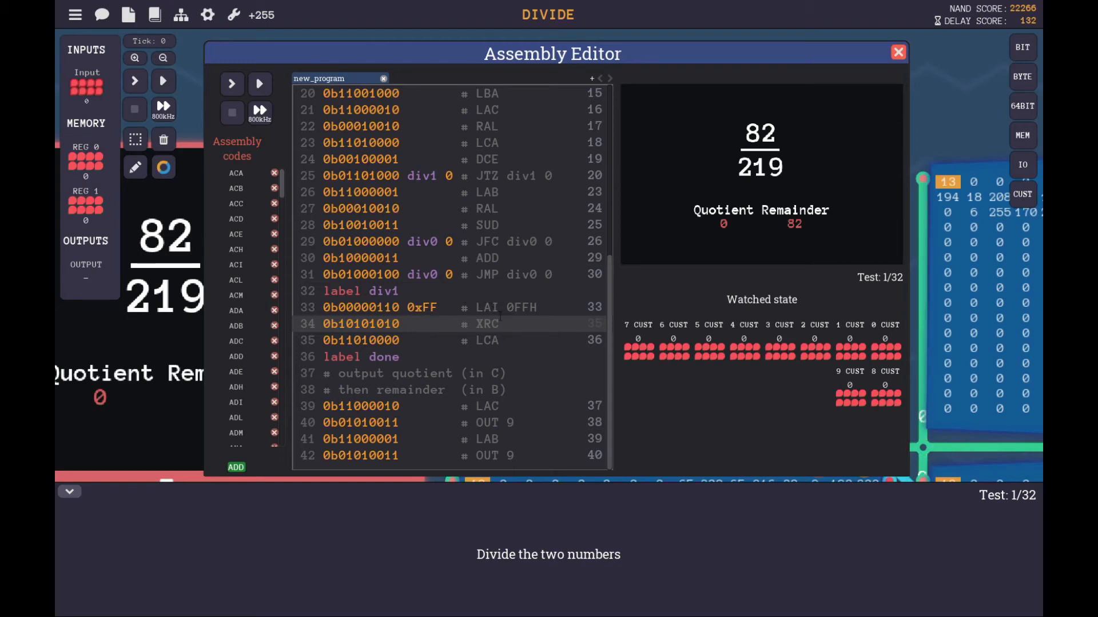
{"action": "left_click", "coordinate": [499, 323]}
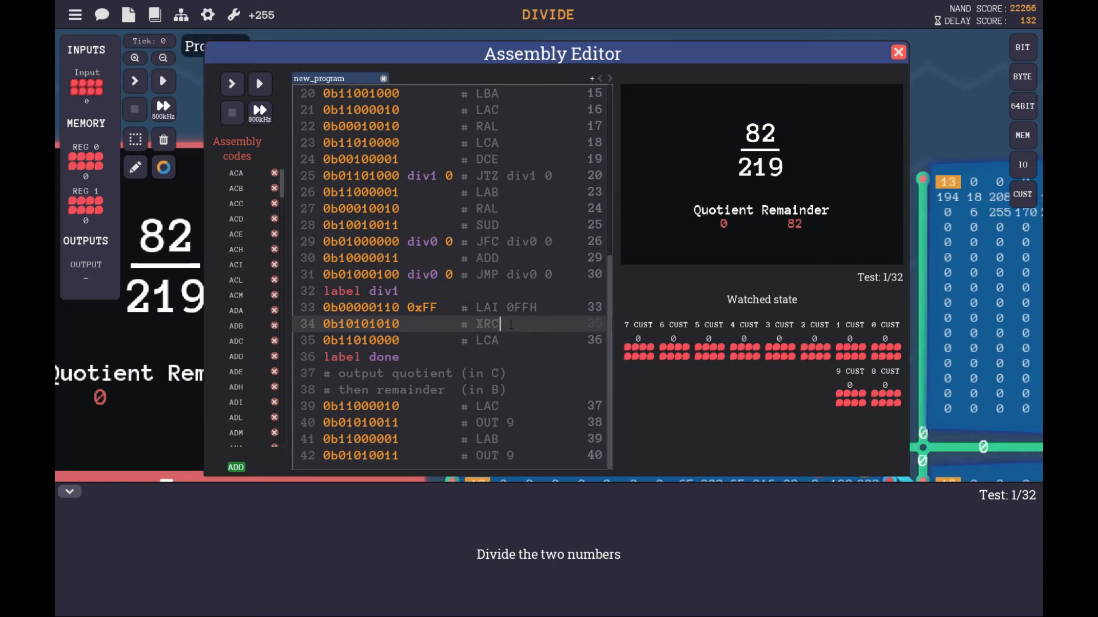
{"action": "right_click", "coordinate": [504, 327]}
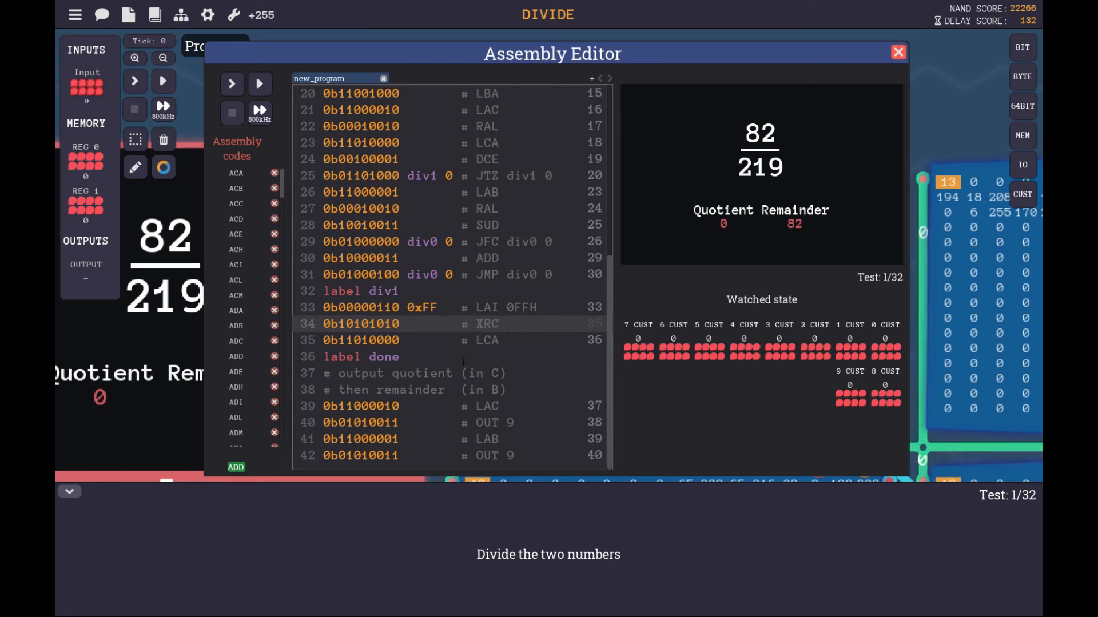
{"action": "left_click", "coordinate": [498, 324]}
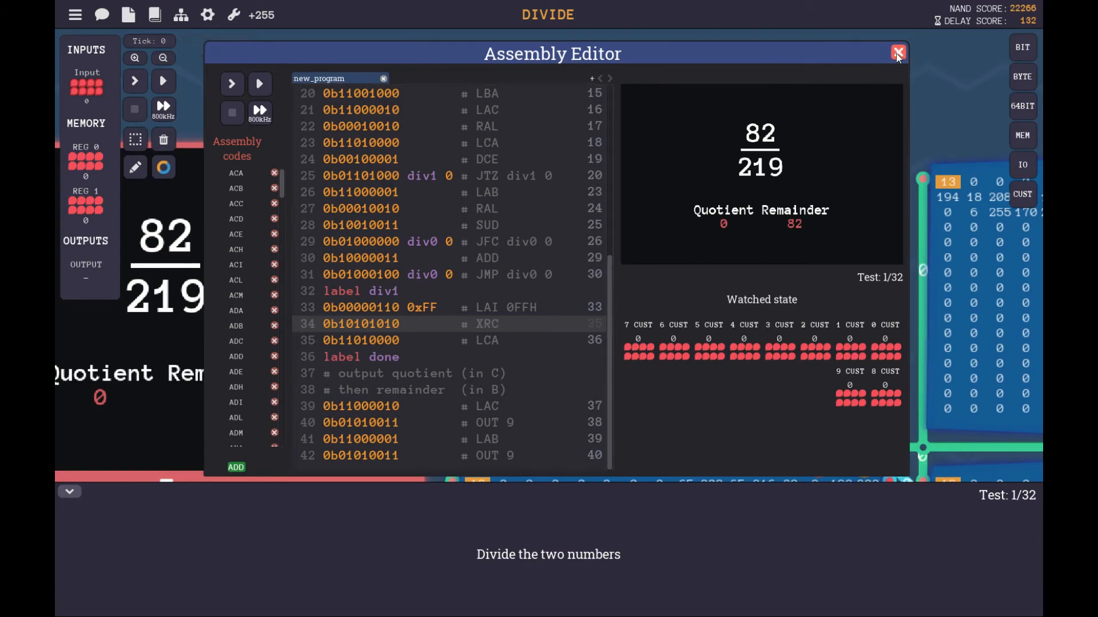
Step: Close the Assembly Editor and run the Divide tests, reaching test 2 of 32 (140÷58)
{"action": "left_click", "coordinate": [899, 54]}
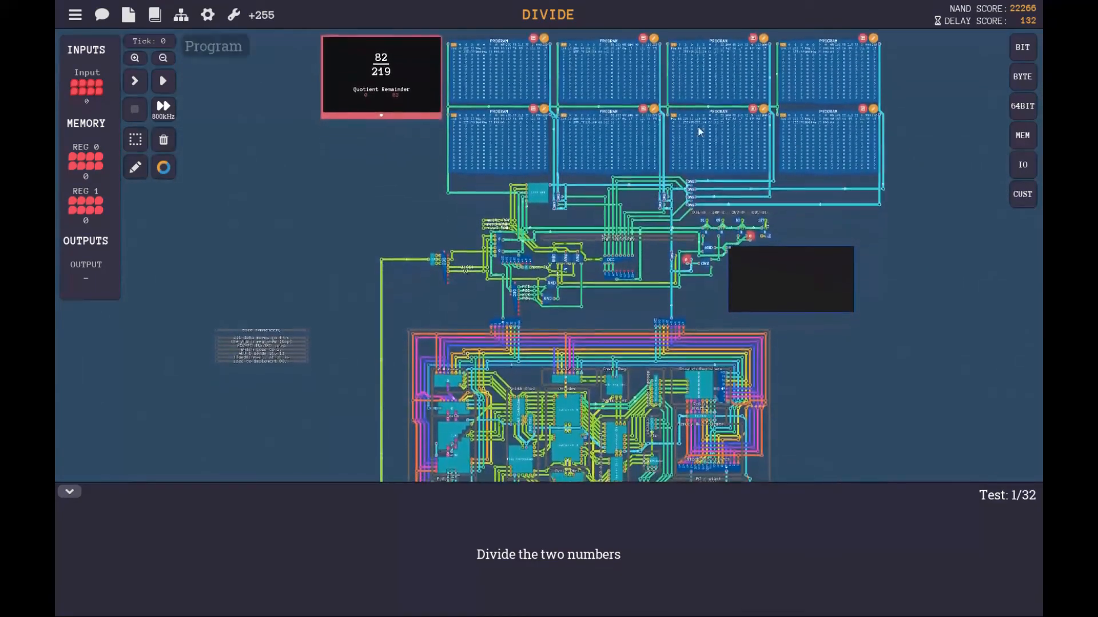
{"action": "left_click", "coordinate": [163, 110]}
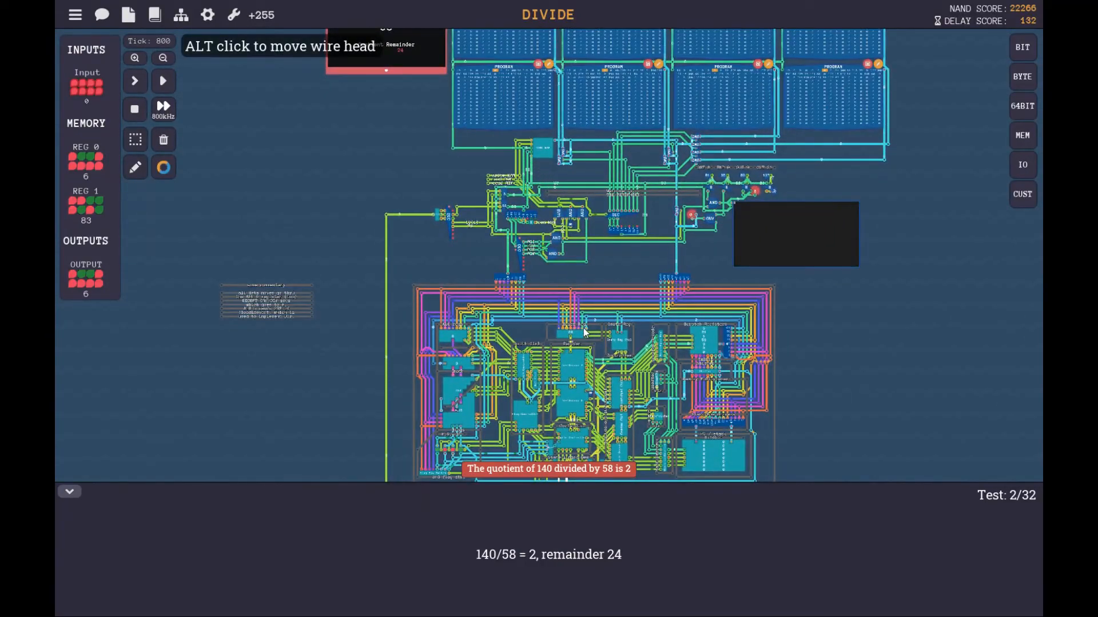
{"action": "mouse_move", "coordinate": [180, 13]}
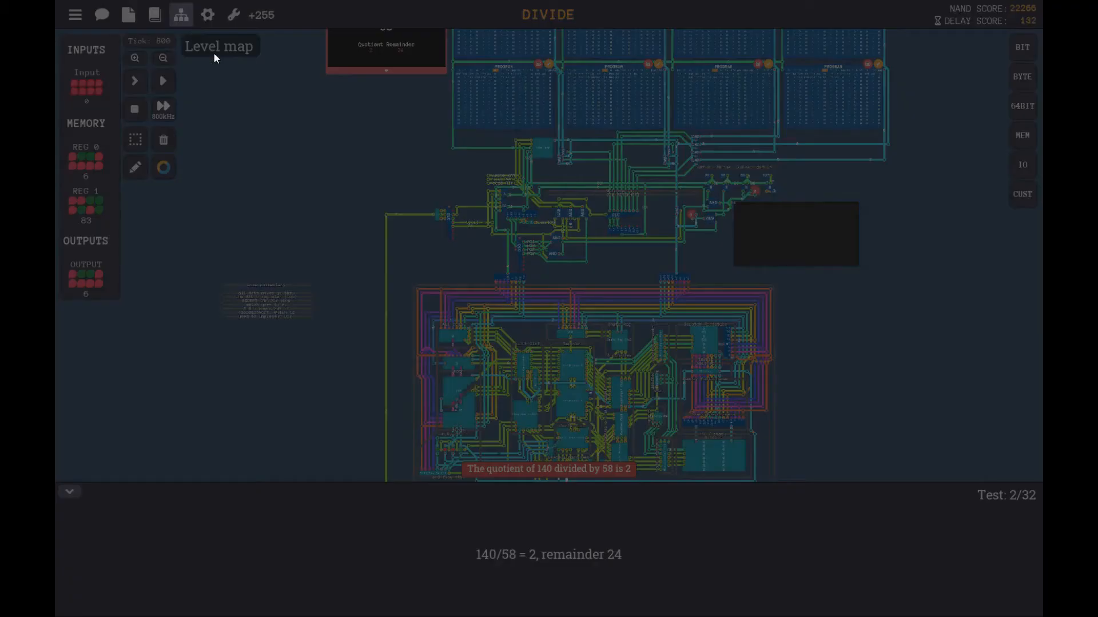
{"action": "mouse_move", "coordinate": [507, 272]}
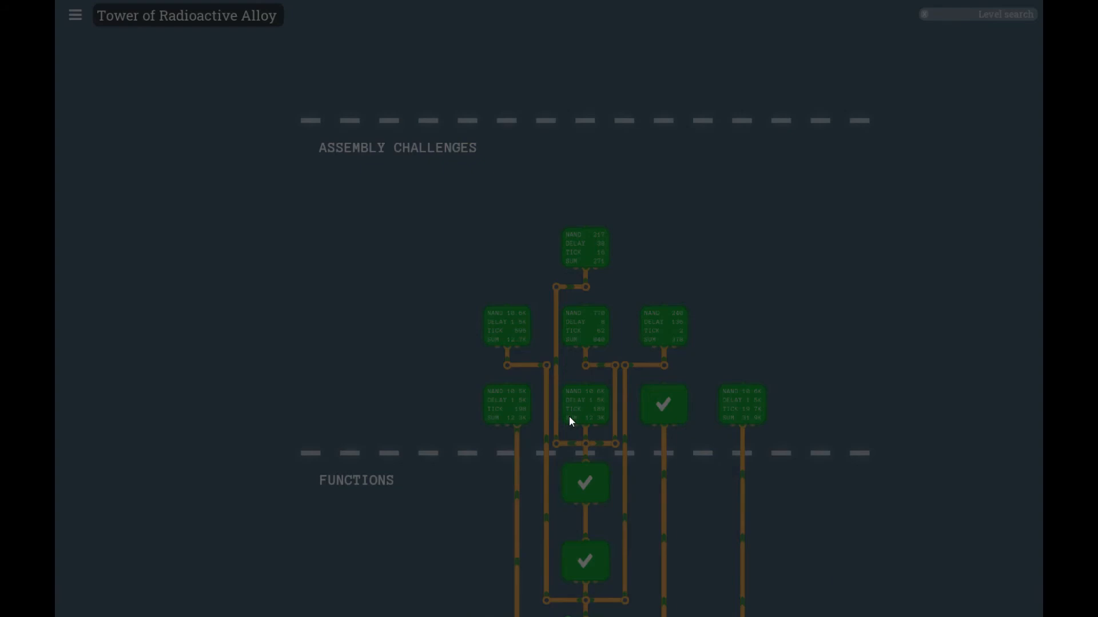
{"action": "mouse_move", "coordinate": [580, 396]}
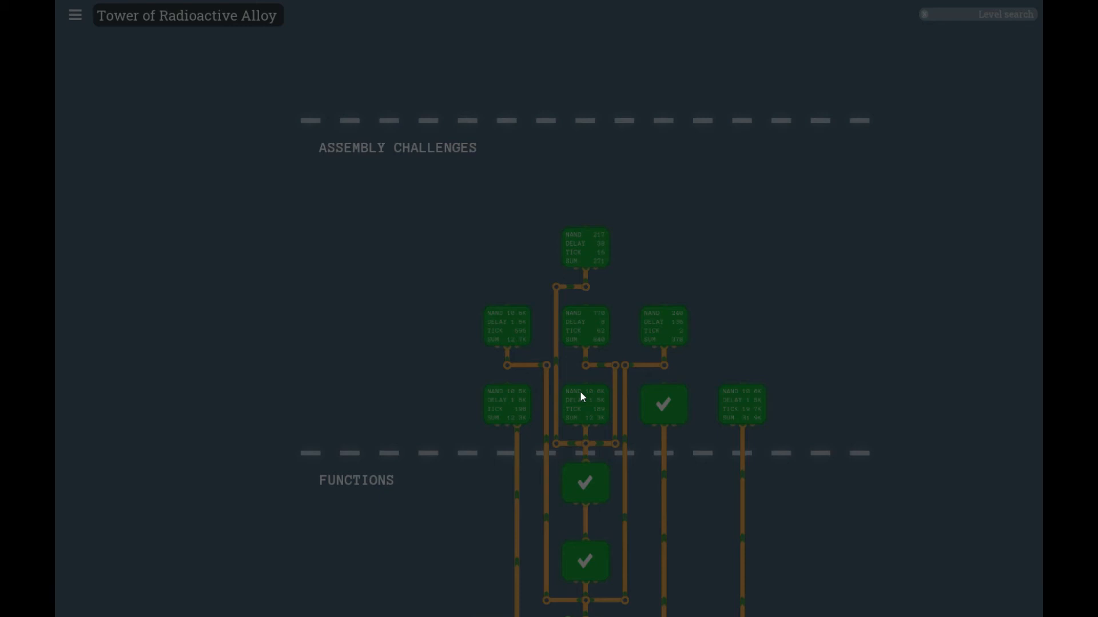
{"action": "mouse_move", "coordinate": [829, 491]}
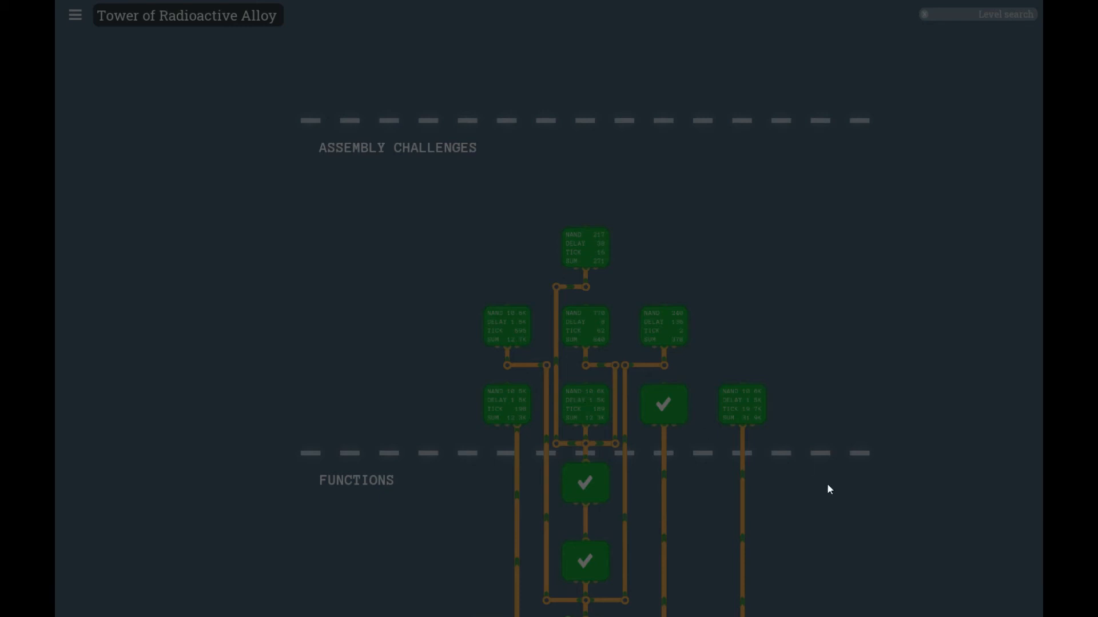
{"action": "mouse_move", "coordinate": [830, 516]}
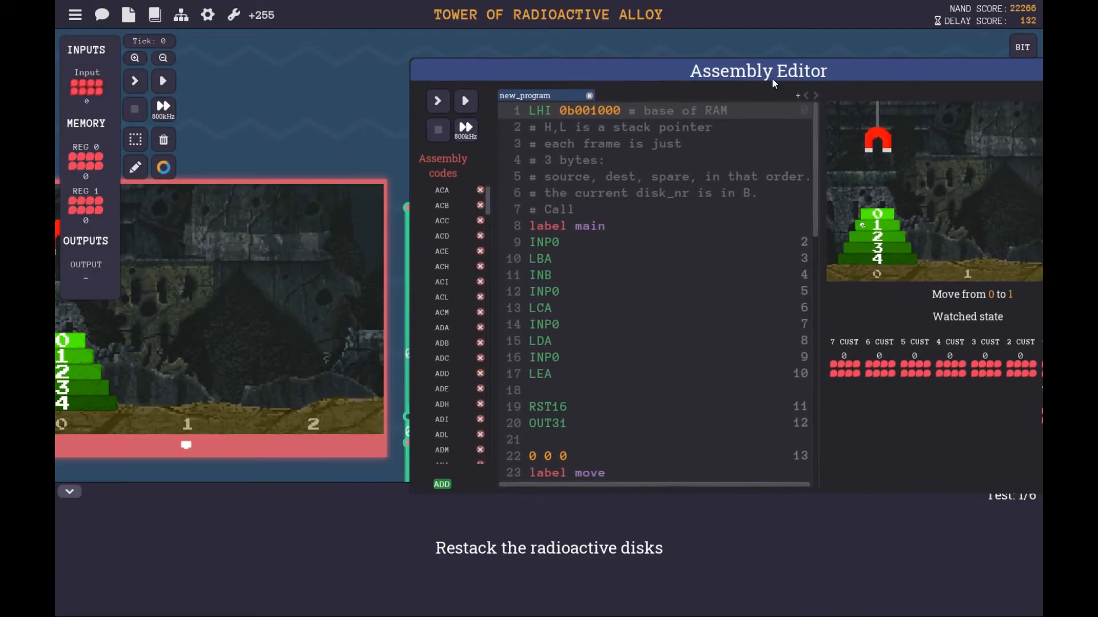
Step: Scroll through the Tower of Hanoi assembly to review its recursive else section
{"action": "scroll", "scroll_direction": "down", "scroll_amount": 3}
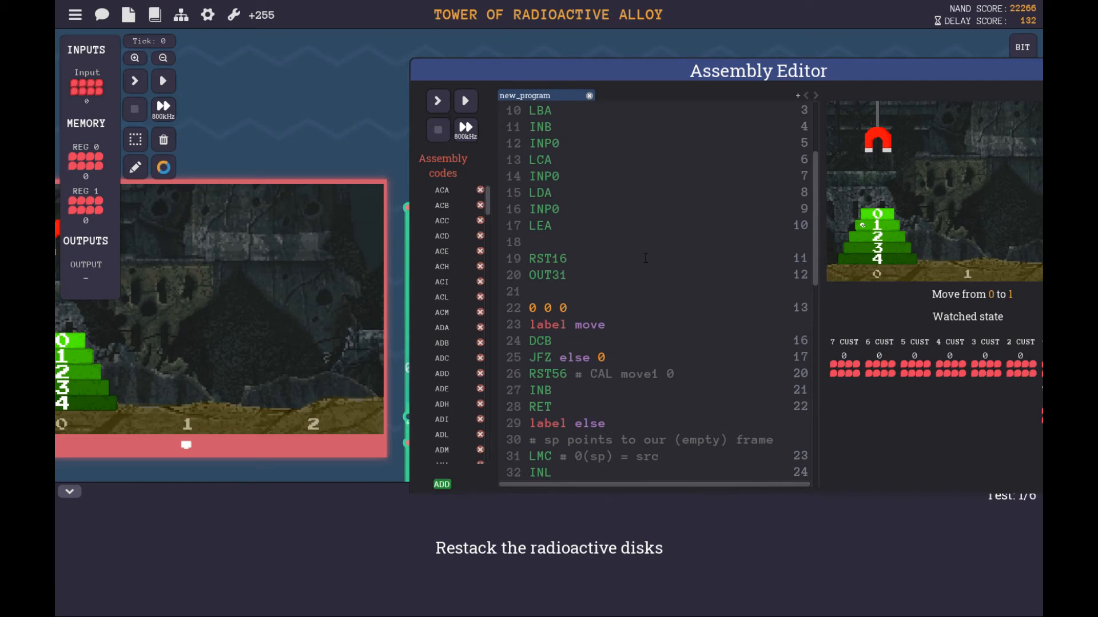
{"action": "scroll", "scroll_direction": "up", "scroll_amount": 3}
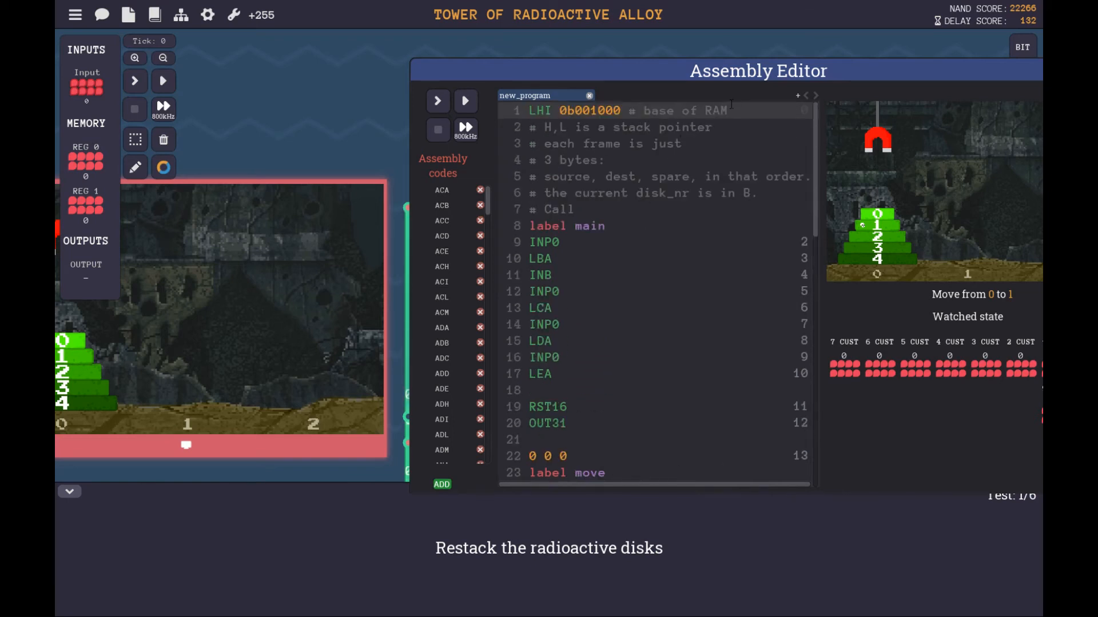
{"action": "double_click", "coordinate": [589, 111]}
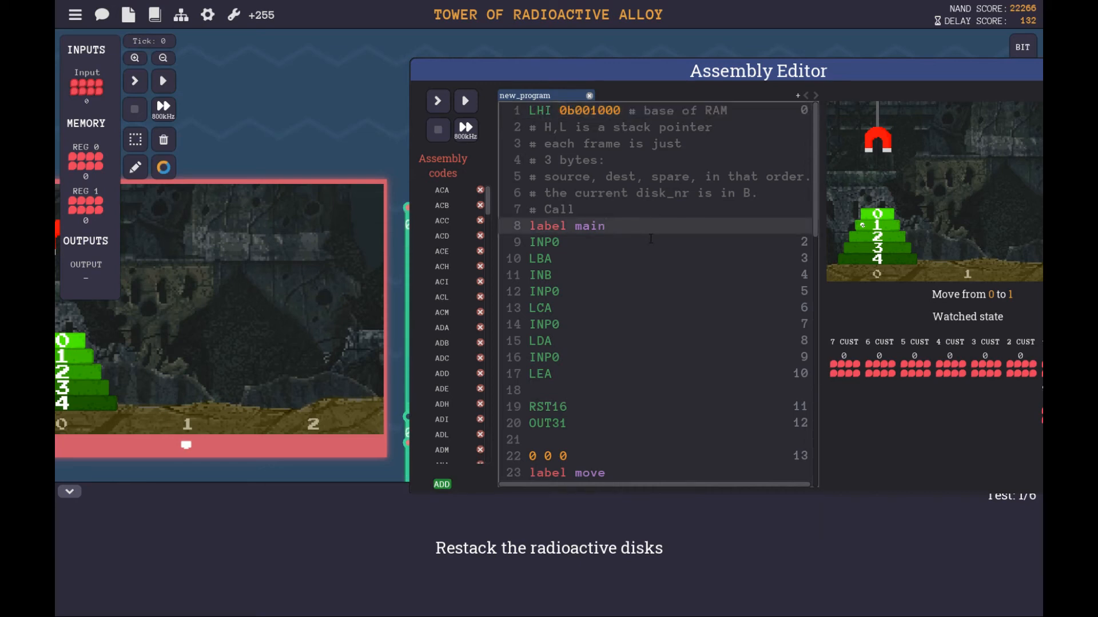
{"action": "scroll", "scroll_direction": "down", "scroll_amount": 3}
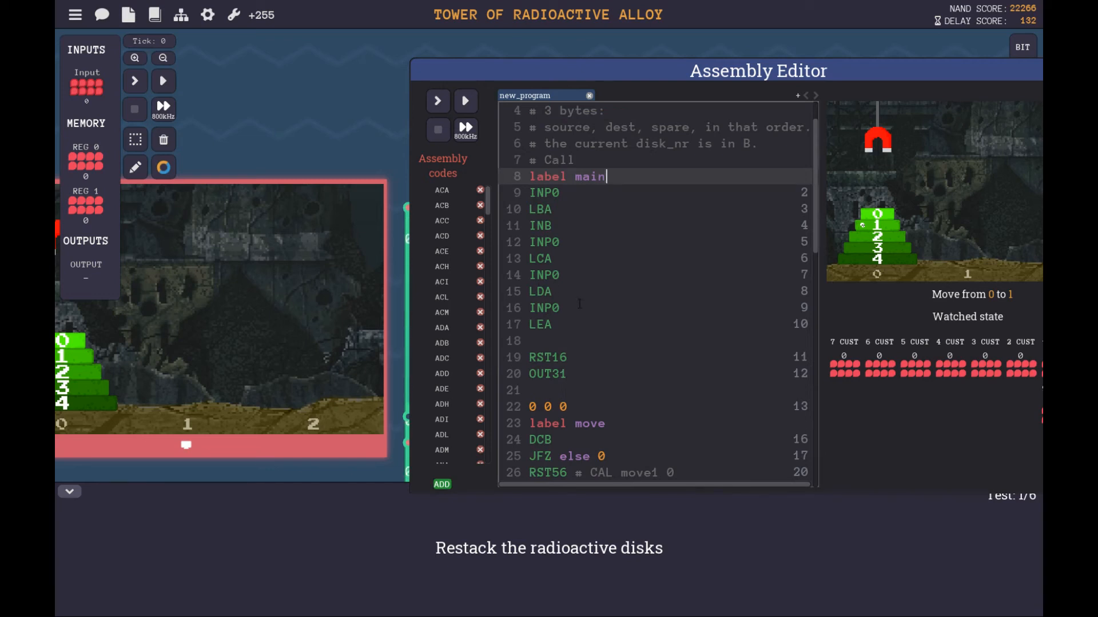
{"action": "scroll", "scroll_direction": "down", "scroll_amount": 3}
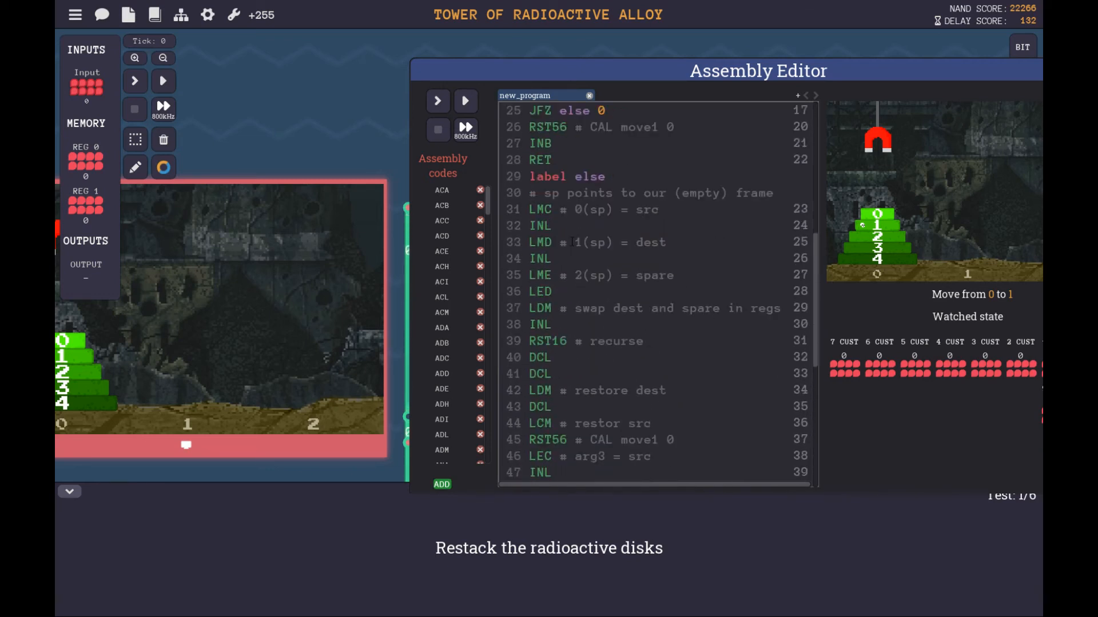
Step: Bring up the Tower level's briefing message and scroll through it
{"action": "left_click", "coordinate": [539, 226]}
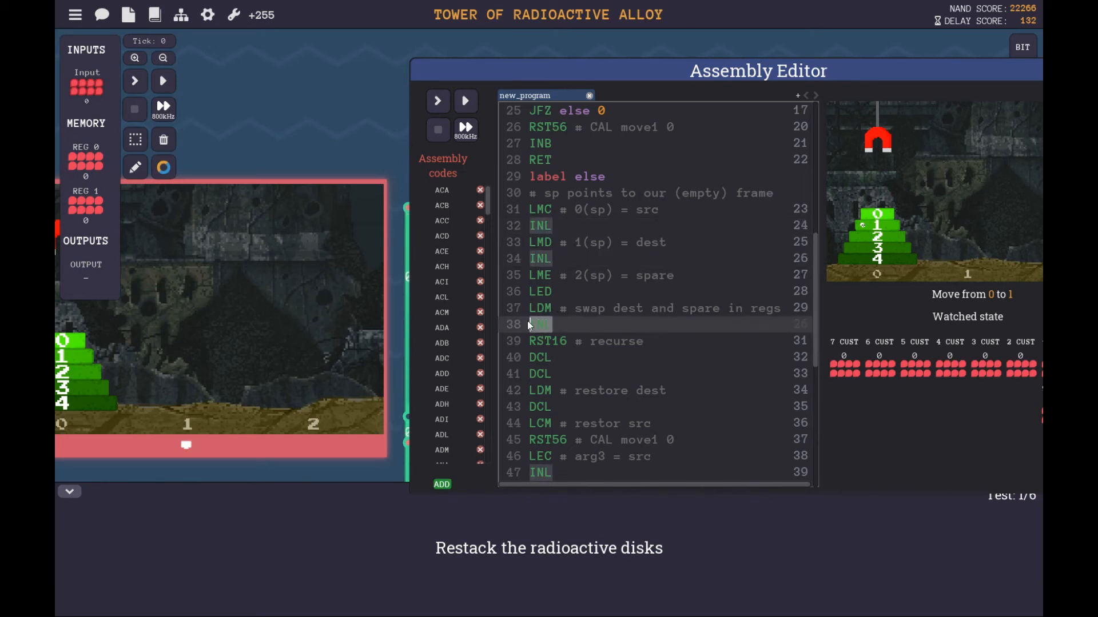
{"action": "scroll", "scroll_direction": "down", "scroll_amount": 3}
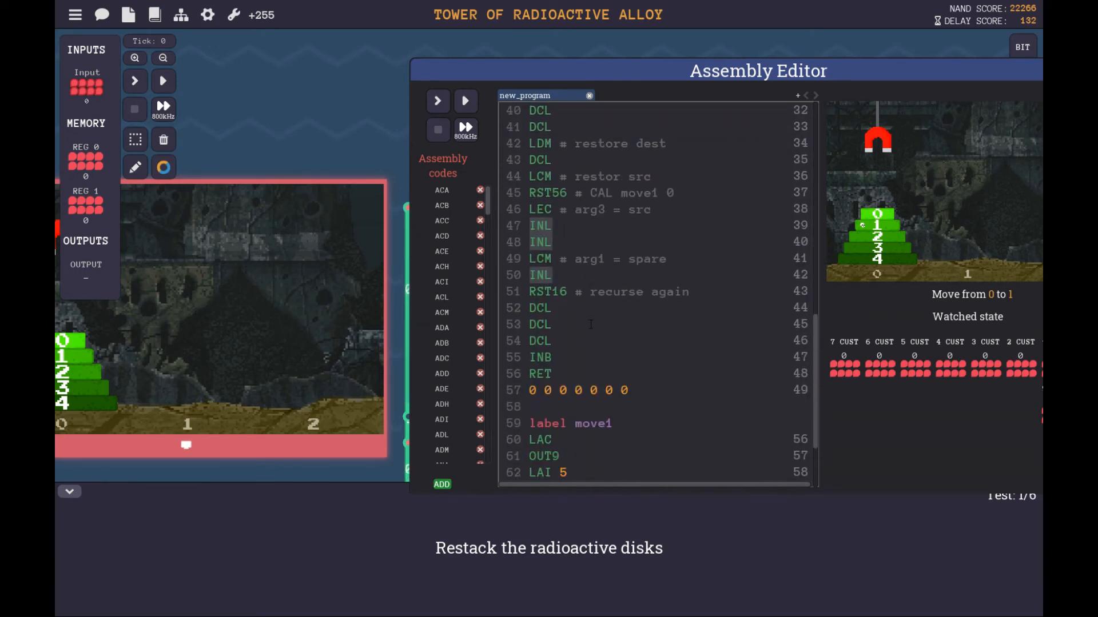
{"action": "scroll", "scroll_direction": "up", "scroll_amount": 3}
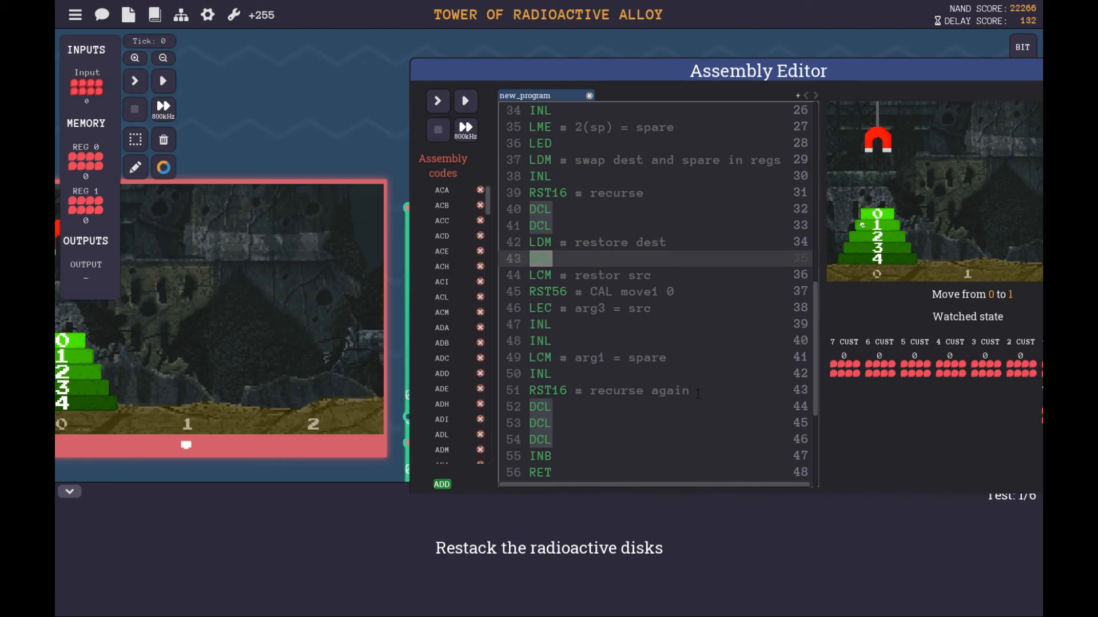
{"action": "scroll", "scroll_direction": "up", "scroll_amount": 3}
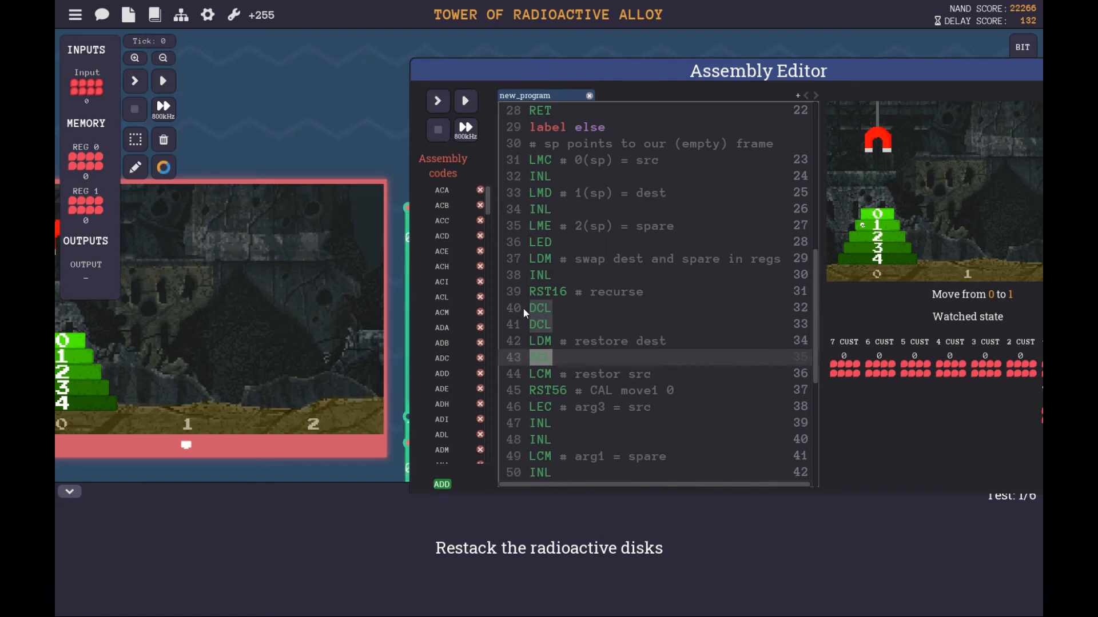
{"action": "mouse_move", "coordinate": [559, 249]}
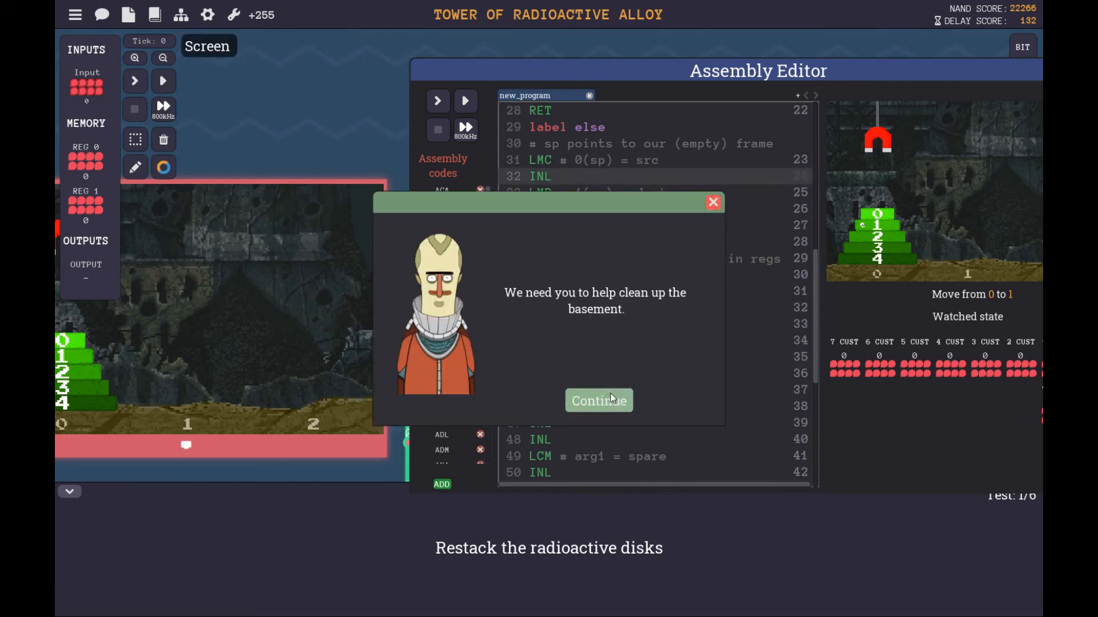
Step: Continue to the Tower of Hanoi pseudocode in the briefing, read it, and close the dialog
{"action": "left_click", "coordinate": [598, 401]}
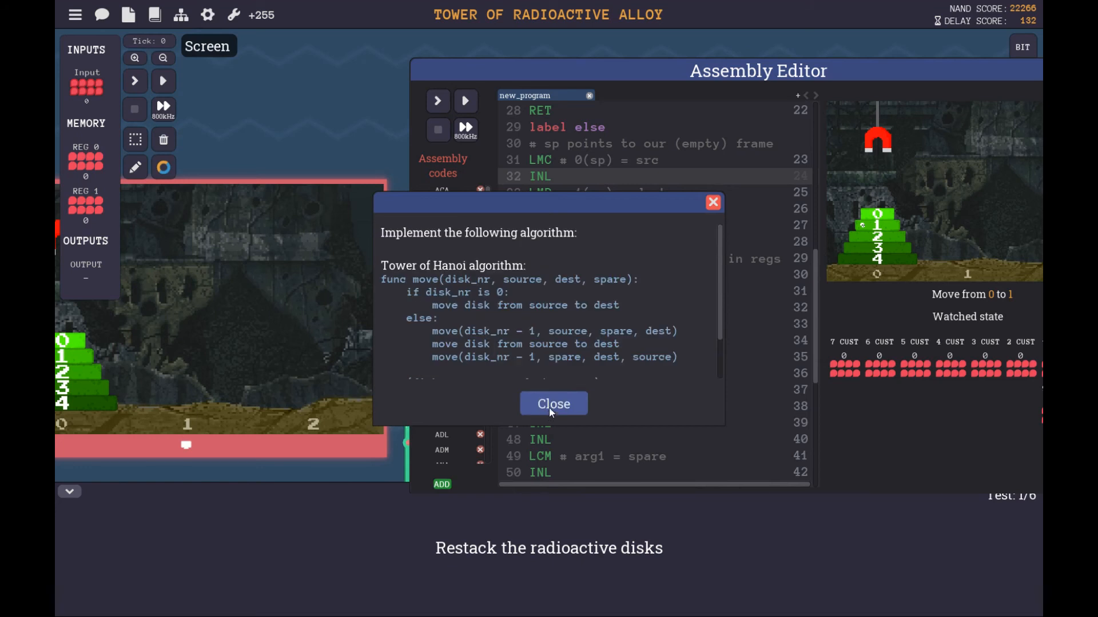
{"action": "scroll", "scroll_direction": "down", "scroll_amount": 3}
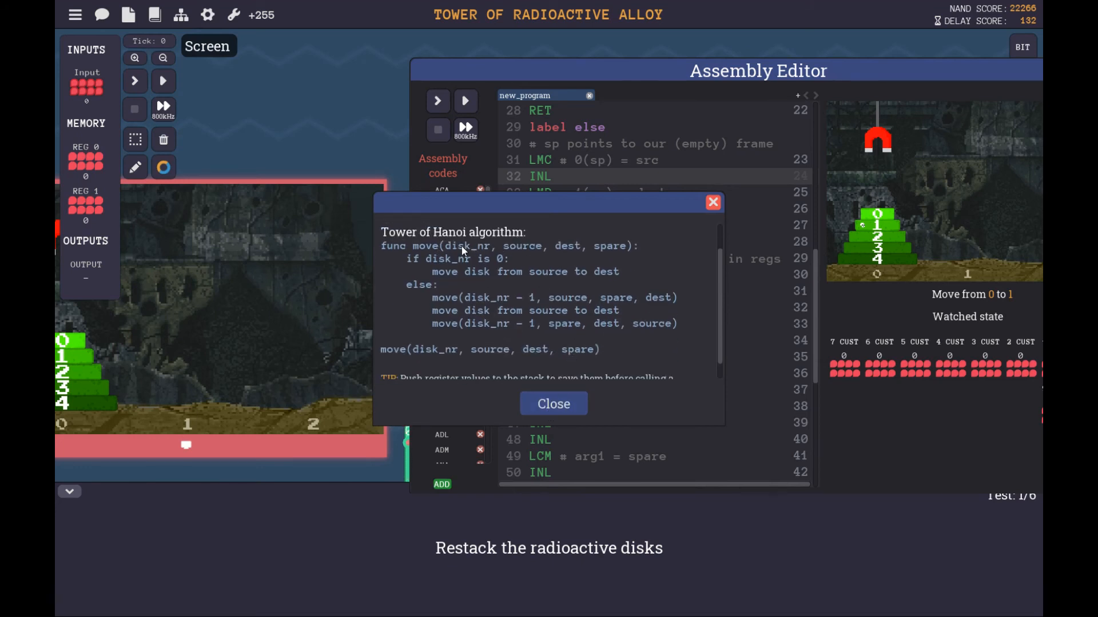
{"action": "mouse_move", "coordinate": [472, 255]}
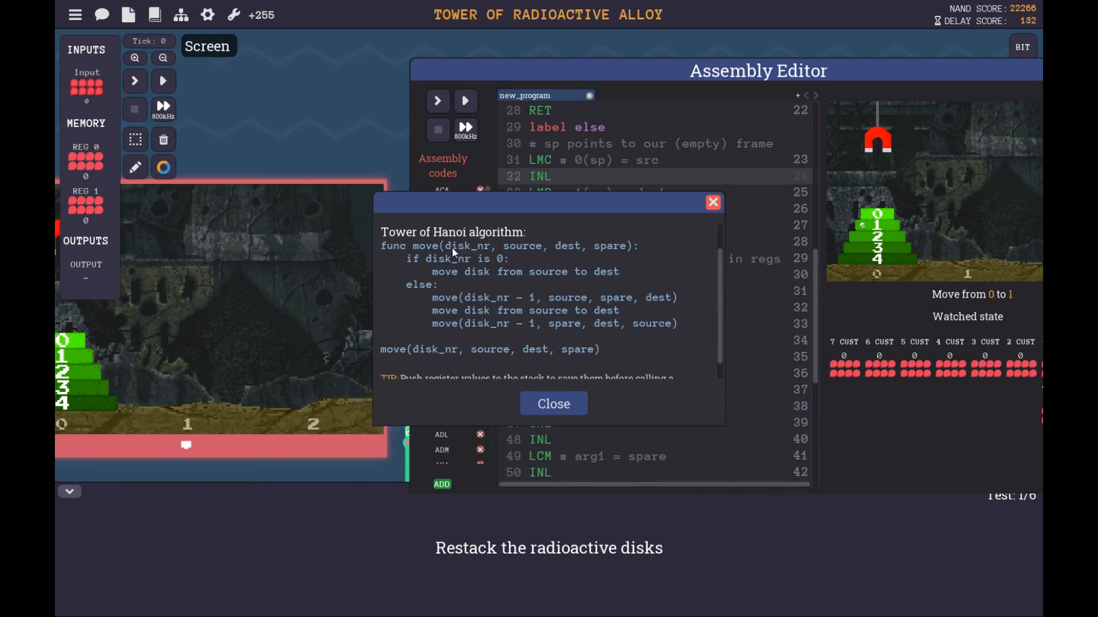
{"action": "left_click", "coordinate": [553, 404]}
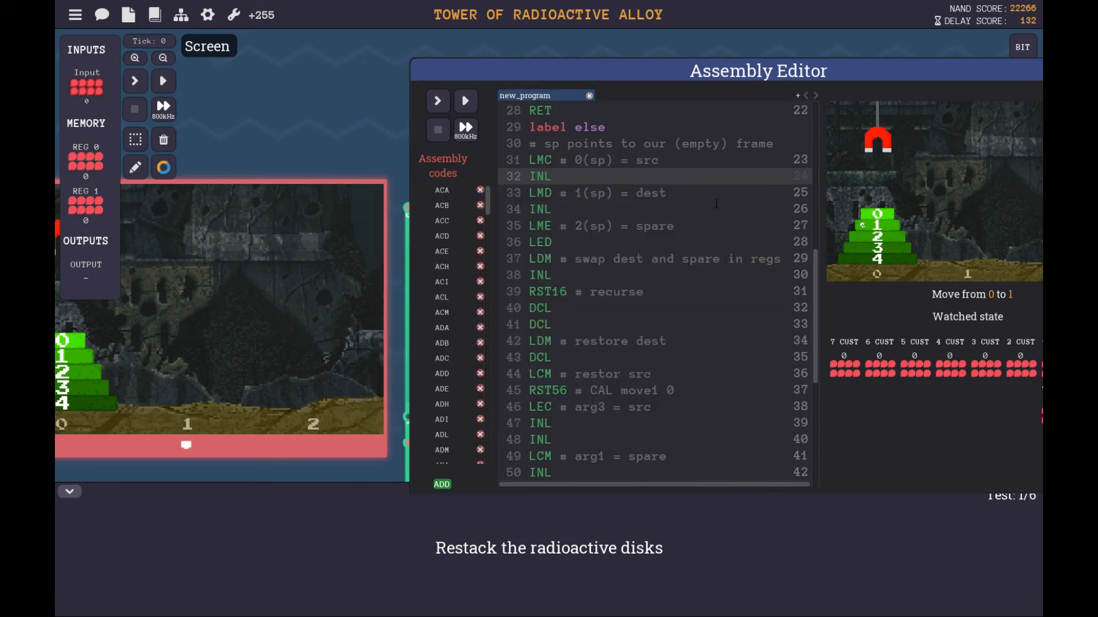
Step: Scroll back through the Tower assembly for a final review before returning to the circuit
{"action": "scroll", "scroll_direction": "up", "scroll_amount": 3}
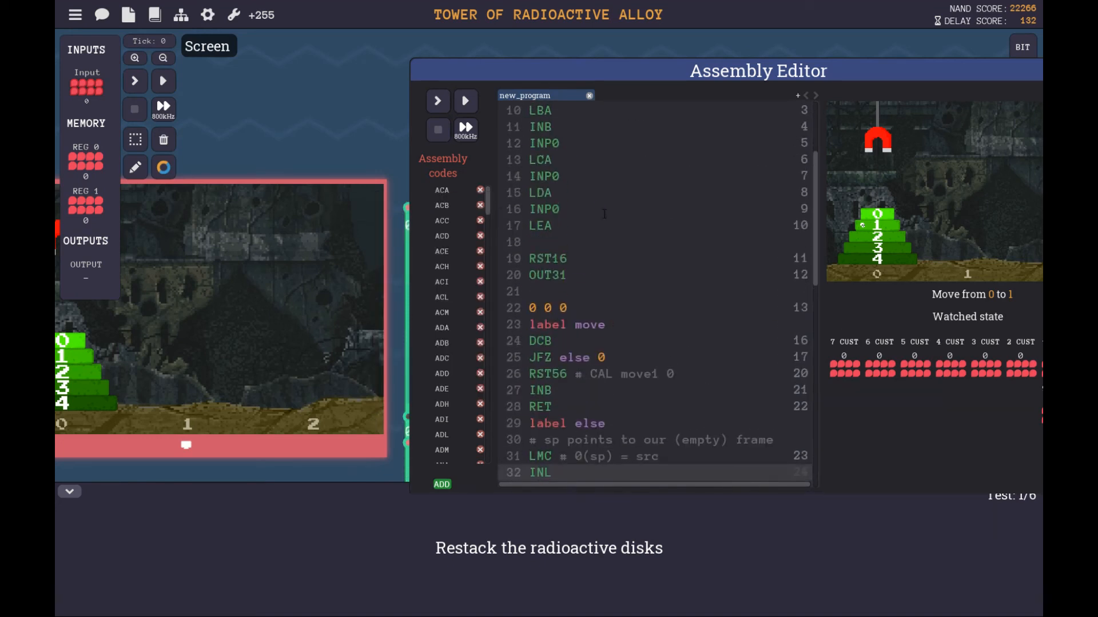
{"action": "scroll", "scroll_direction": "up", "scroll_amount": 3}
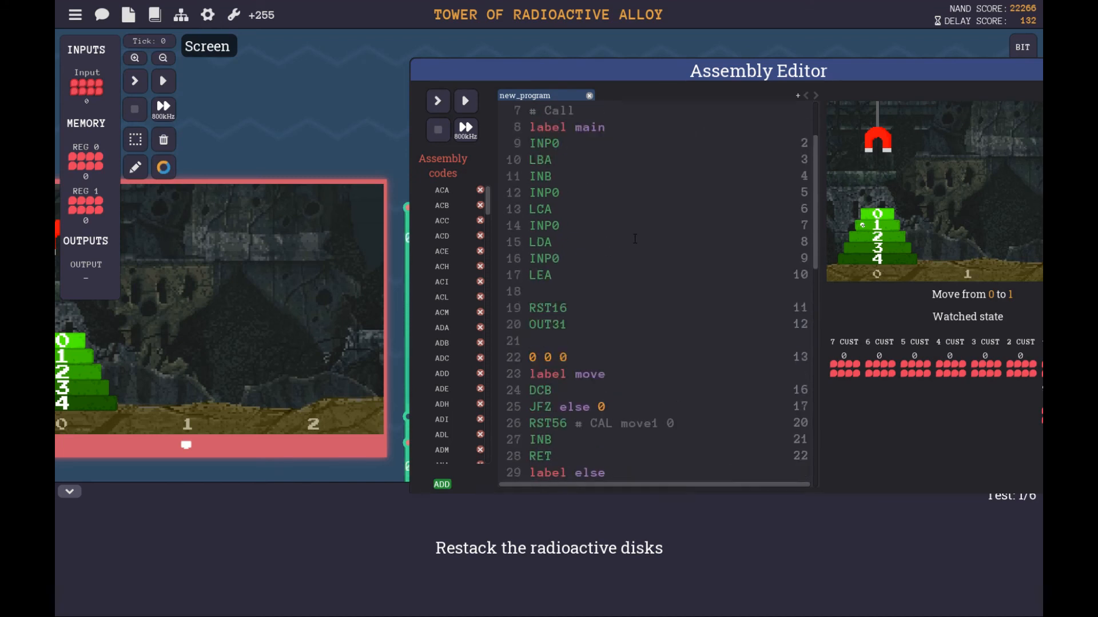
{"action": "scroll", "scroll_direction": "down", "scroll_amount": 3}
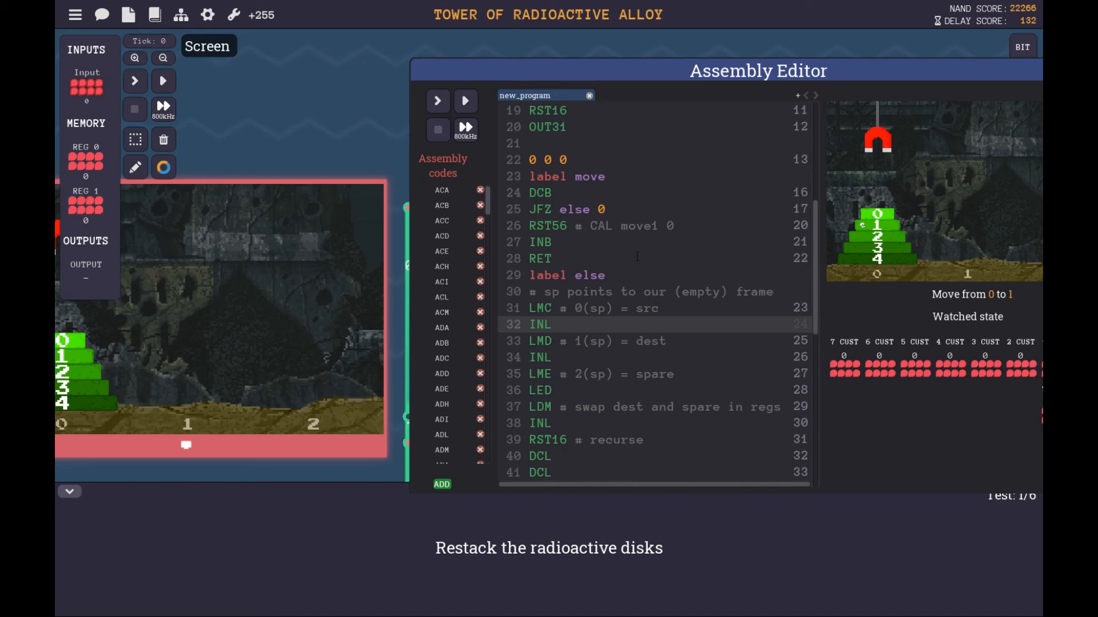
{"action": "scroll", "scroll_direction": "down", "scroll_amount": 3}
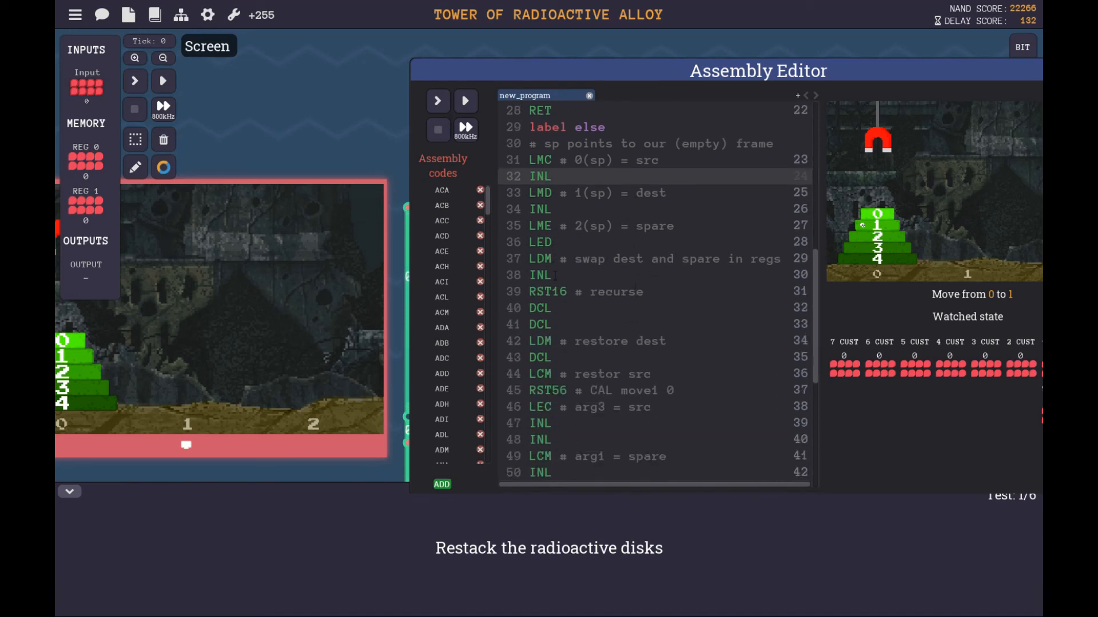
{"action": "scroll", "scroll_direction": "down", "scroll_amount": 3}
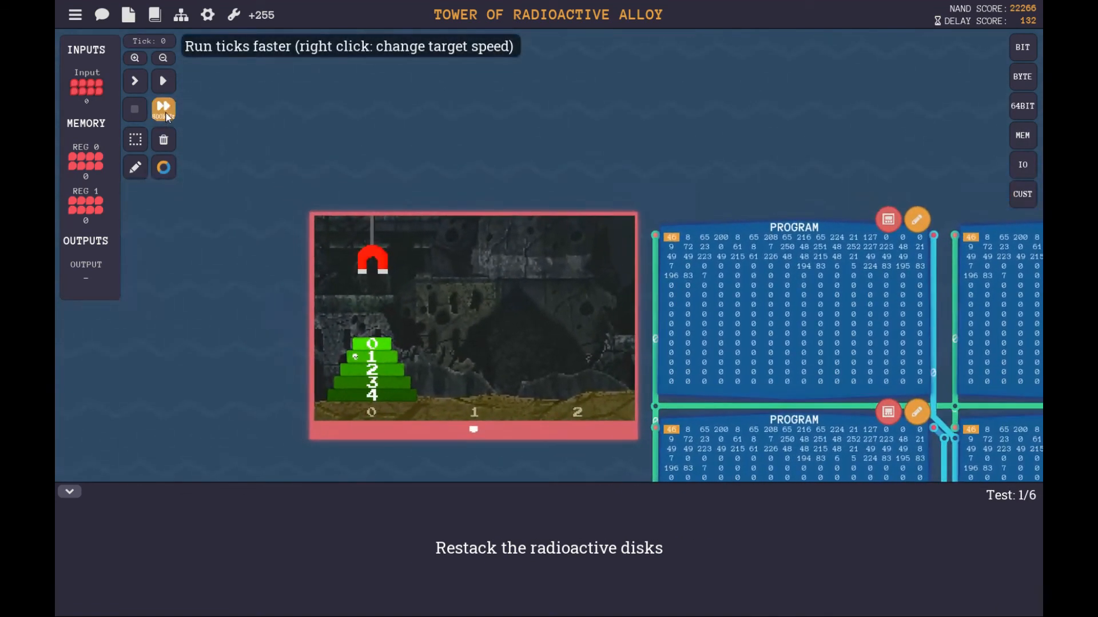
Step: Run the Tower program at fast tick speed through all 6 tests, completing the level in 5,455 ticks
{"action": "left_click", "coordinate": [162, 110]}
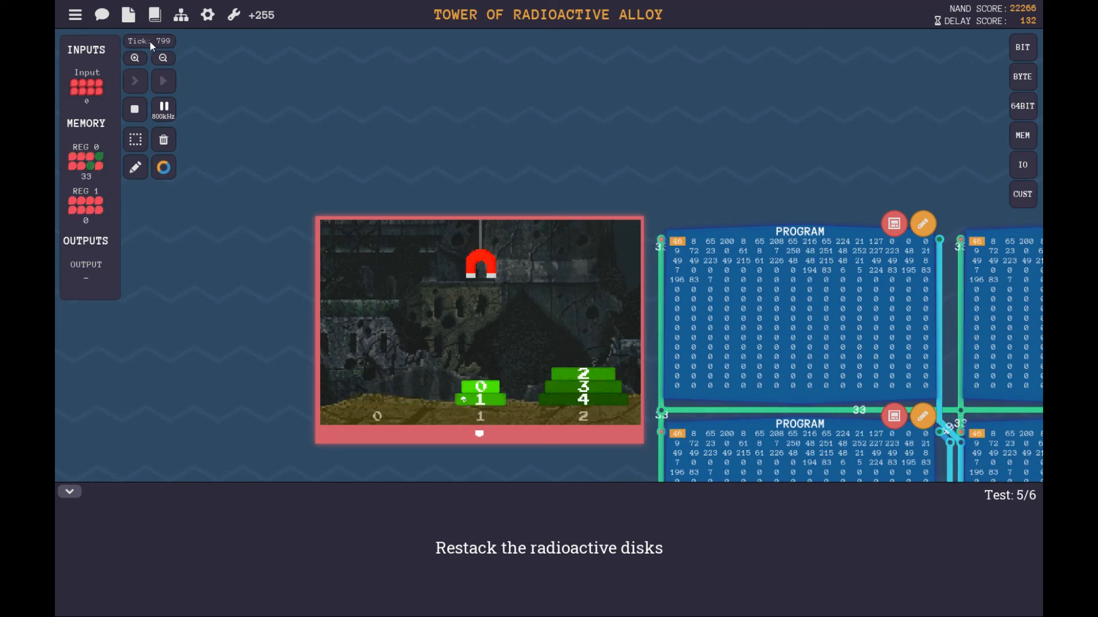
{"action": "left_click", "coordinate": [134, 109]}
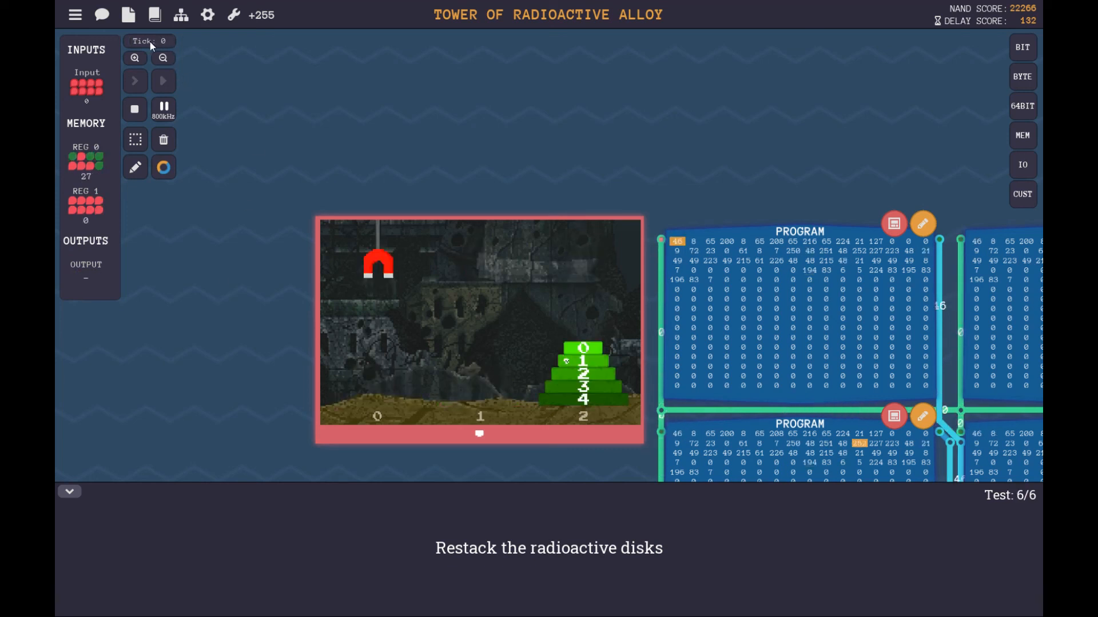
{"action": "left_click", "coordinate": [134, 80]}
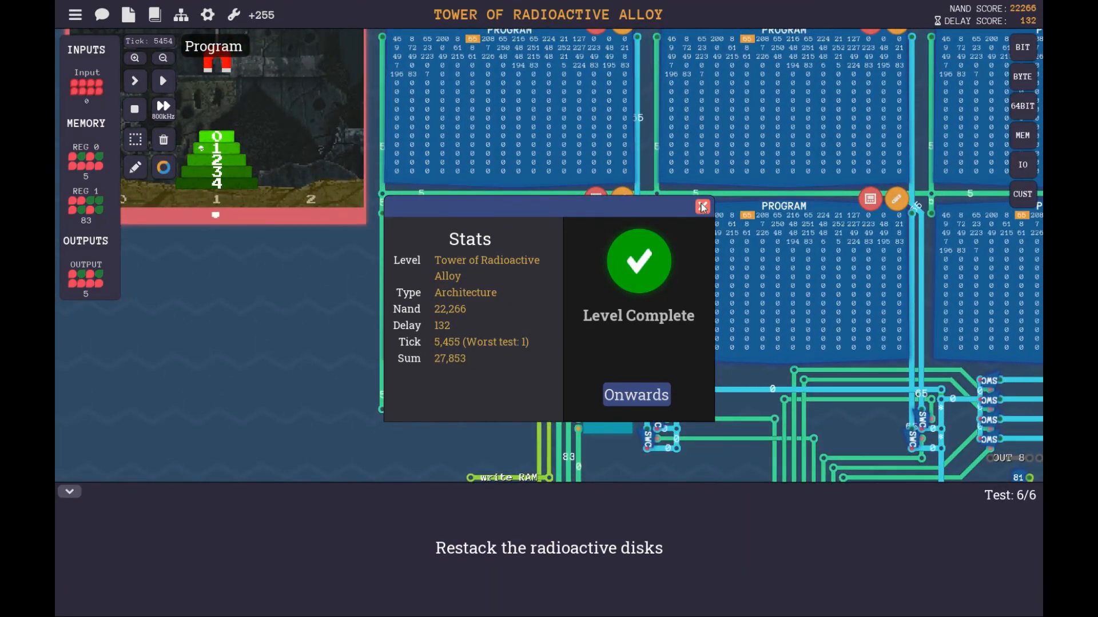
{"action": "left_click", "coordinate": [701, 207]}
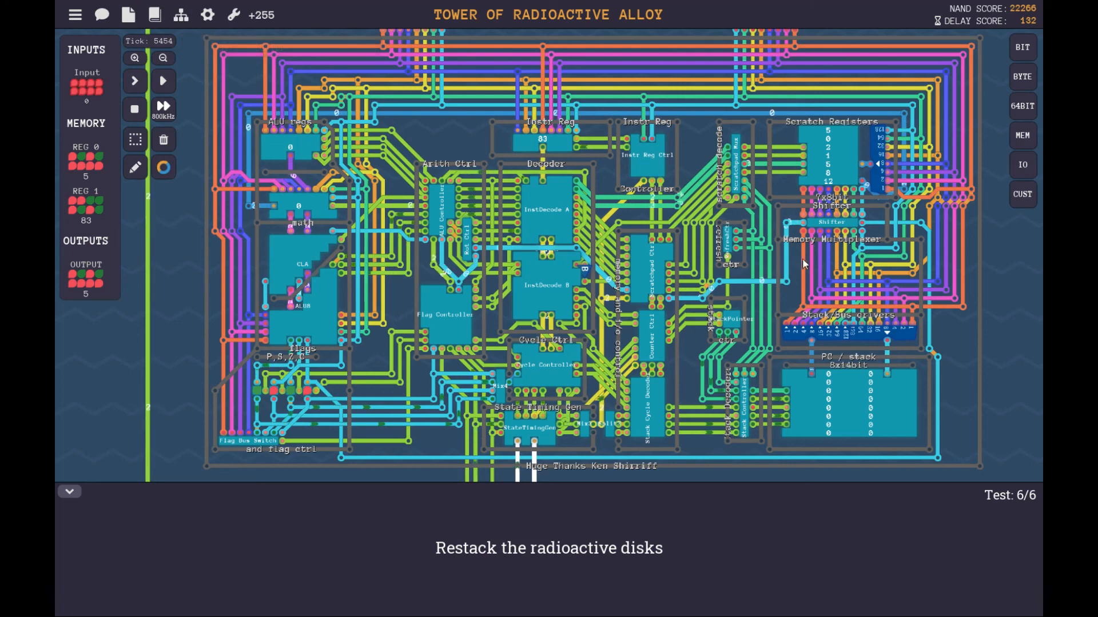
{"action": "mouse_move", "coordinate": [880, 235]}
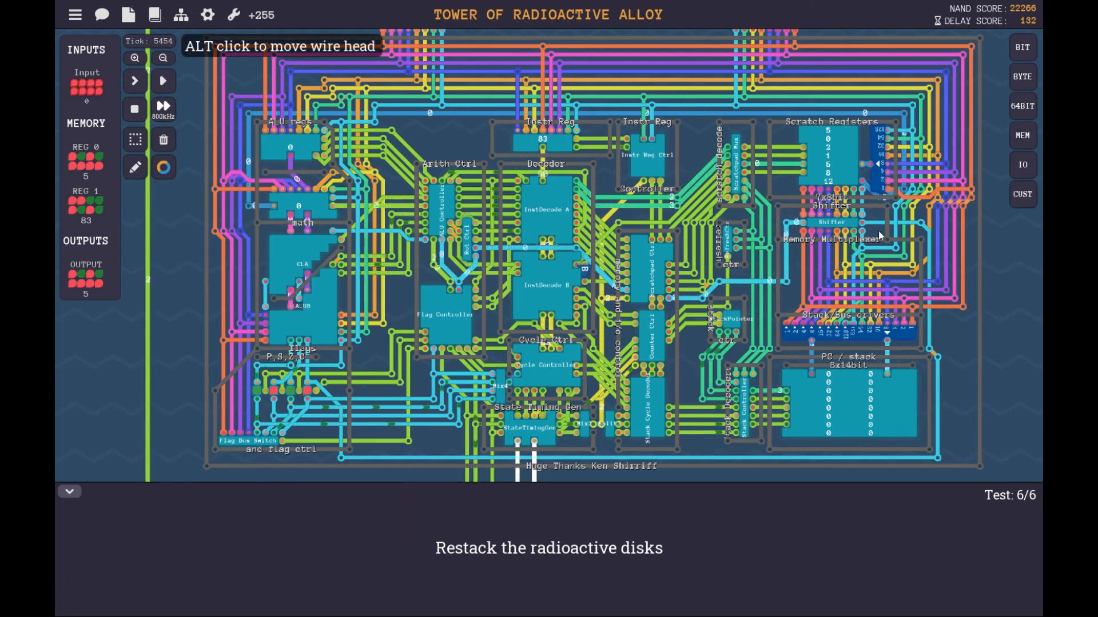